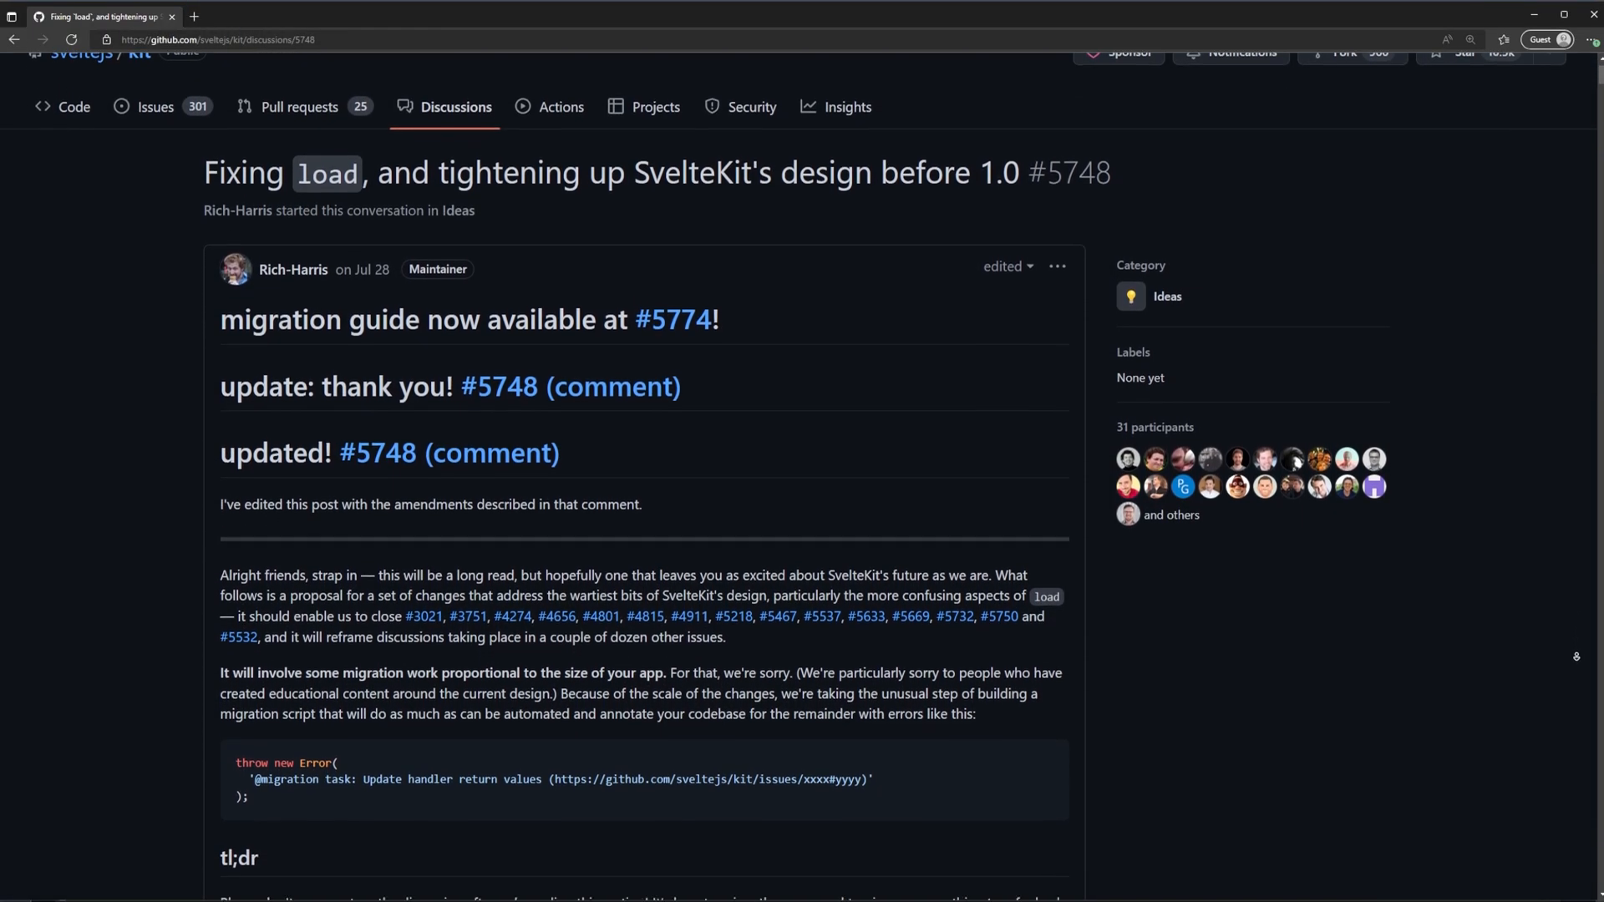
Step: Scroll down through the page content in the browser
scroll(down, 3)
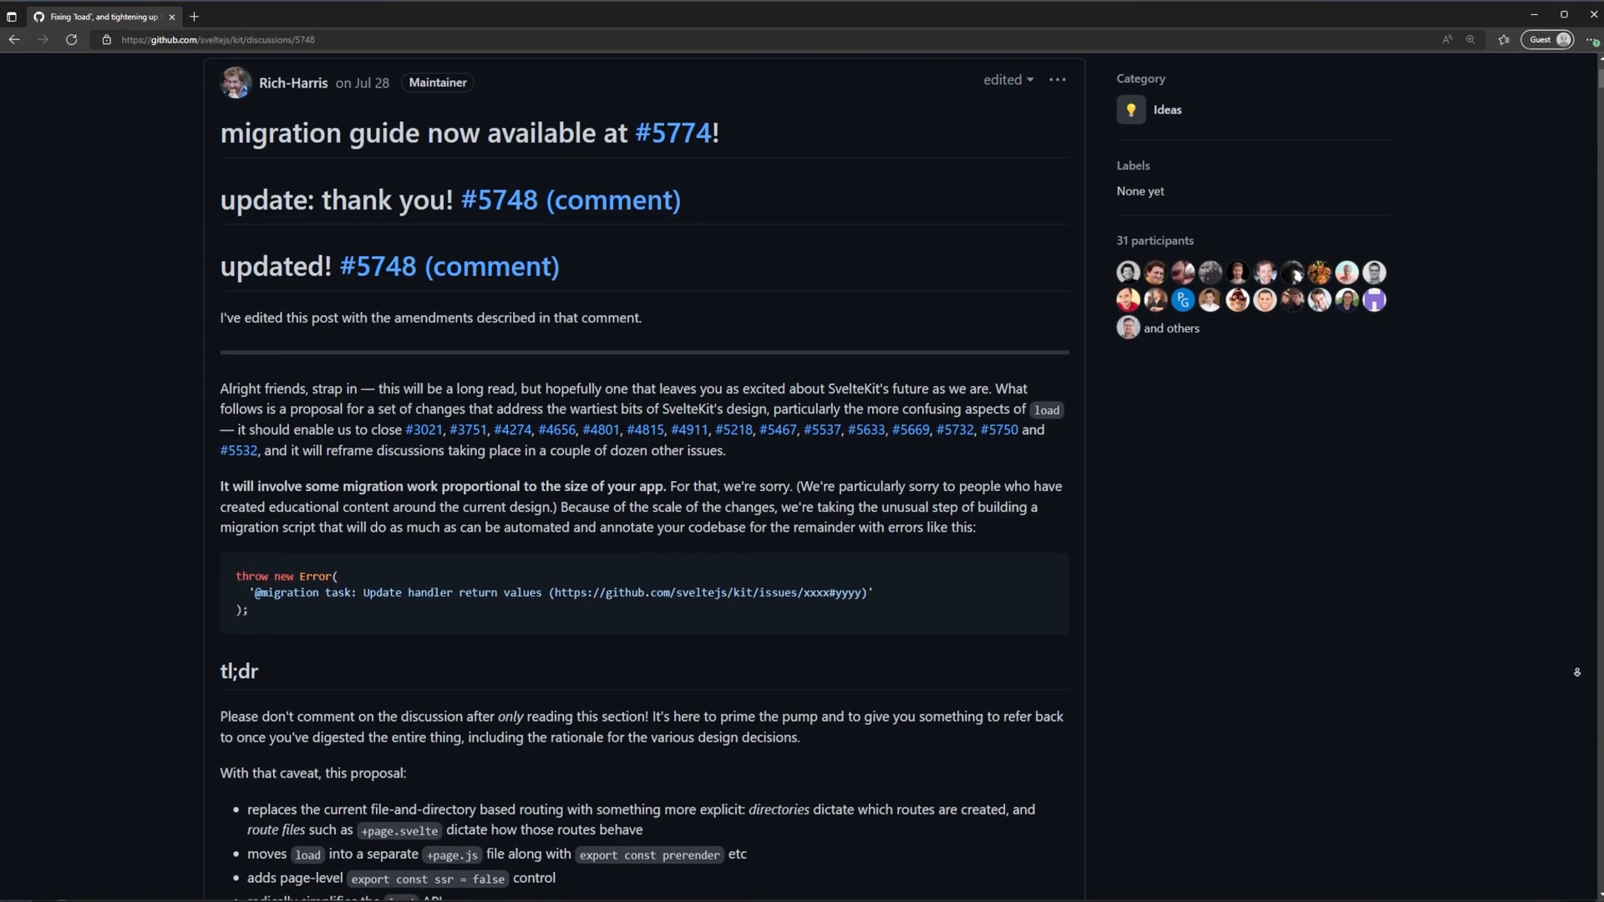
scroll(down, 3)
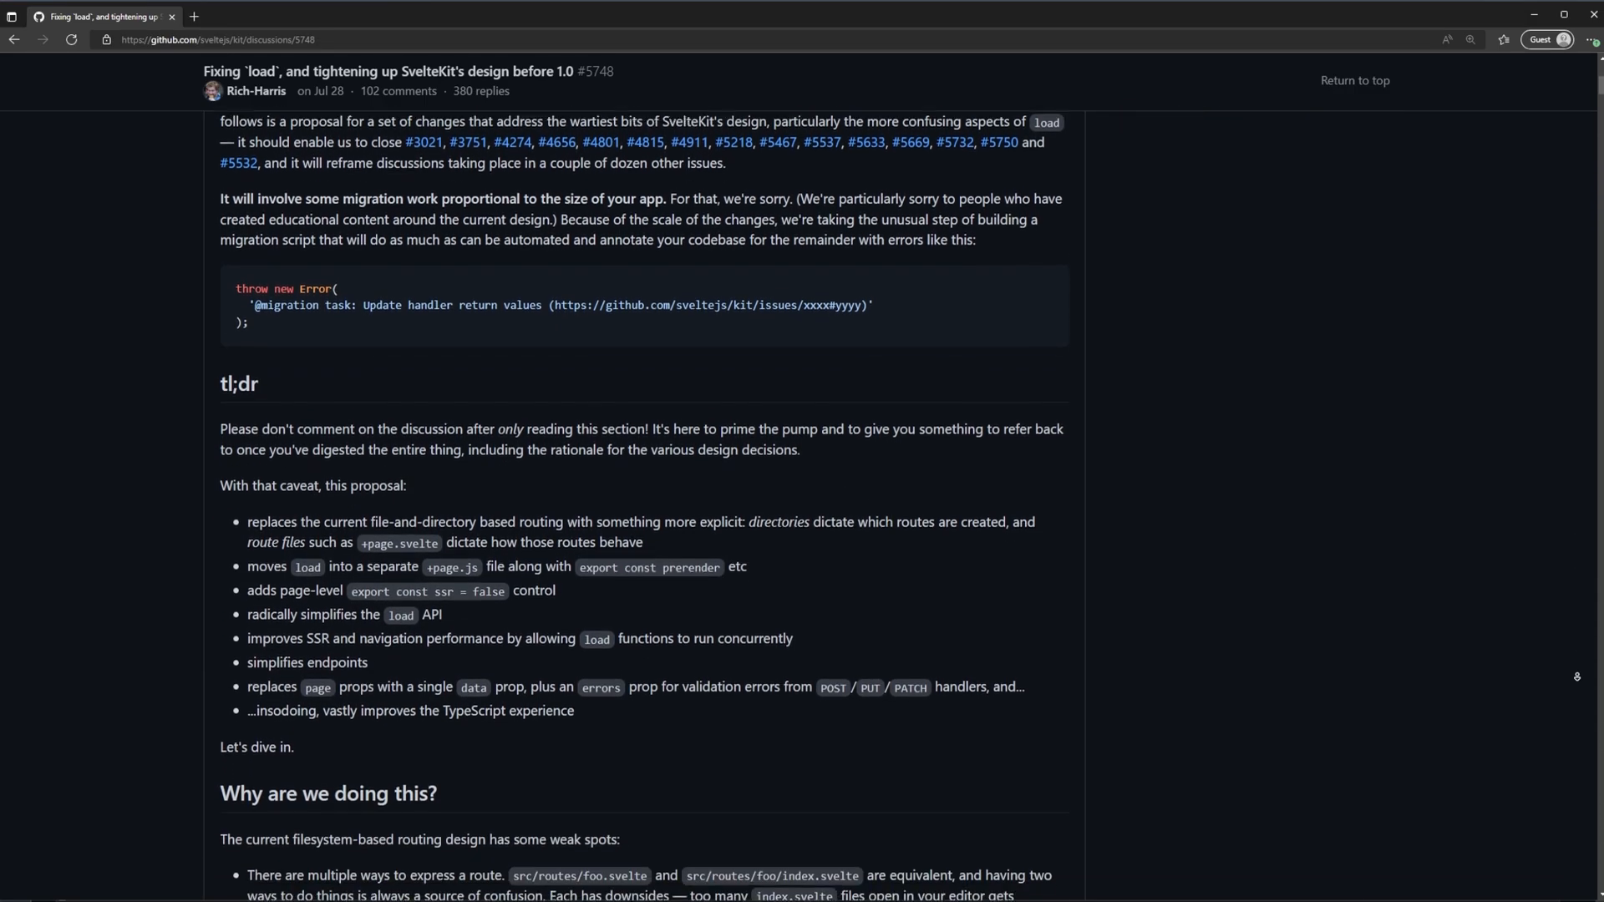
scroll(down, 3)
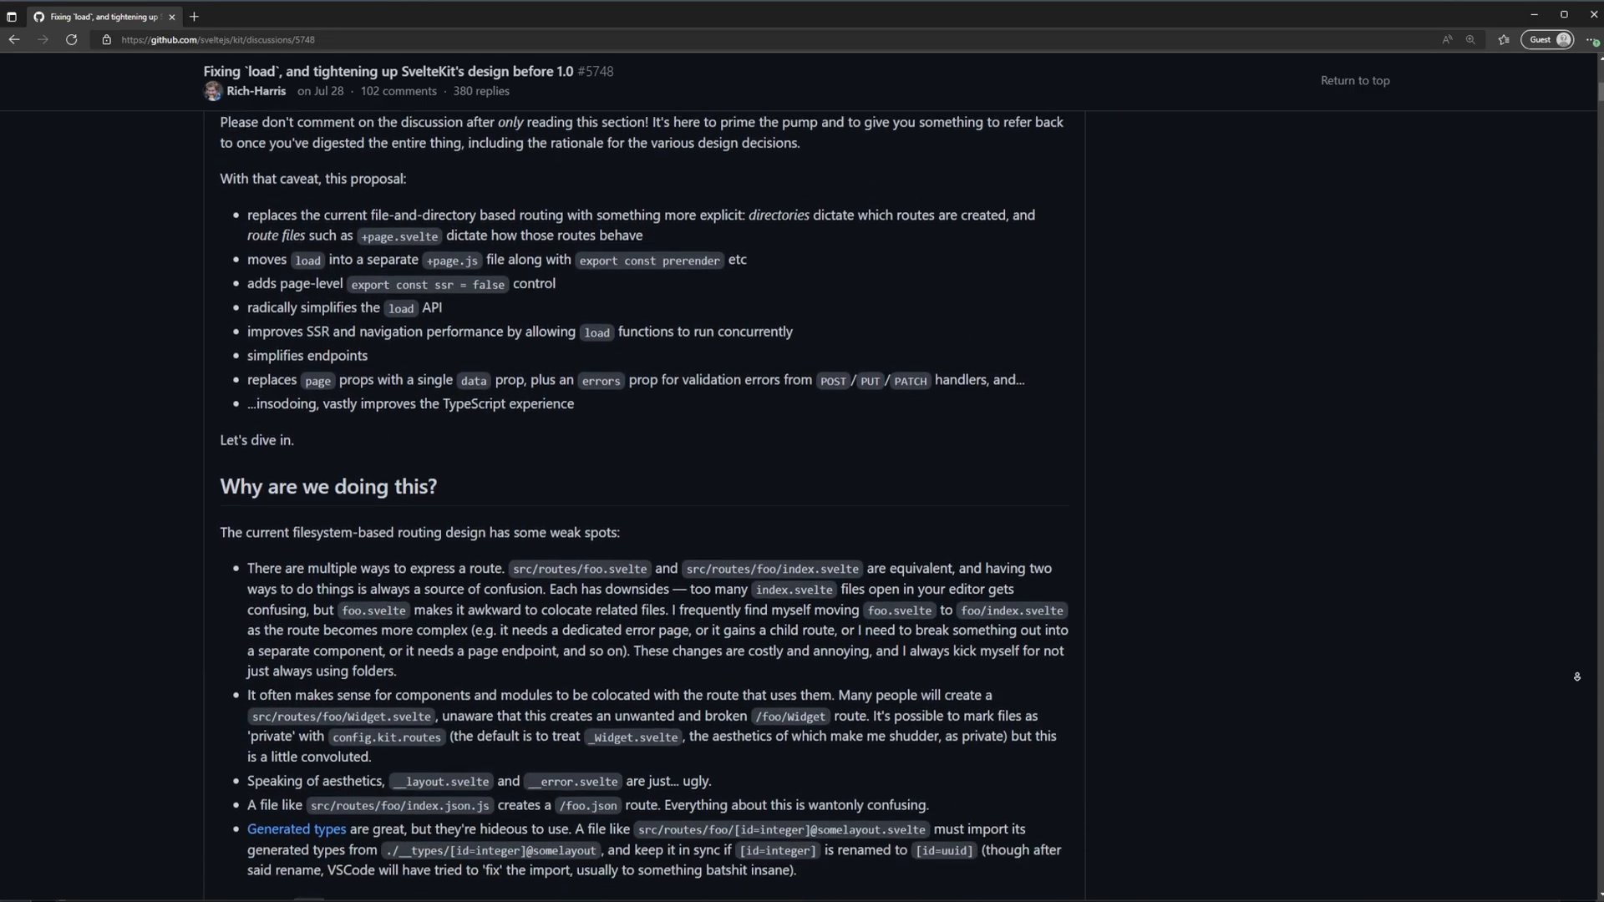
scroll(down, 3)
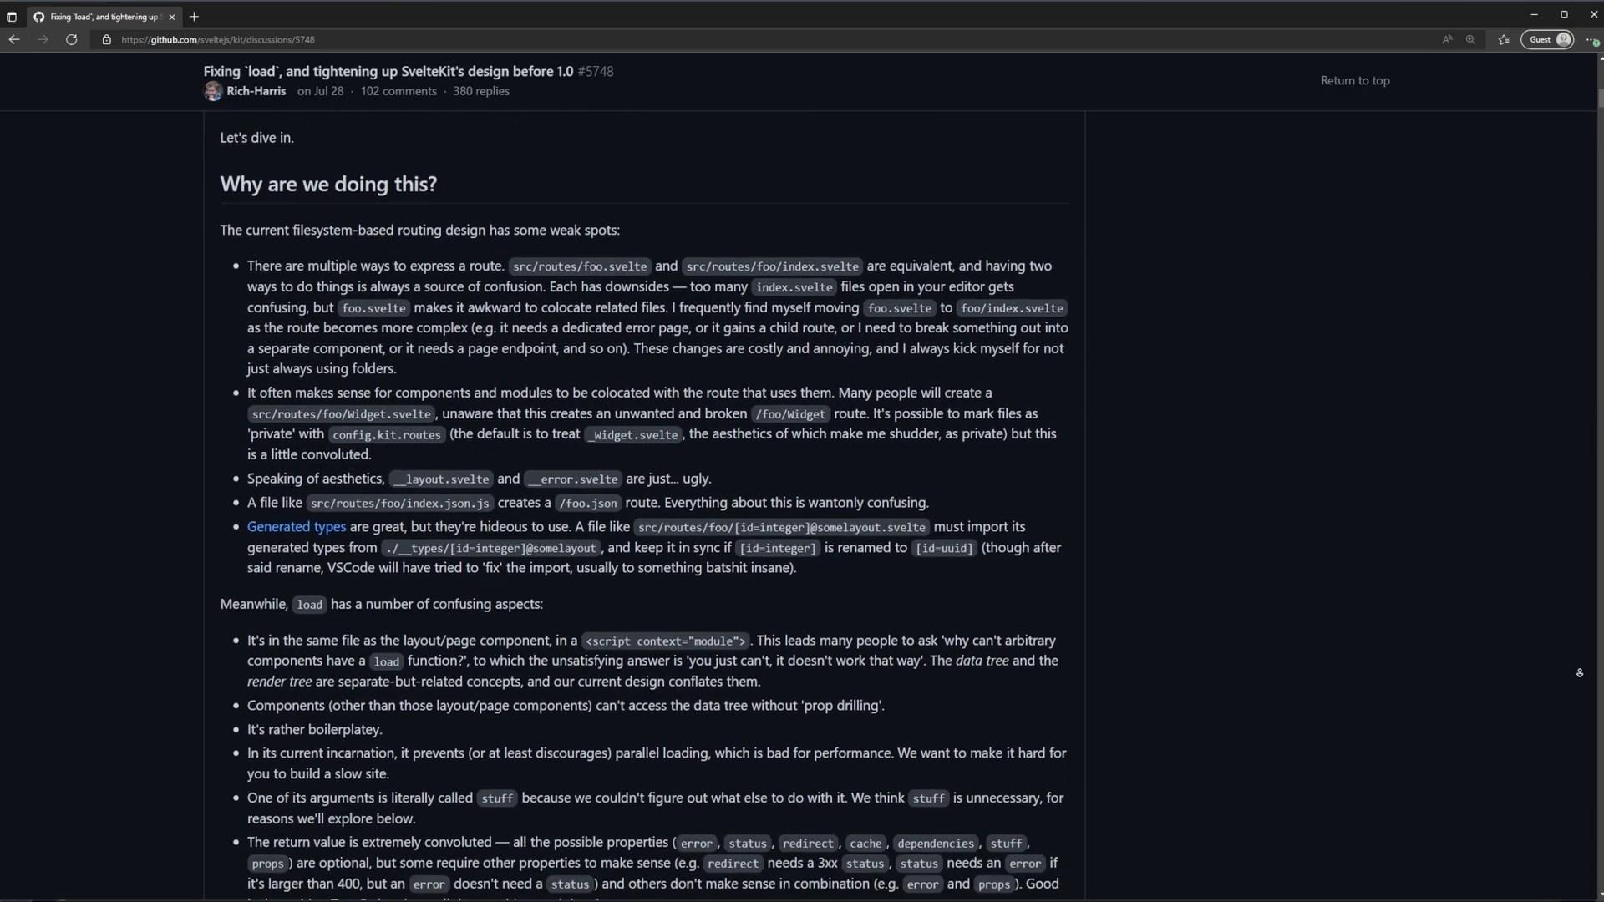
scroll(down, 3)
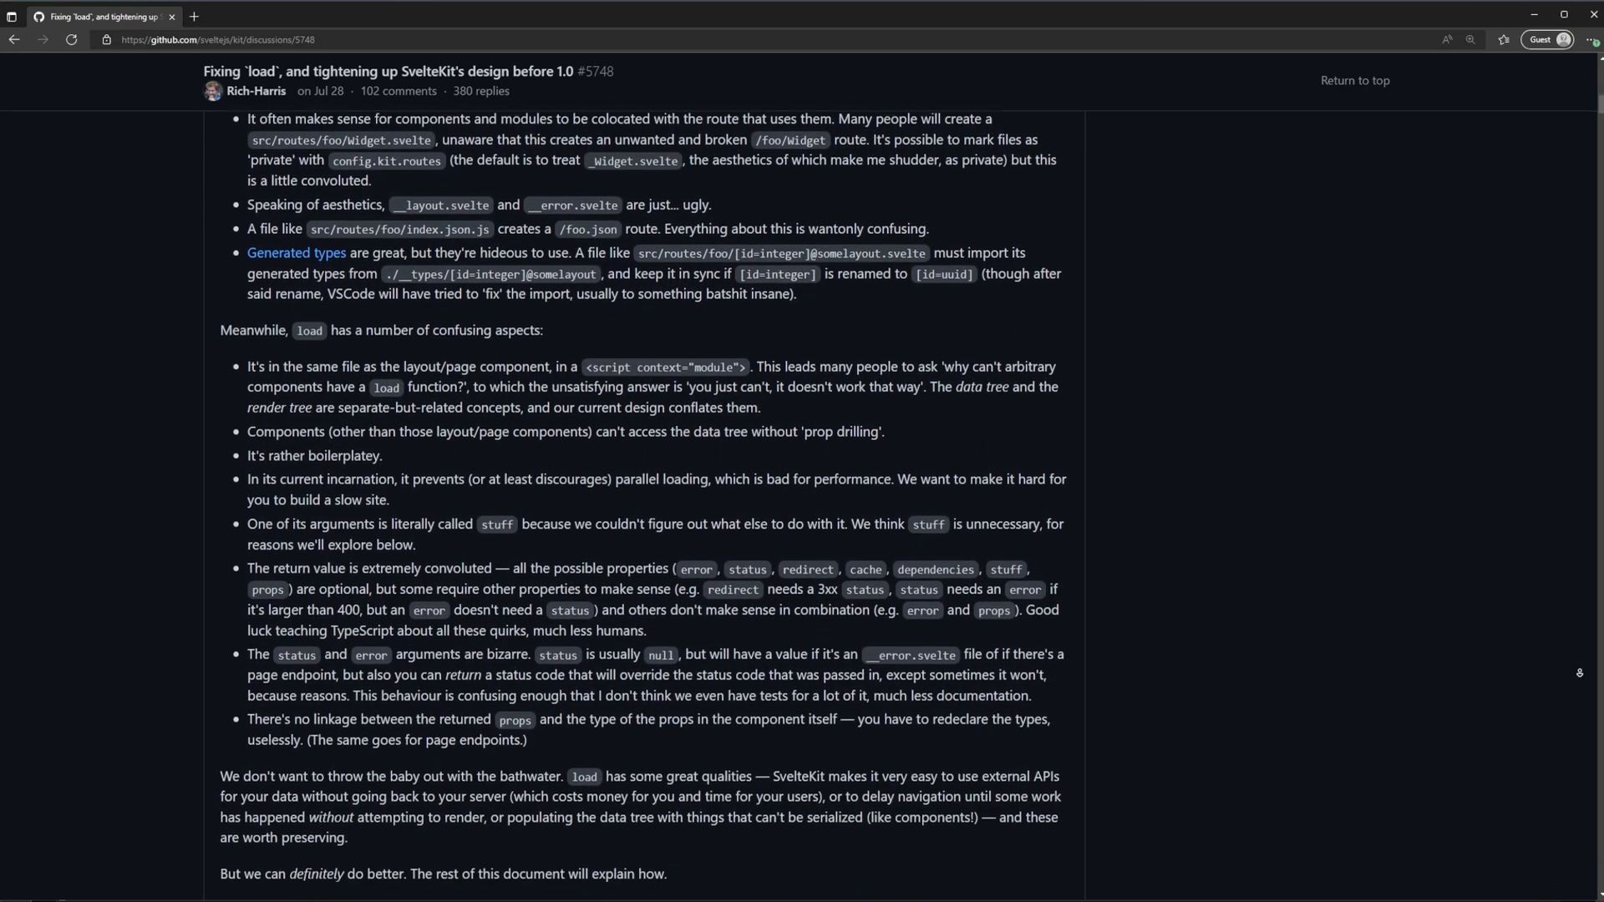
scroll(down, 3)
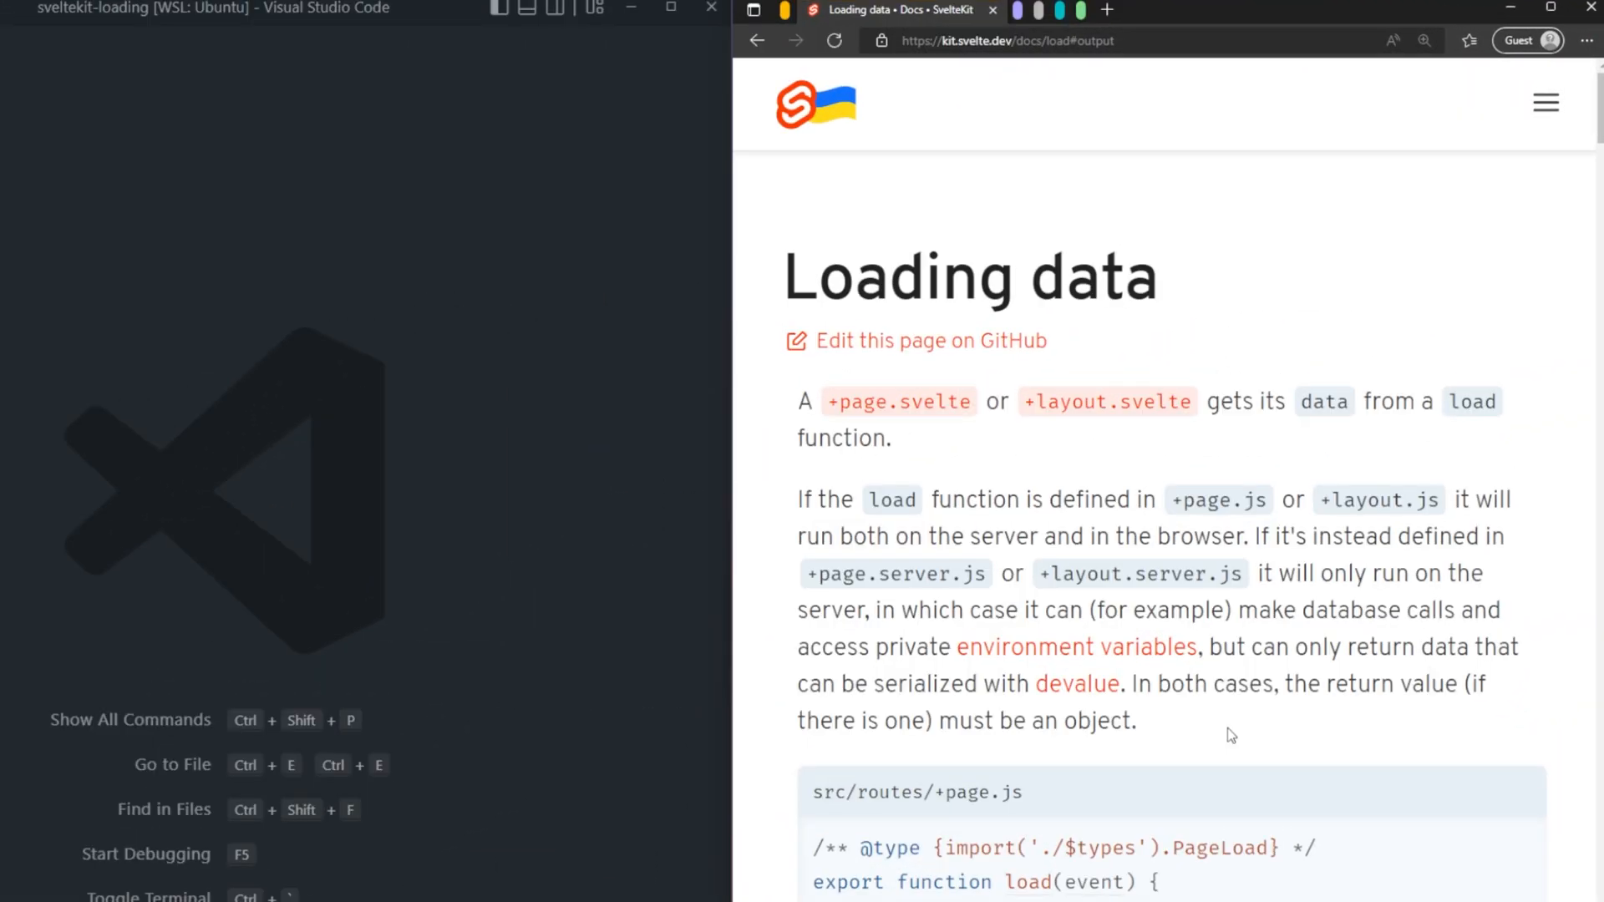
mouse_move(1054, 491)
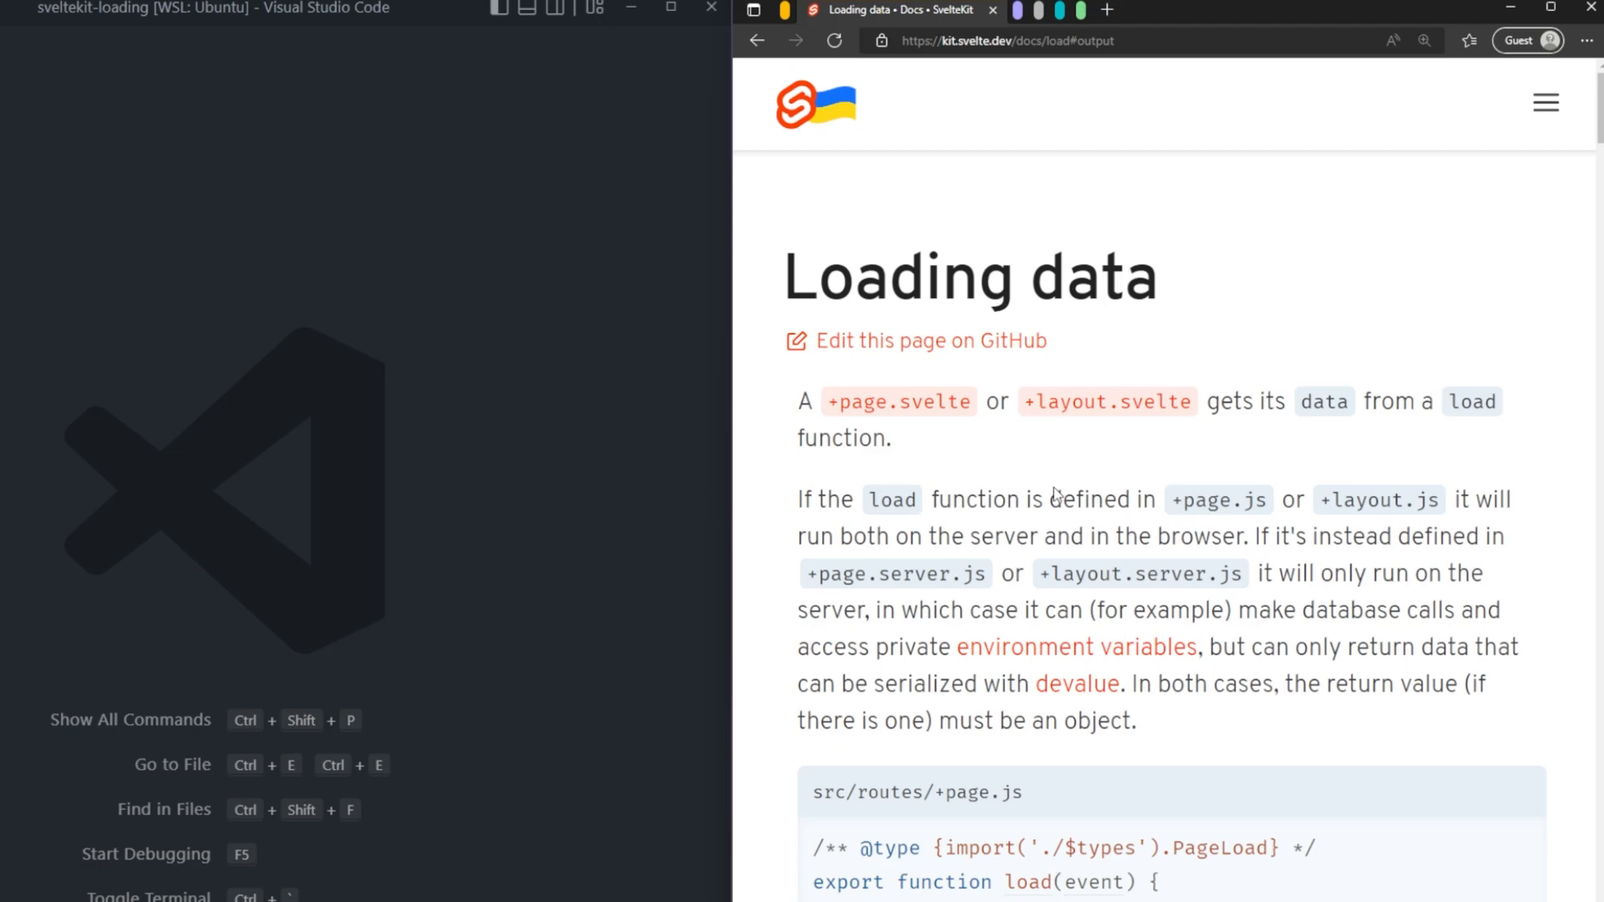
mouse_move(1072, 483)
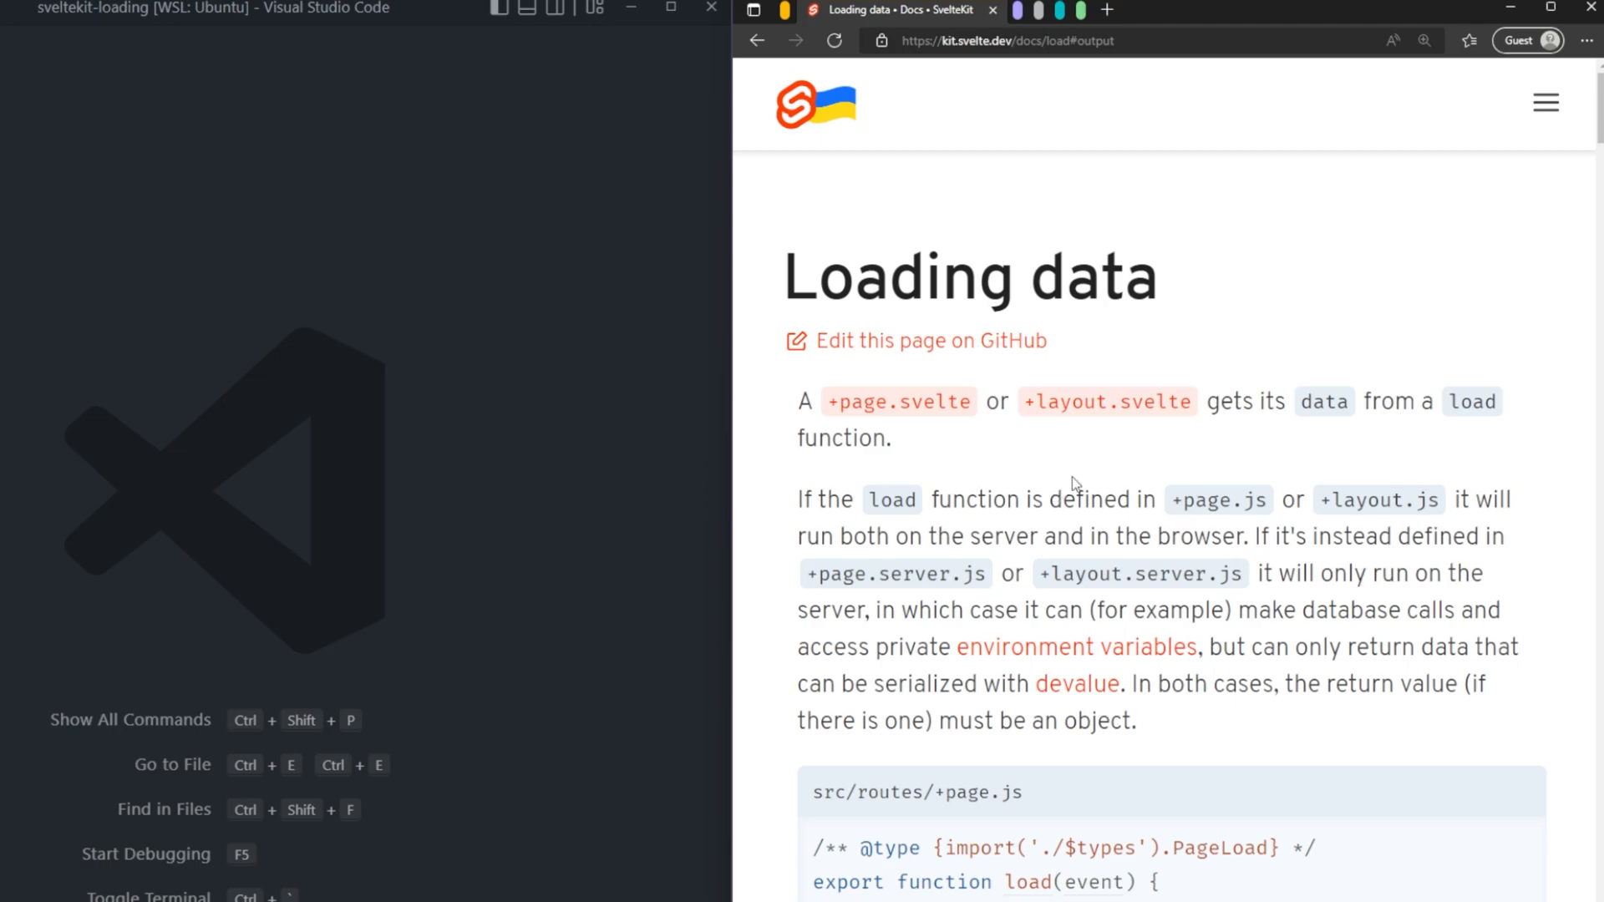
scroll(down, 3)
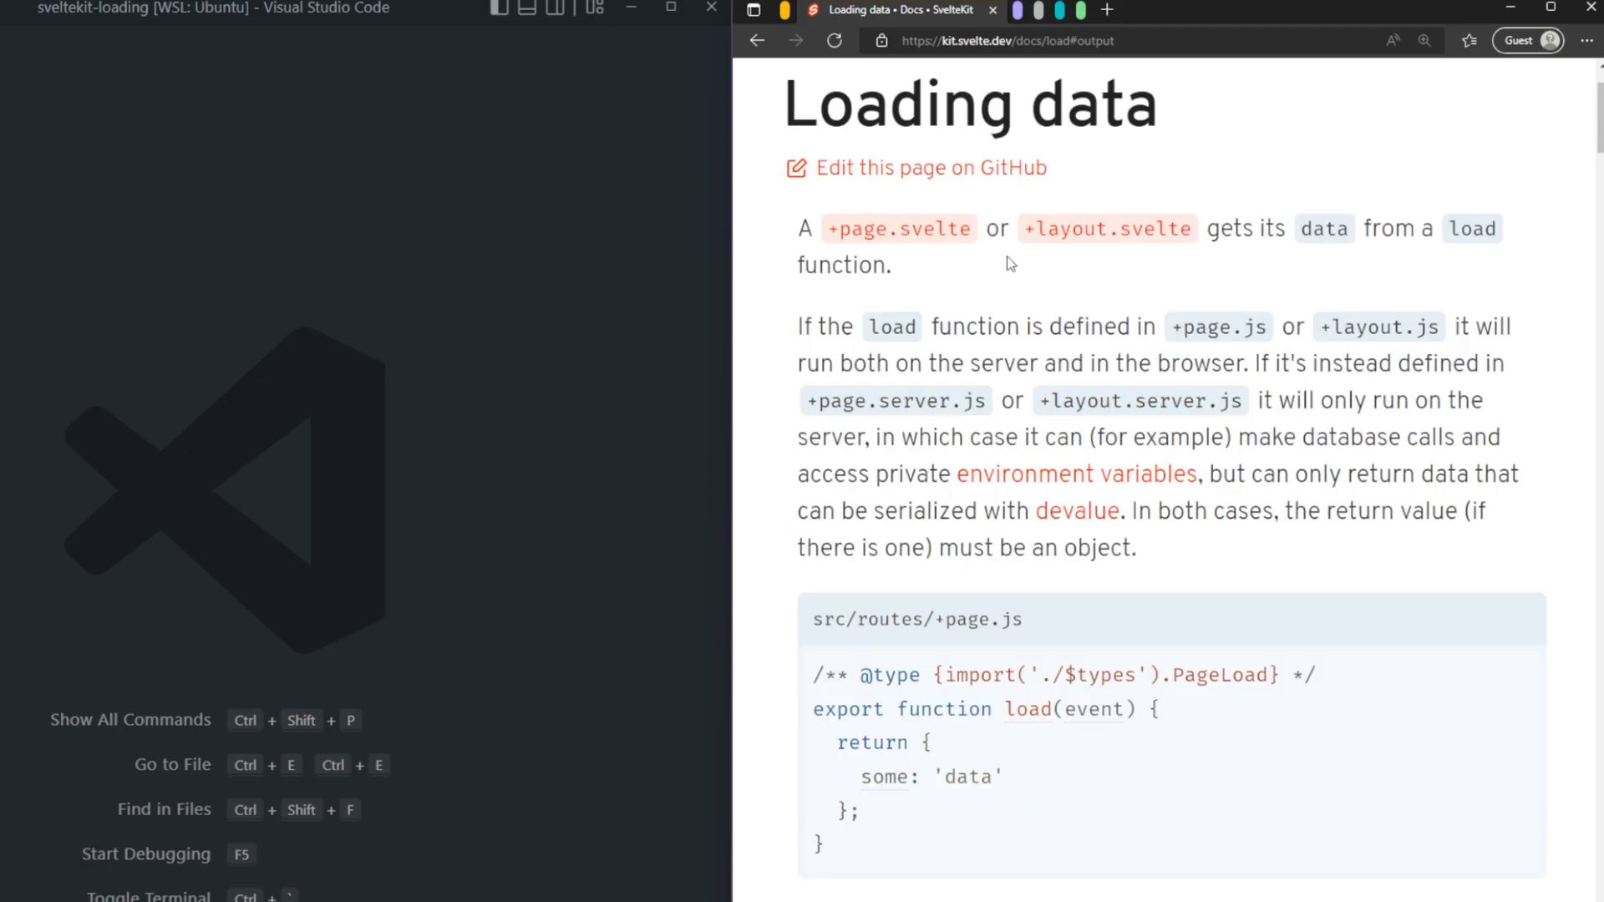
mouse_move(1405, 250)
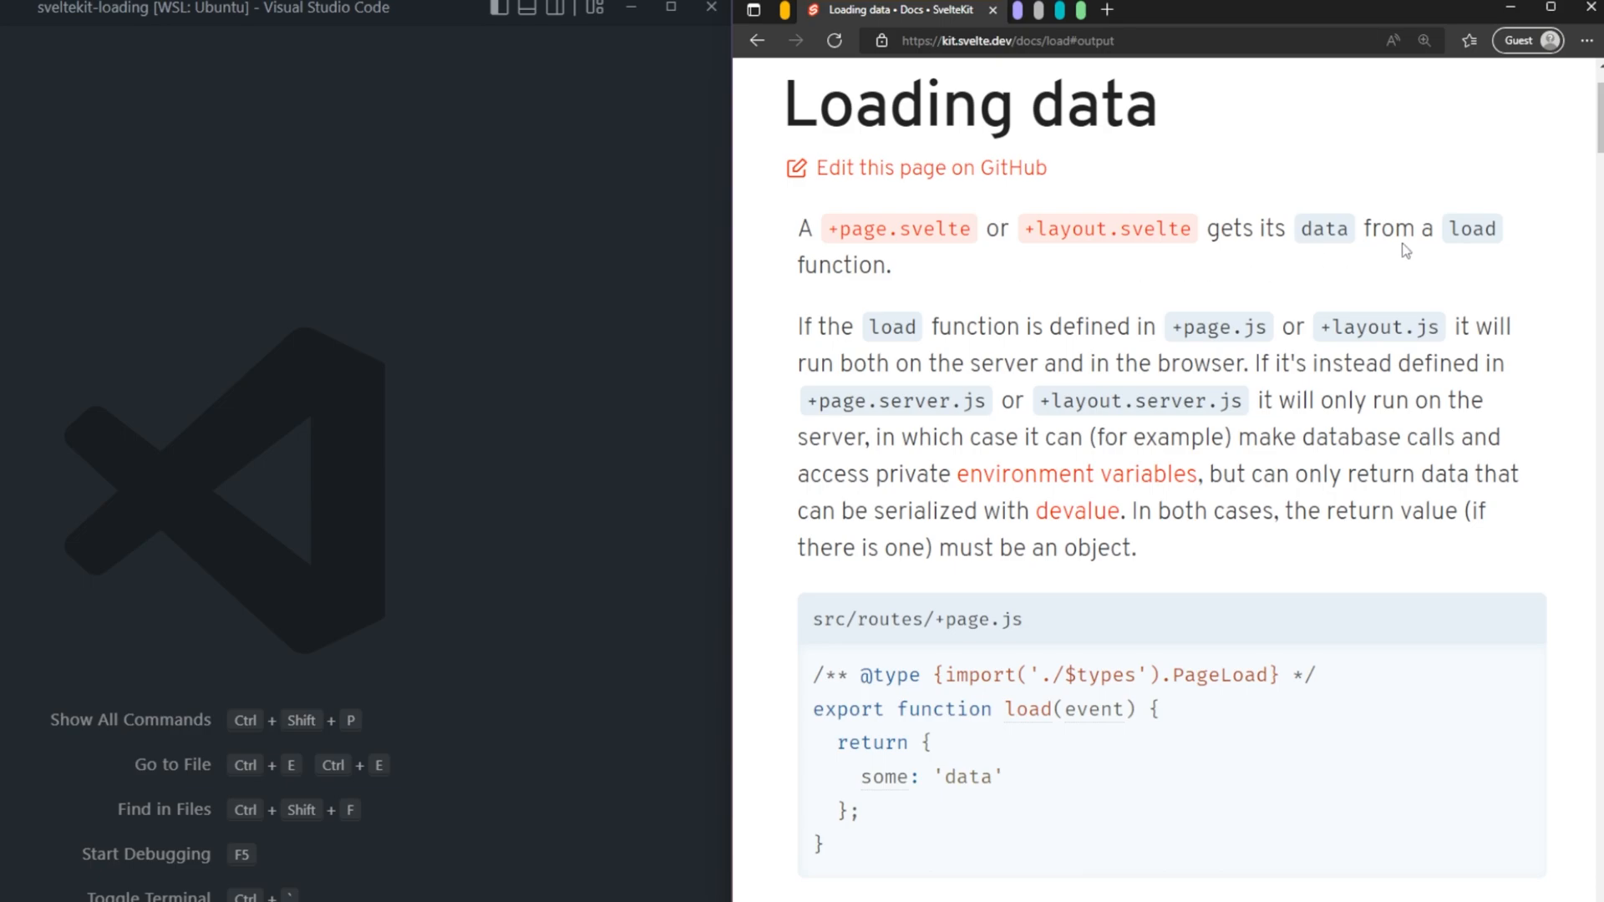
mouse_move(1320, 331)
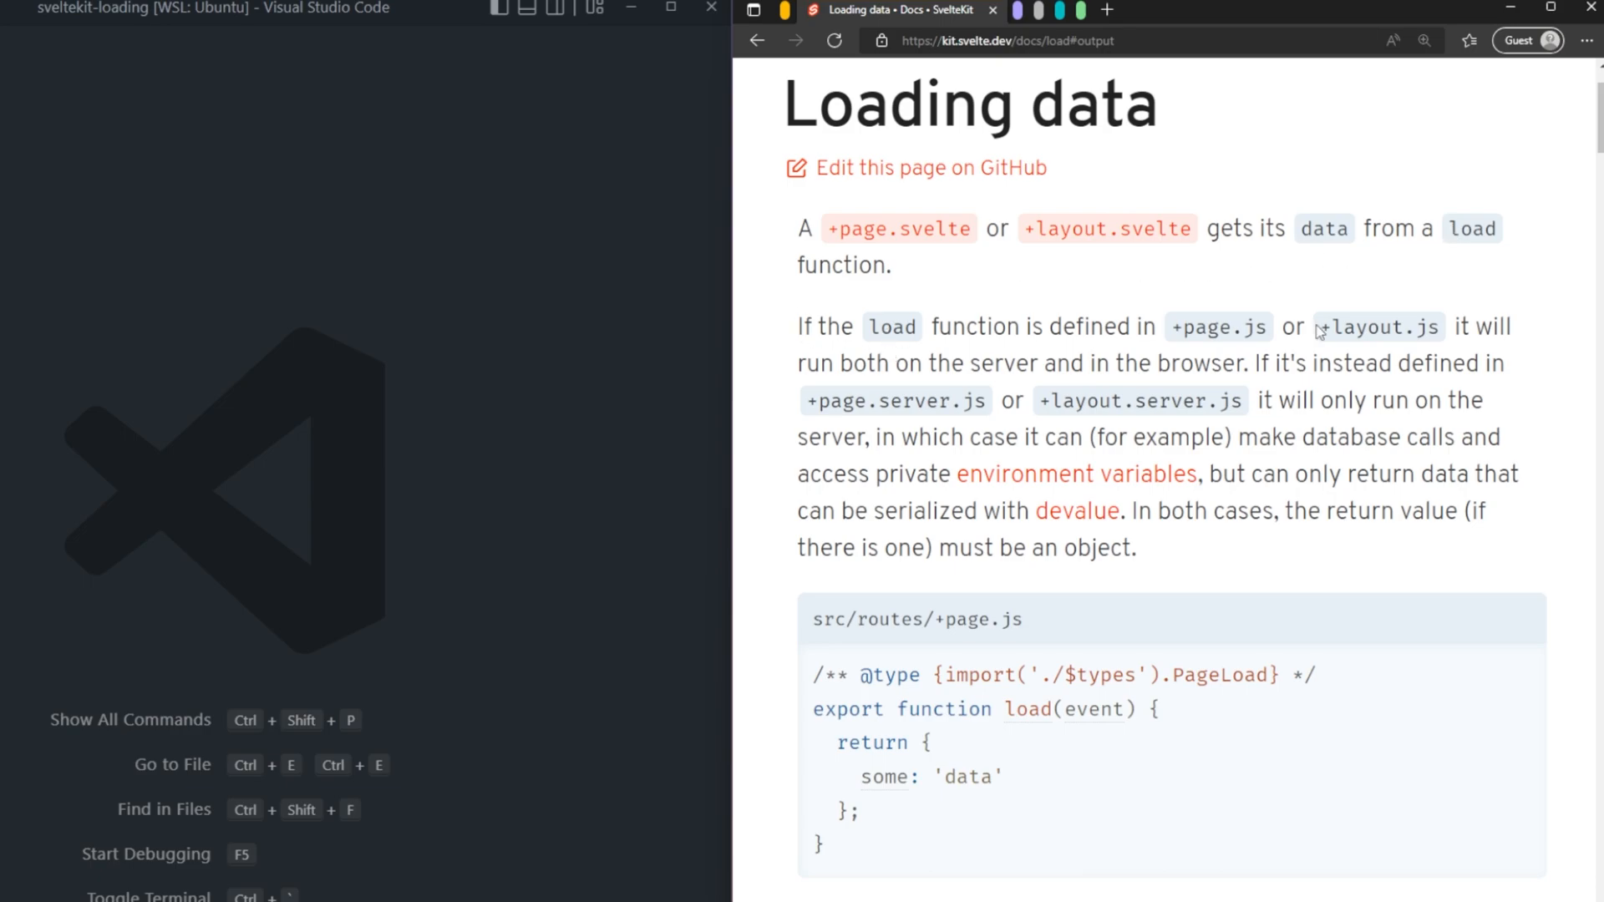
mouse_move(829, 364)
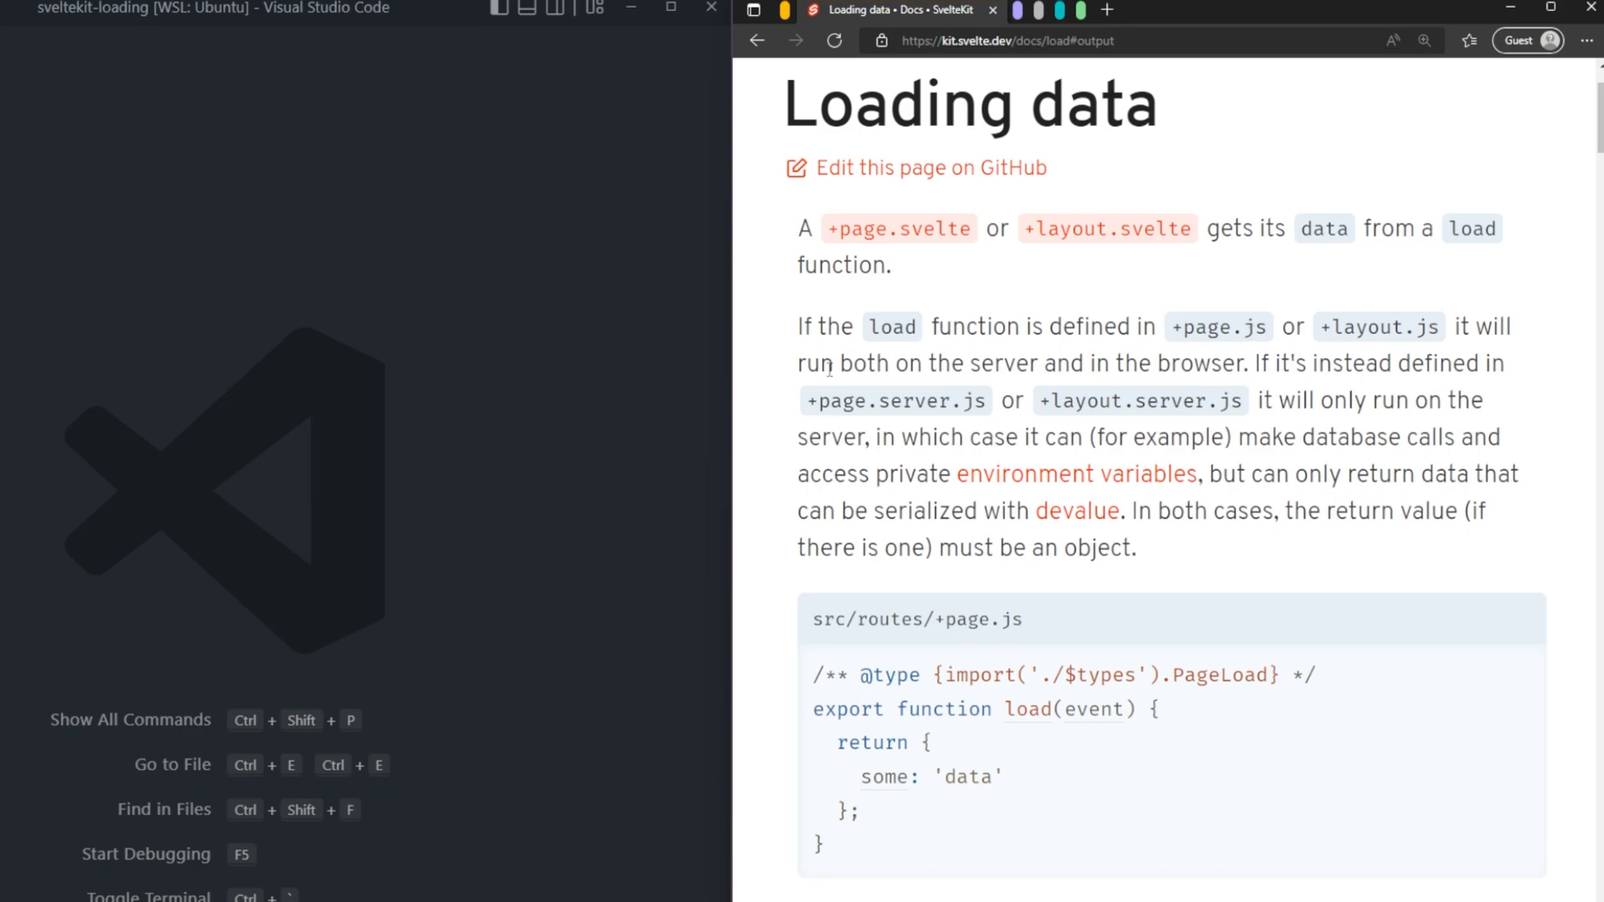
mouse_move(1206, 358)
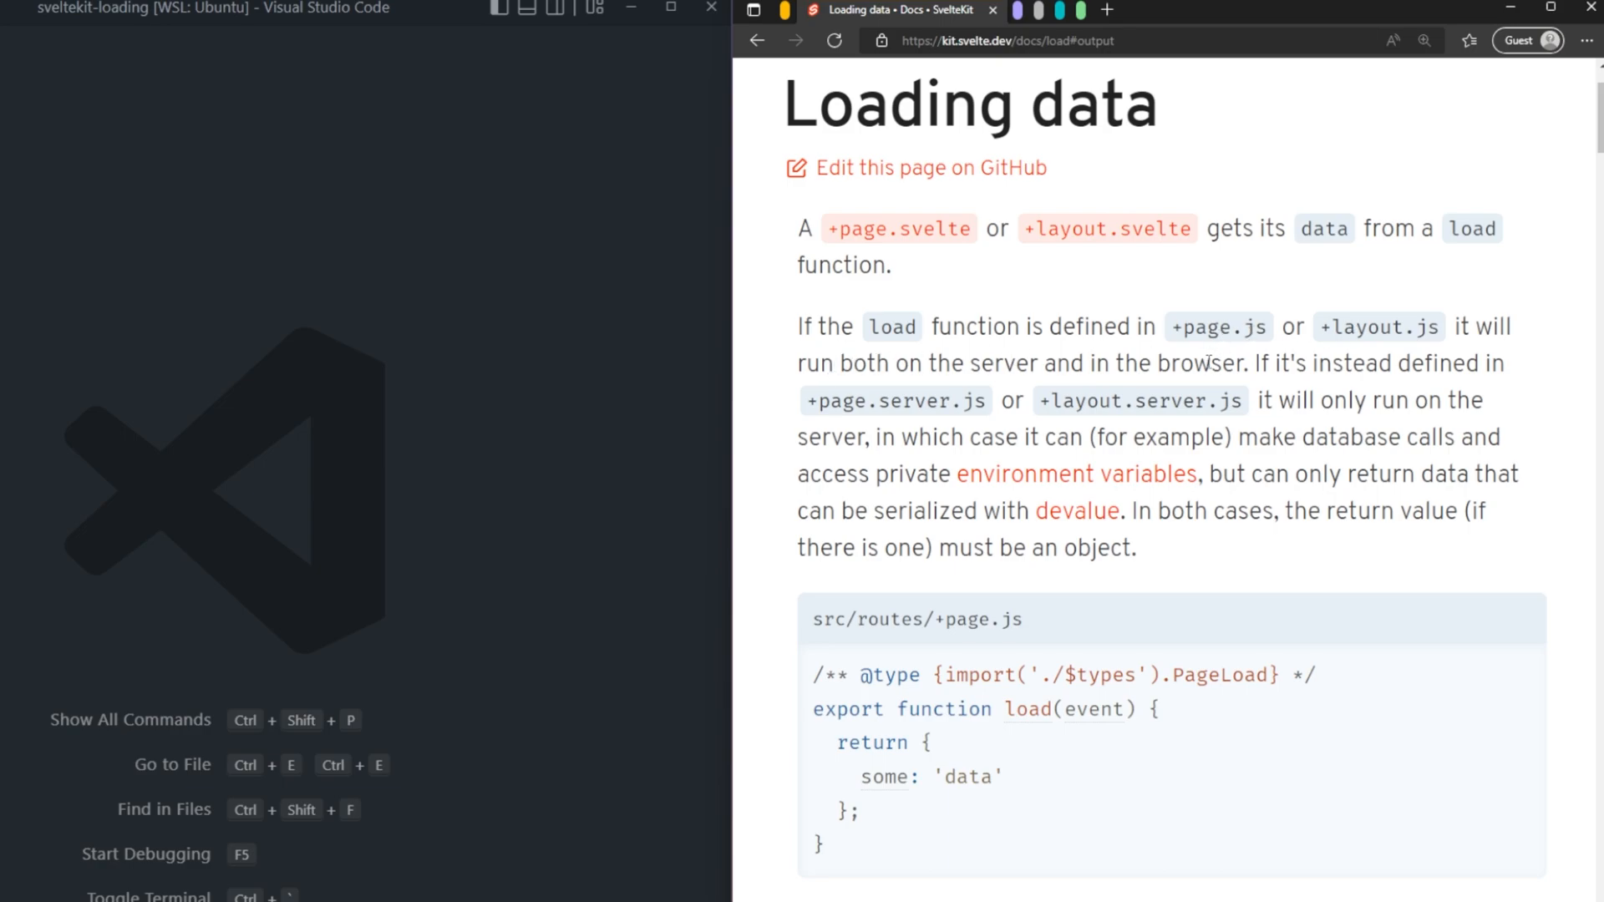
mouse_move(832, 395)
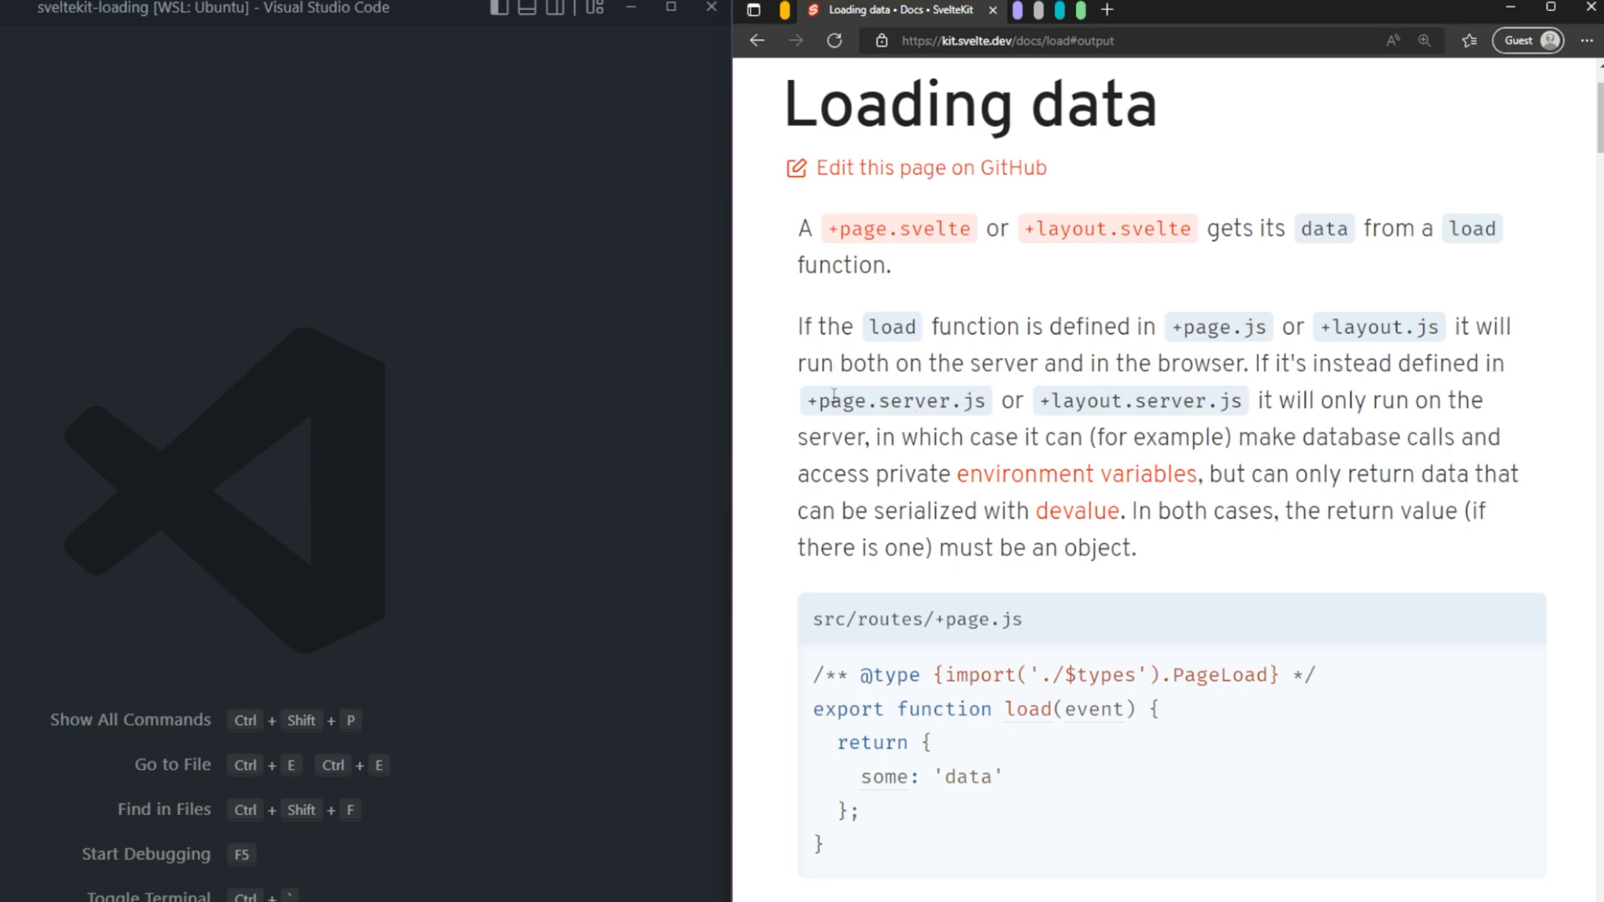
mouse_move(915, 393)
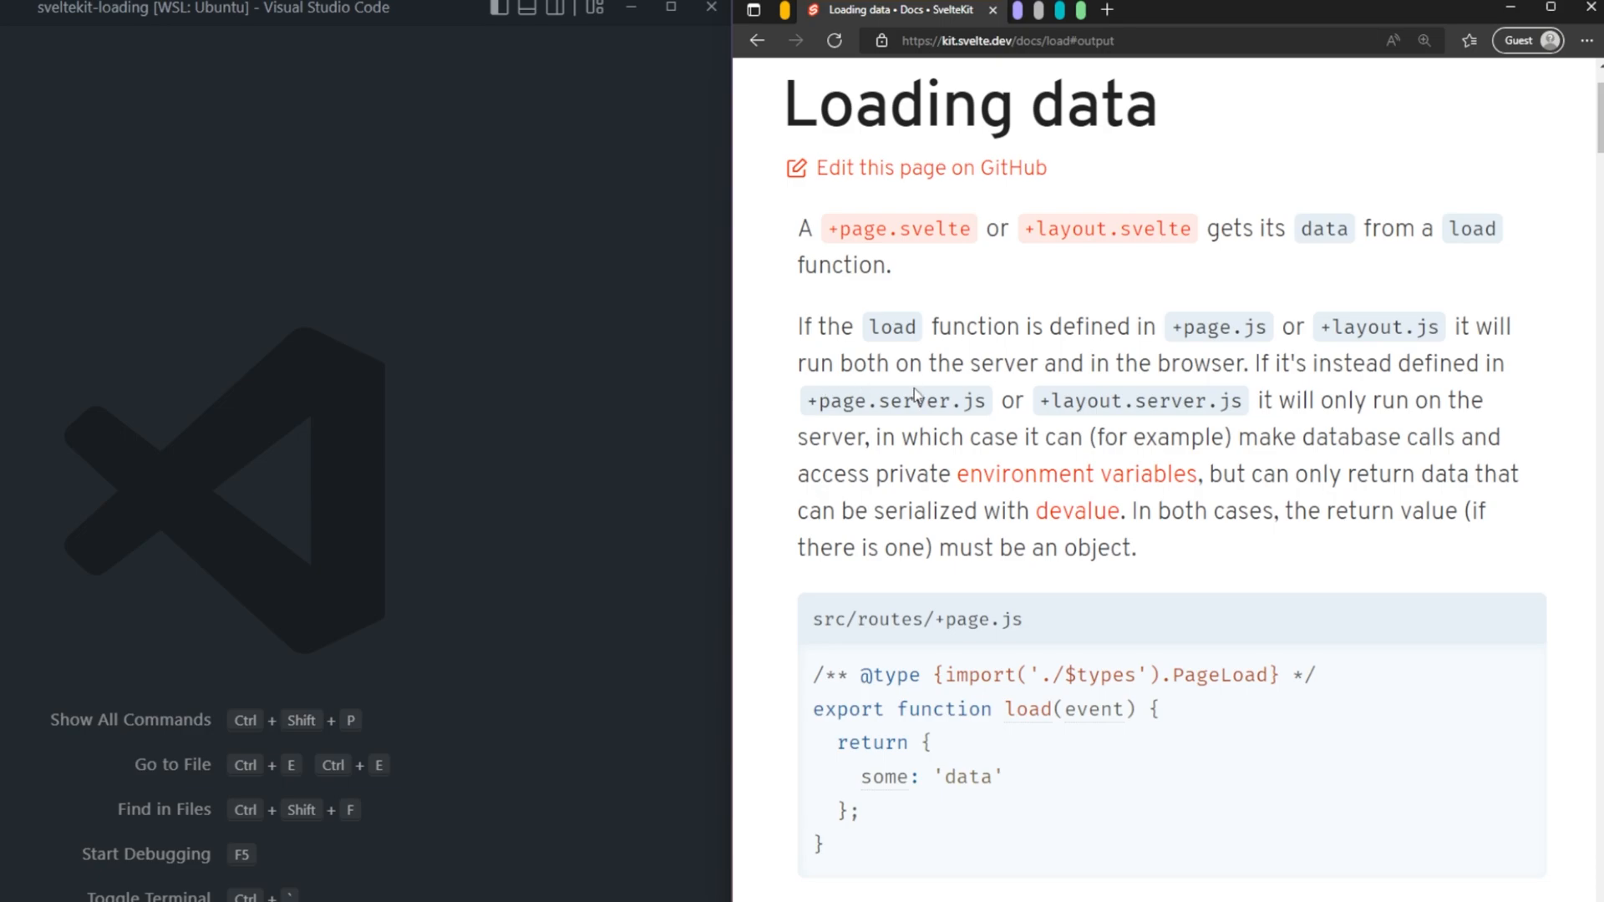
mouse_move(878, 461)
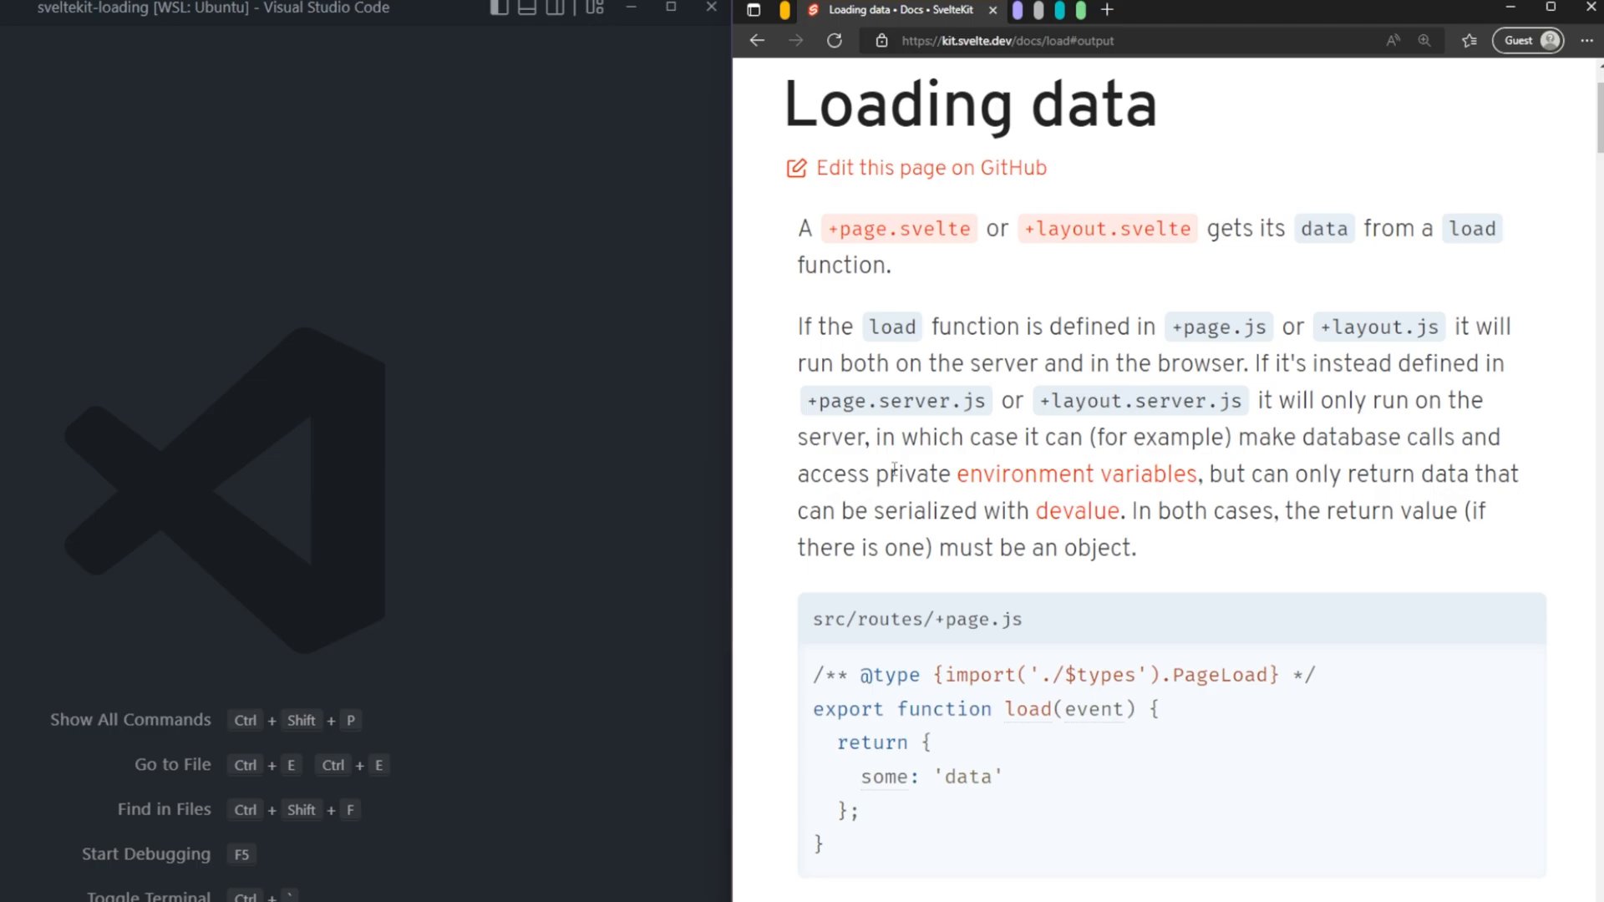
scroll(down, 3)
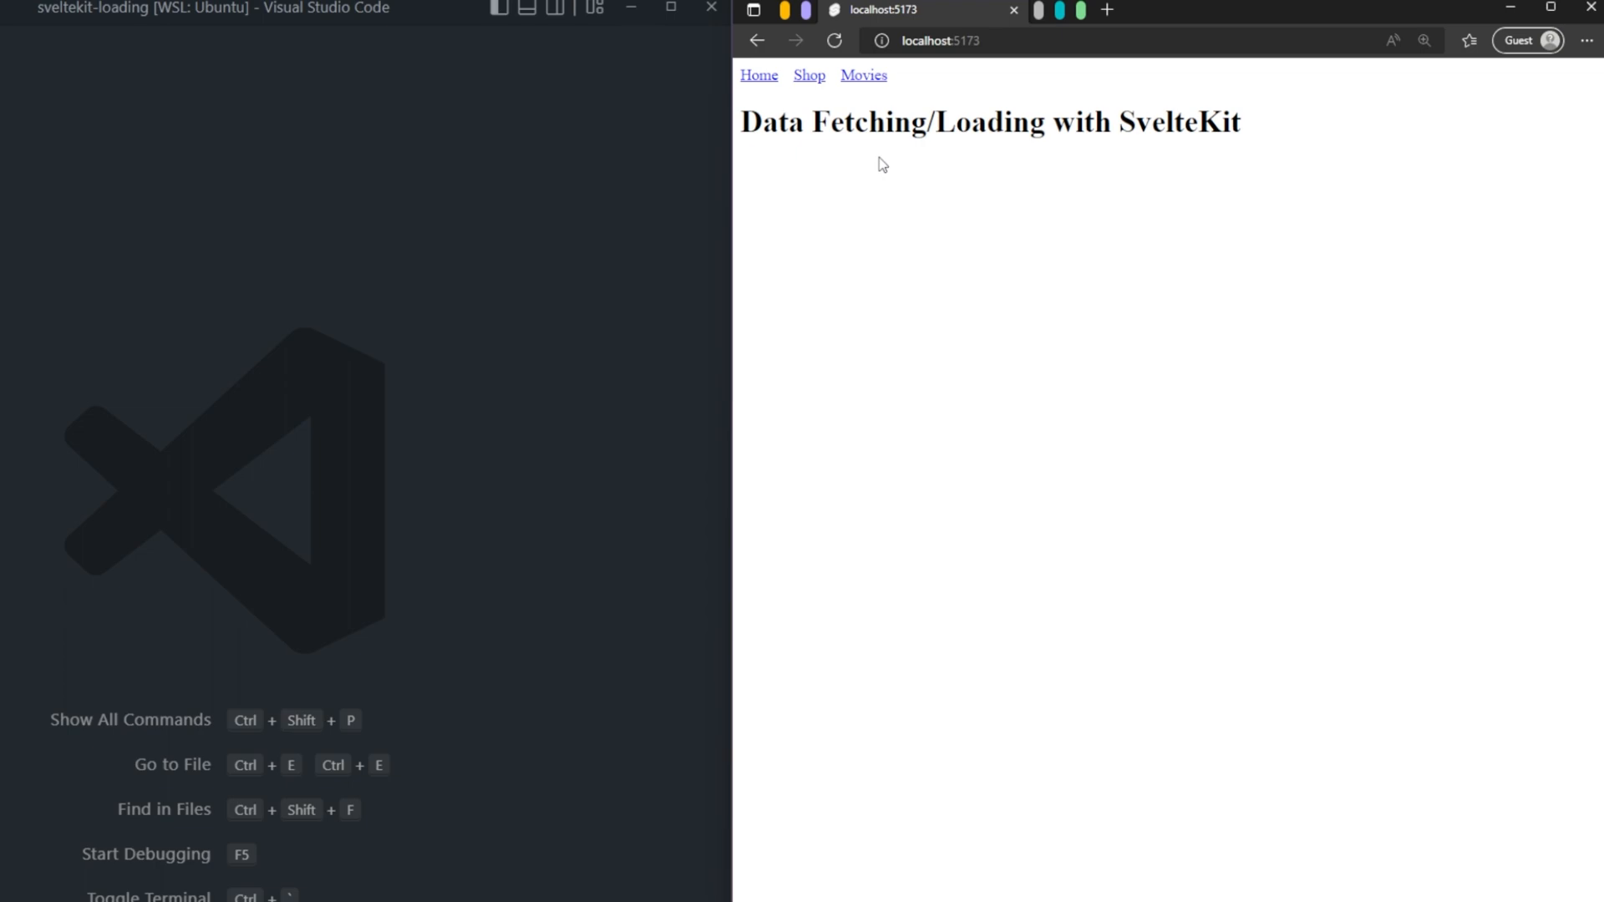
Step: Visit the Shop page, then Movies, then return to Shop via the nav links
click(809, 75)
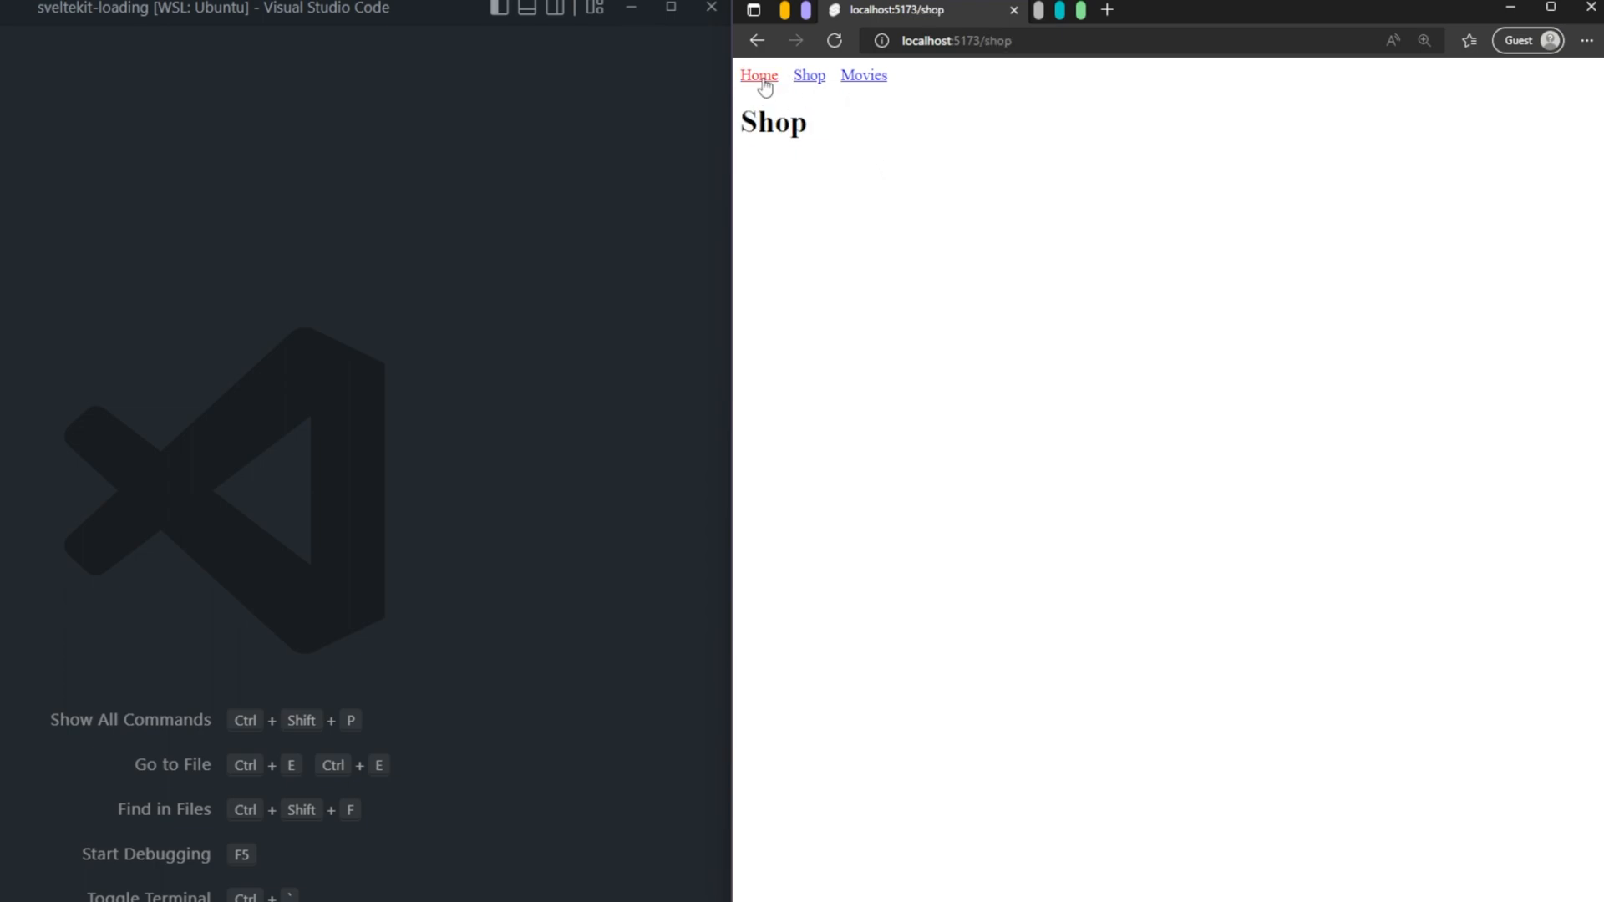
click(864, 75)
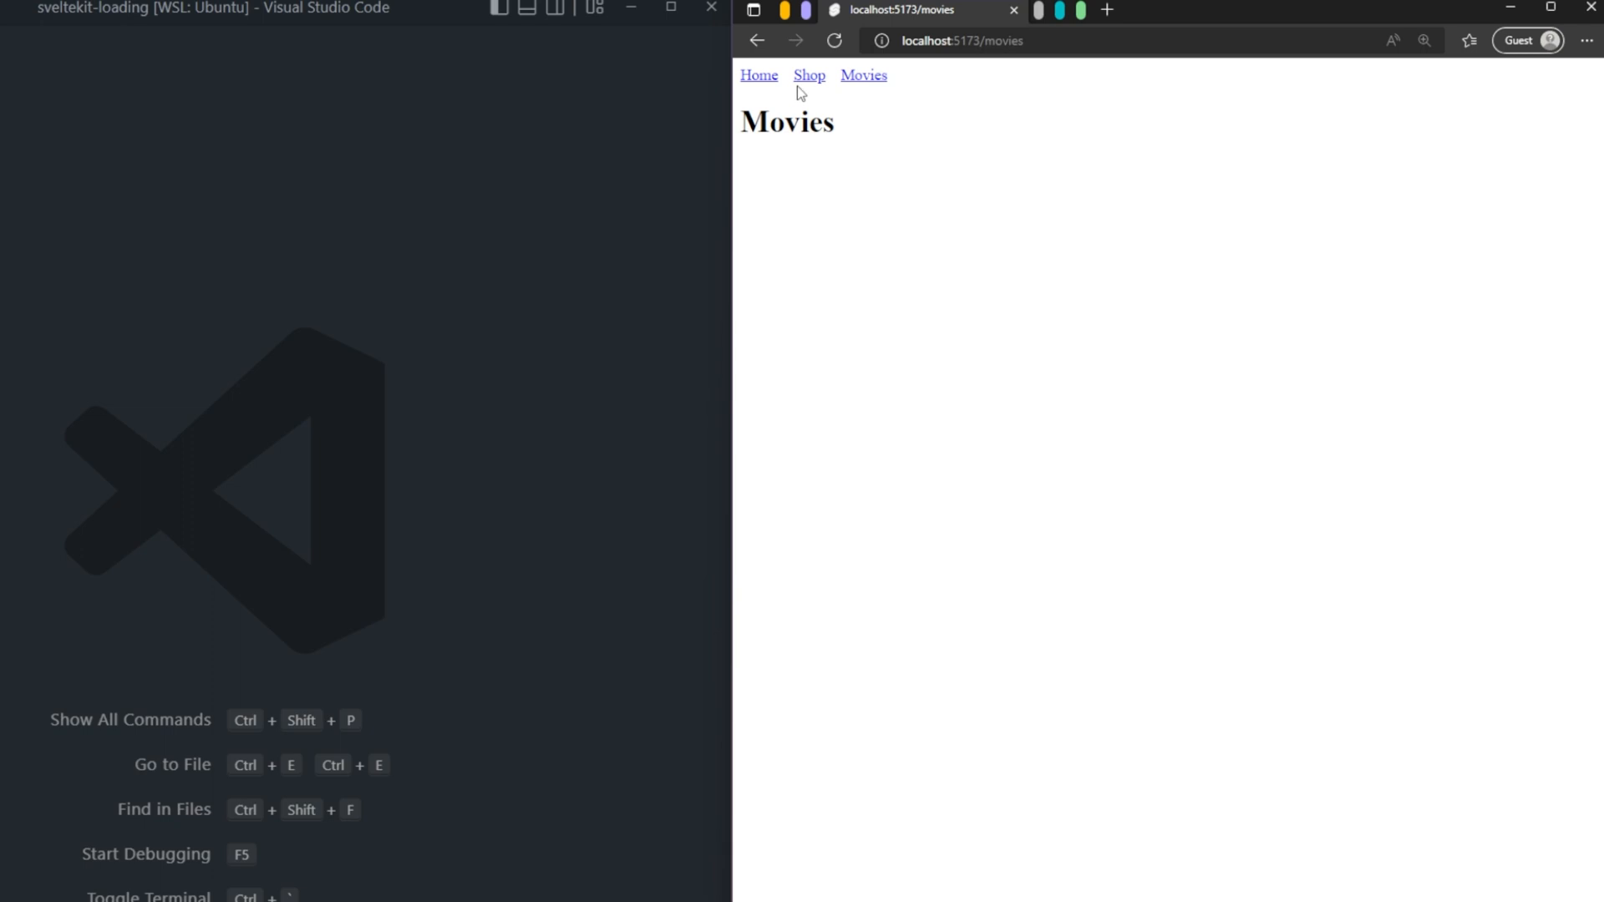
click(809, 75)
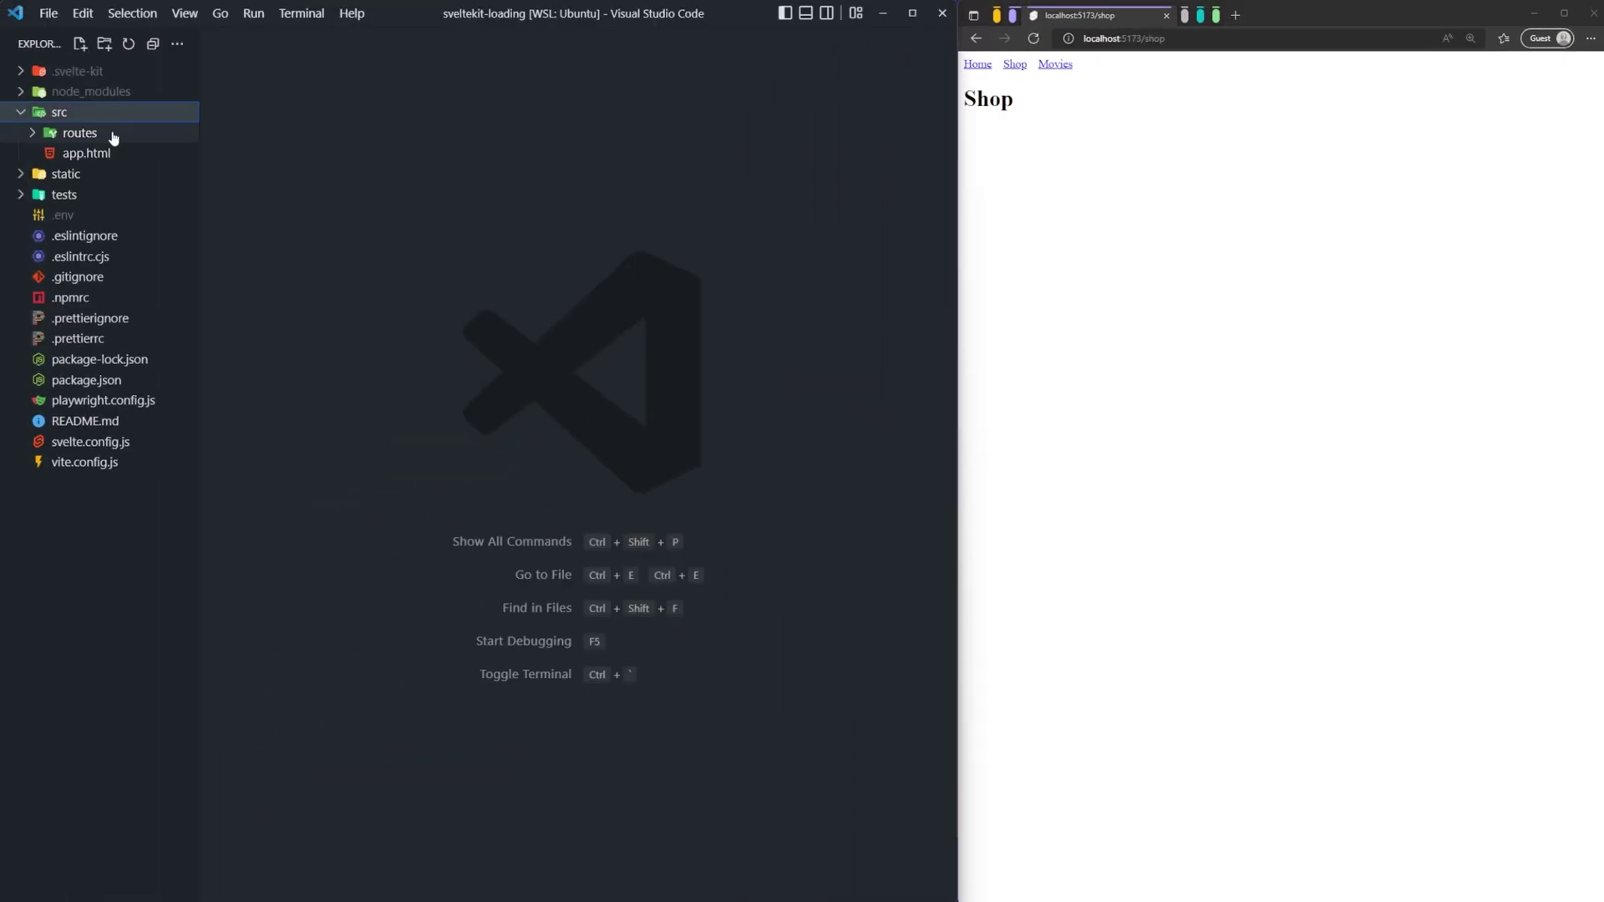
Step: Add product: 'iPhone 14' to the shop +page.js load return, then switch to shop +page.svelte
click(80, 134)
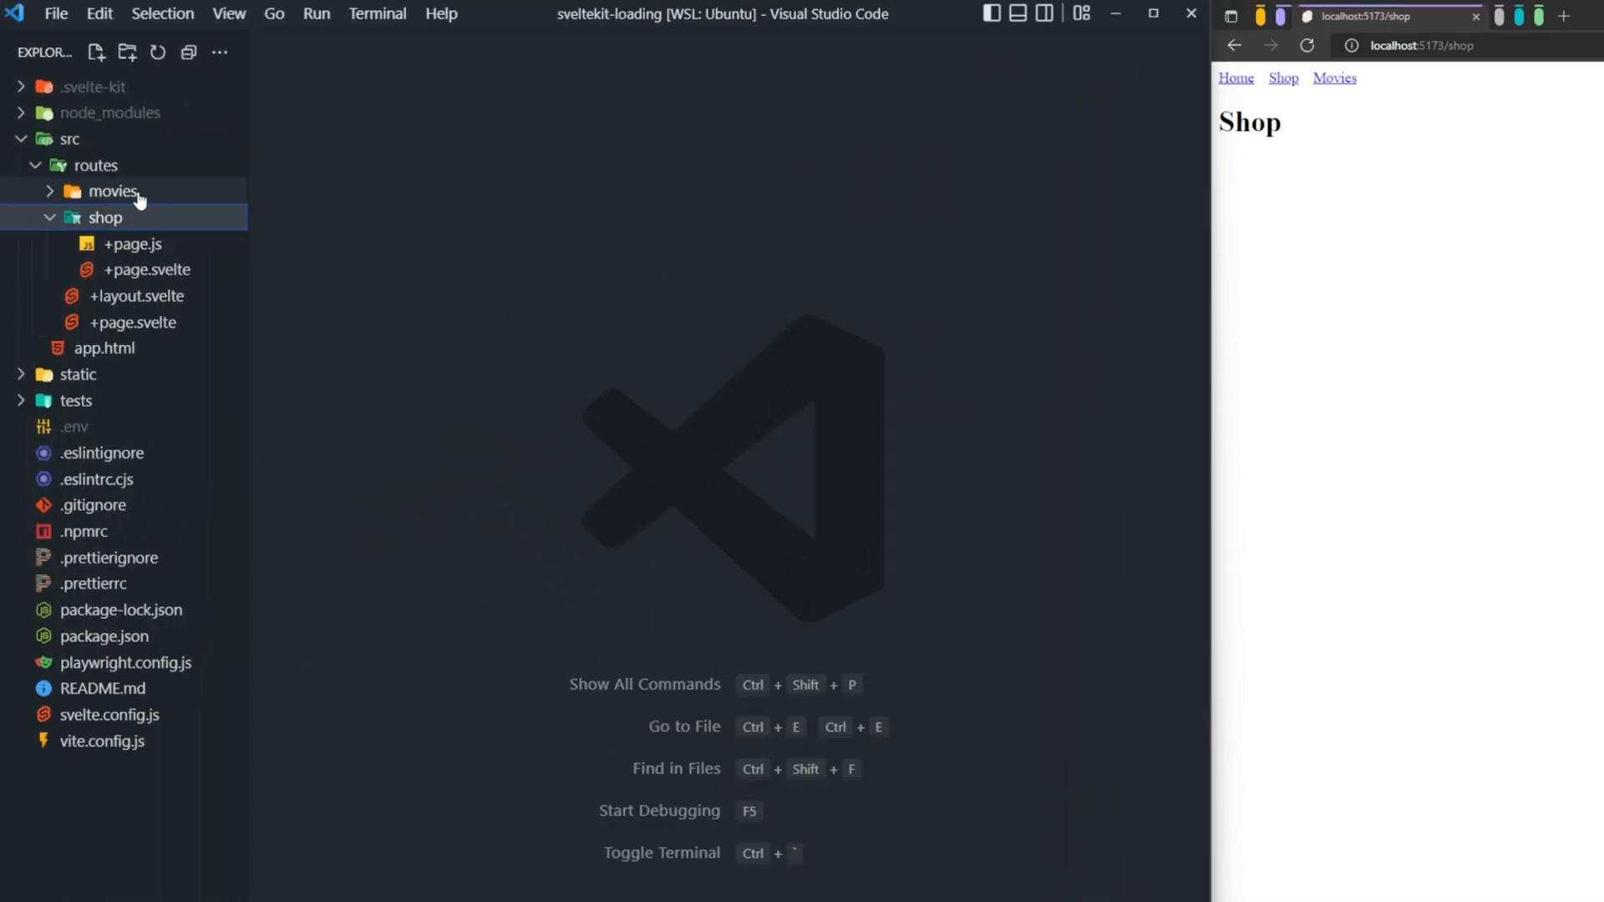
click(127, 243)
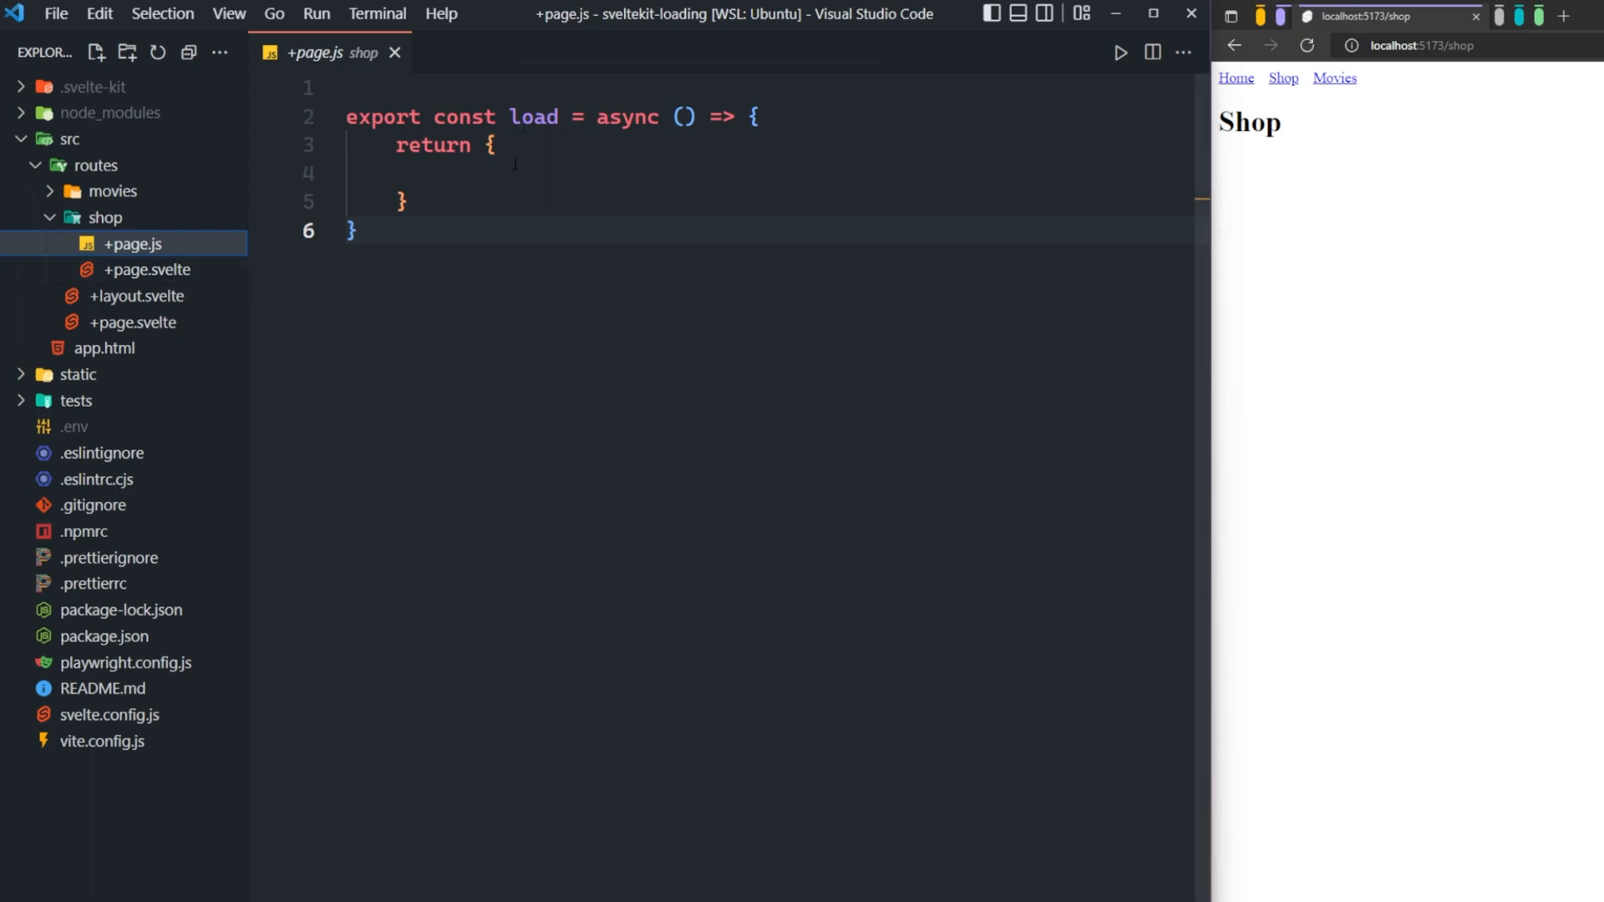
mouse_move(533, 117)
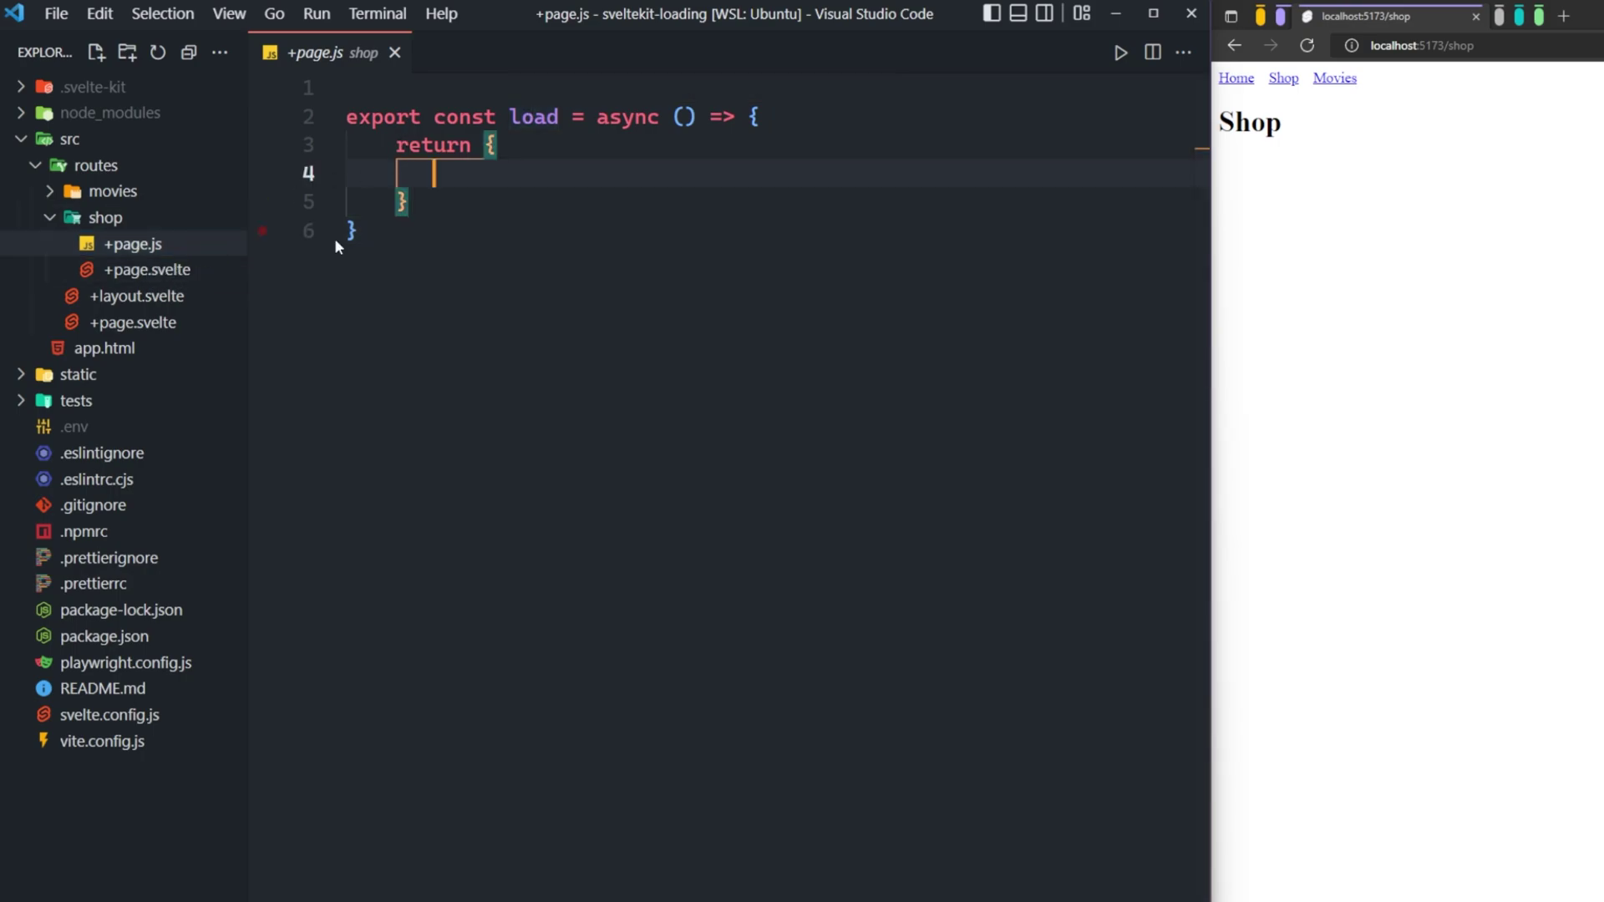
text(product)
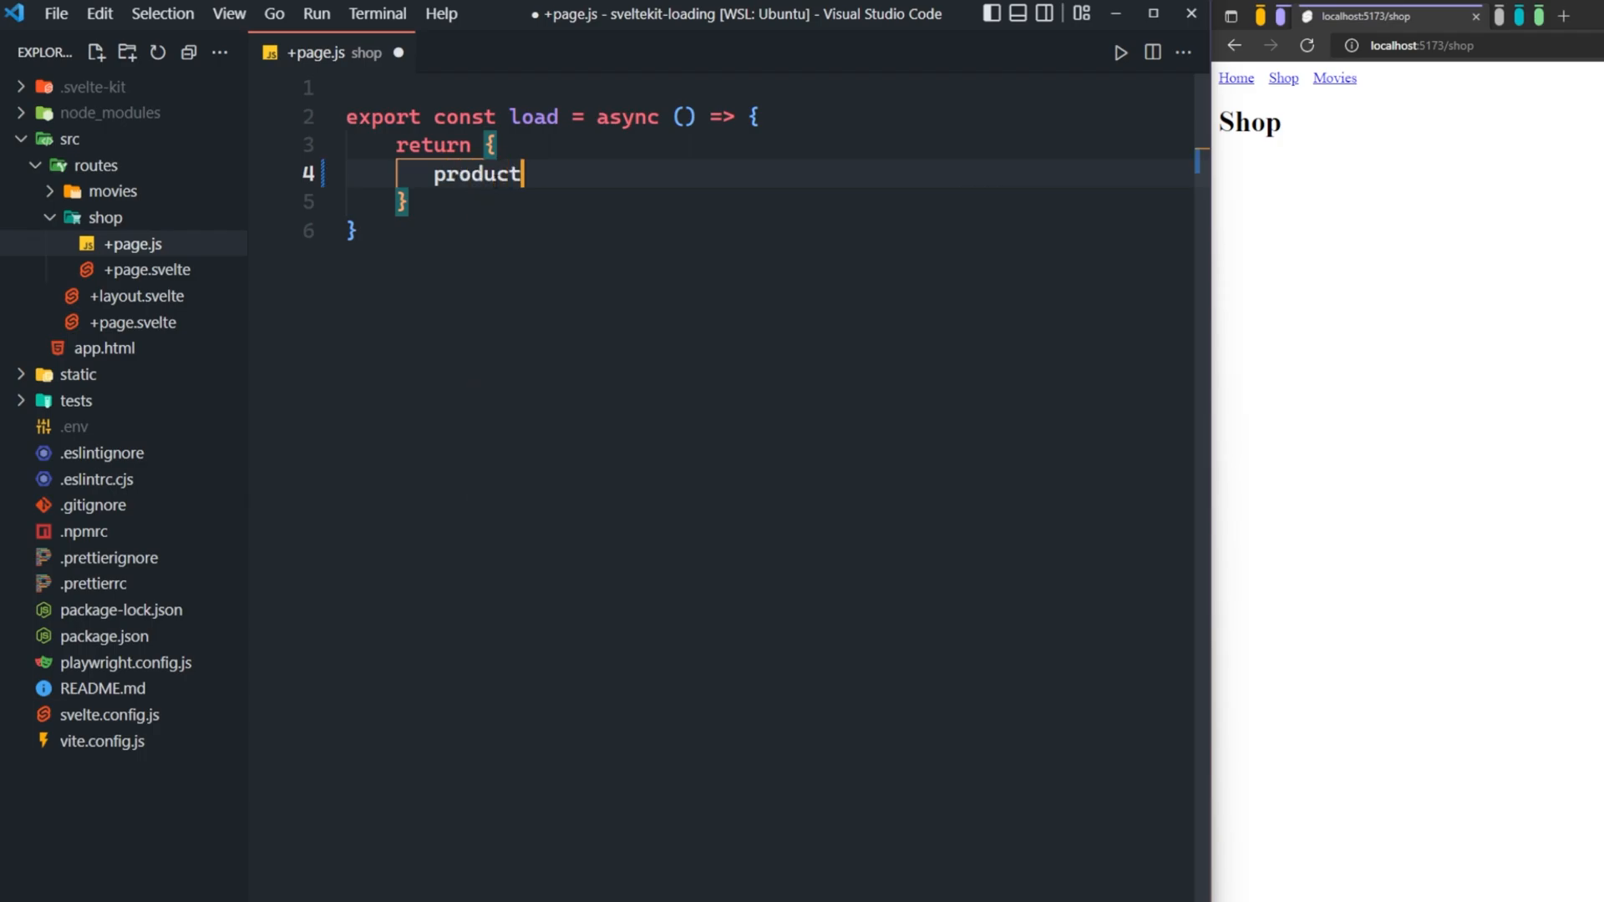
text(: 'iPhone 14')
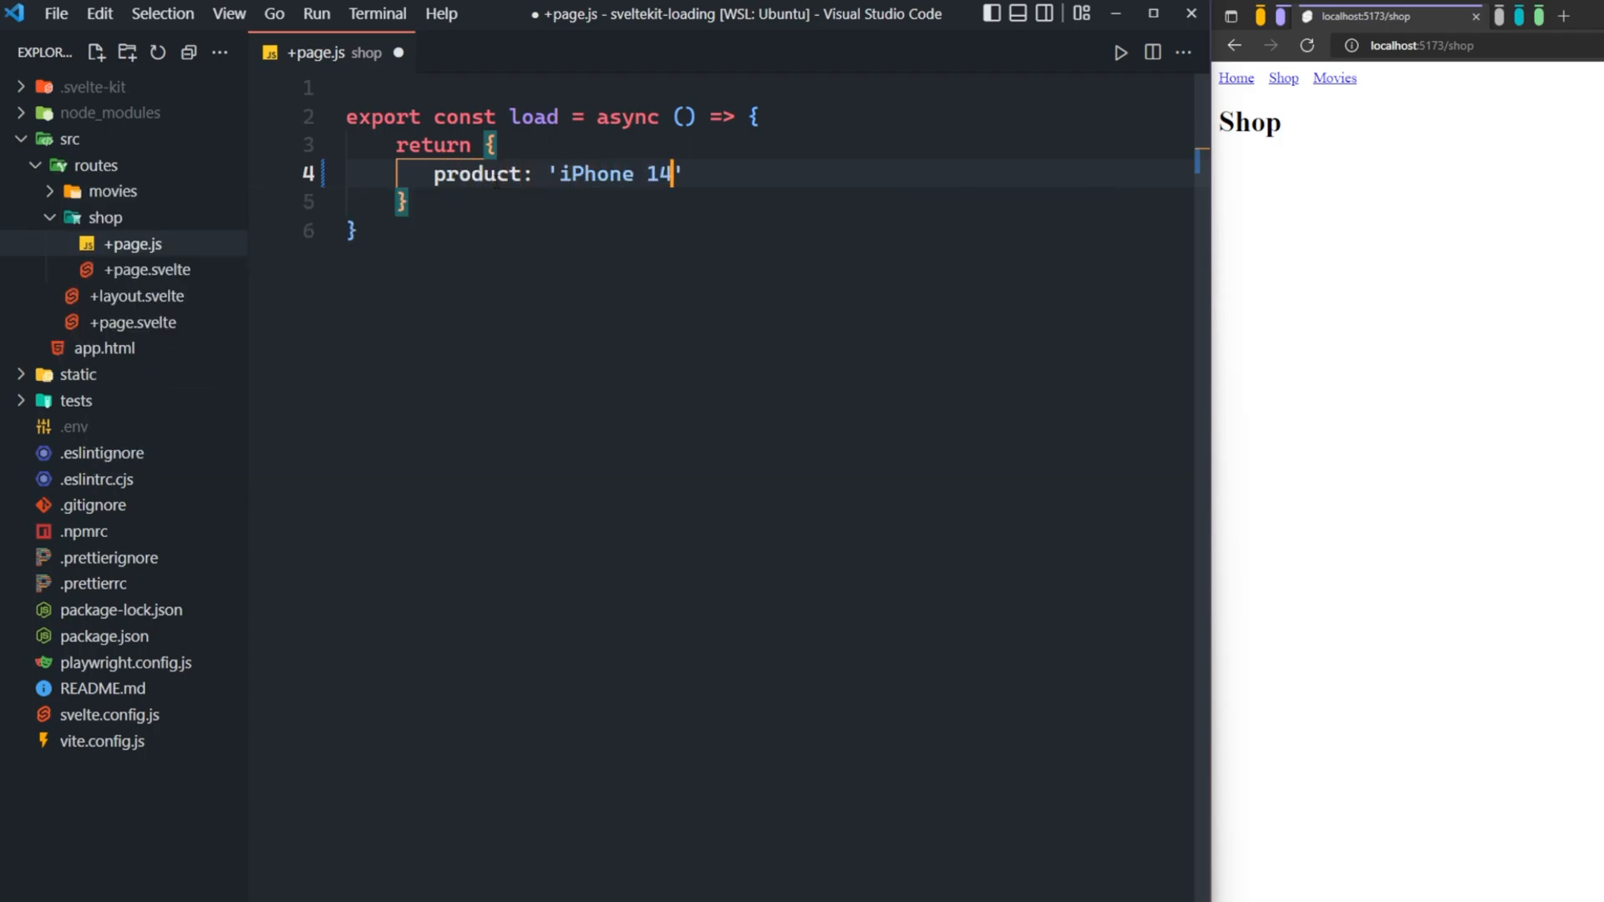
click(144, 269)
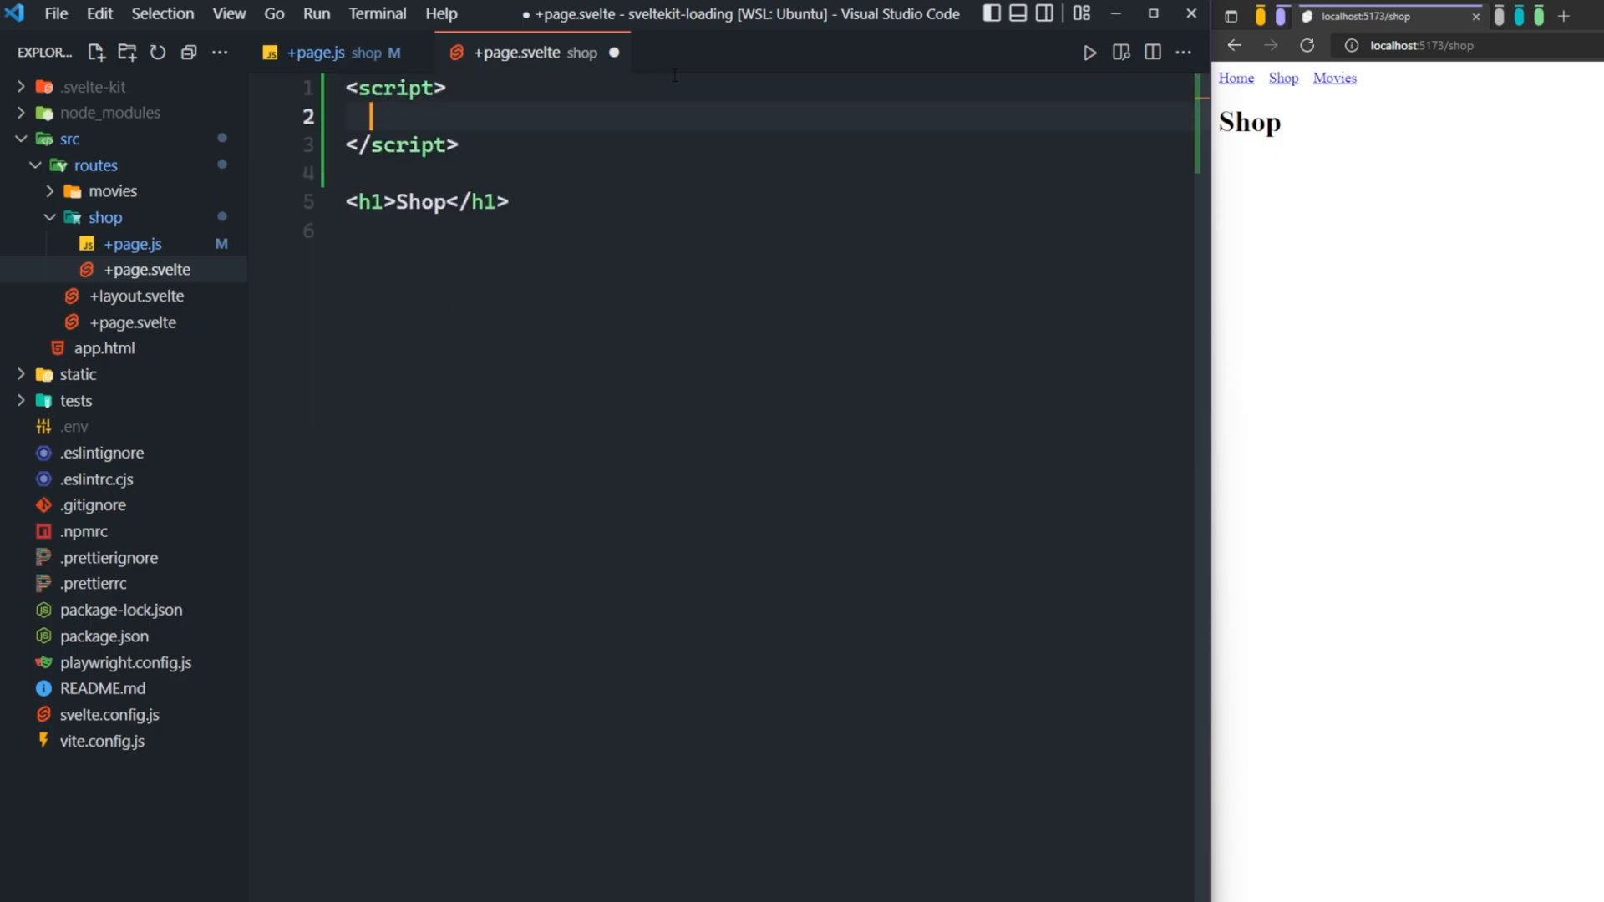
Step: Add 'export let data;' and 'console.log(data);' to the shop page's script block
text(export let)
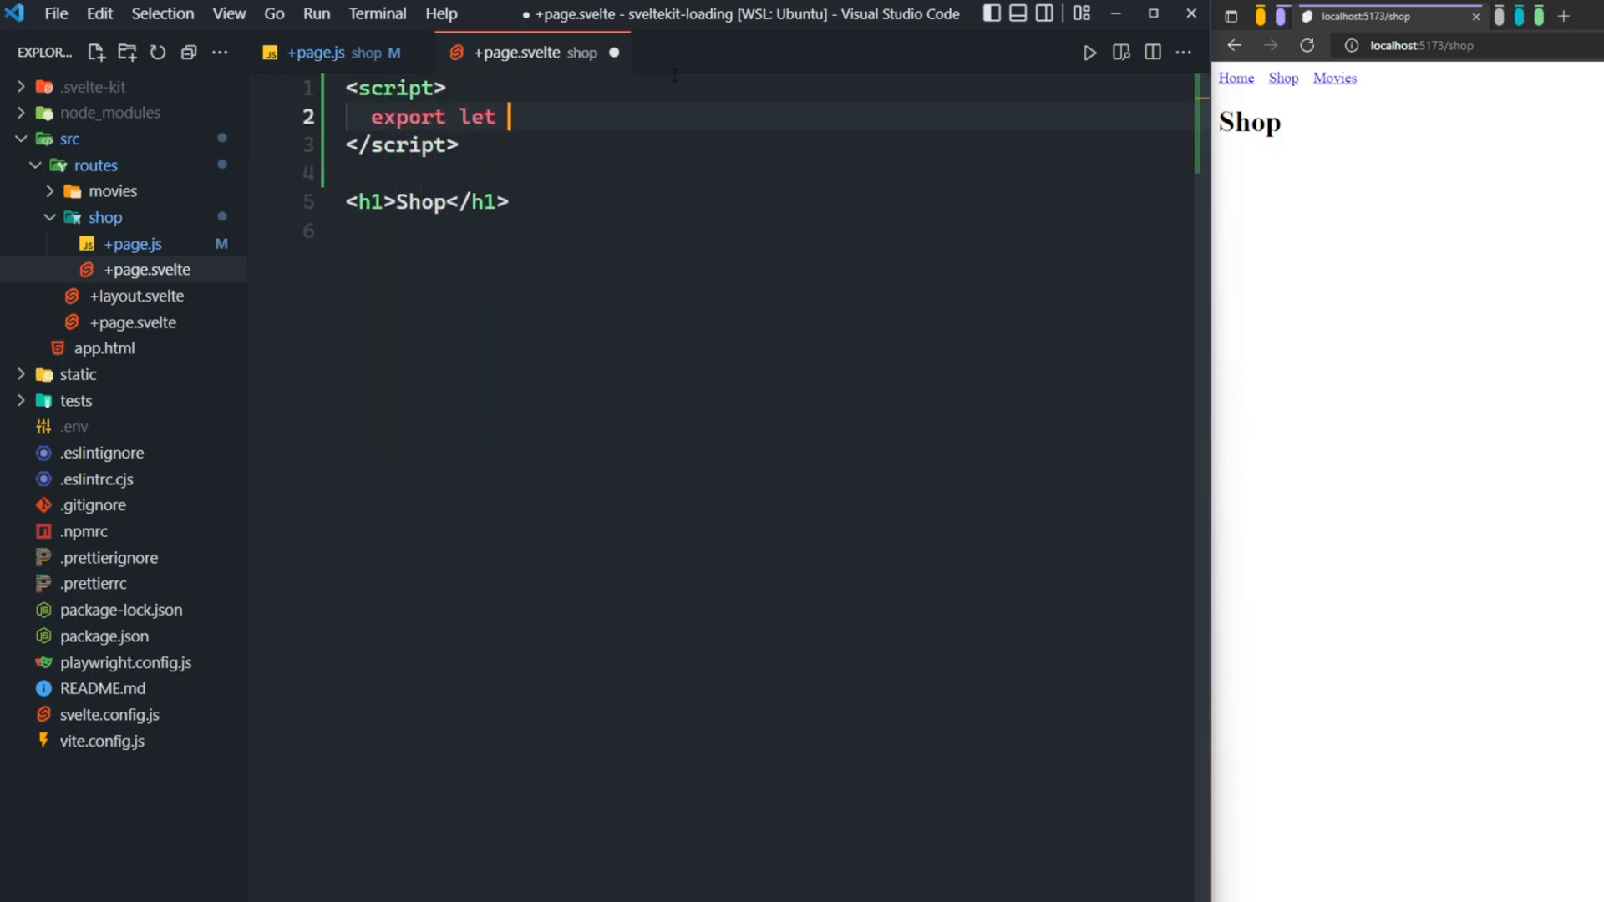
text(data)
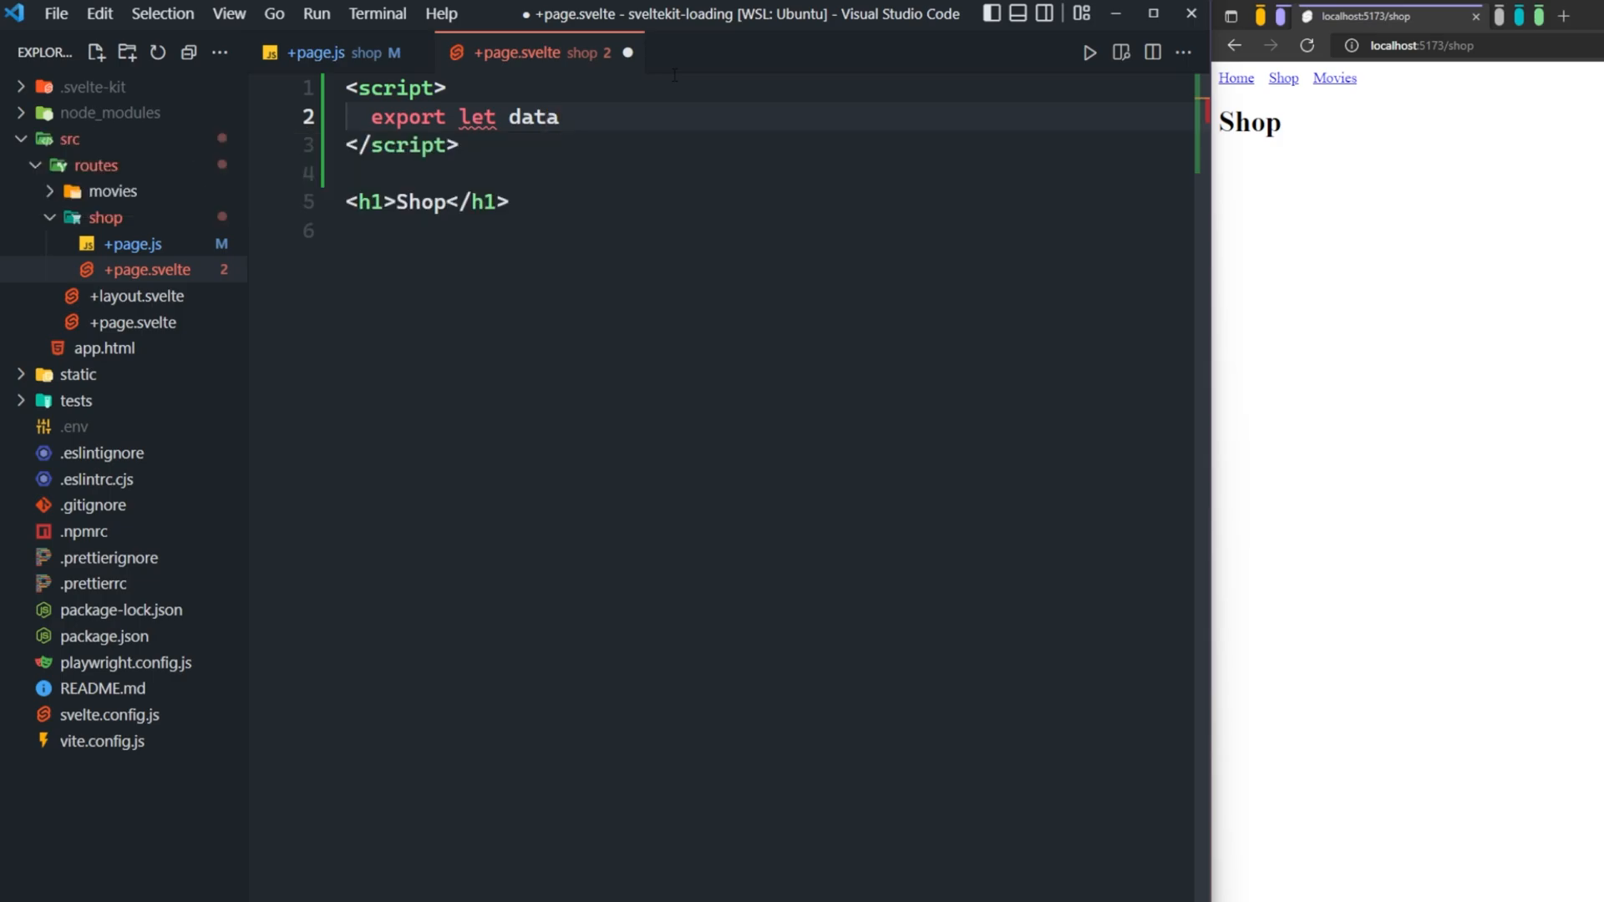
text(console.log(d))
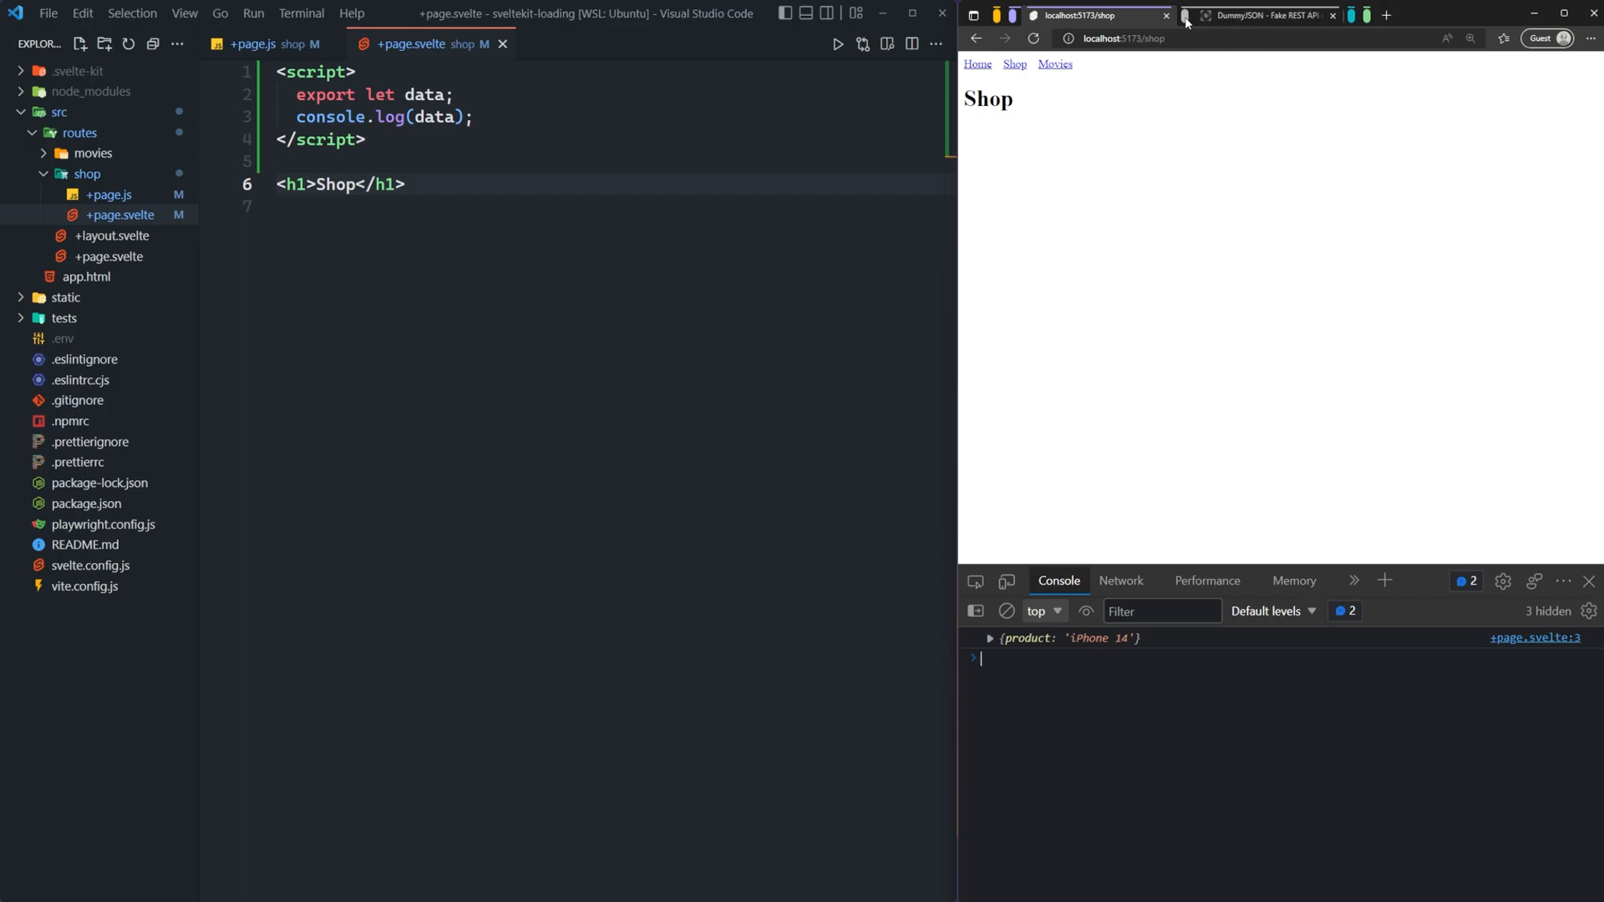
Step: Switch to the DummyJSON tab and bring up its Read Docs documentation
click(1266, 15)
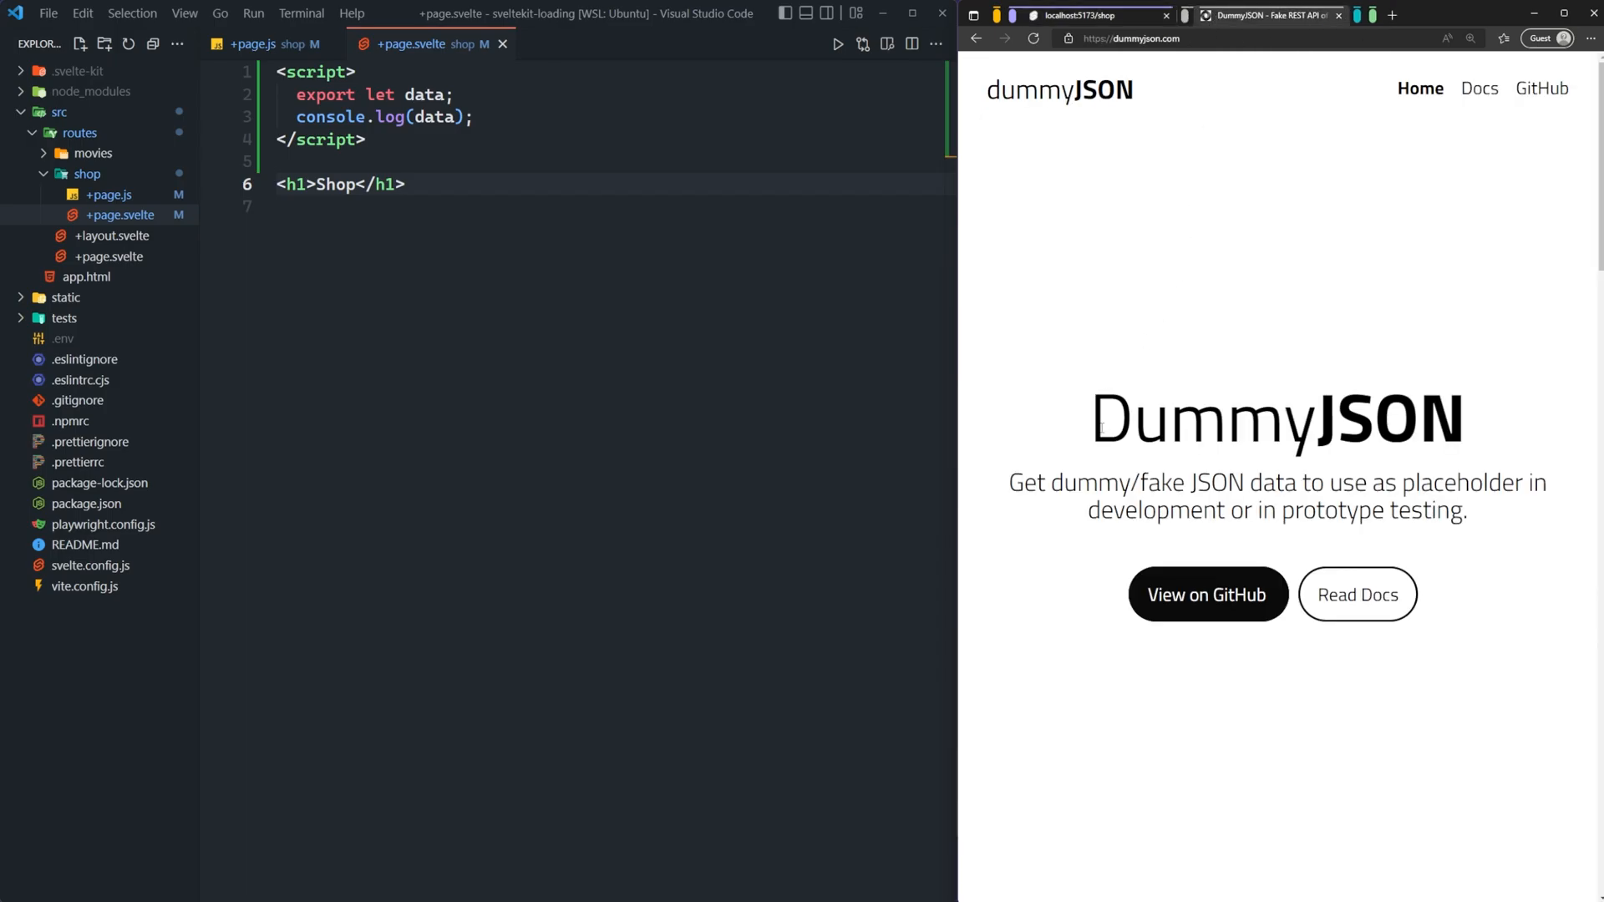
click(1357, 595)
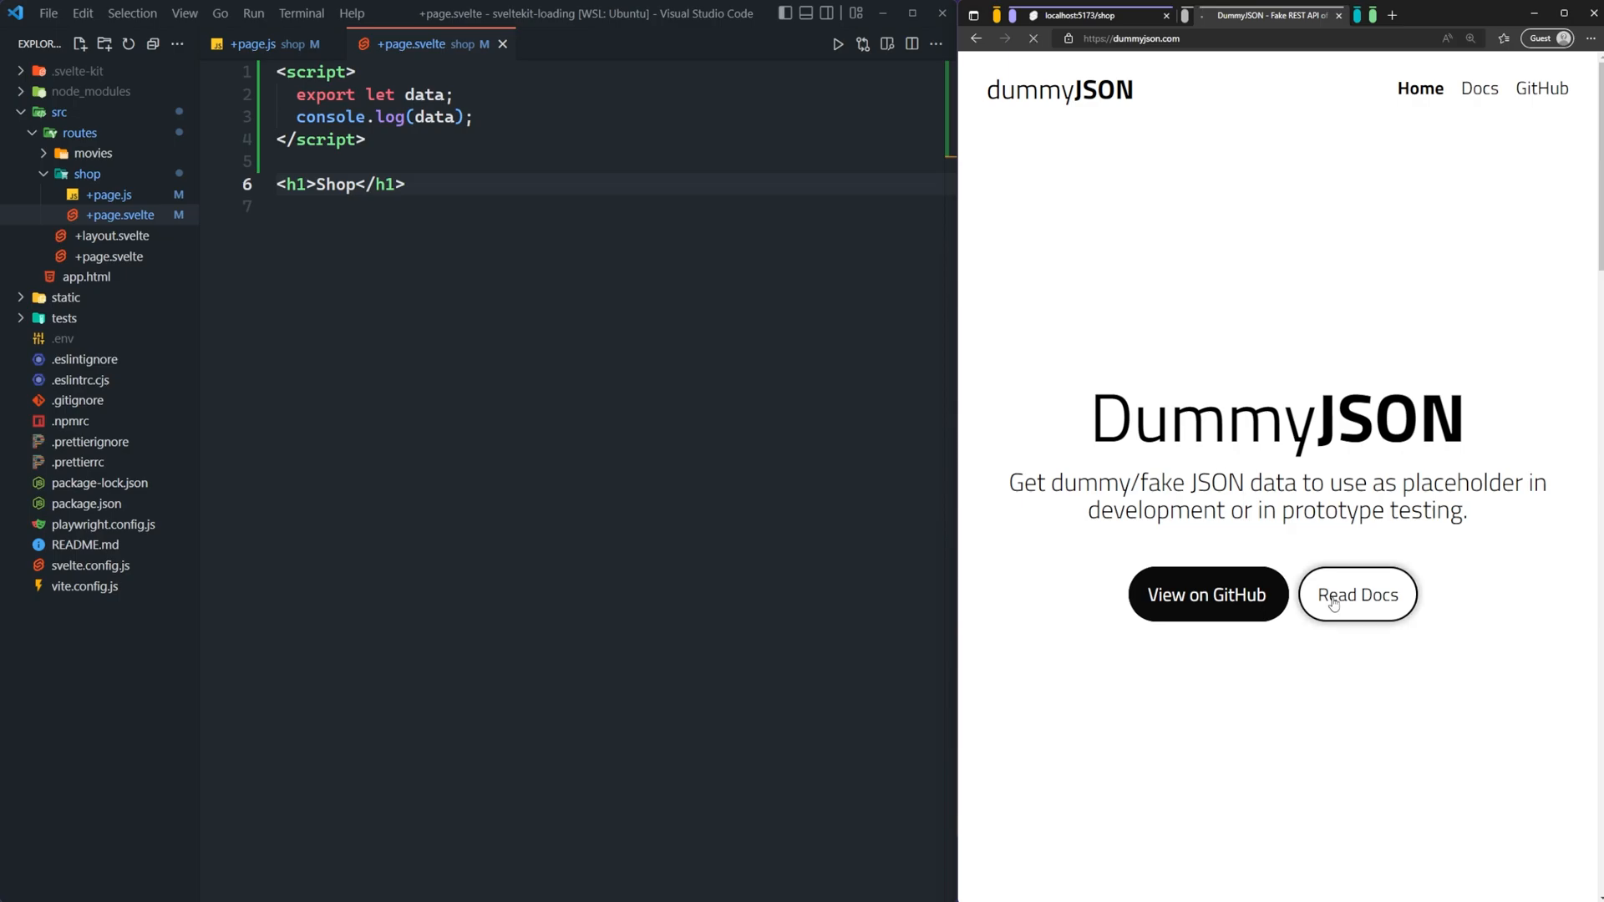
click(1357, 595)
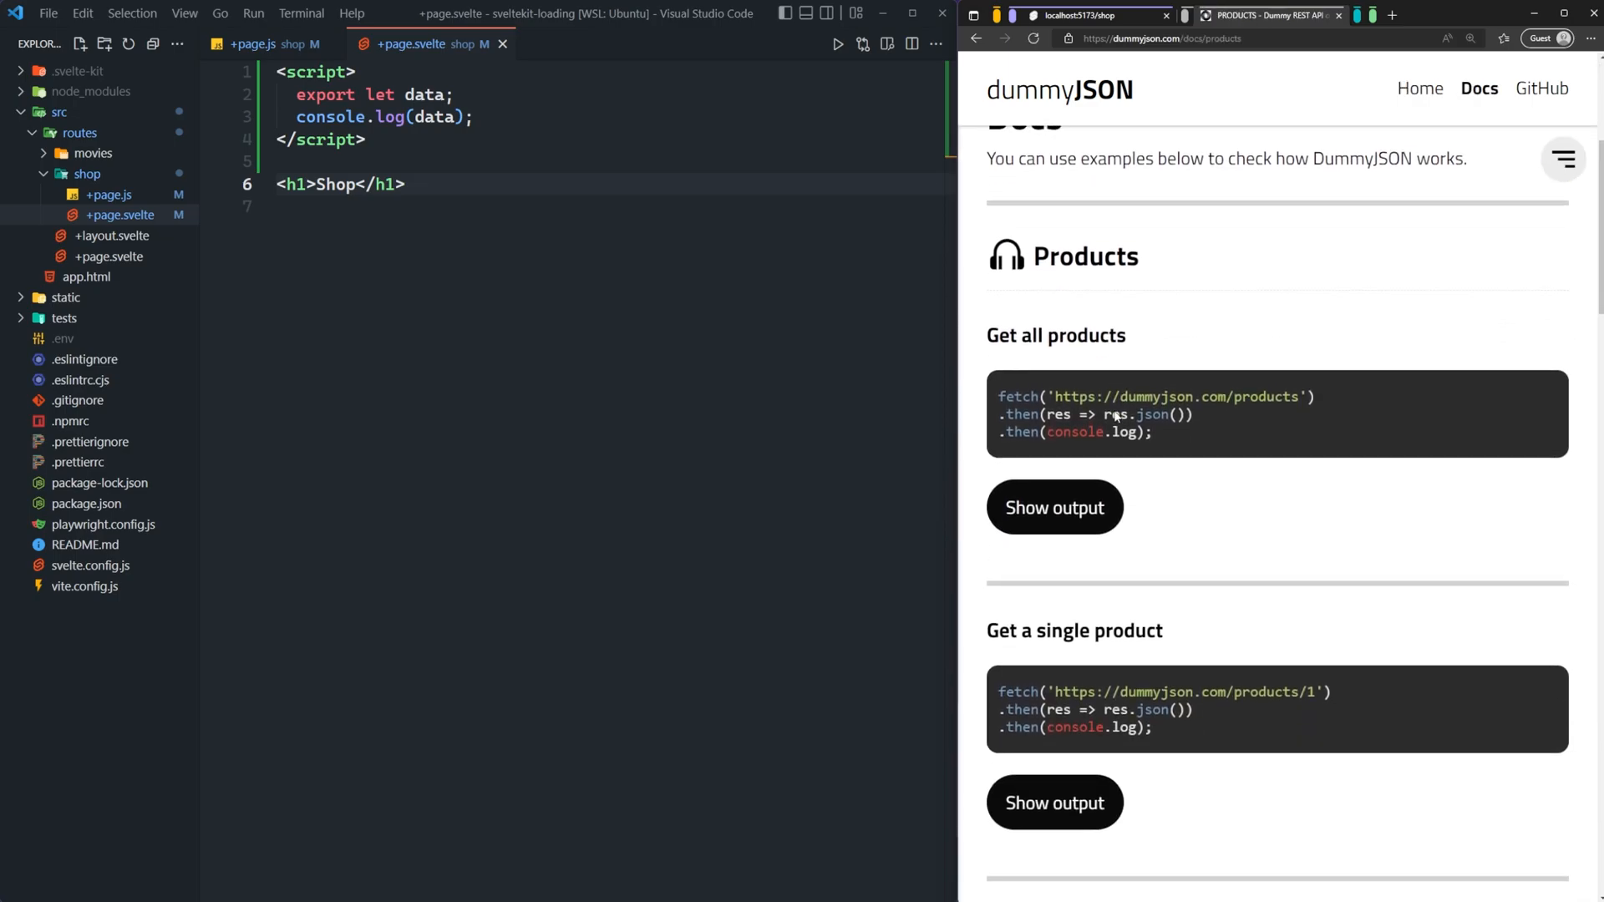
scroll(down, 3)
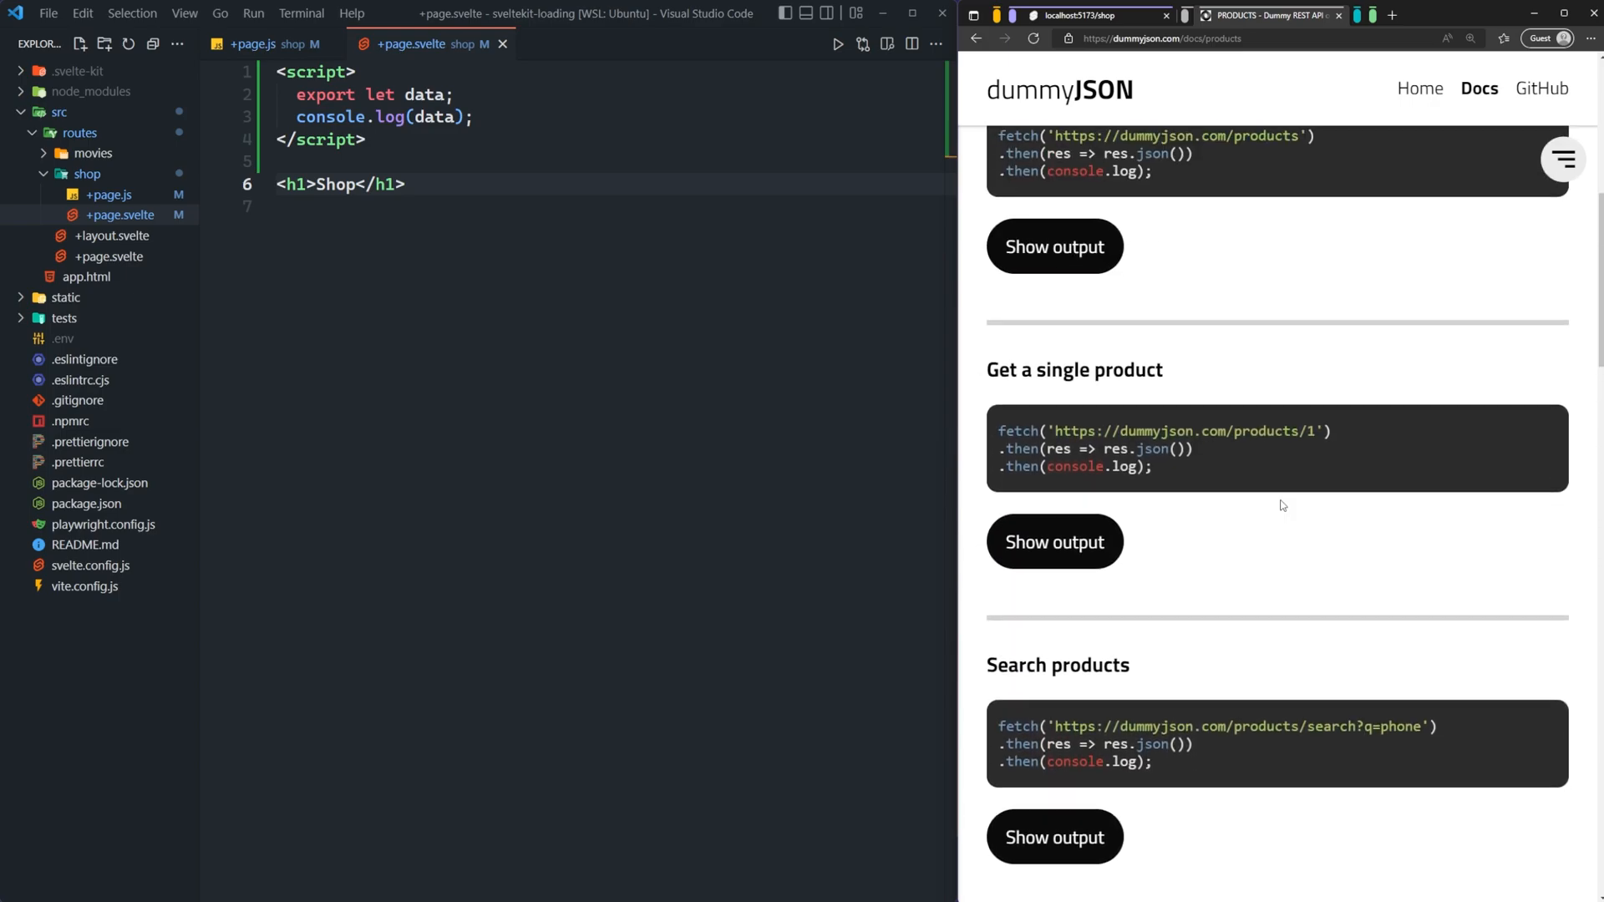
scroll(up, 3)
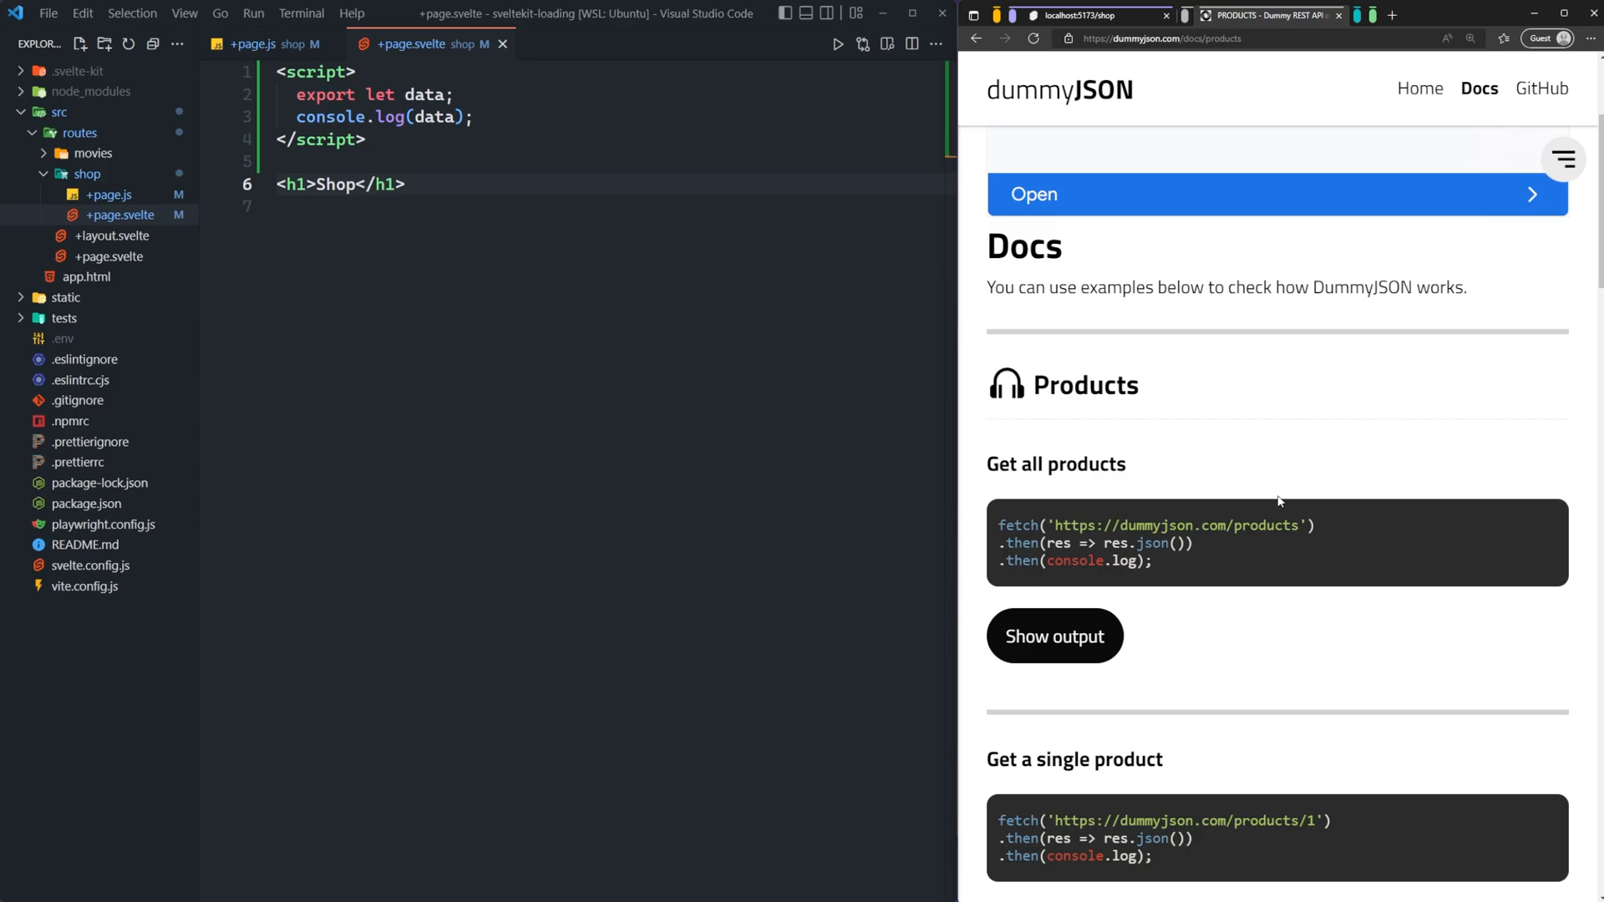
Step: Reveal the sample output for Get all products and look through it
click(1054, 635)
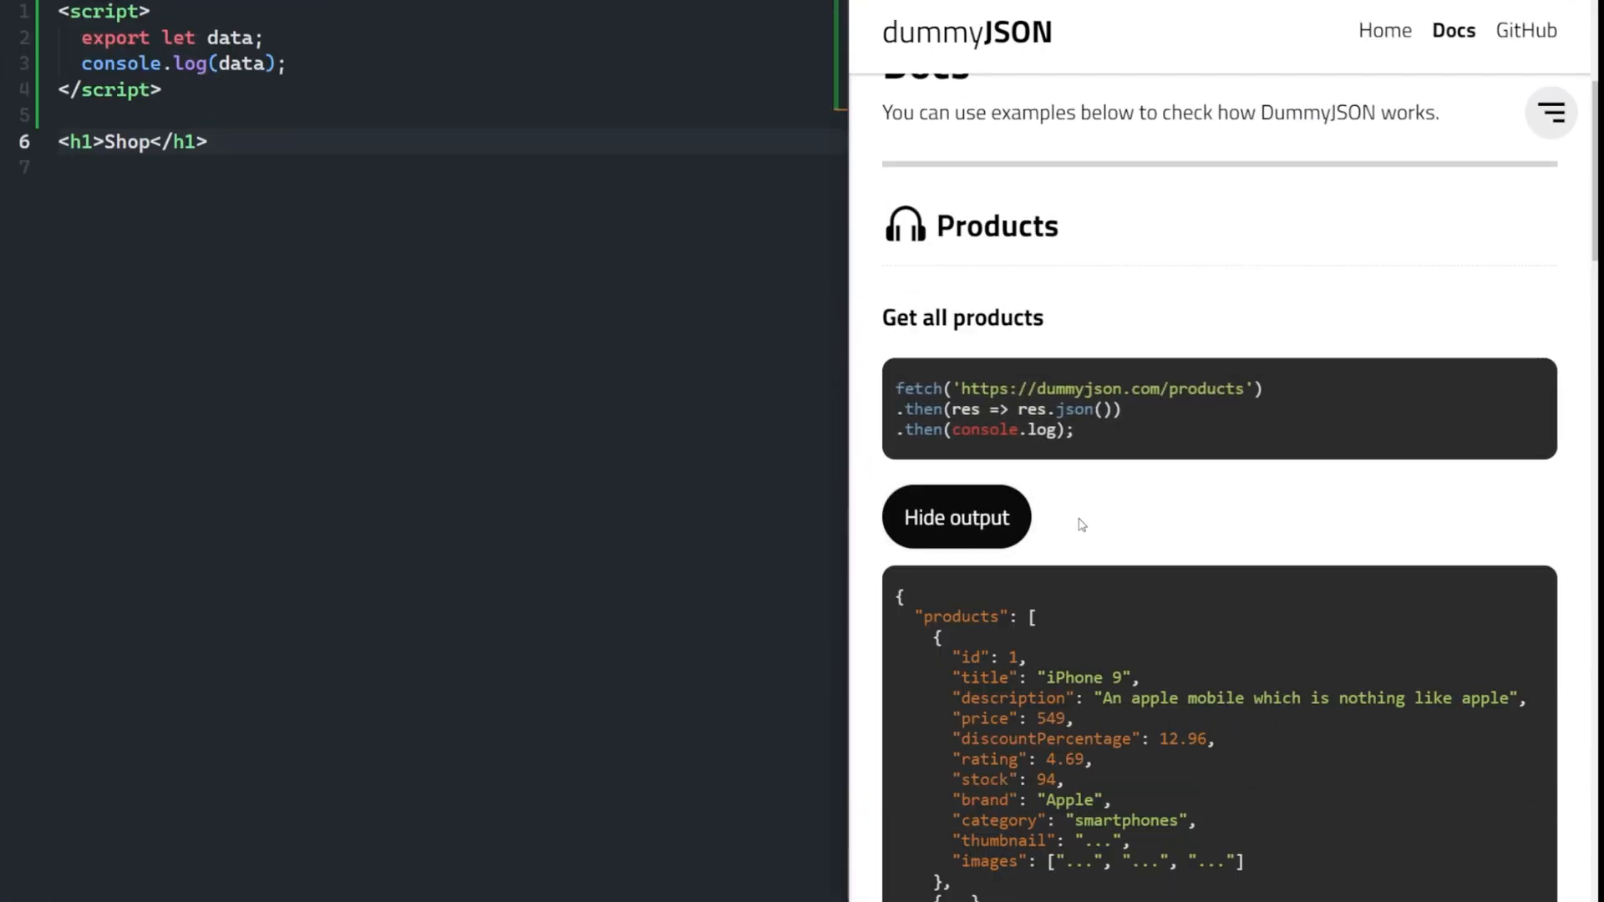
scroll(down, 3)
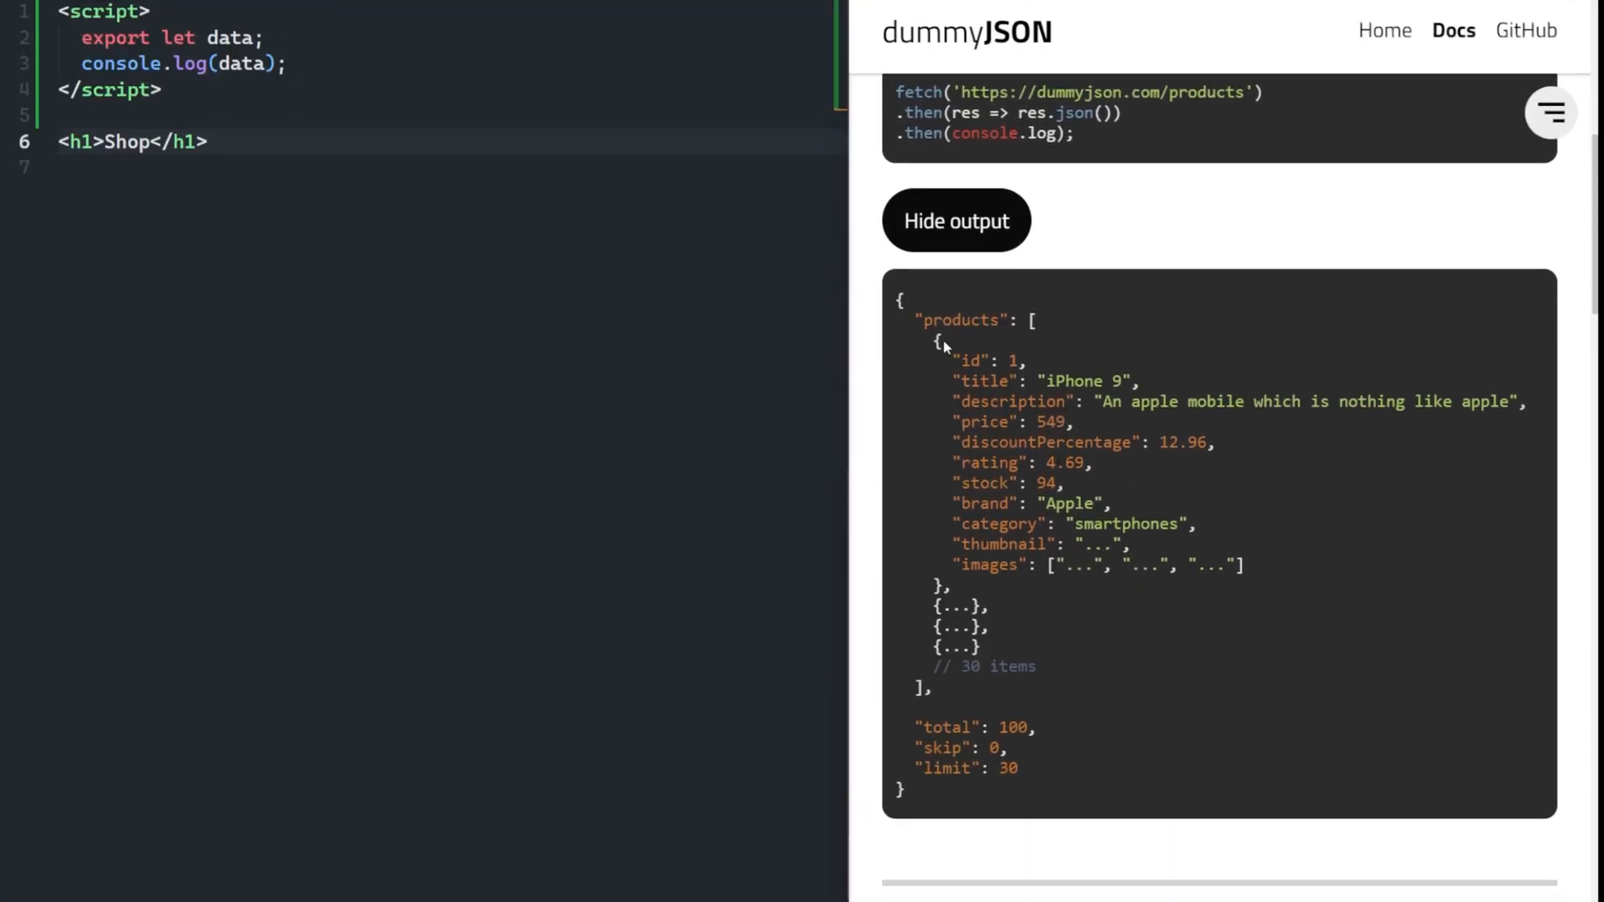
double_click(962, 321)
text(fet)
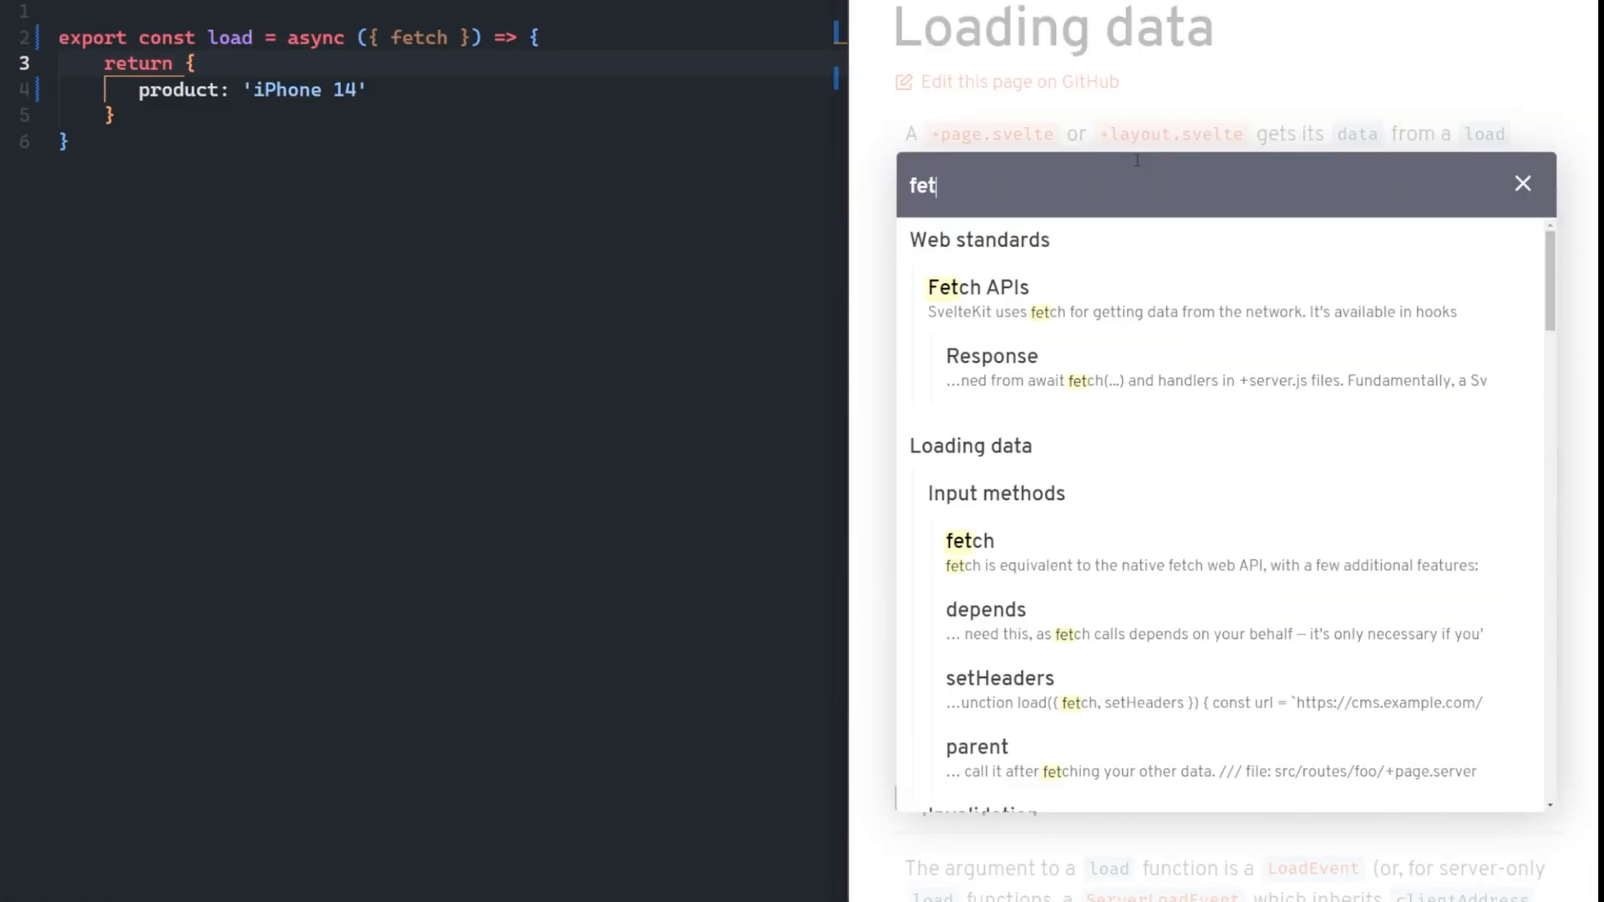
Step: Choose the fetch result under Loading data > Input methods in the SvelteKit docs search
click(969, 541)
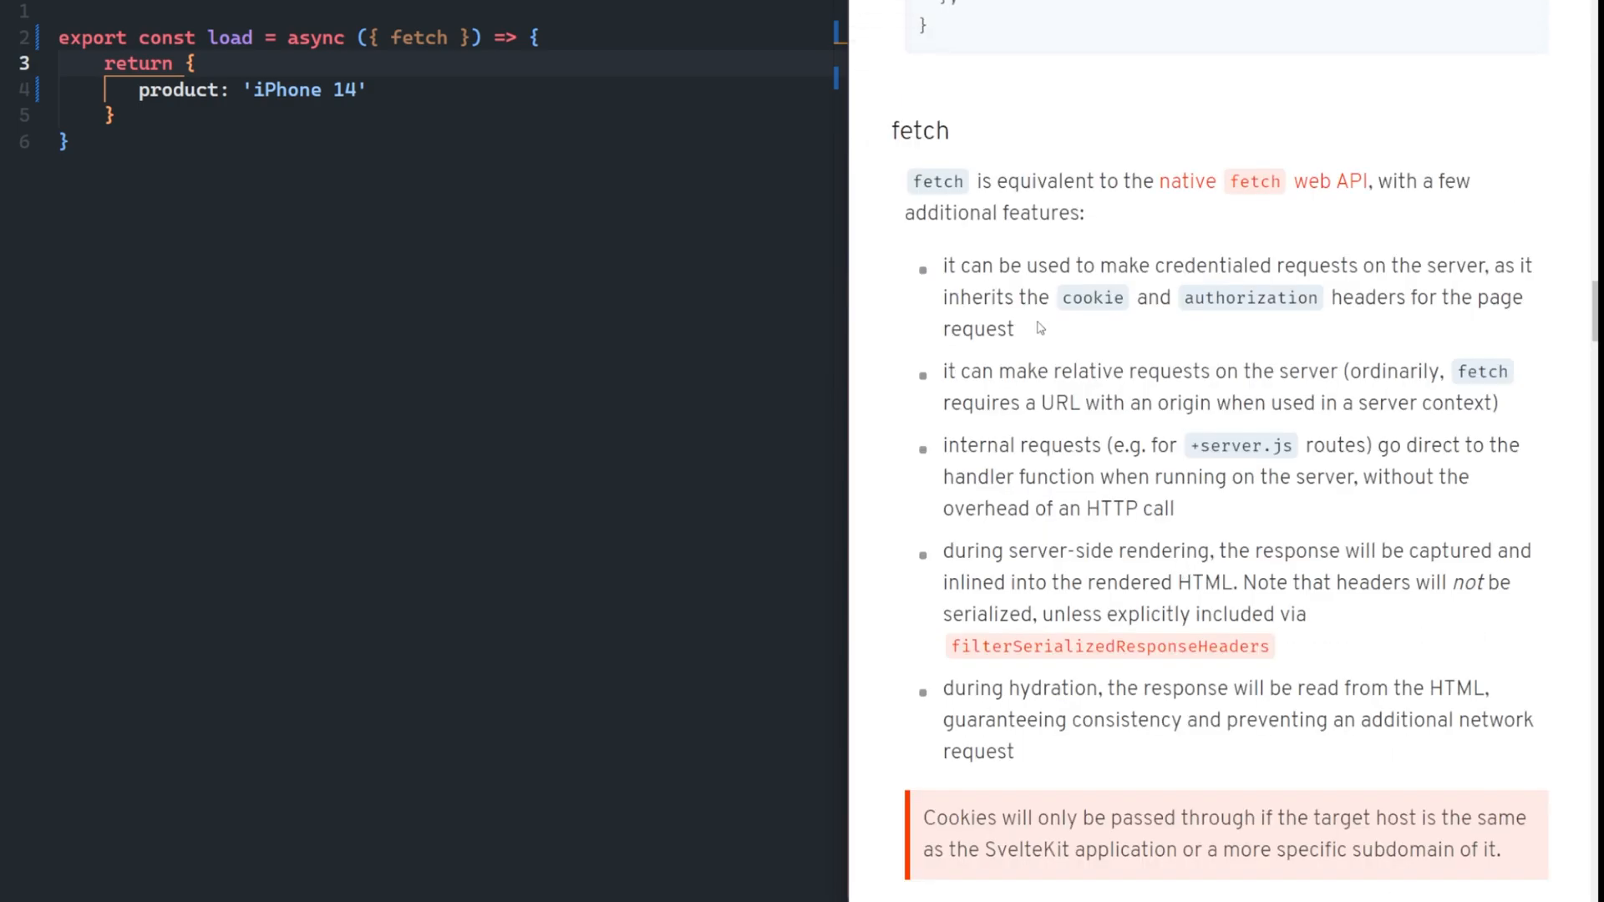
mouse_move(1033, 219)
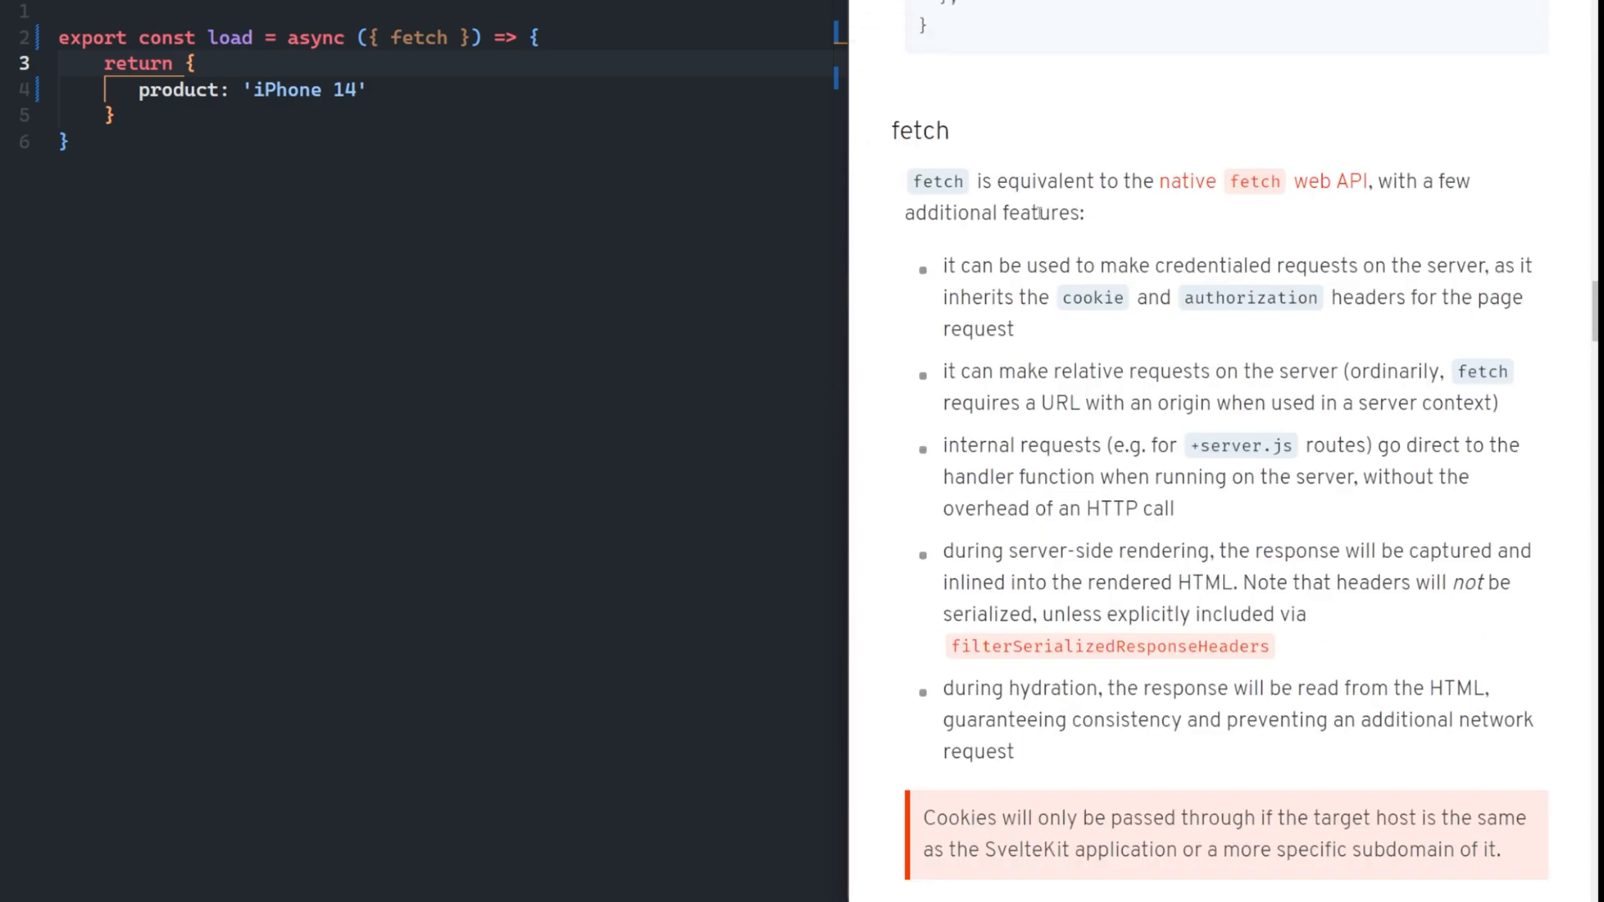
mouse_move(939, 262)
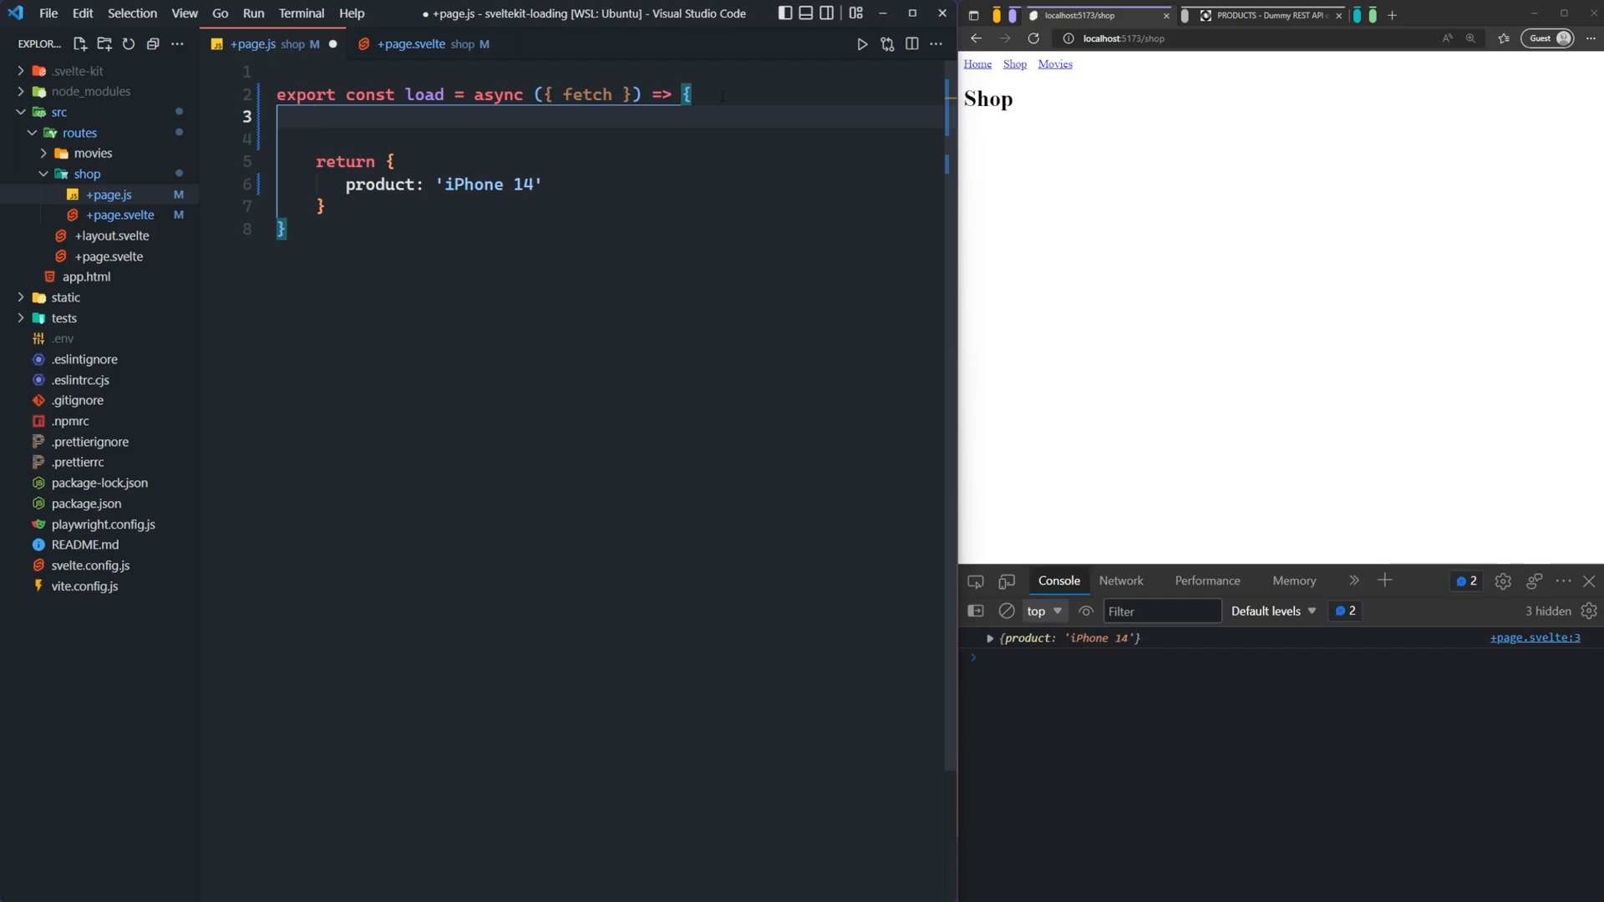
Step: Await the DummyJSON products?limit=10 fetch and parse its json into productData
text(const productRes = await fetch('https://dummyjson.com/products?limit=10)
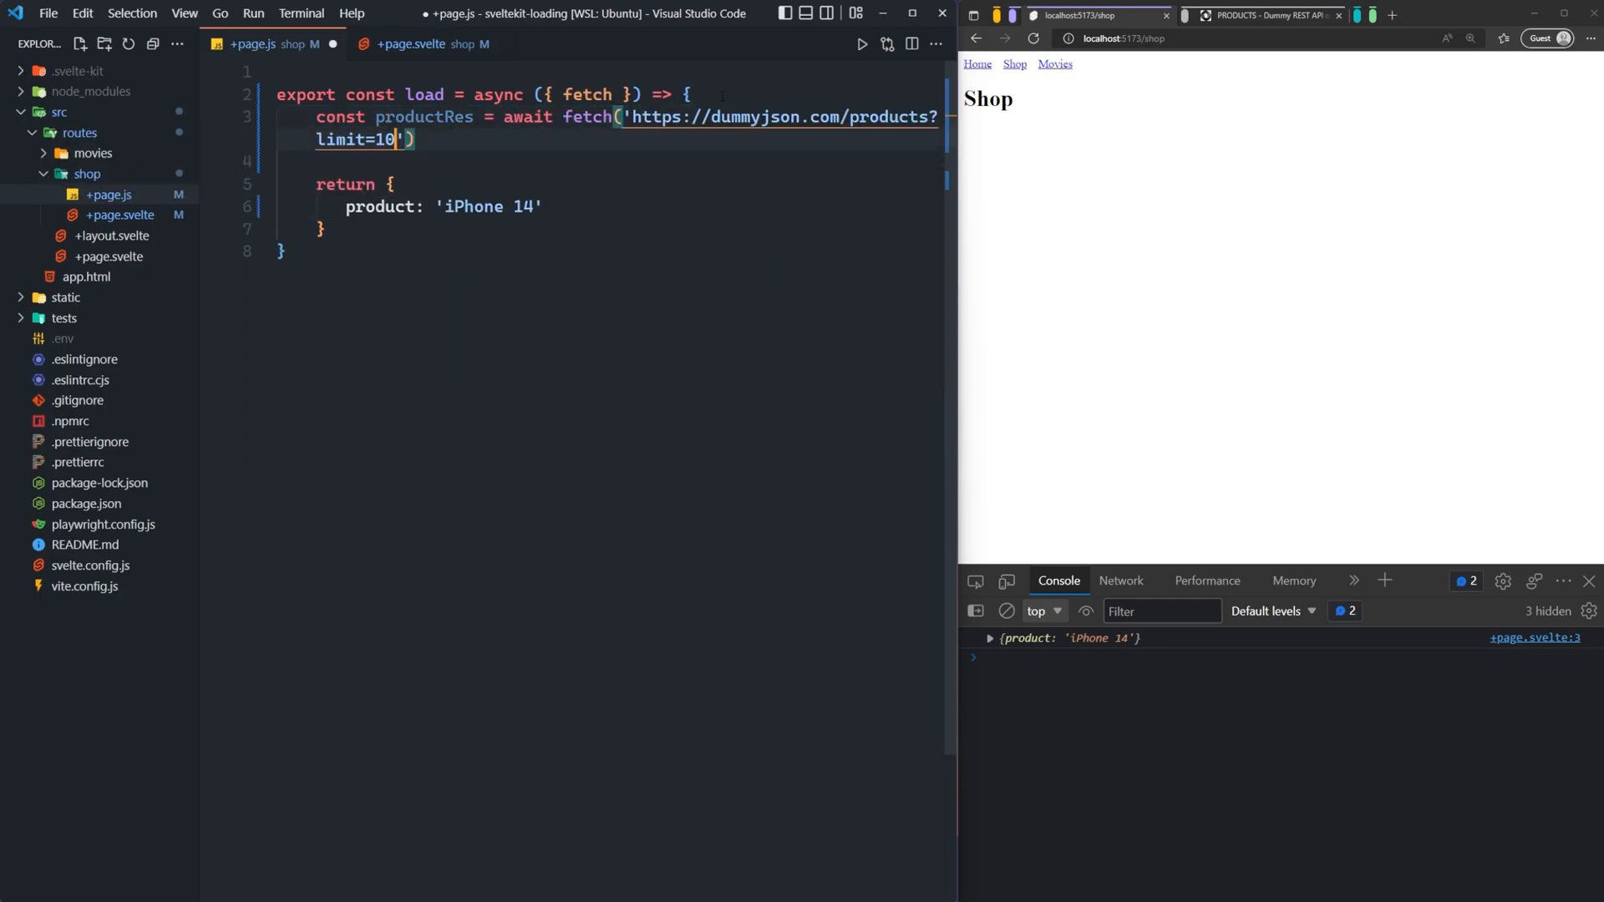
text(c)
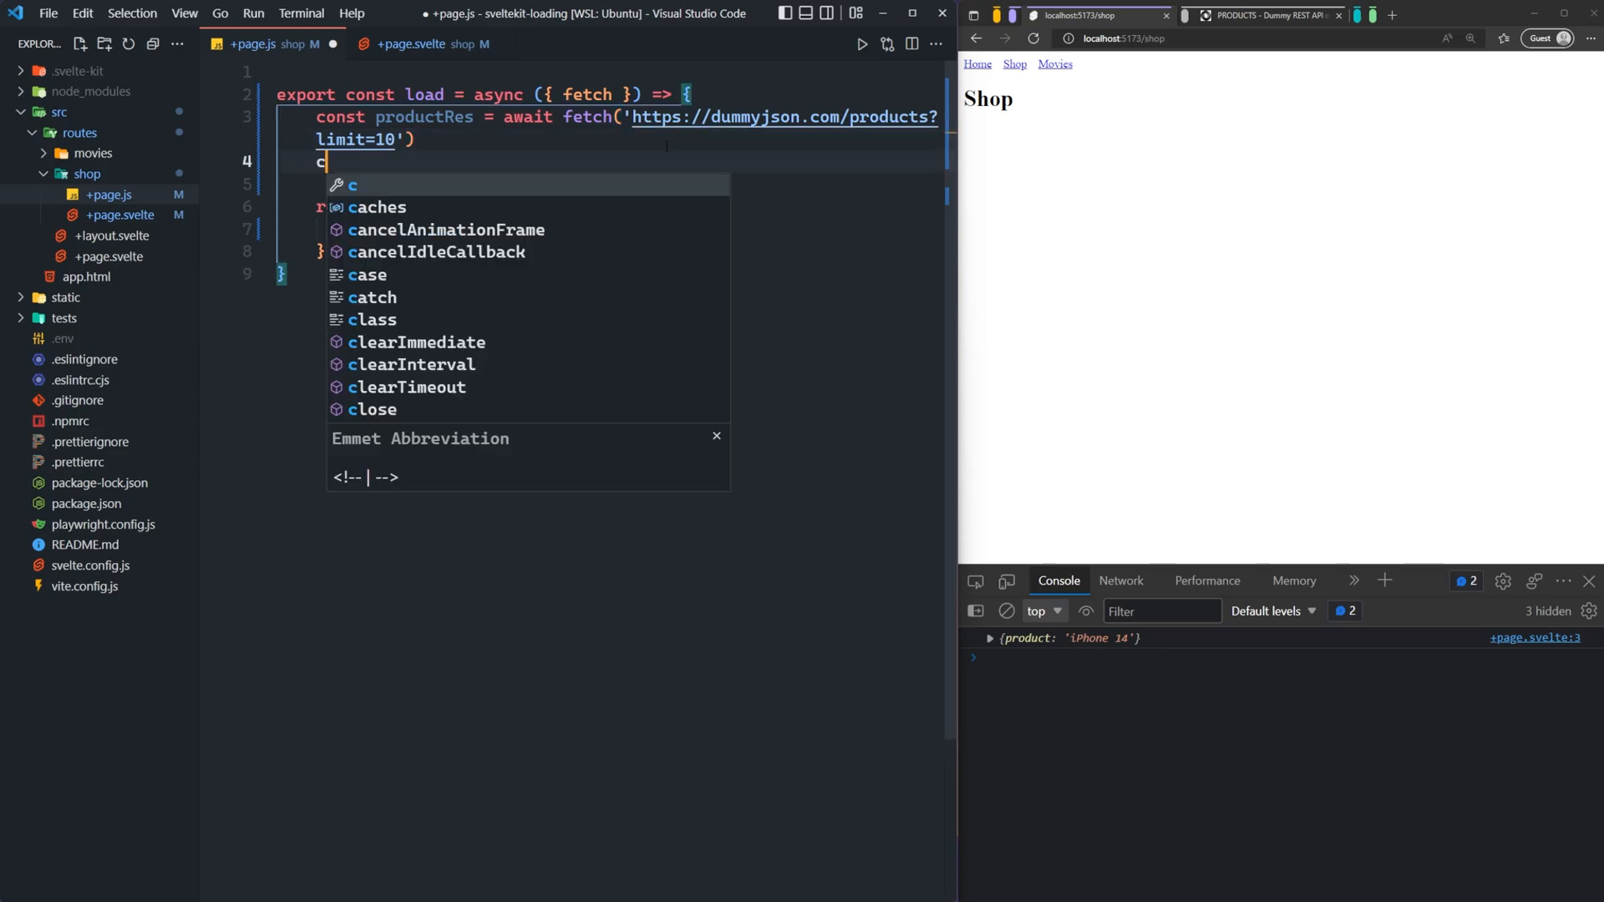
text(onst productData =)
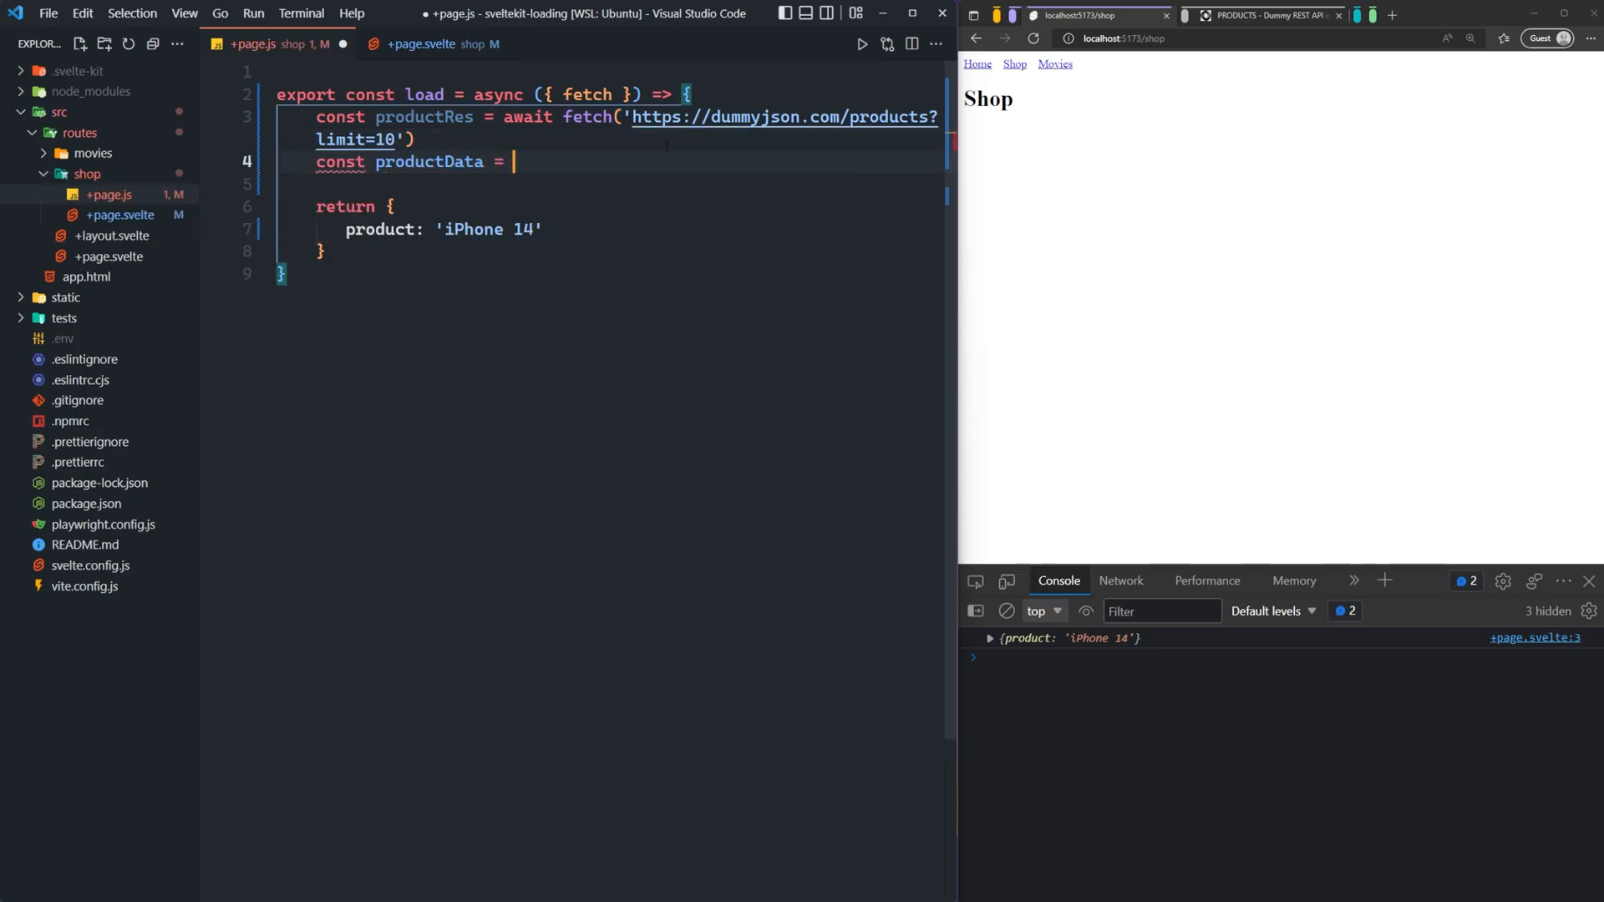
text(await productRes.json()
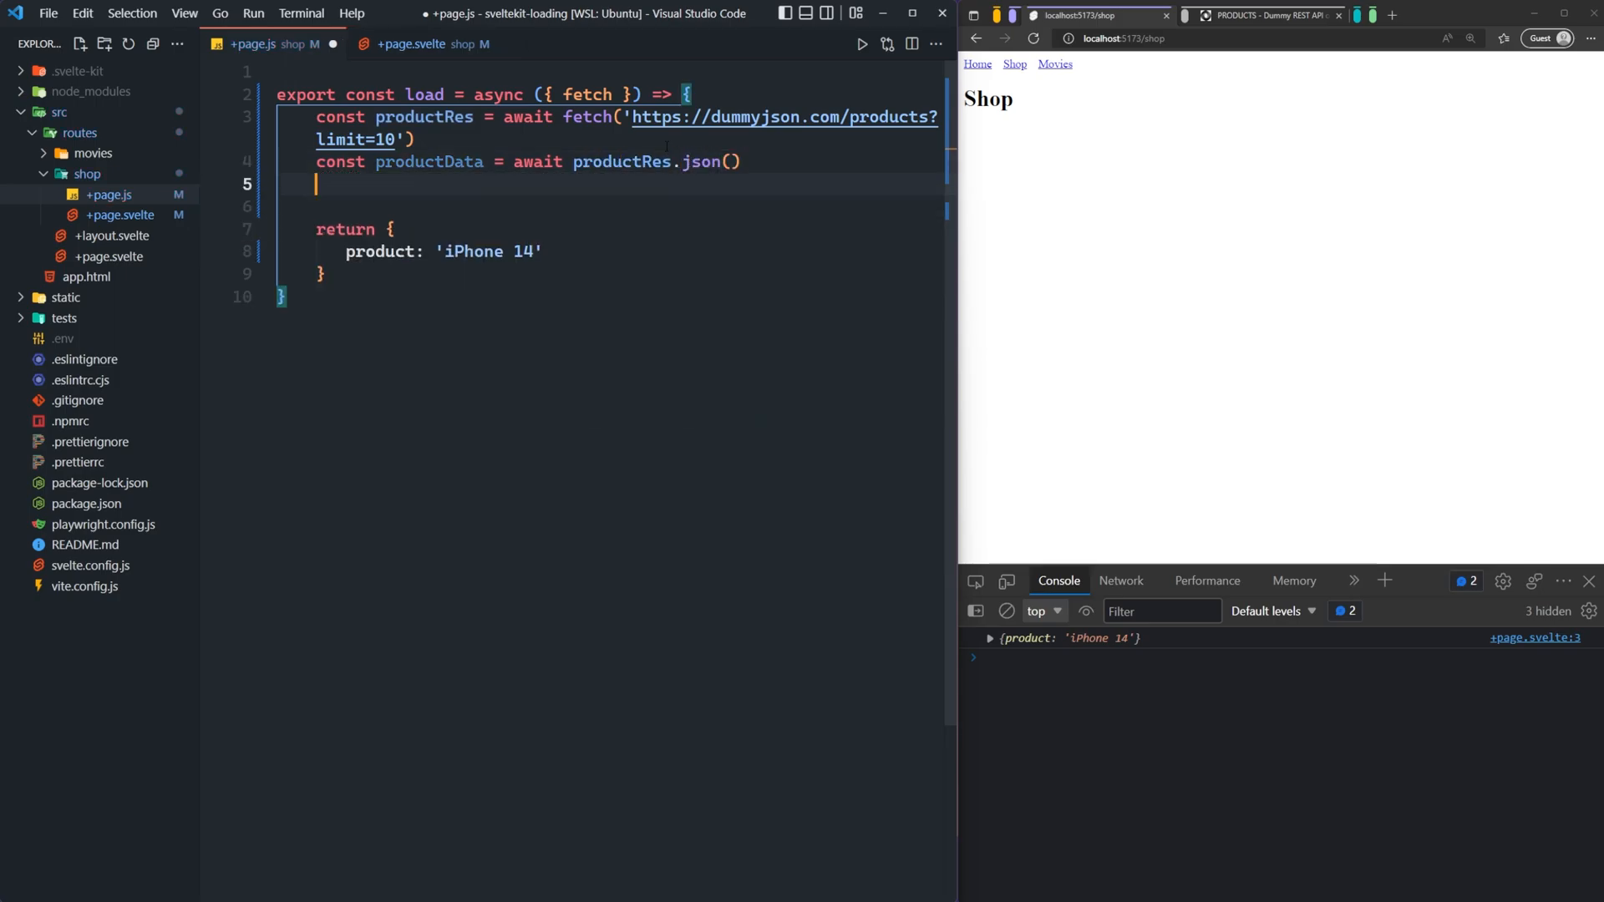
Step: Take productData.products and return { products: products }, then view the running shop page
text(const)
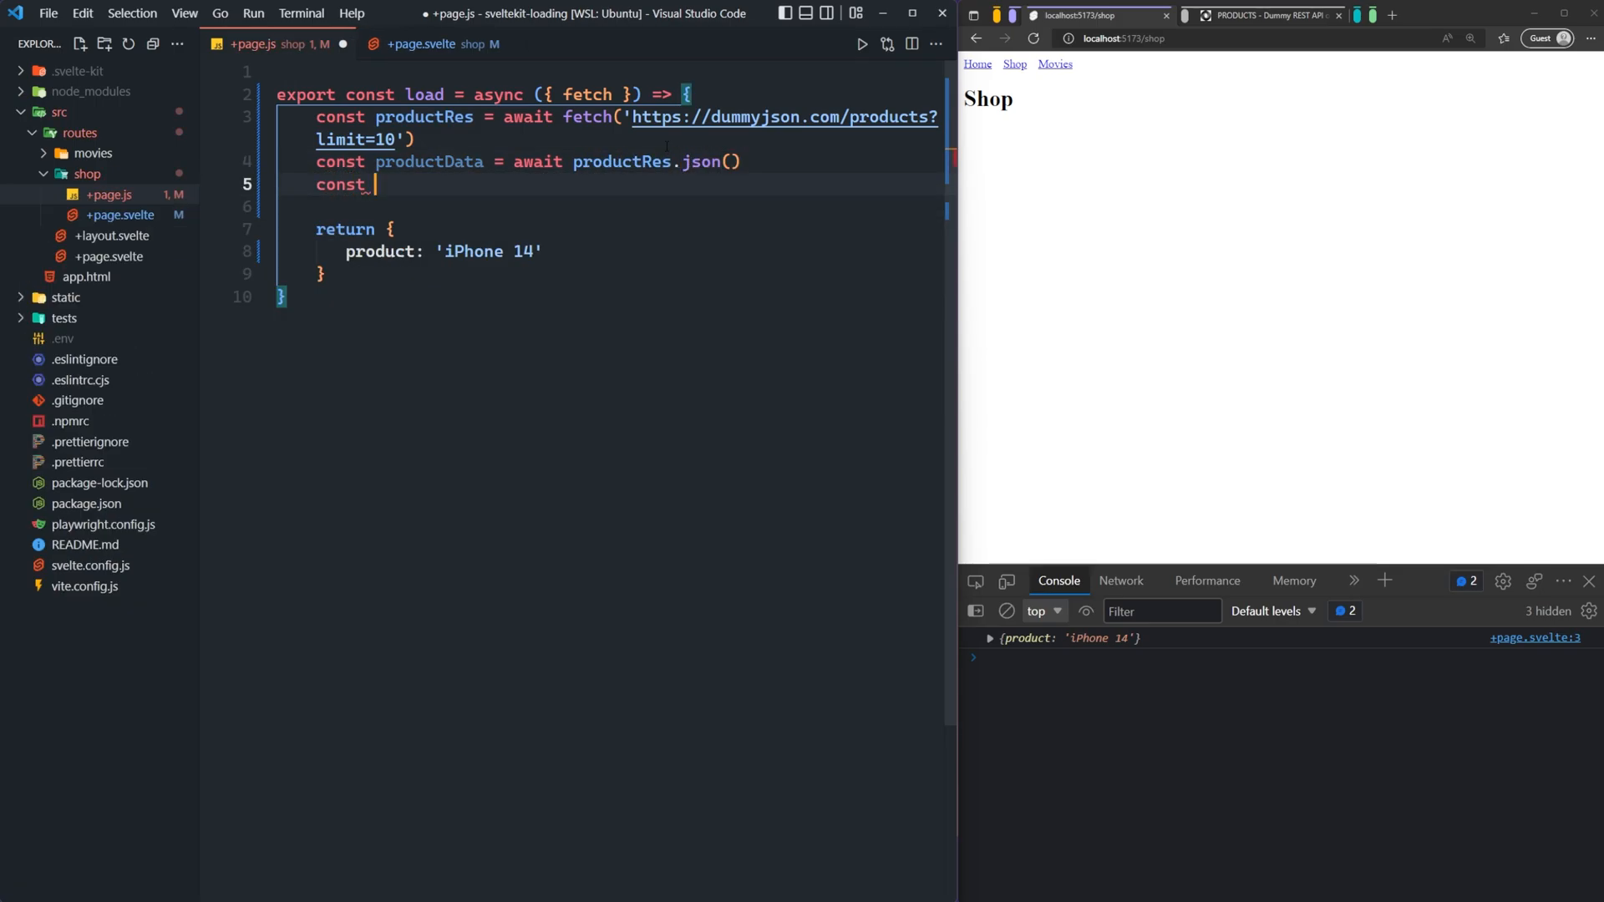
text(products = prod)
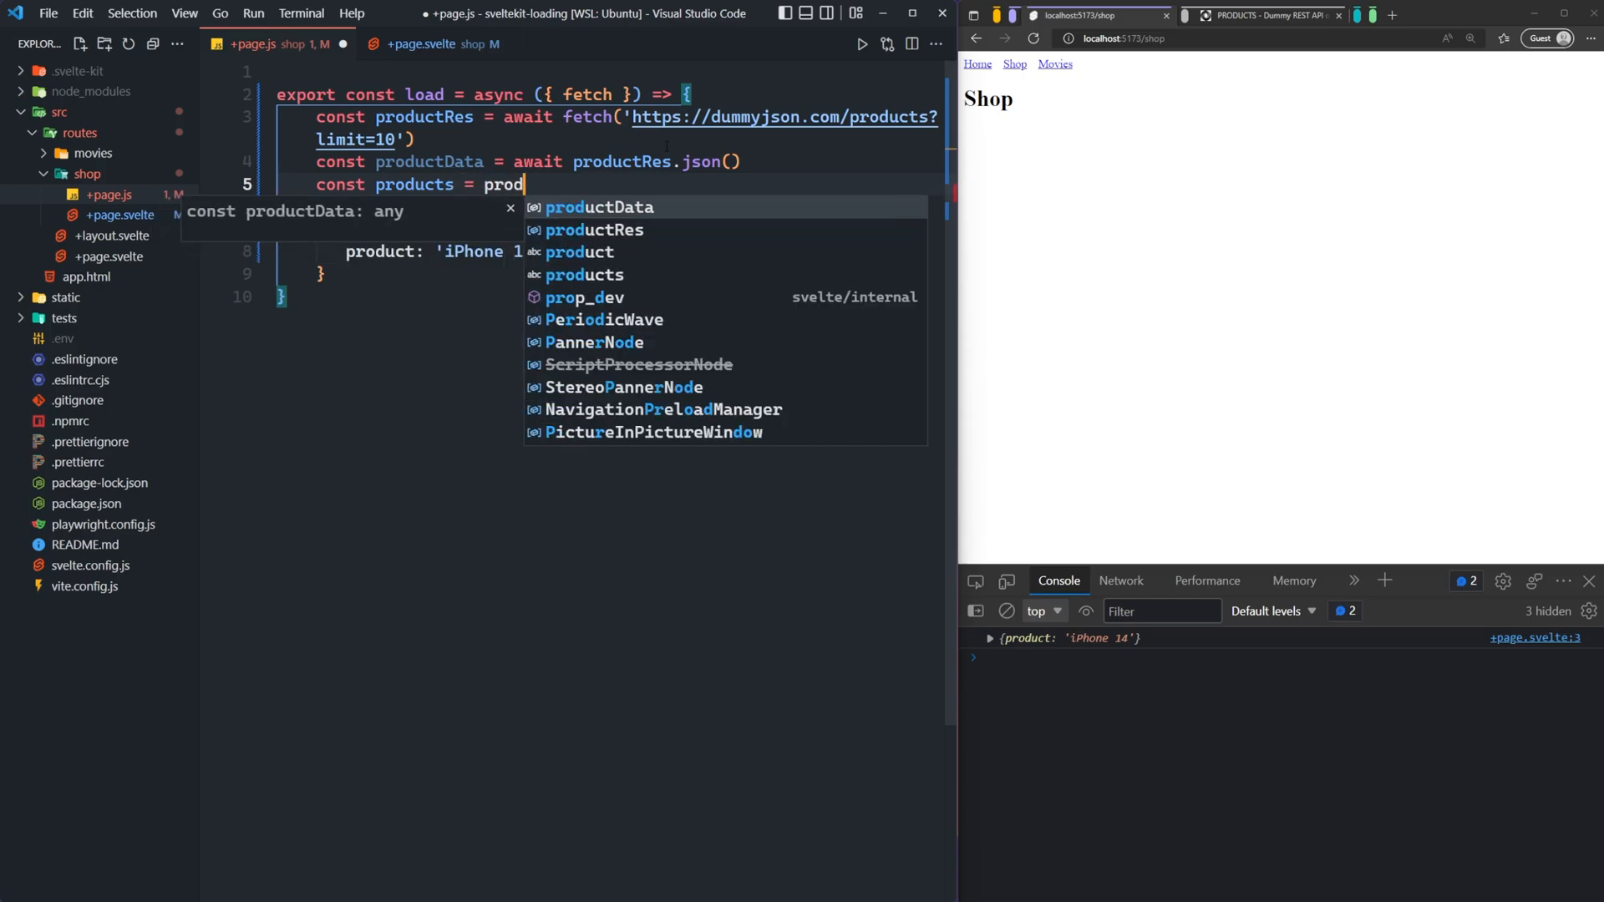
text(uctData.products)
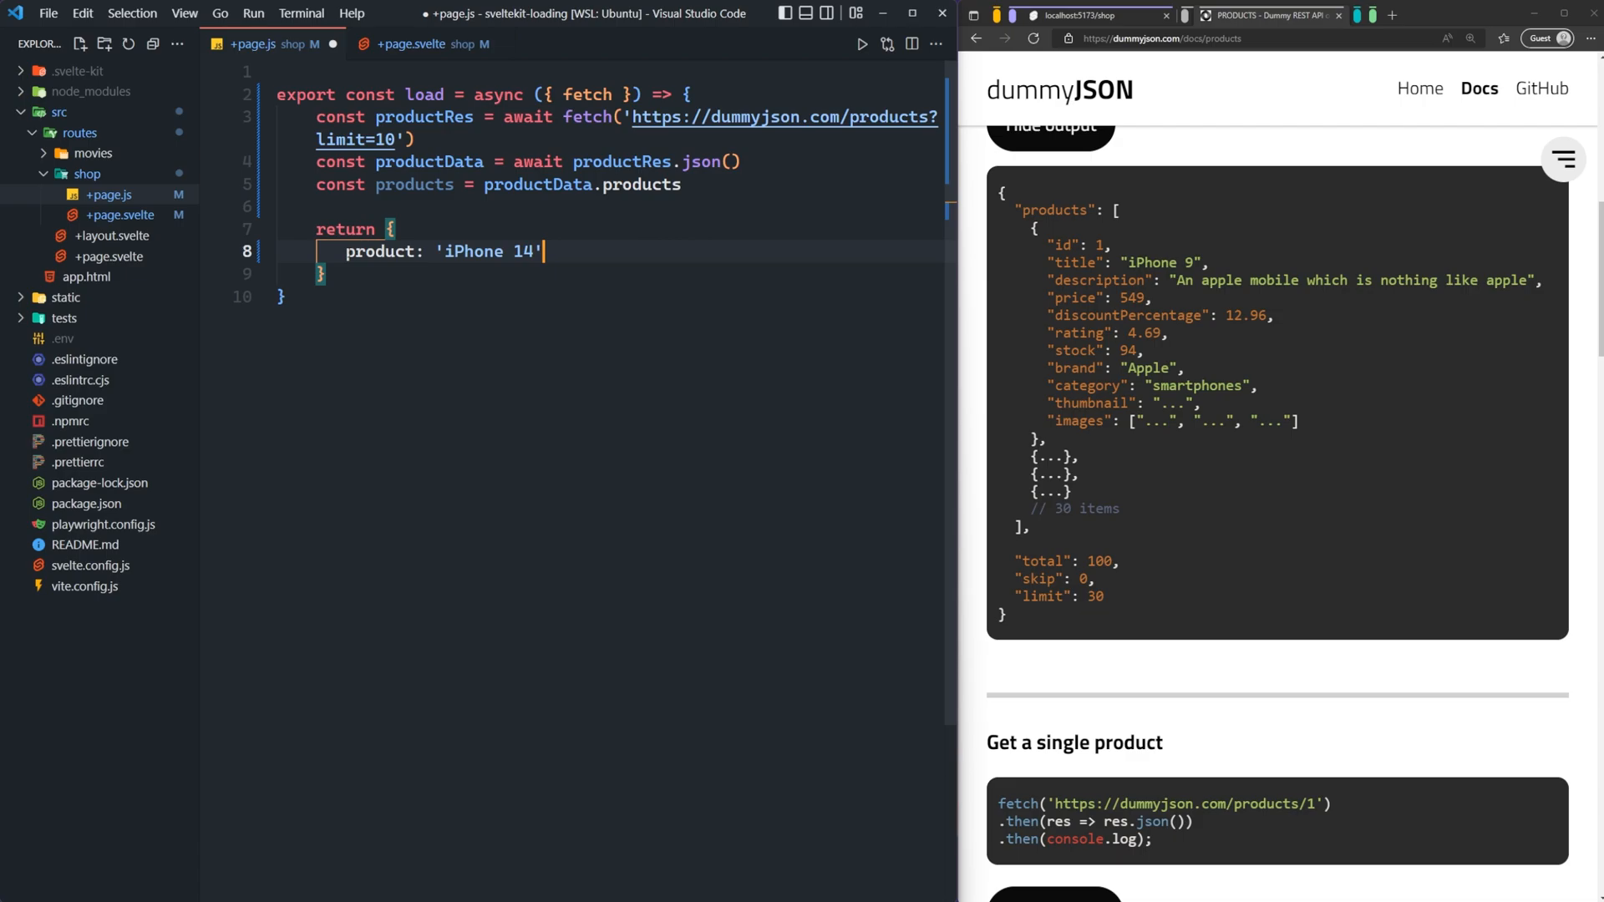
text(products)
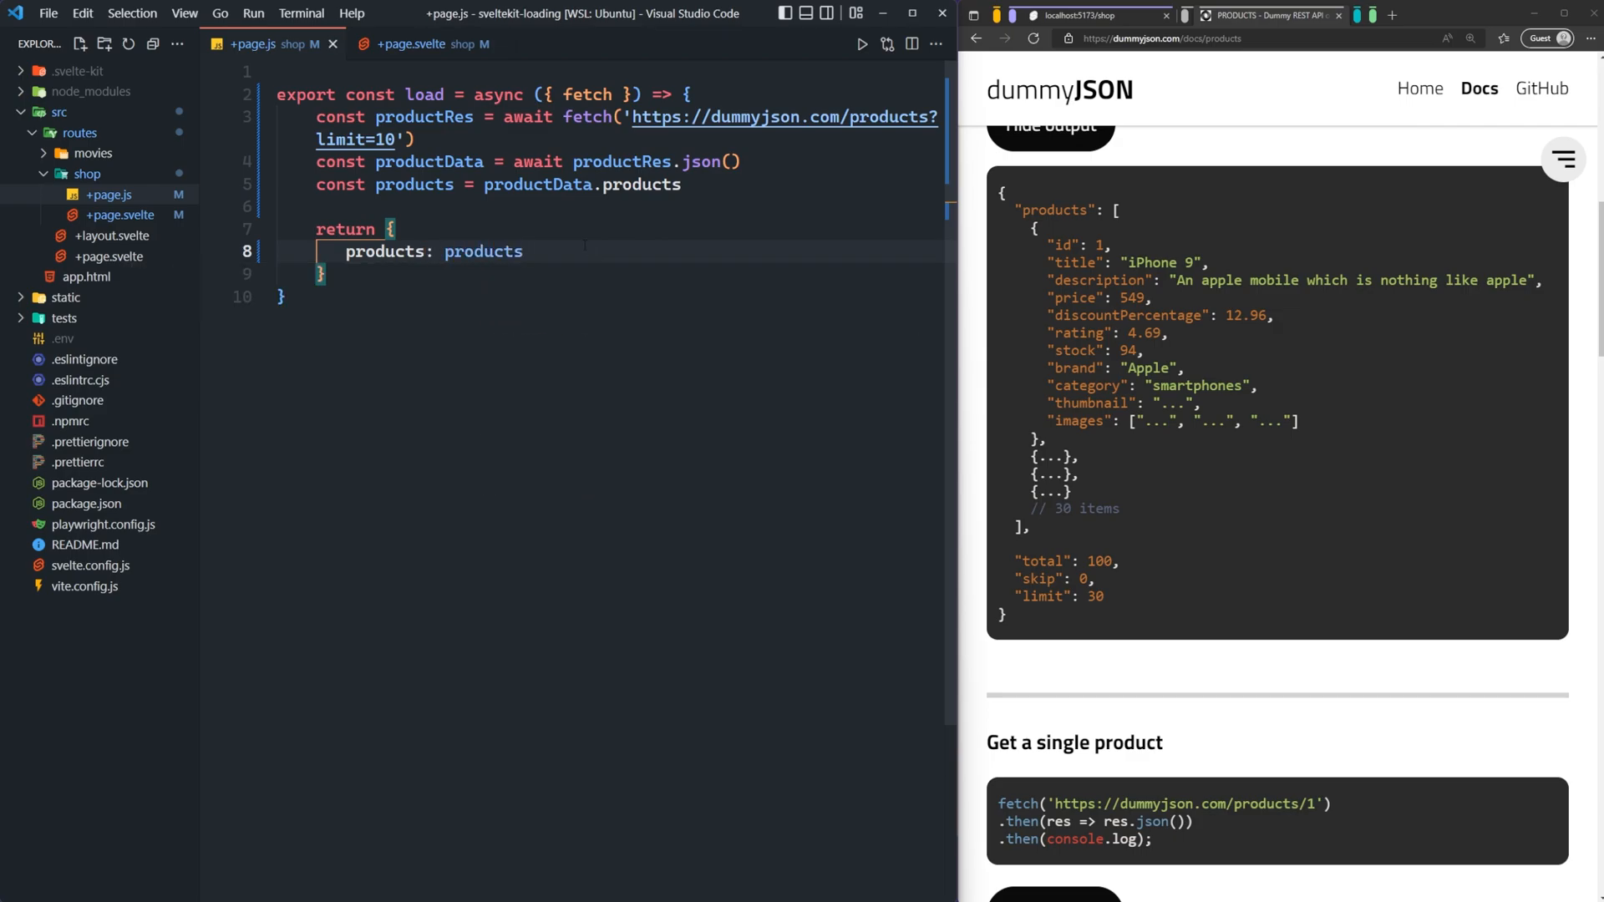
click(433, 43)
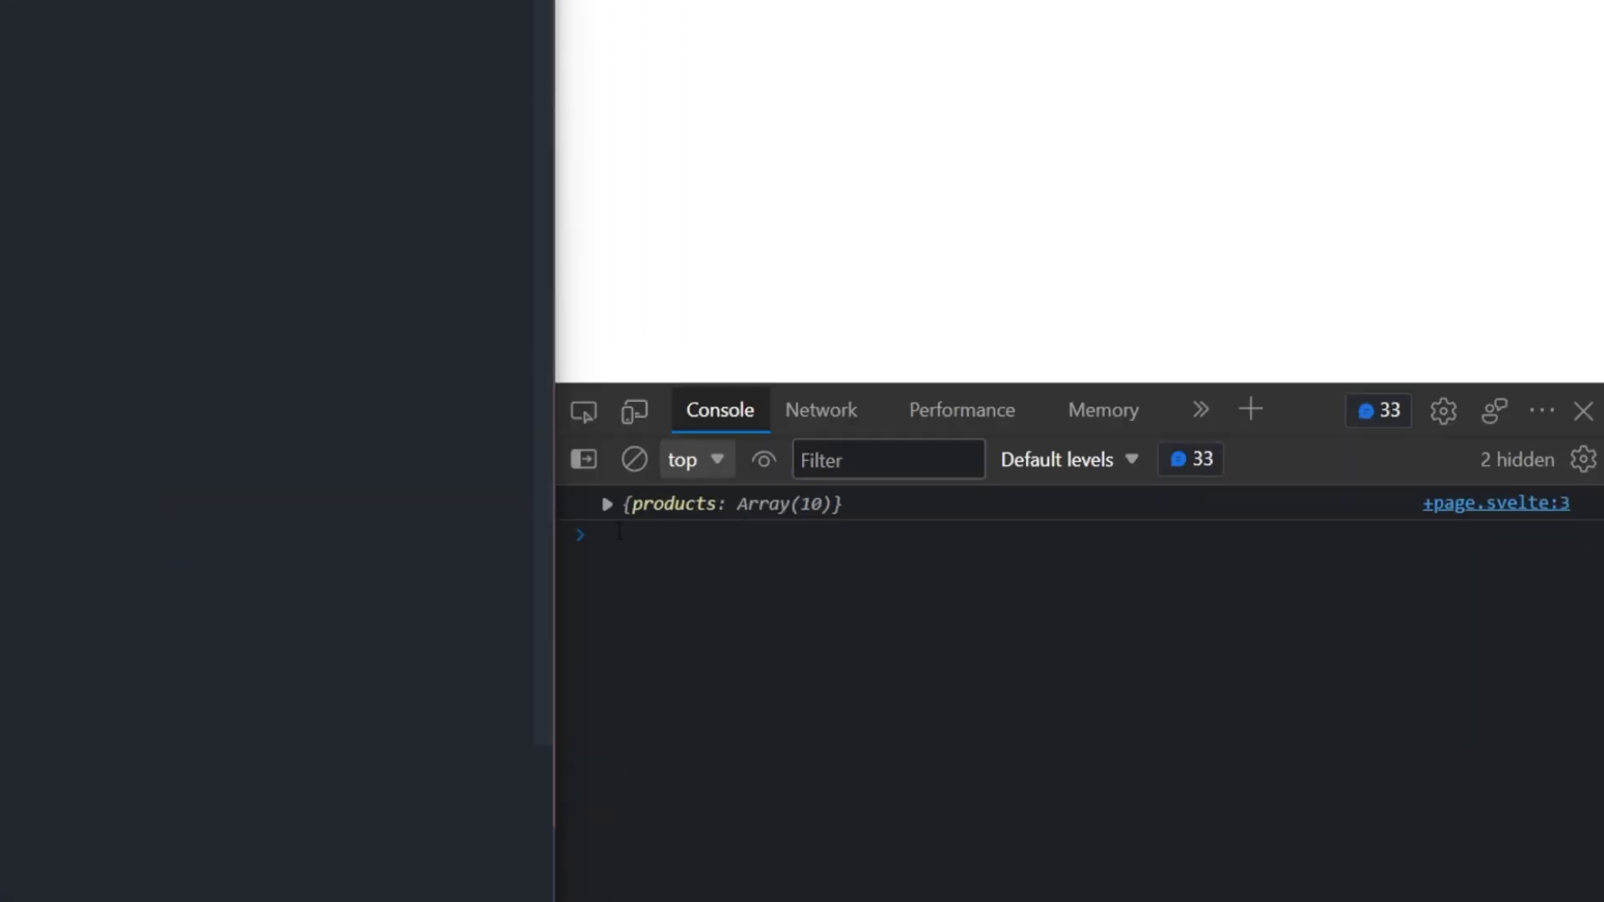
Step: Expand the logged data object in the console to show the ten product objects
click(607, 504)
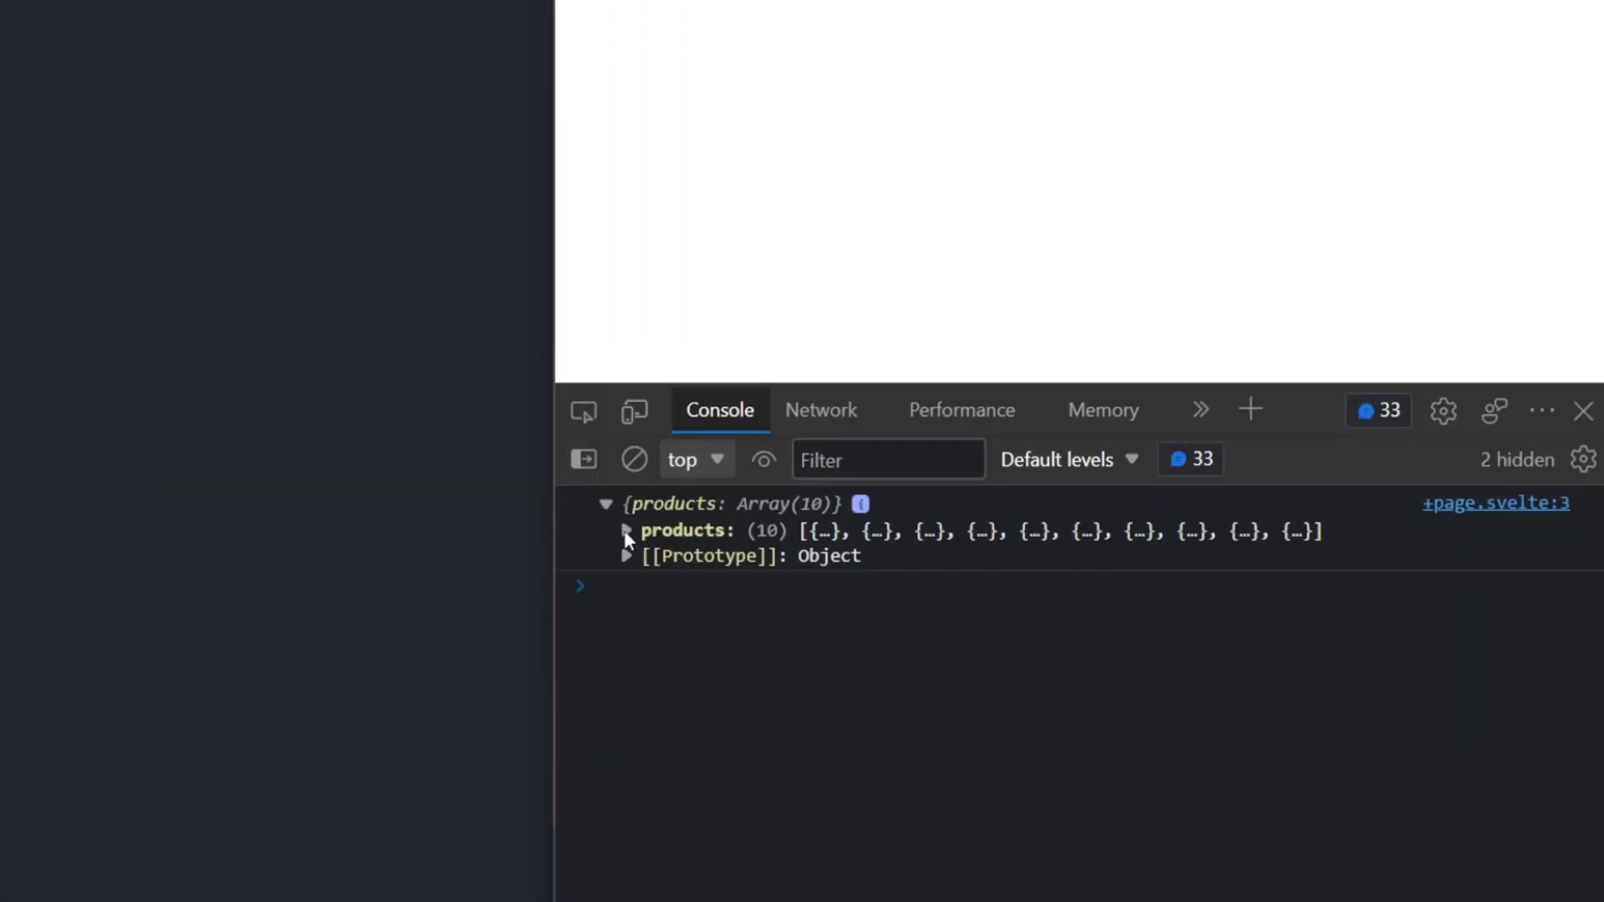
click(625, 532)
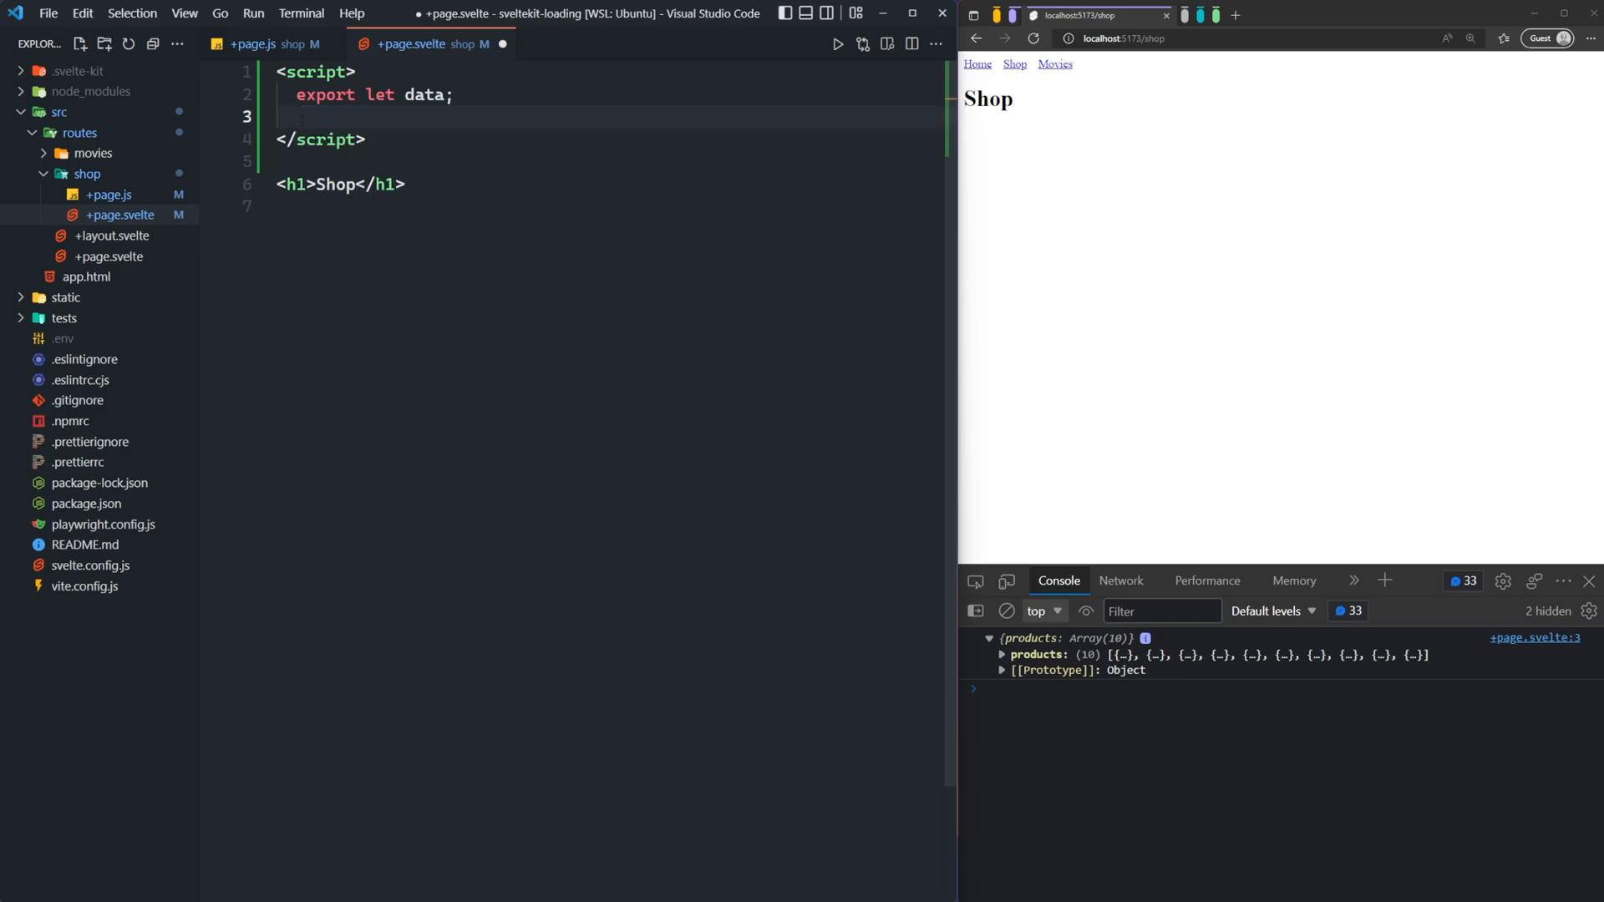
text(const { products)
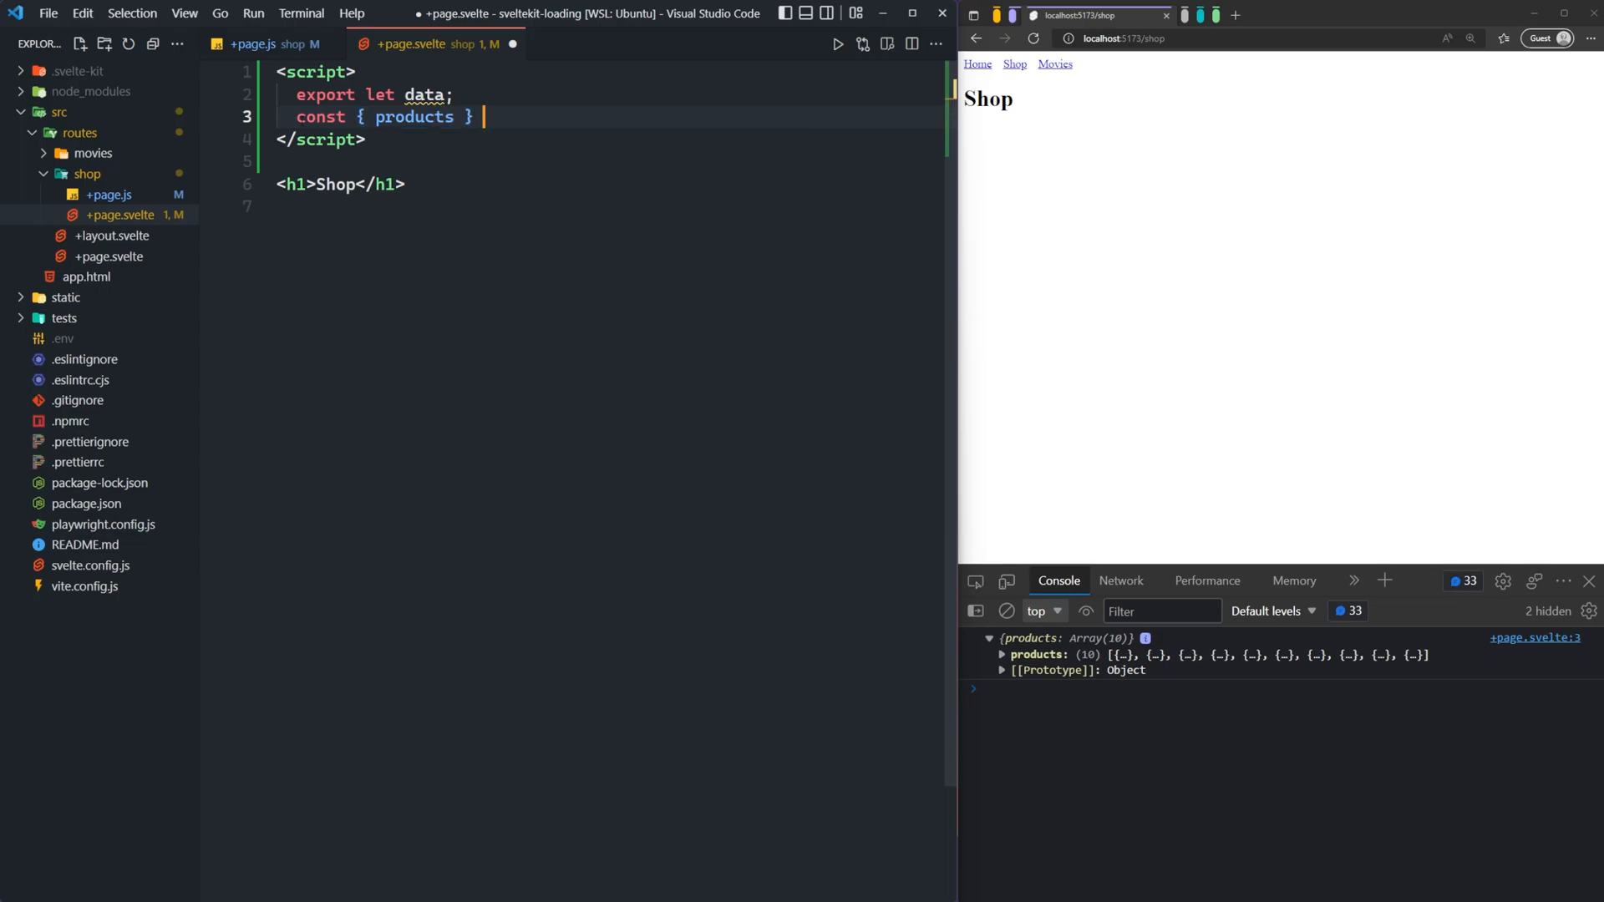
text(= data)
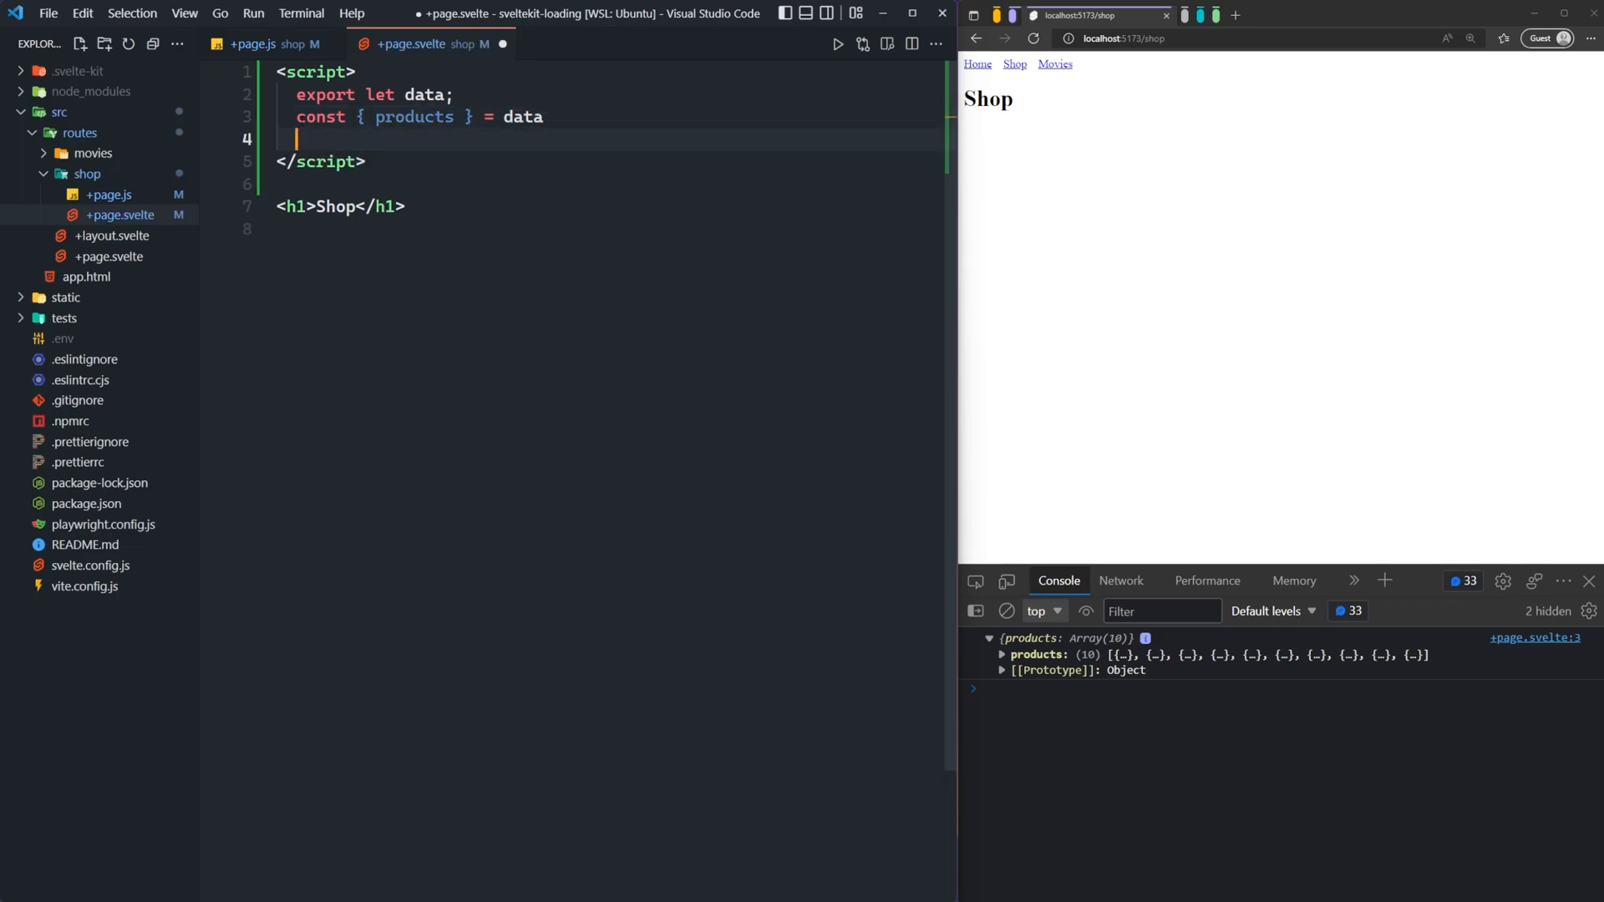
text(const products)
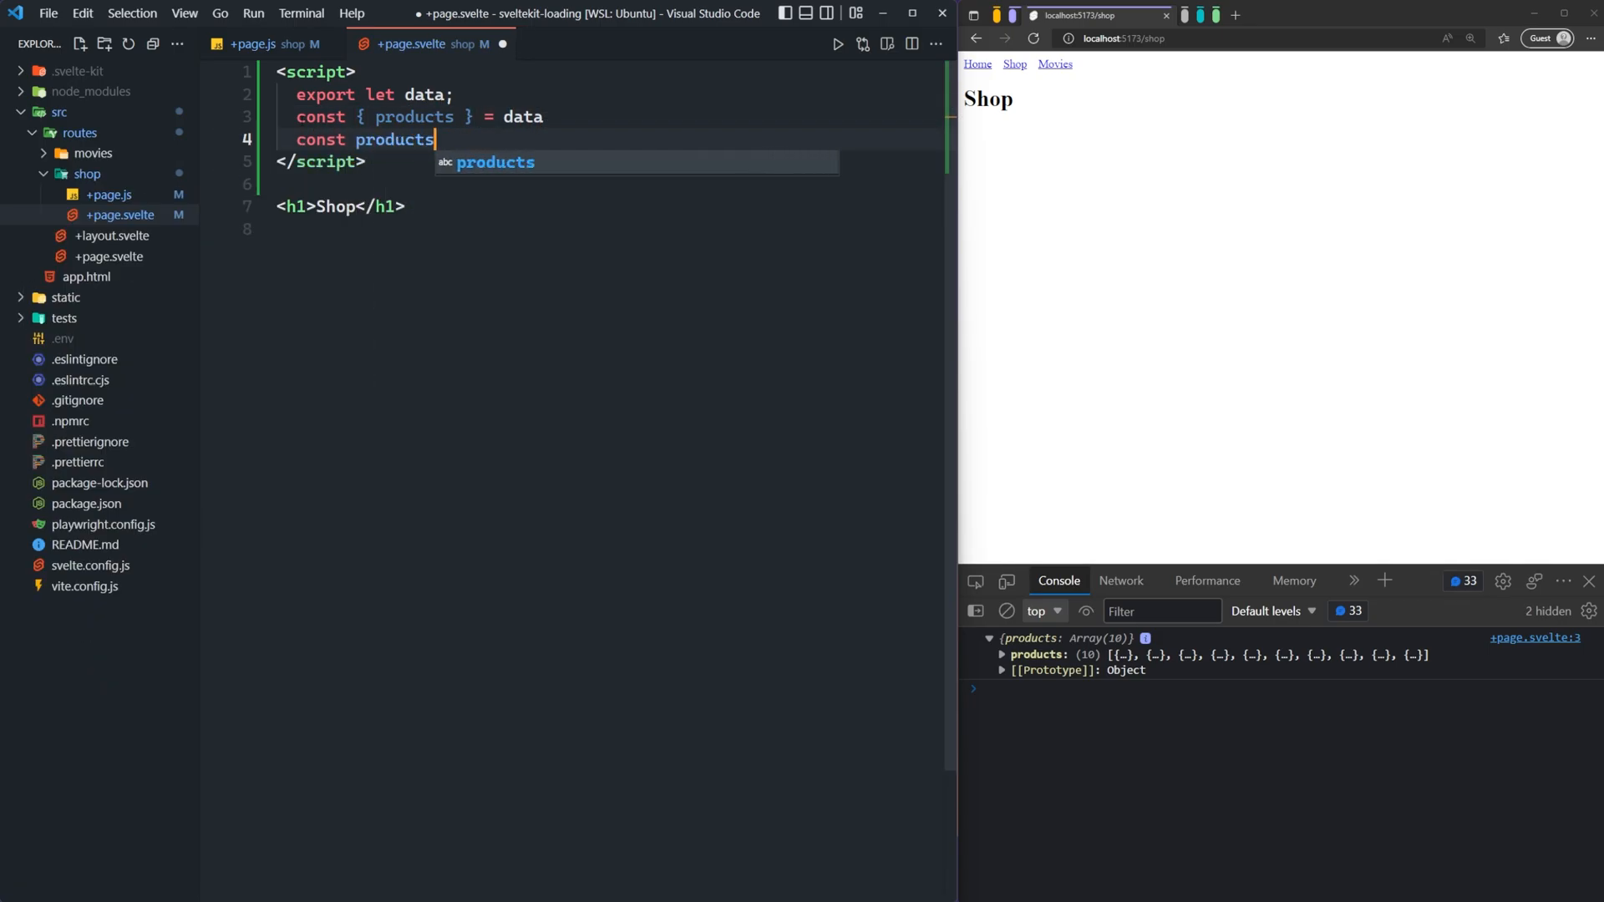
text(= data.products)
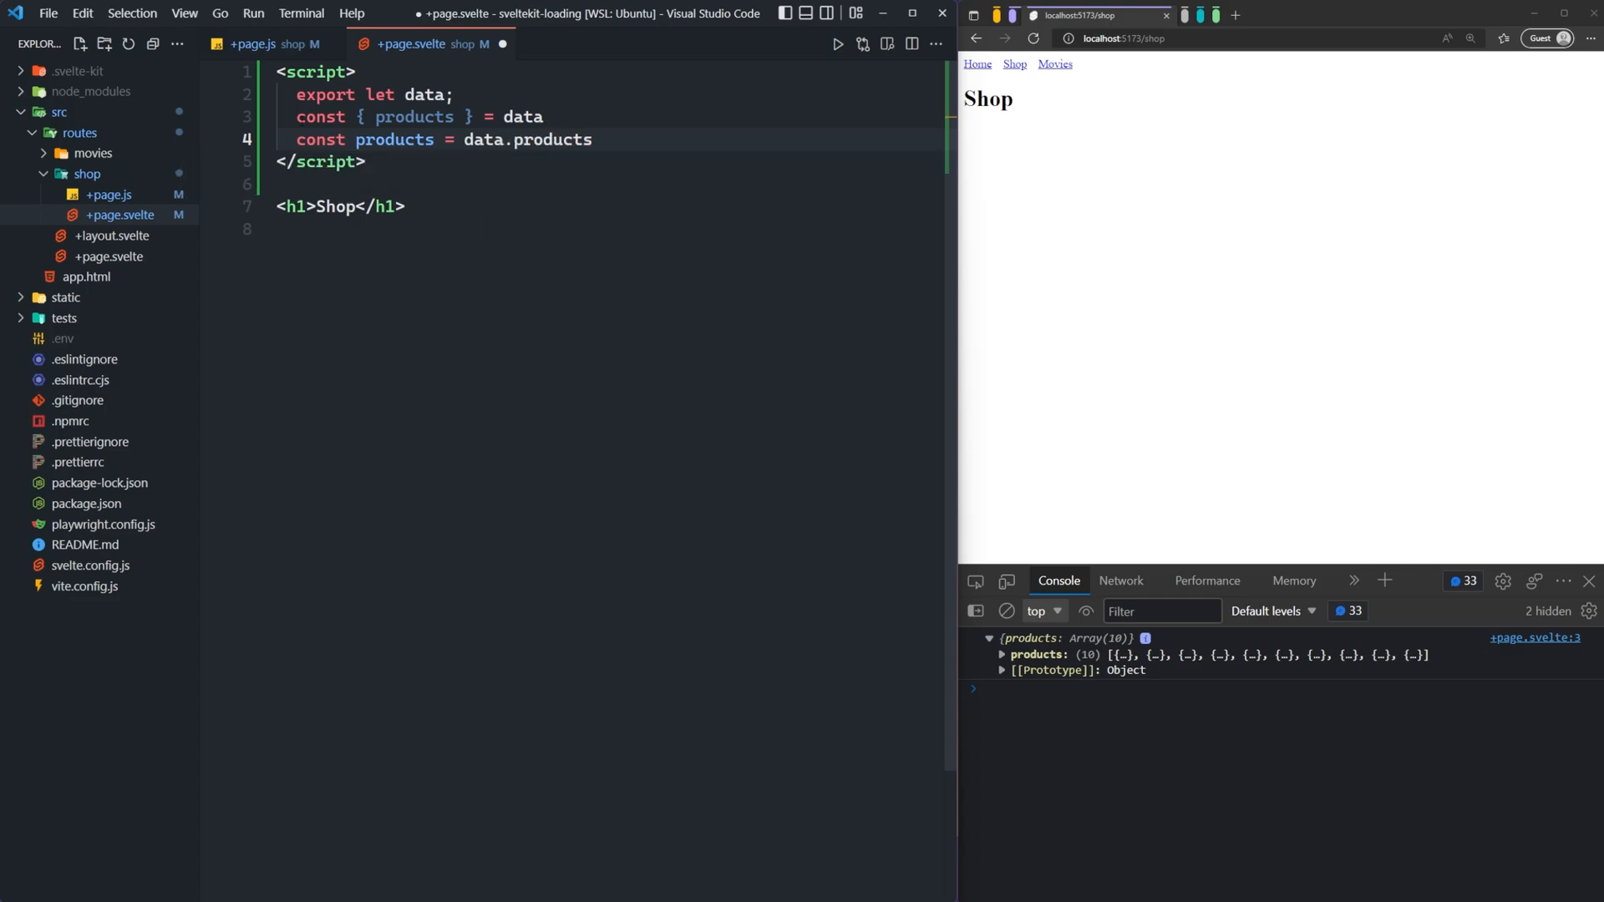
key(Delete)
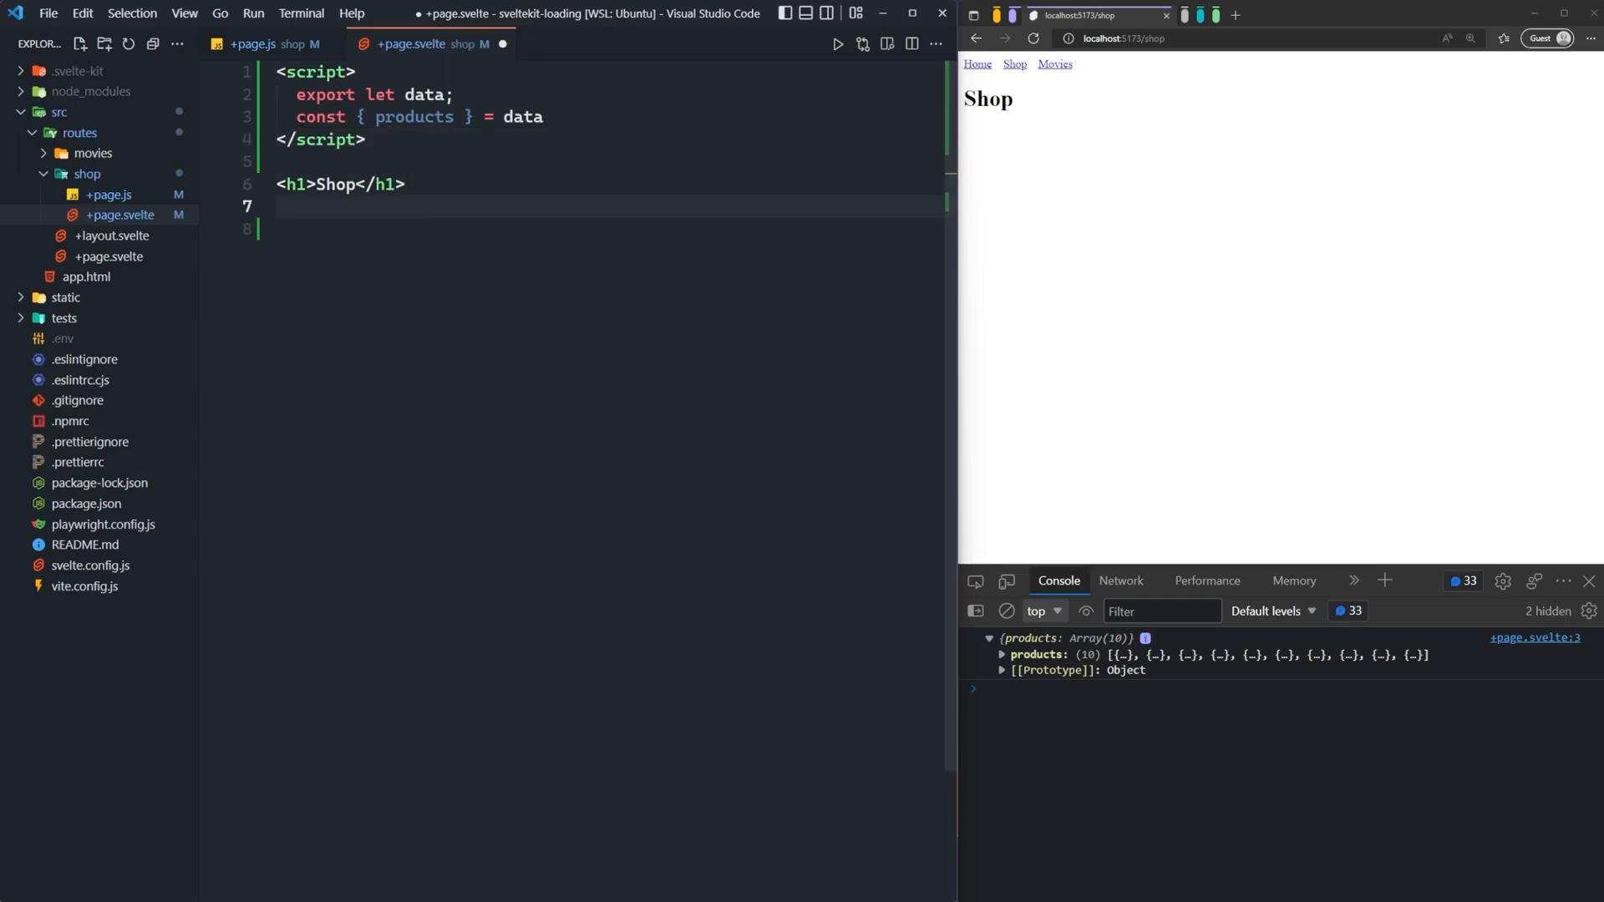
Step: Render each product's title and description in an {#each products as product} block and save
text({#each)
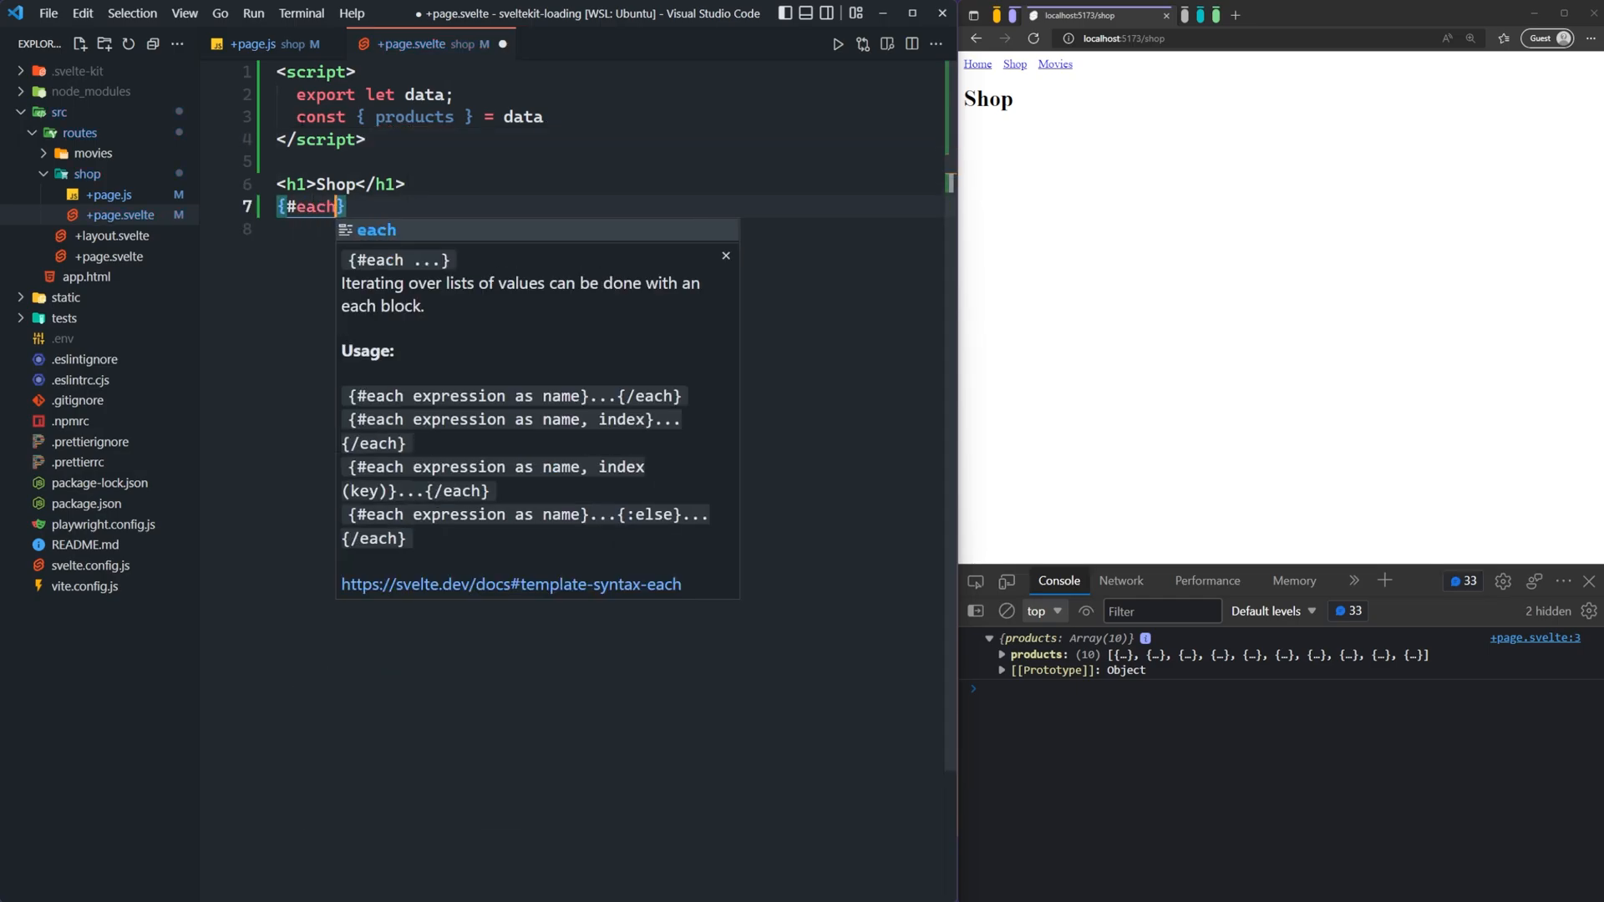
text(products as)
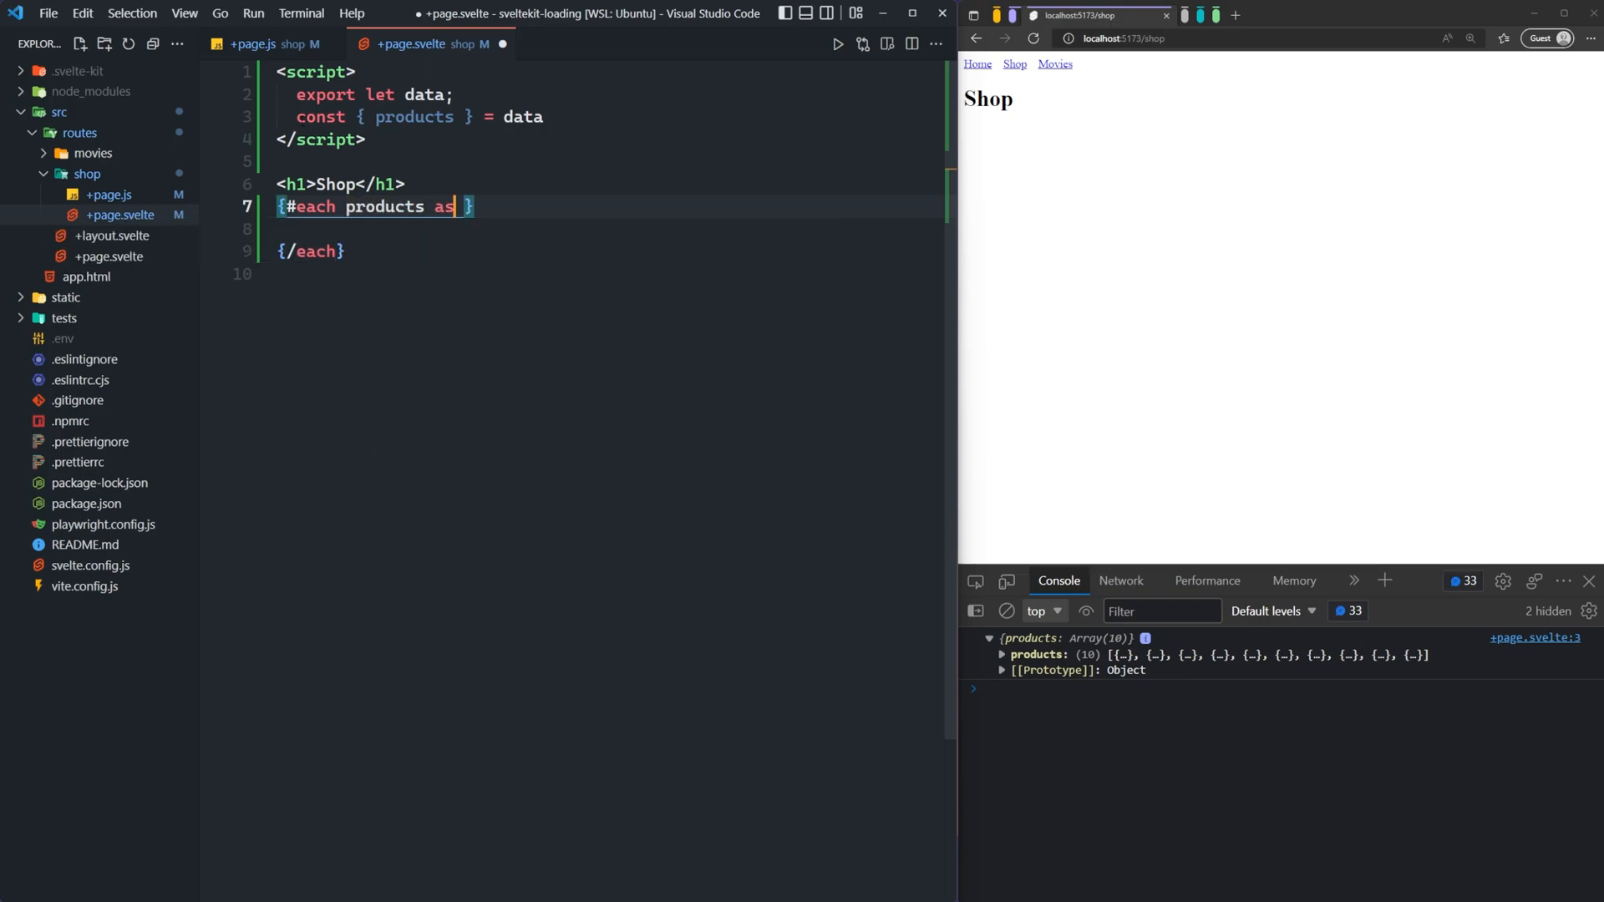
text(product)
click(606, 229)
text(<h1>{</h1>)
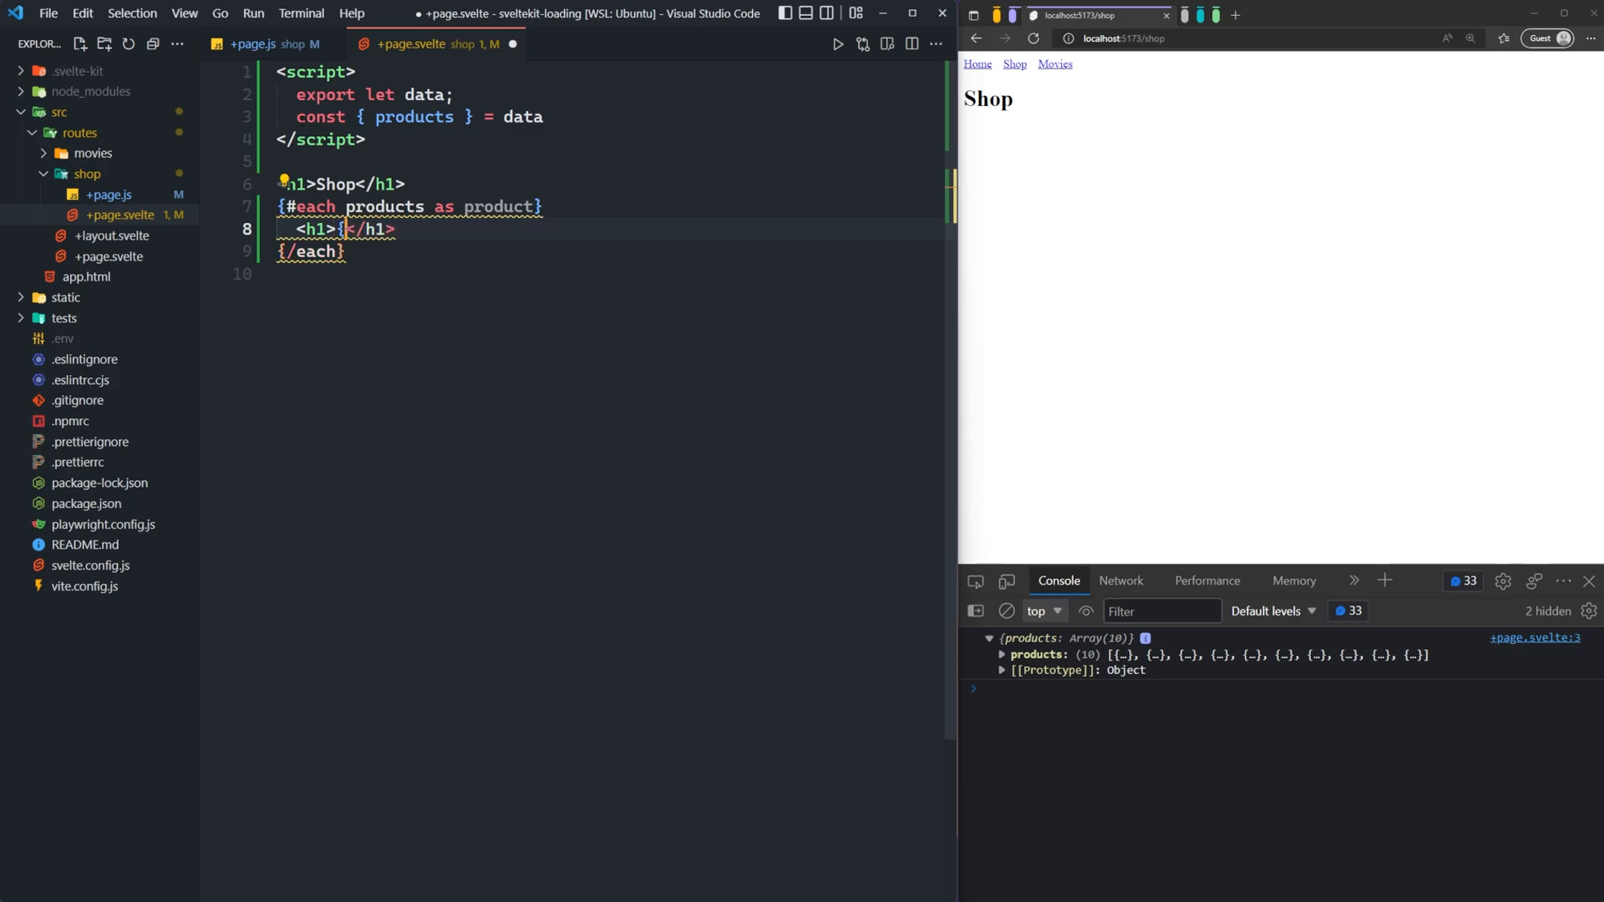
text(product.title)
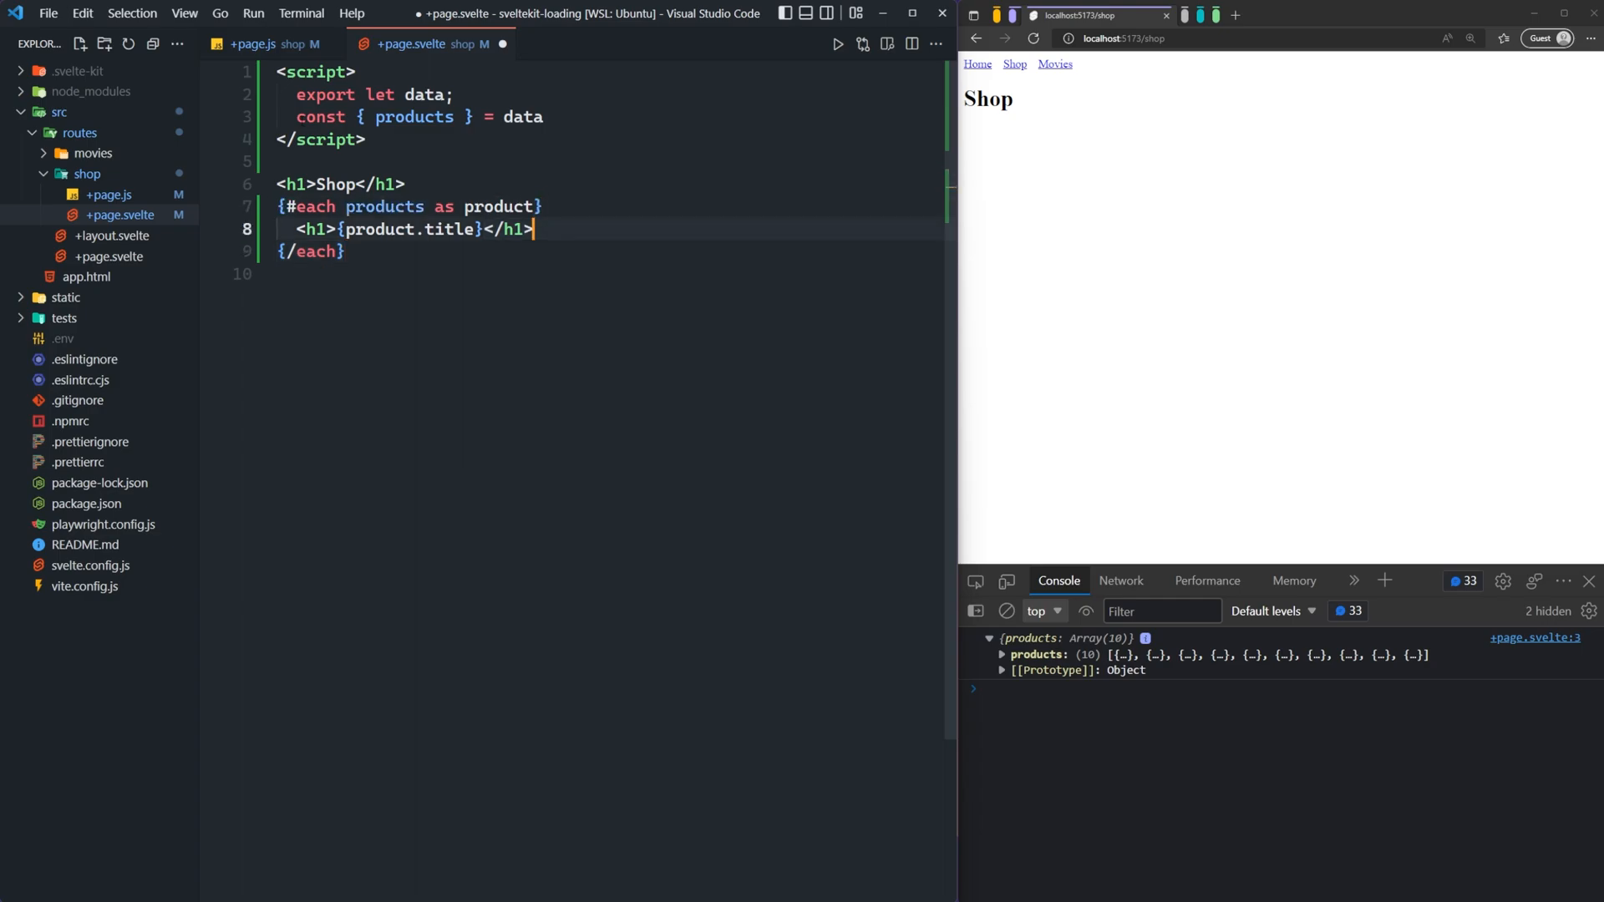
text(<h1>{product.description}</h>)
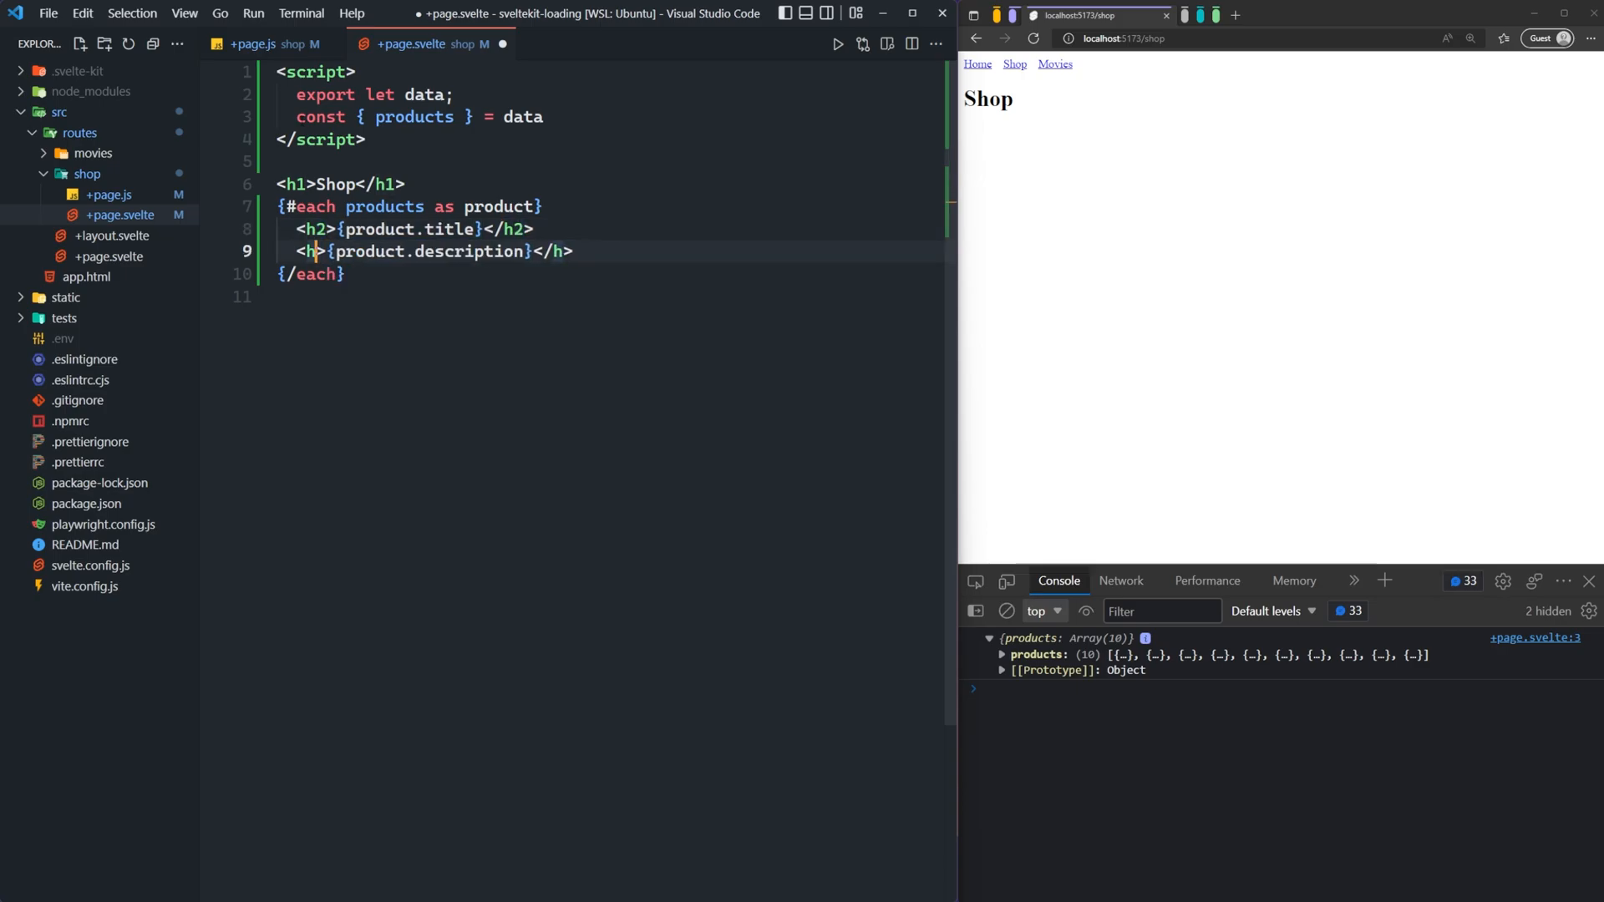
key(Ctrl+s)
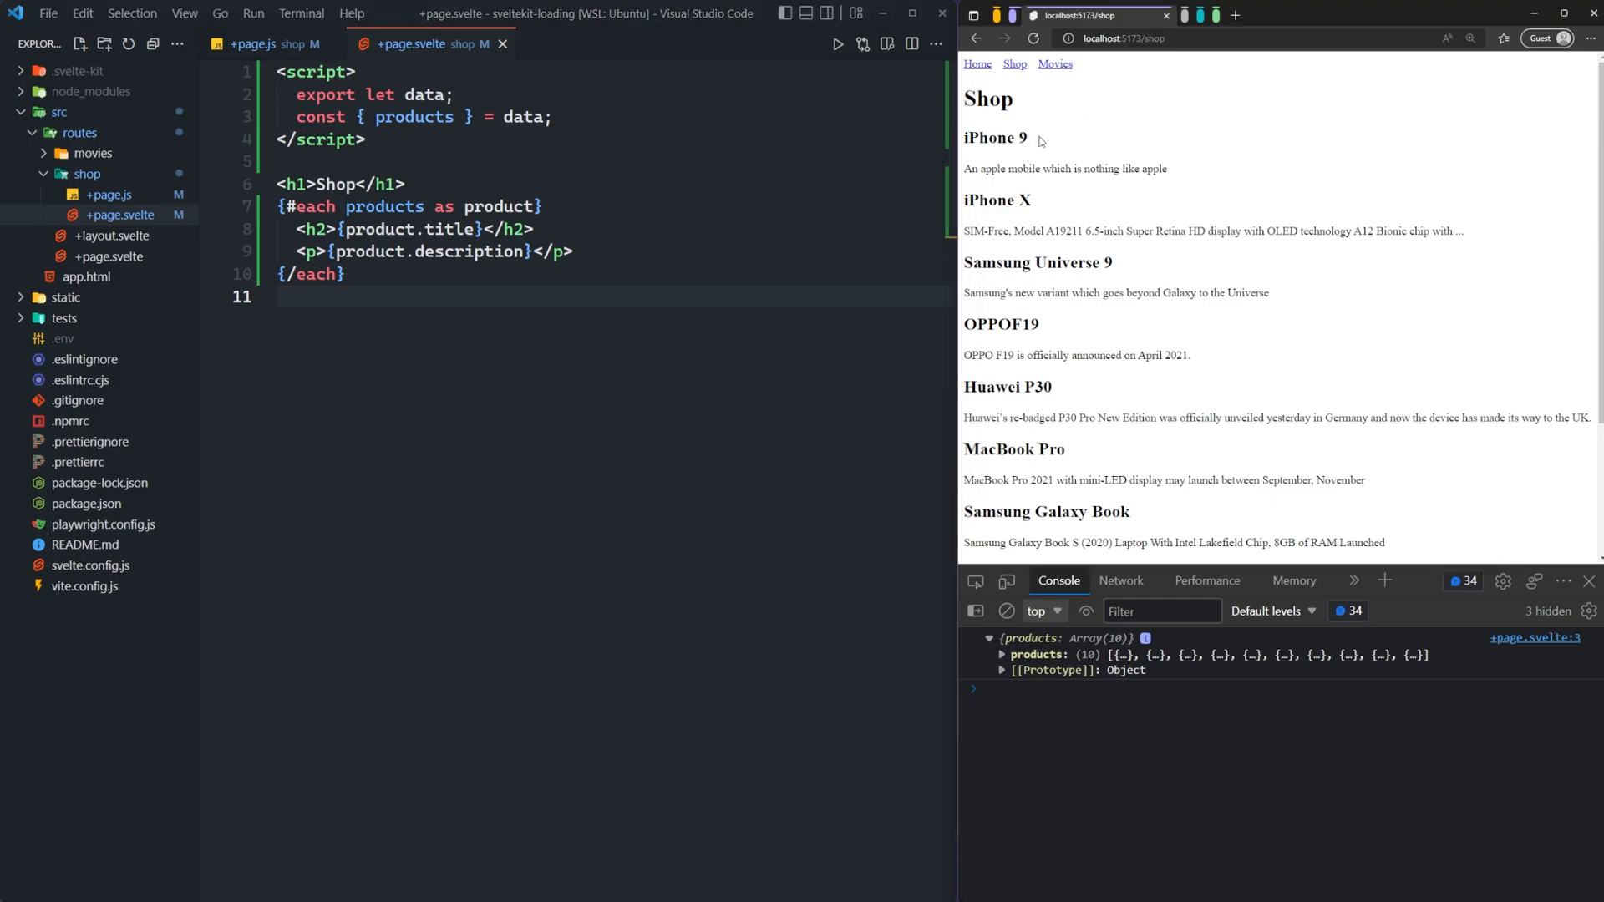
mouse_move(1052, 90)
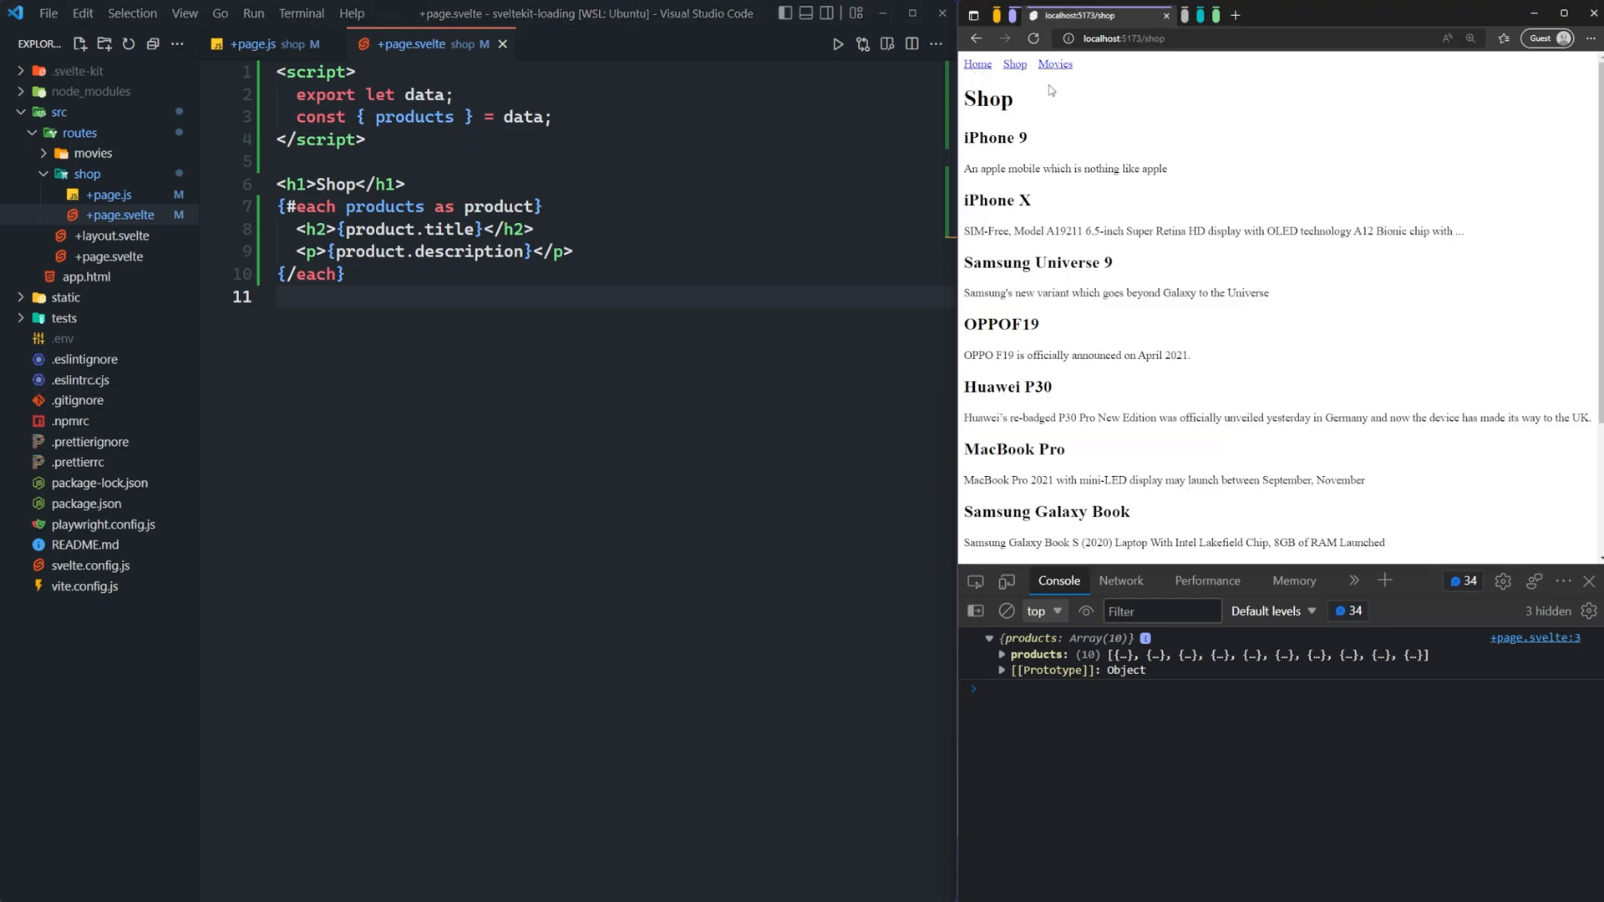
Step: Show DevTools' Network log and reload to see the products?limit=10 fetch
click(1119, 581)
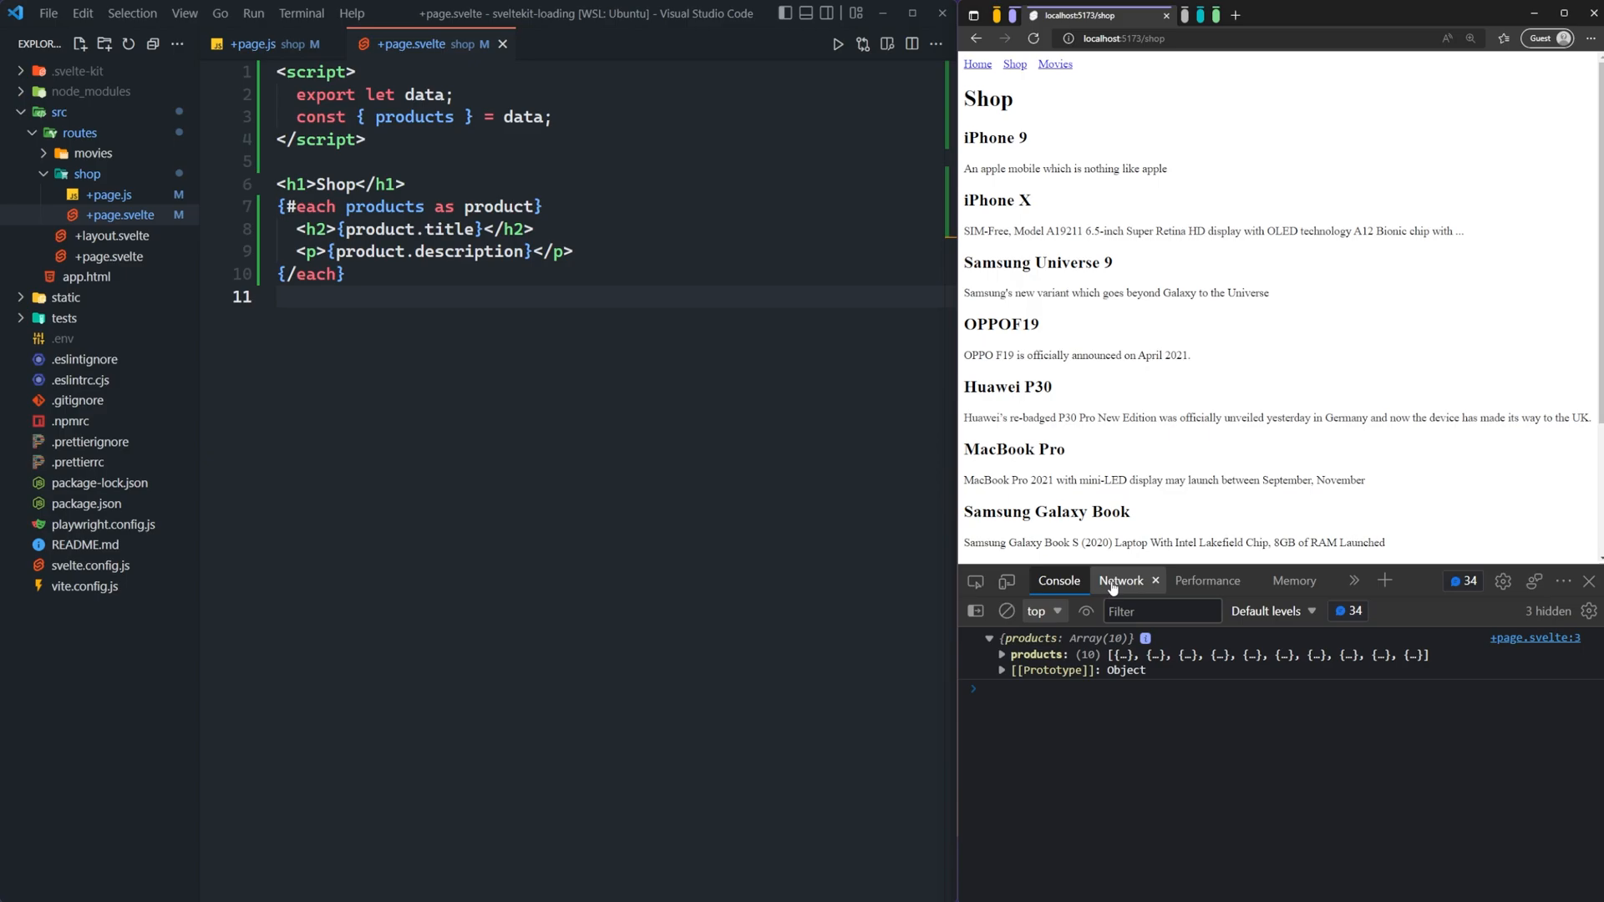
click(1119, 581)
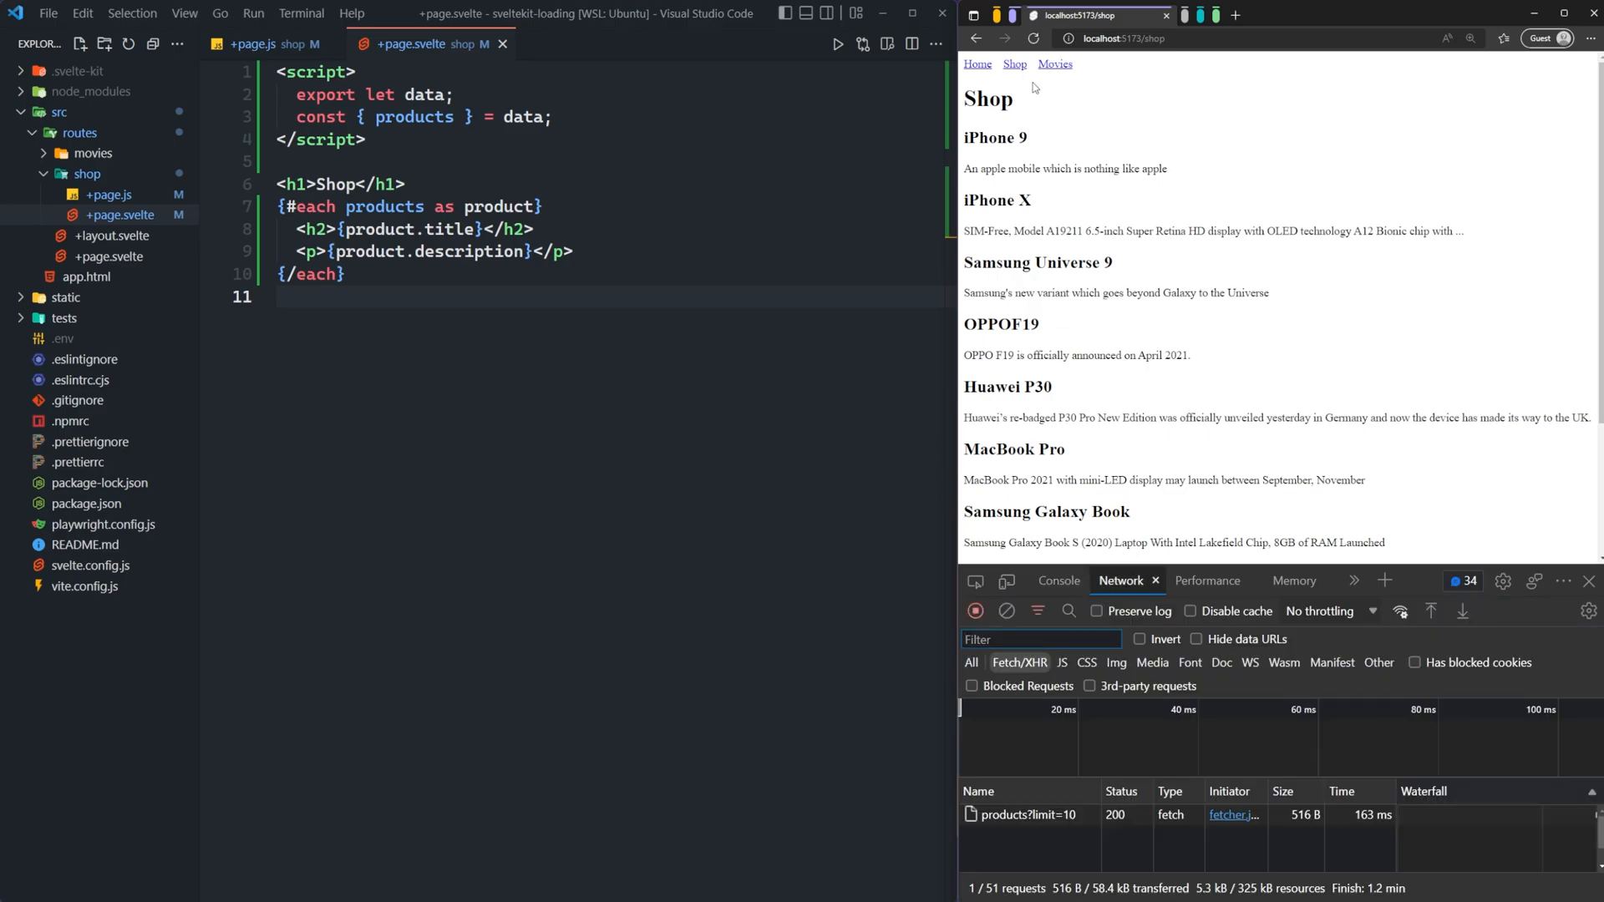
mouse_move(1032, 38)
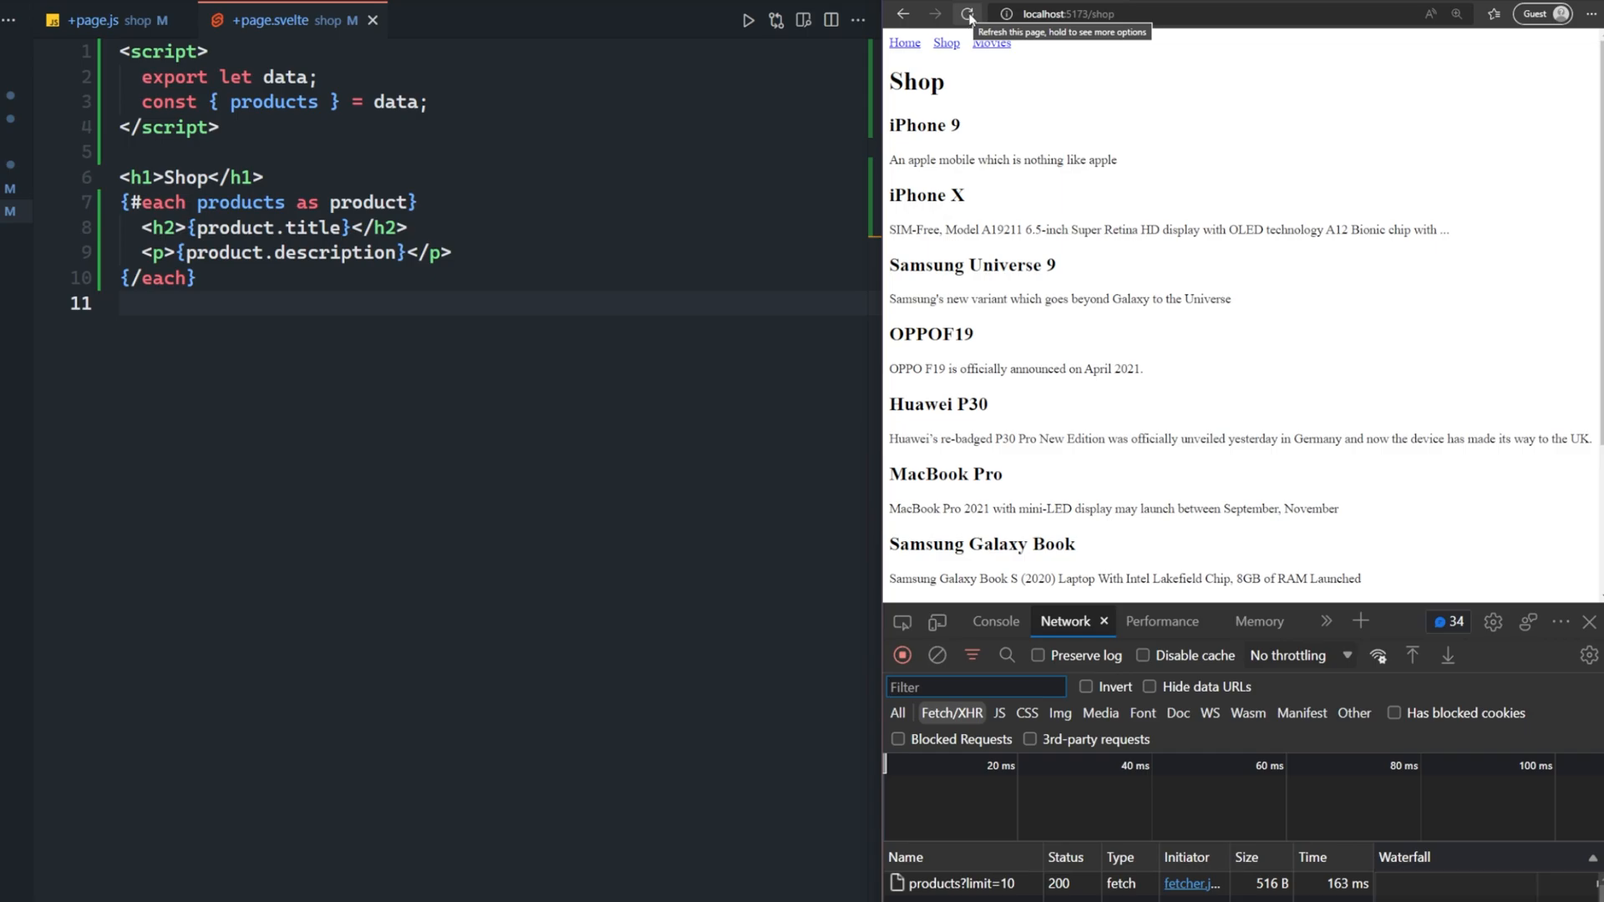
click(968, 13)
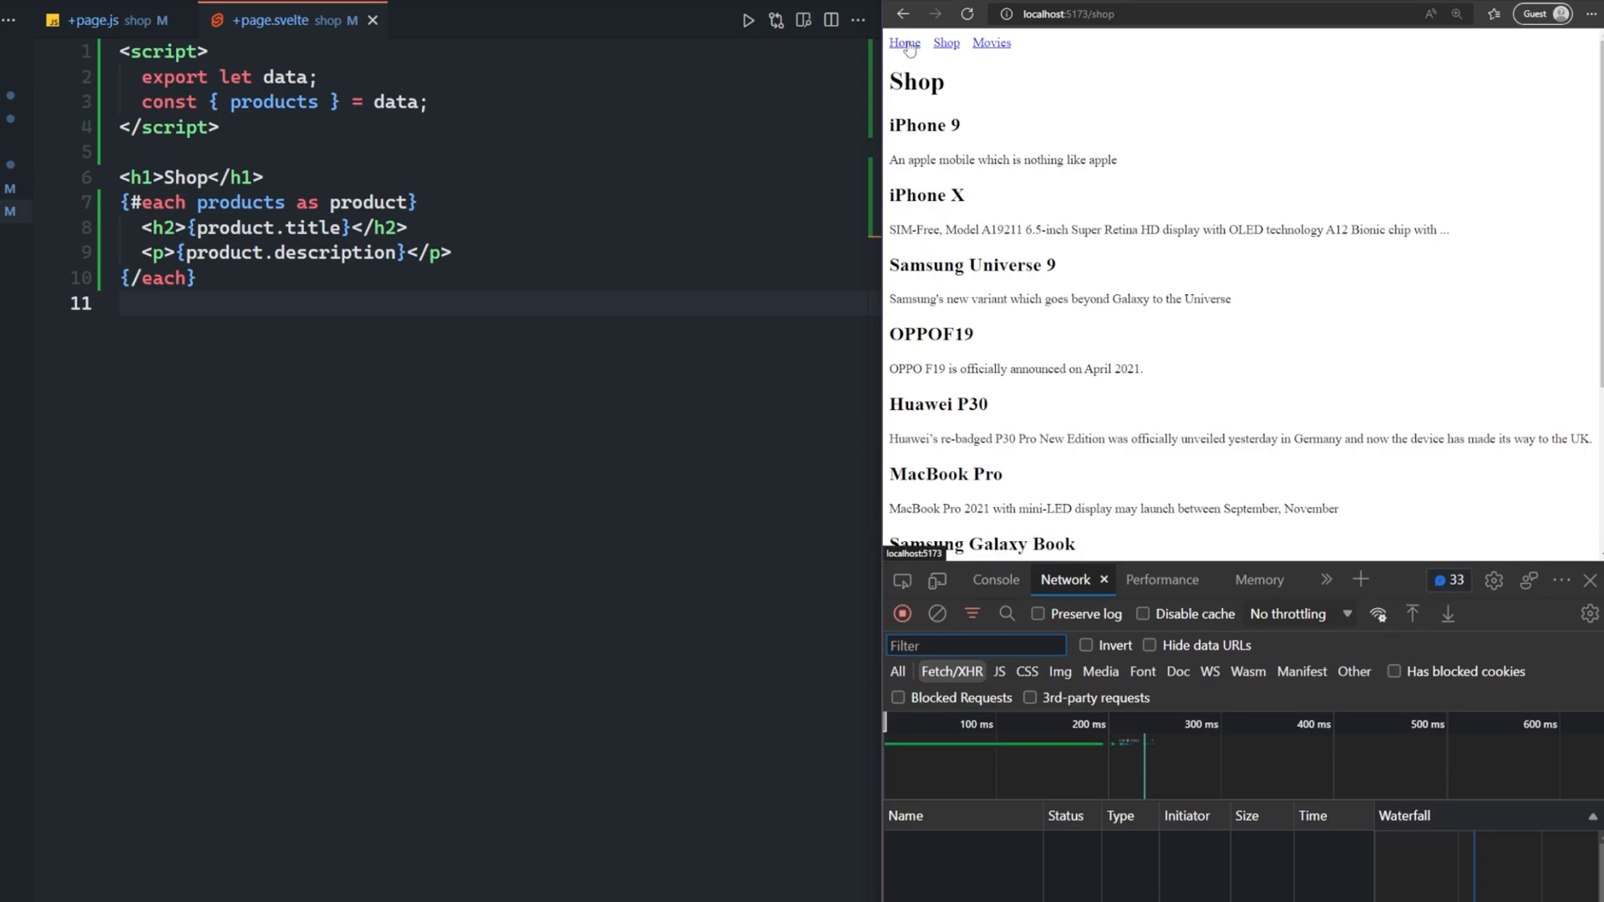
Step: Navigate to Home and back to the Shop page via the nav links
click(904, 43)
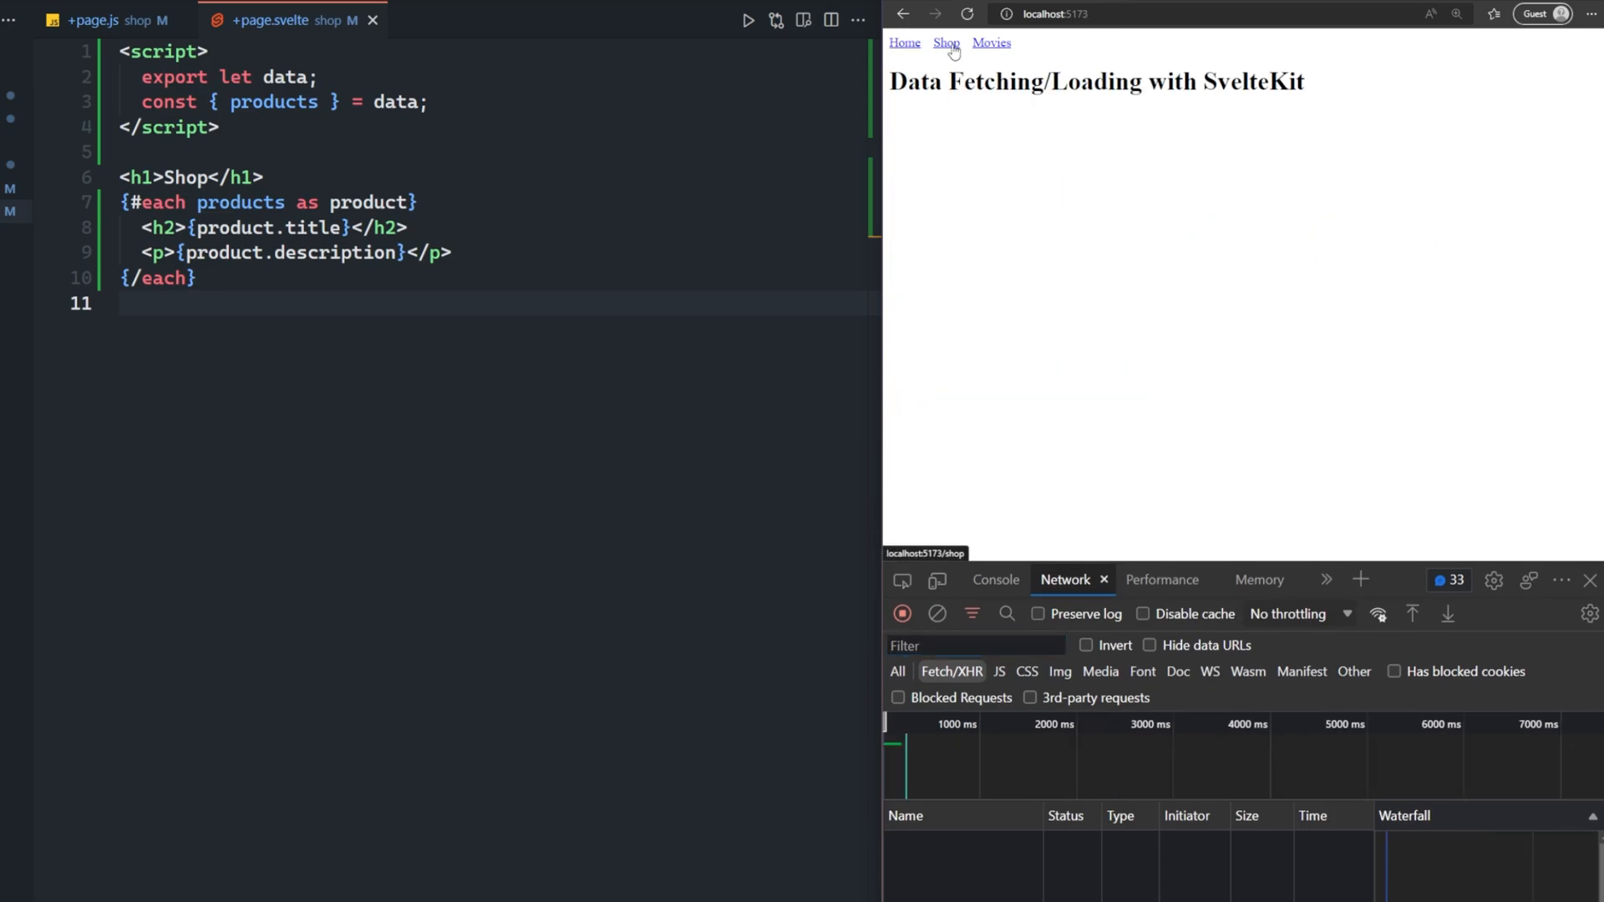
click(946, 43)
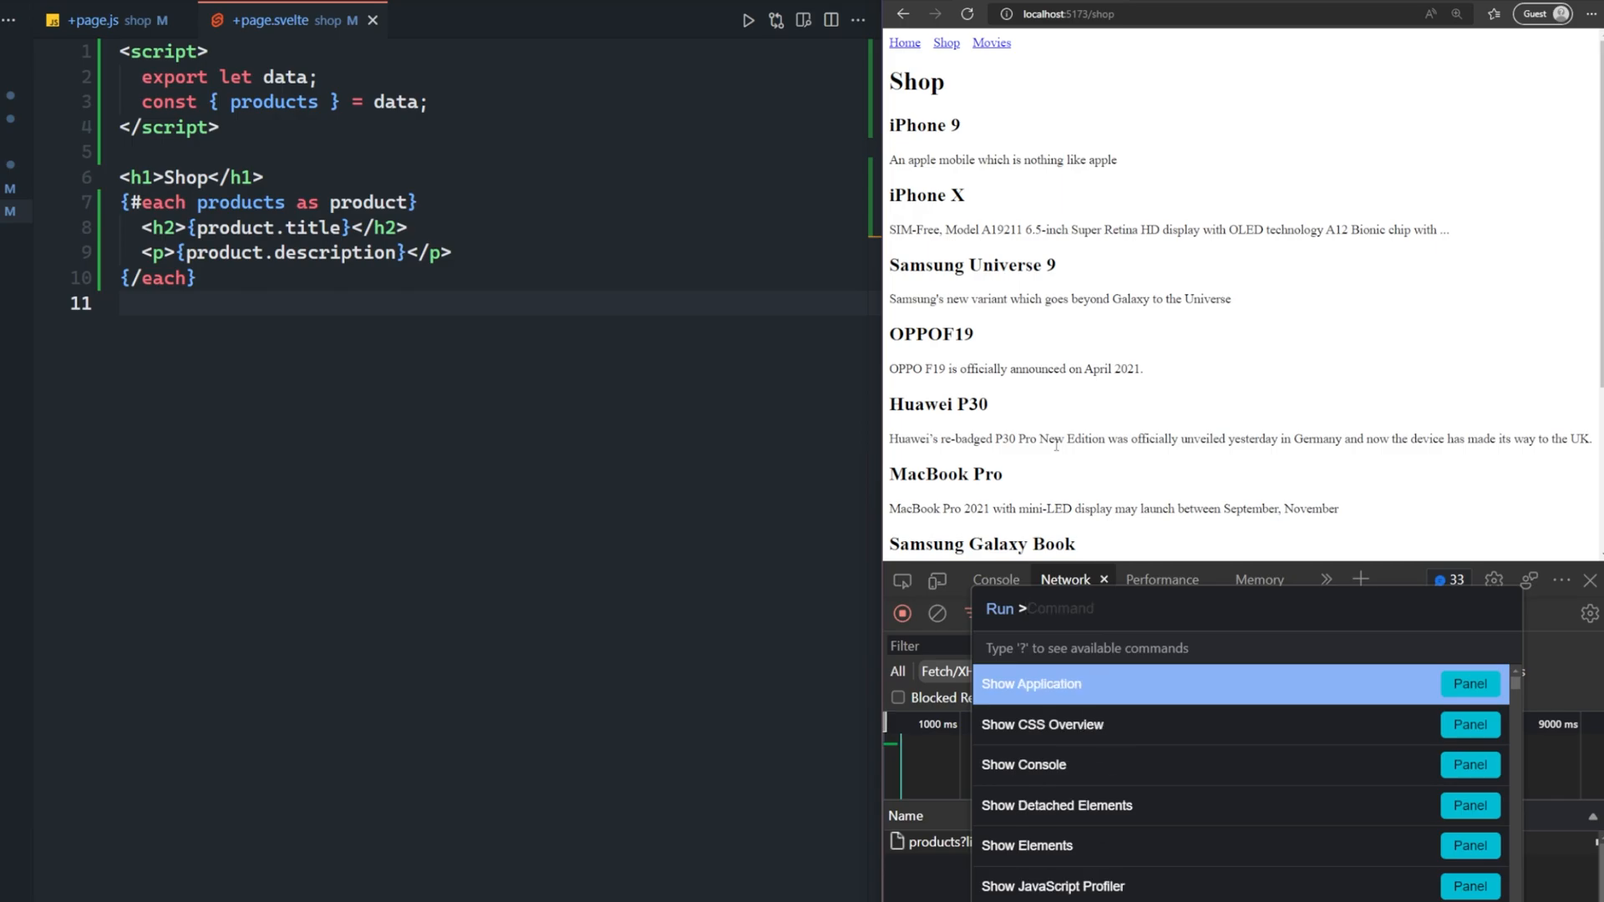
Step: Run the DevTools command, reopen the Shop page, then switch to the shop +page.js file
key(Escape)
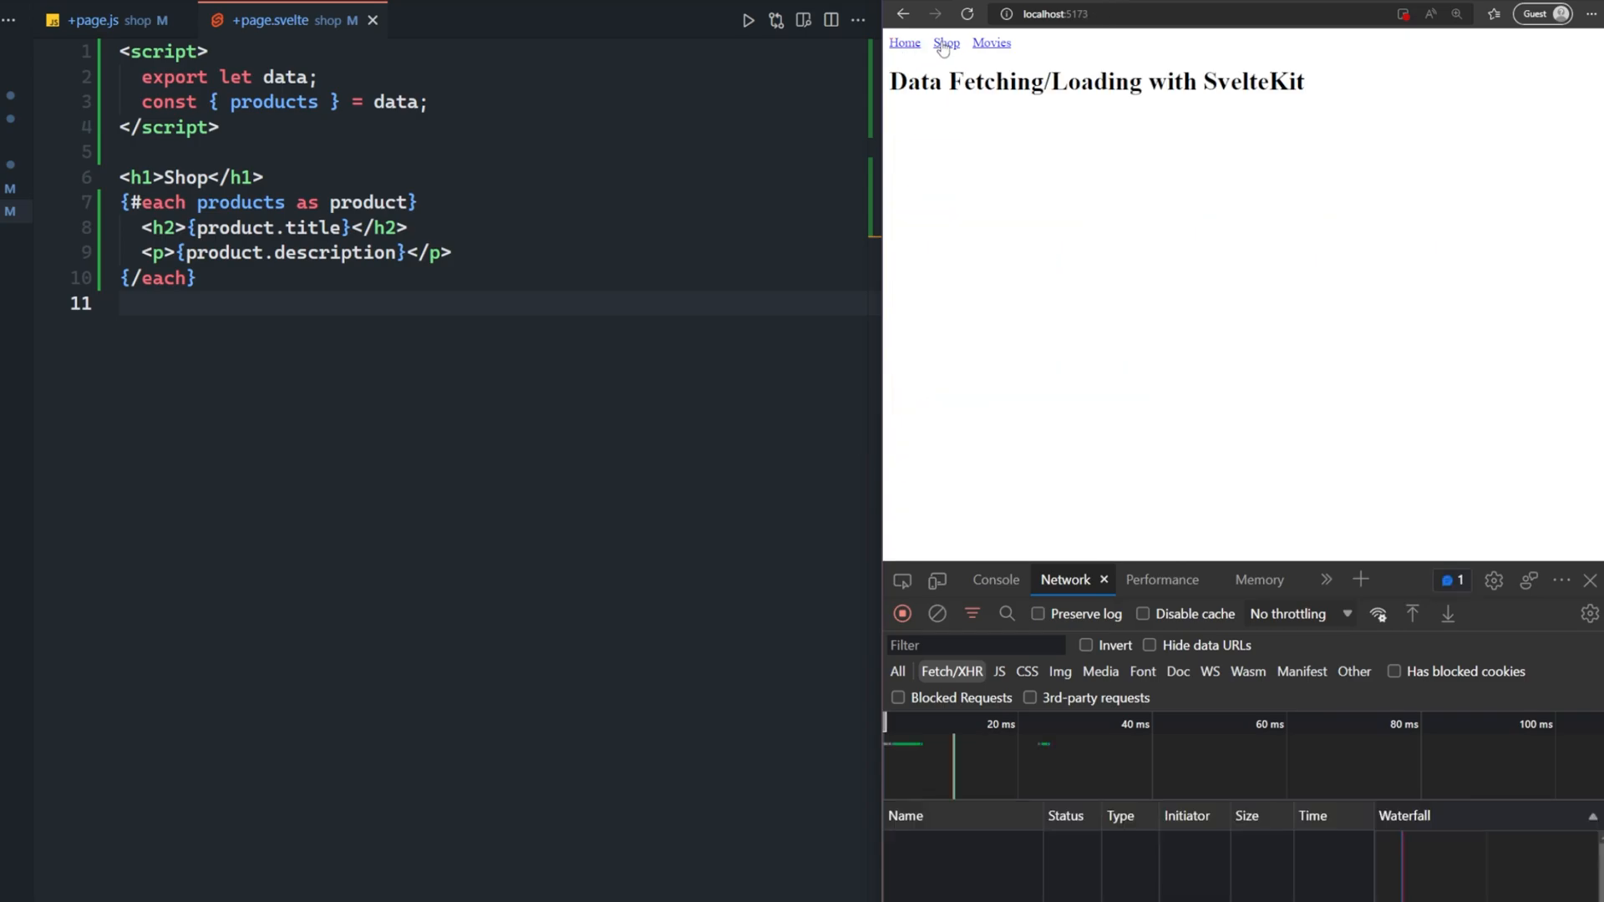
click(945, 44)
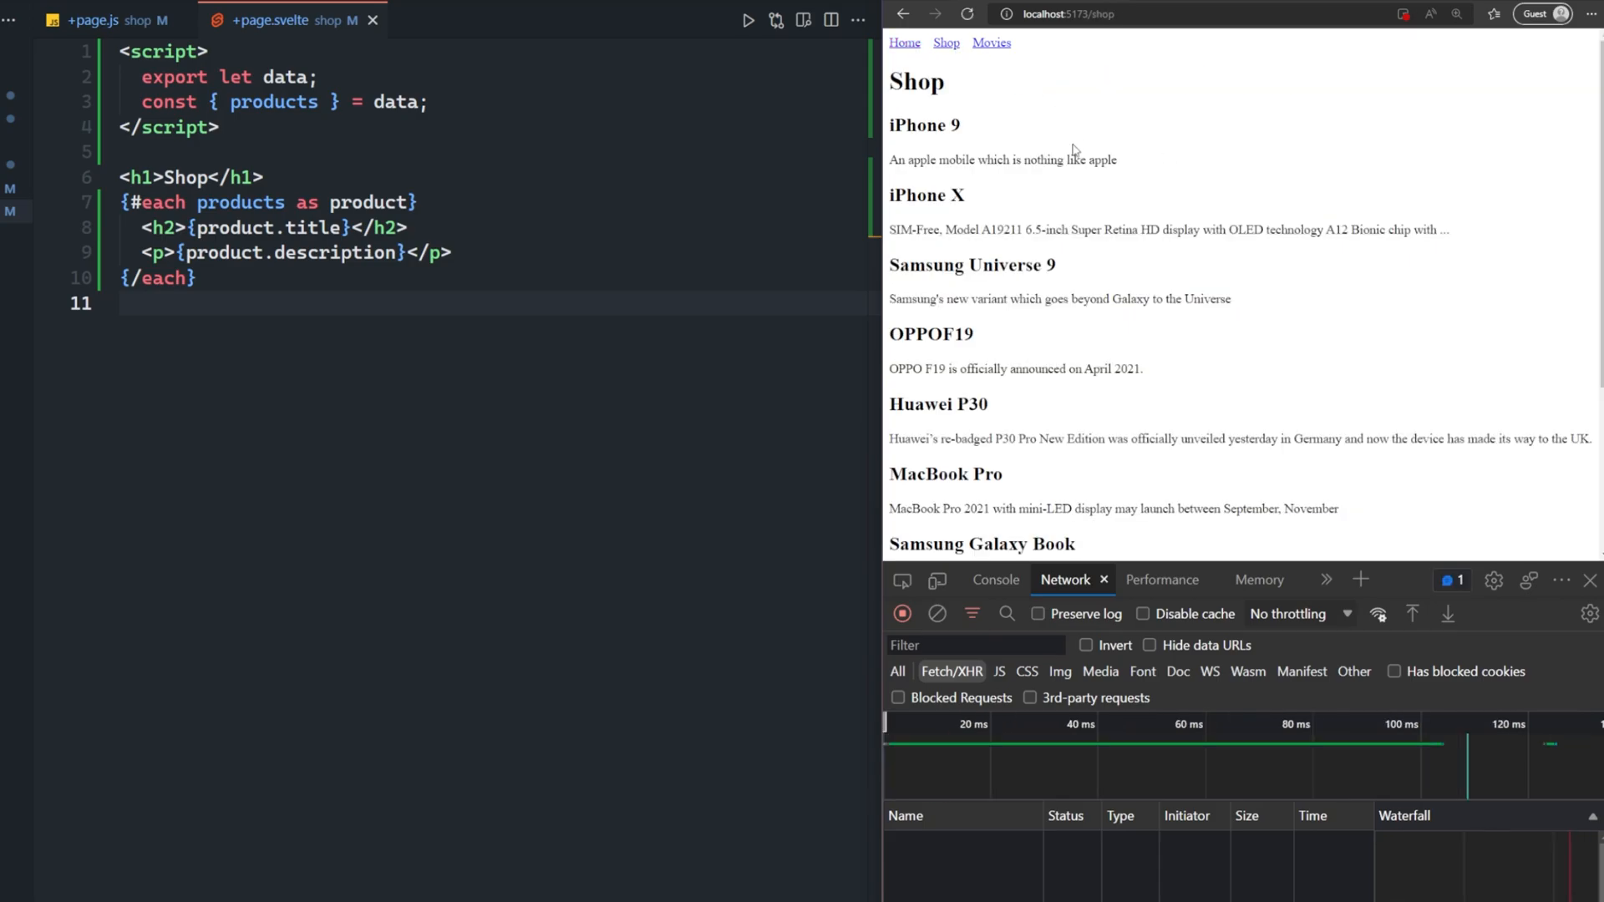
mouse_move(1066, 211)
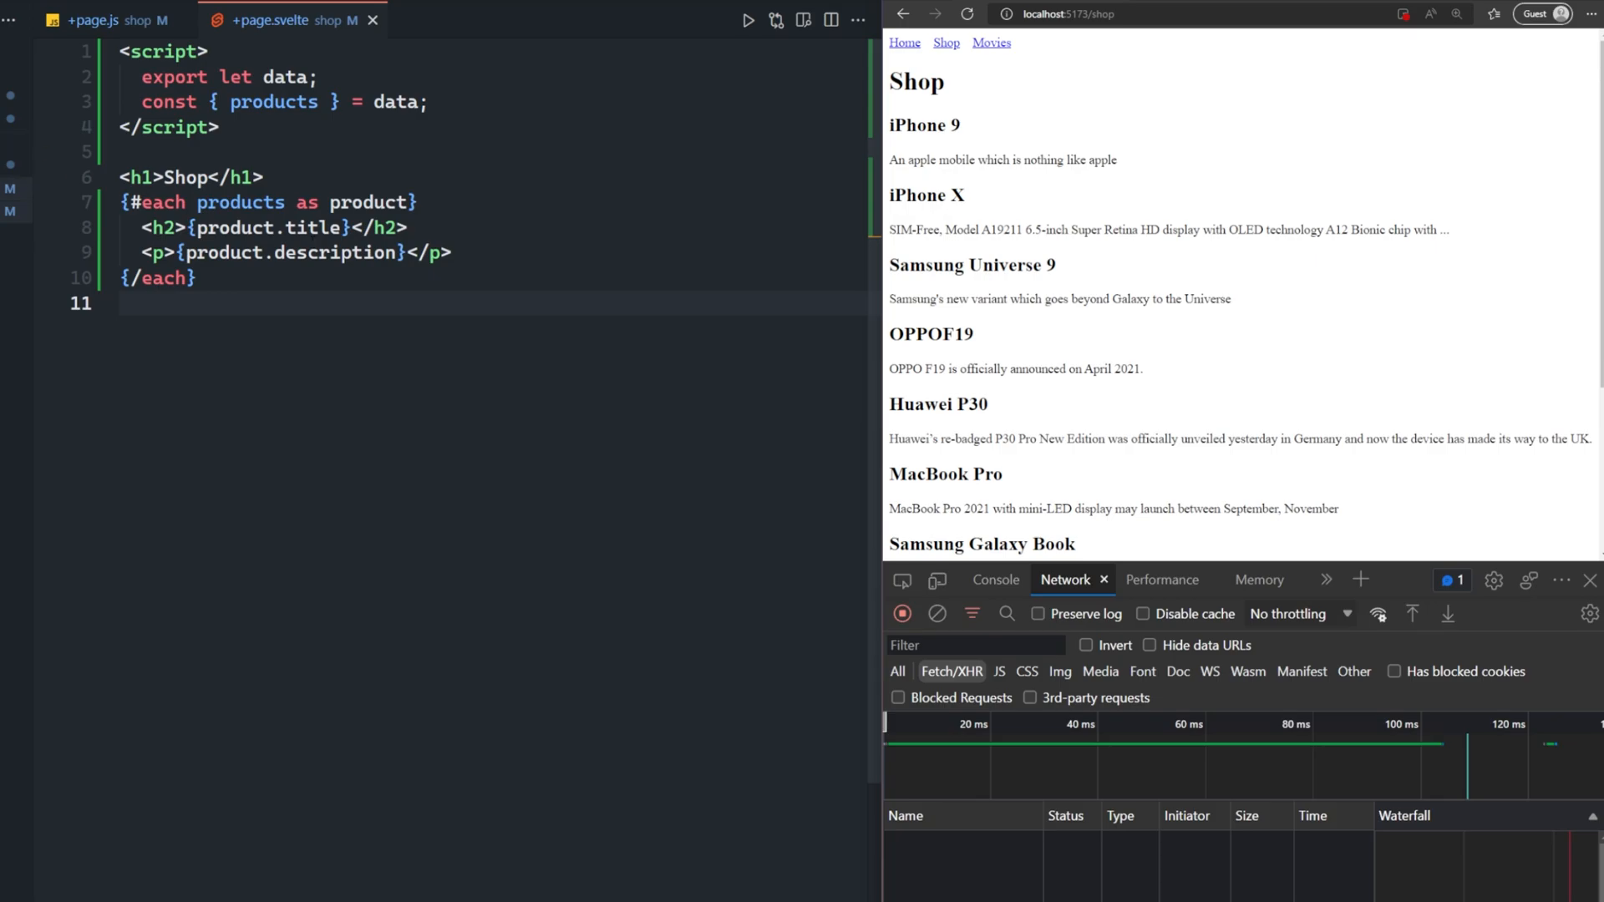
click(101, 22)
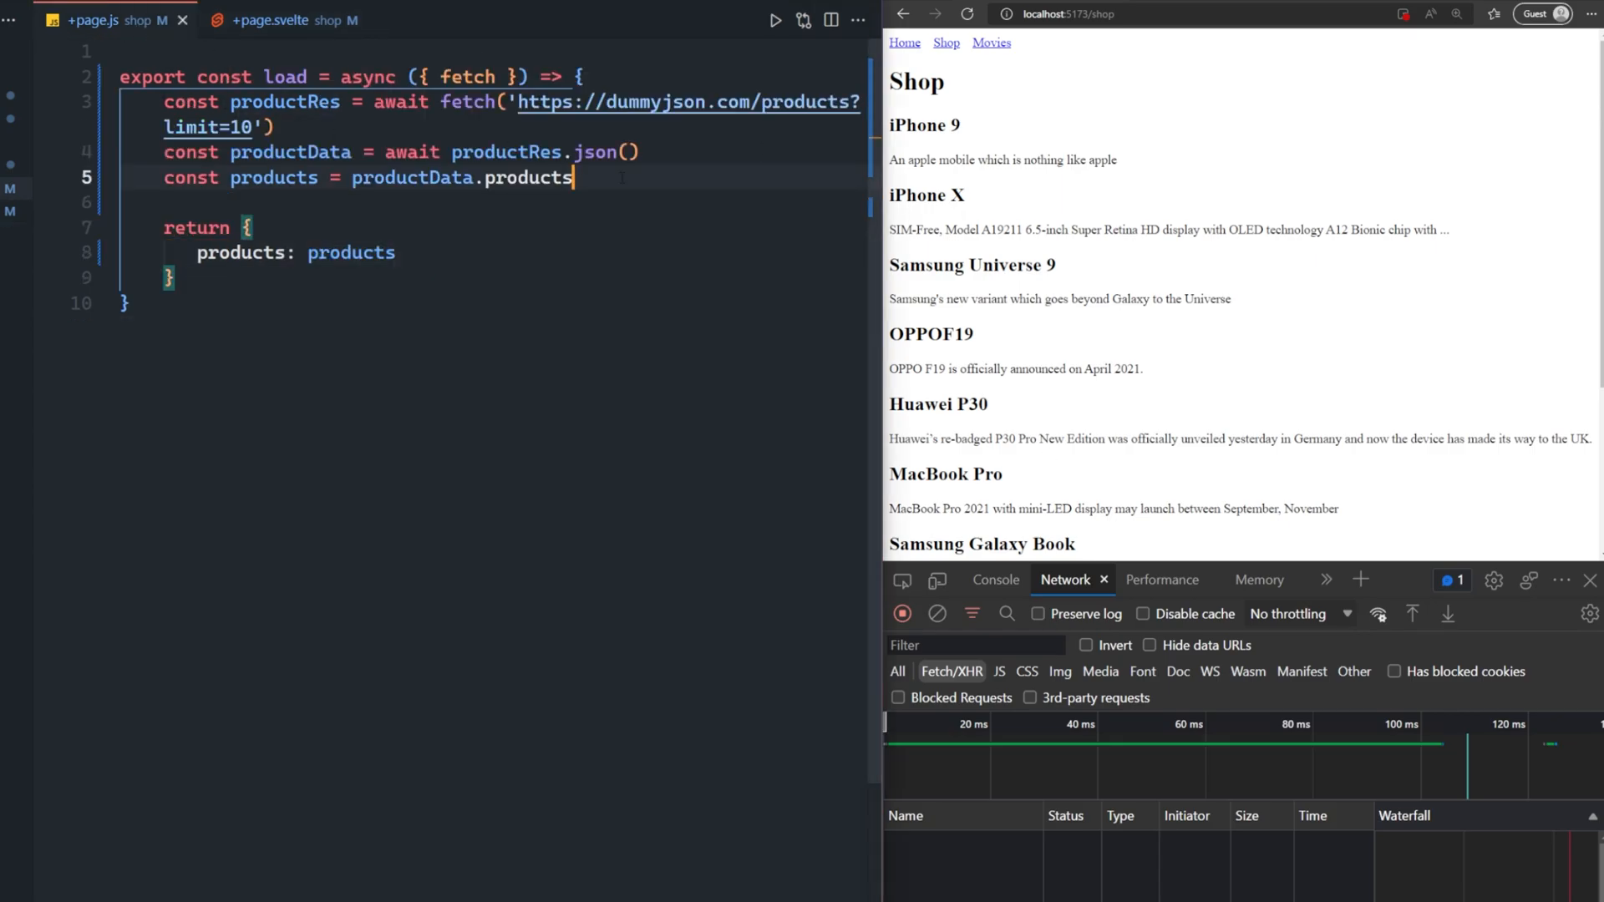
Step: Duplicate the fetch lines for DummyJSON users?limit=10 returned as users, then clear the Network log and reload Shop
key(Enter)
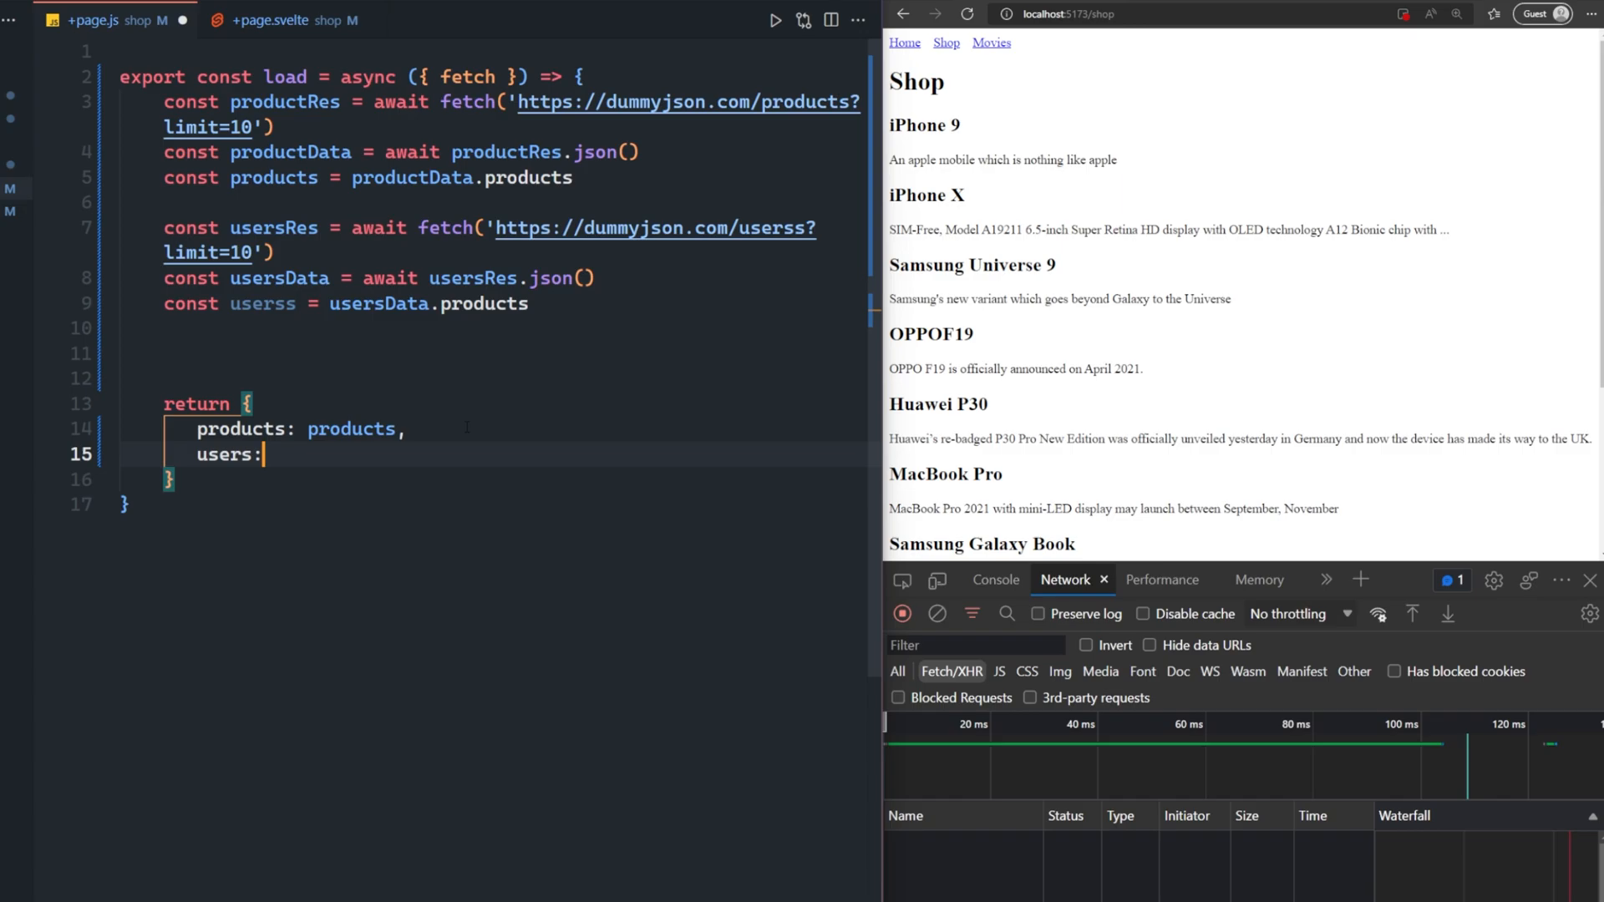
text(users)
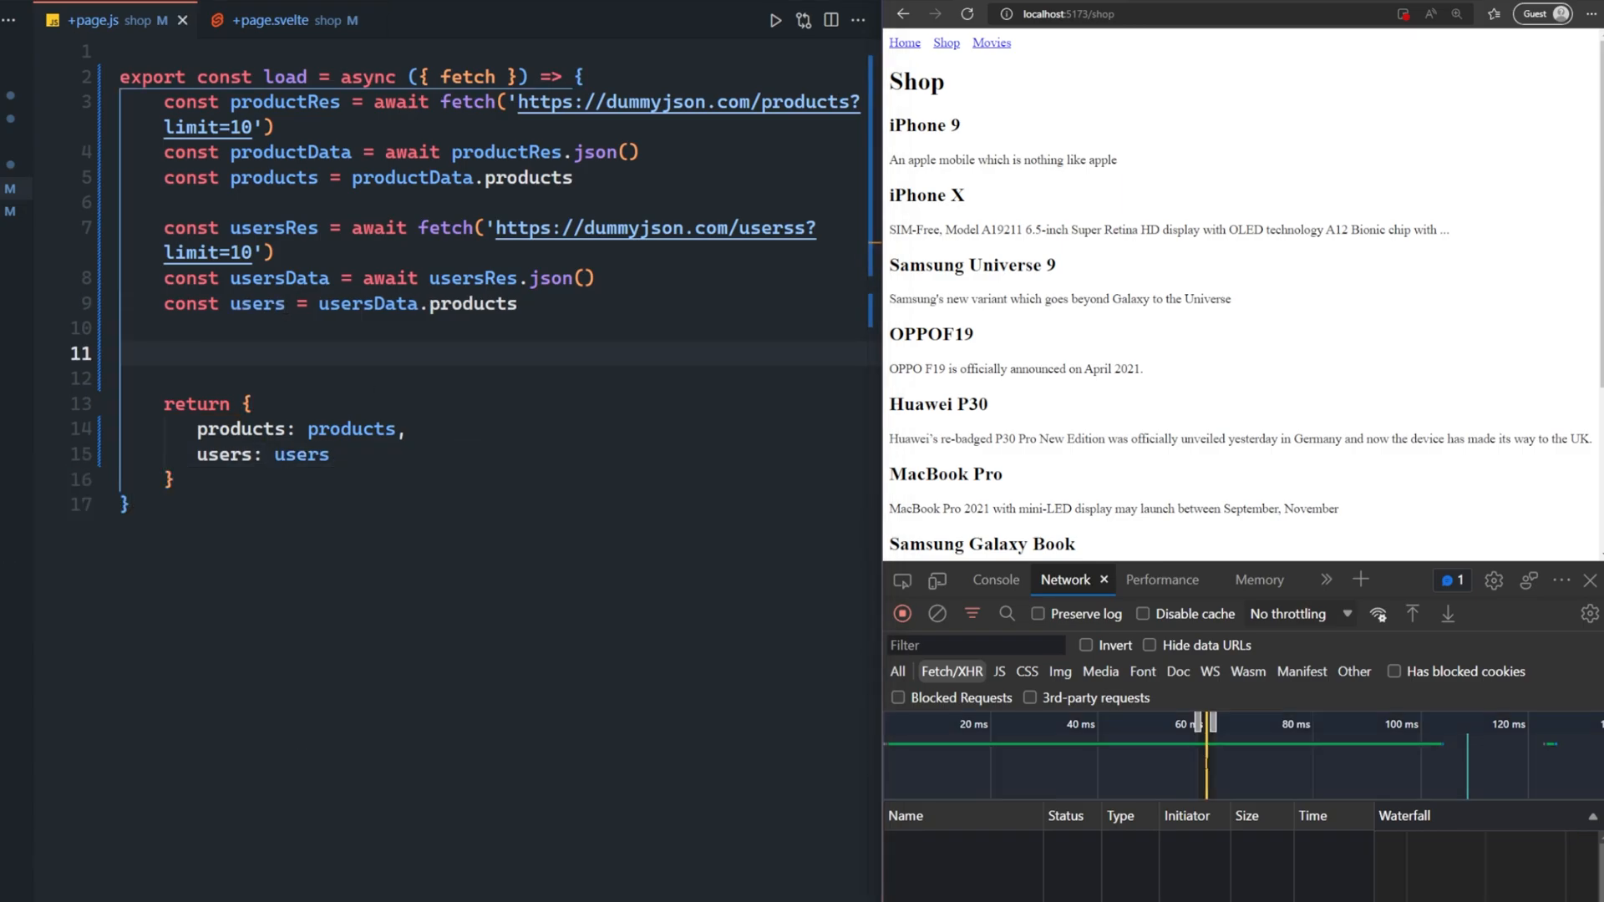
click(935, 613)
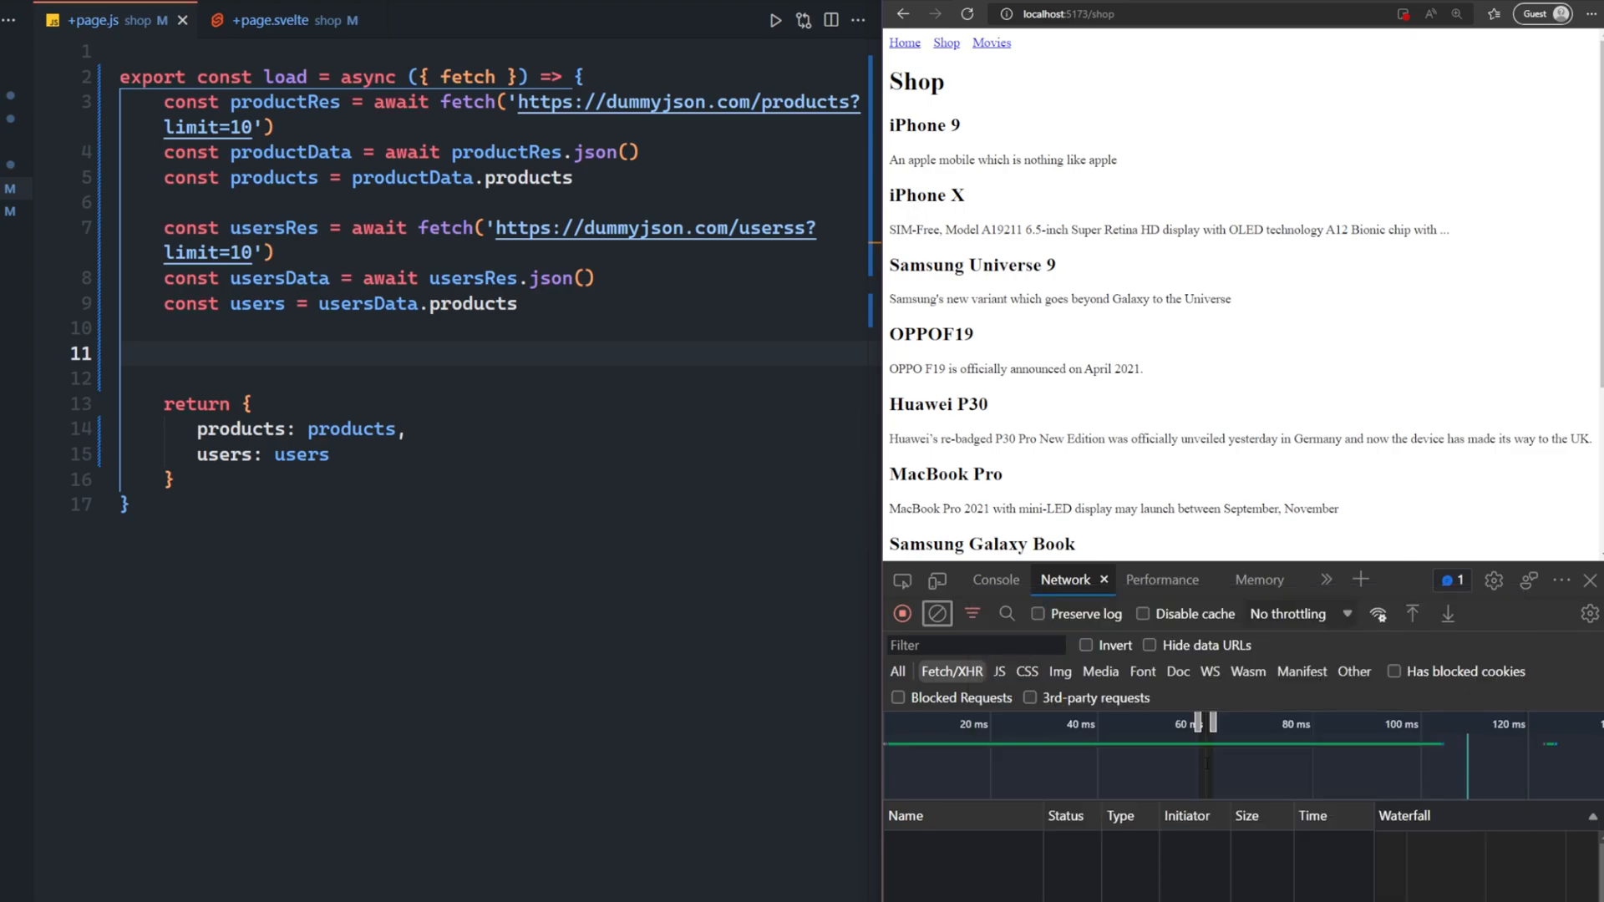
click(966, 15)
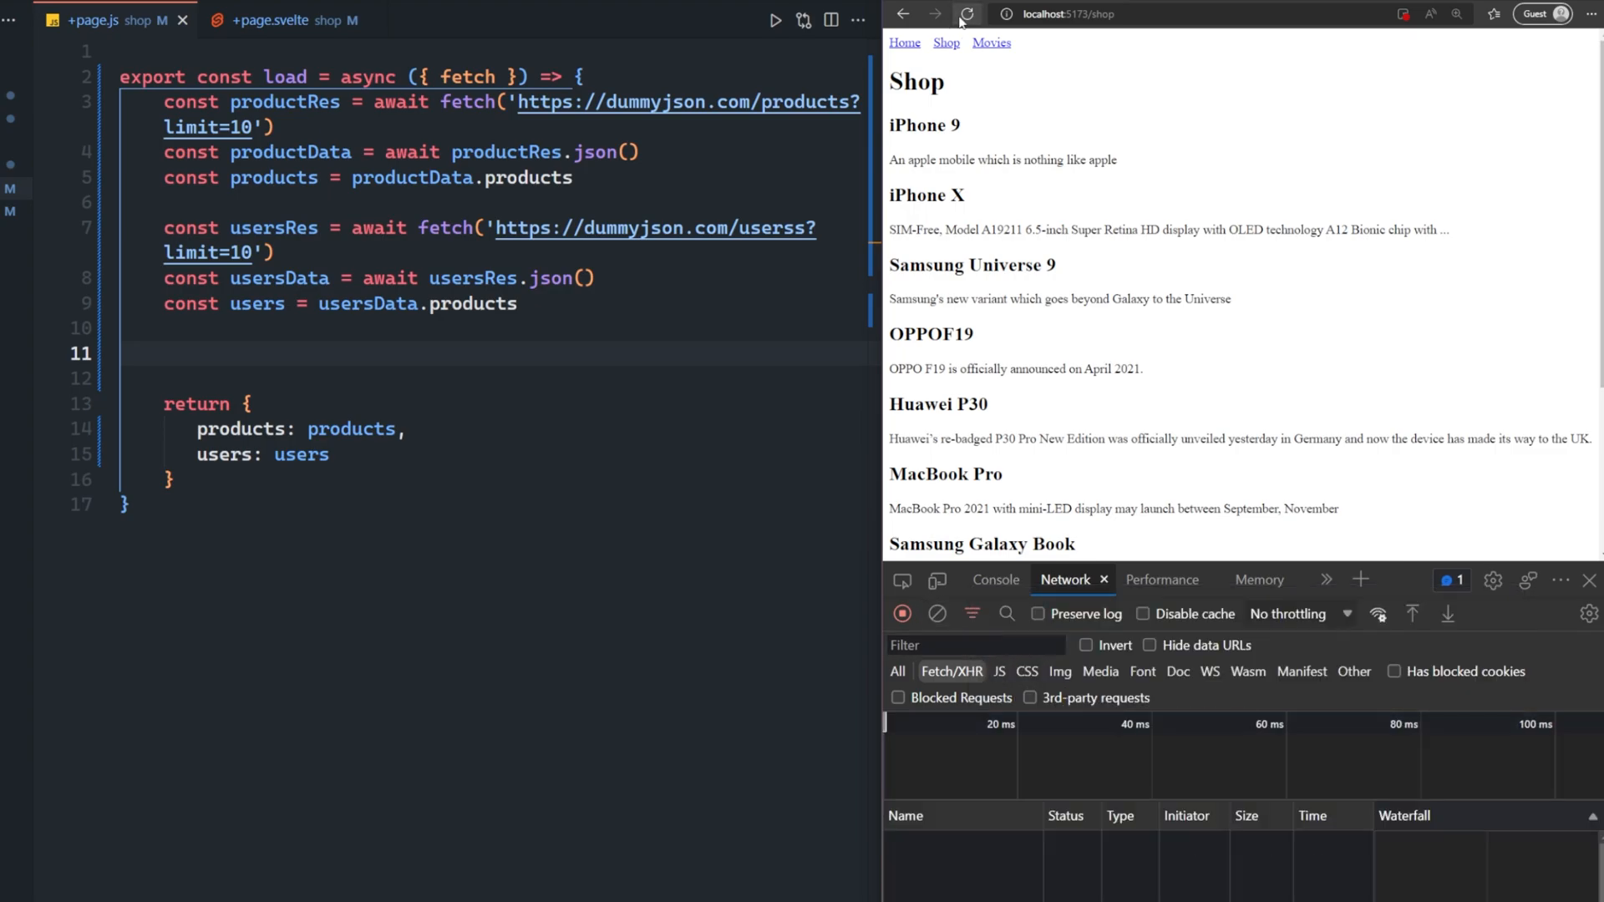
click(967, 15)
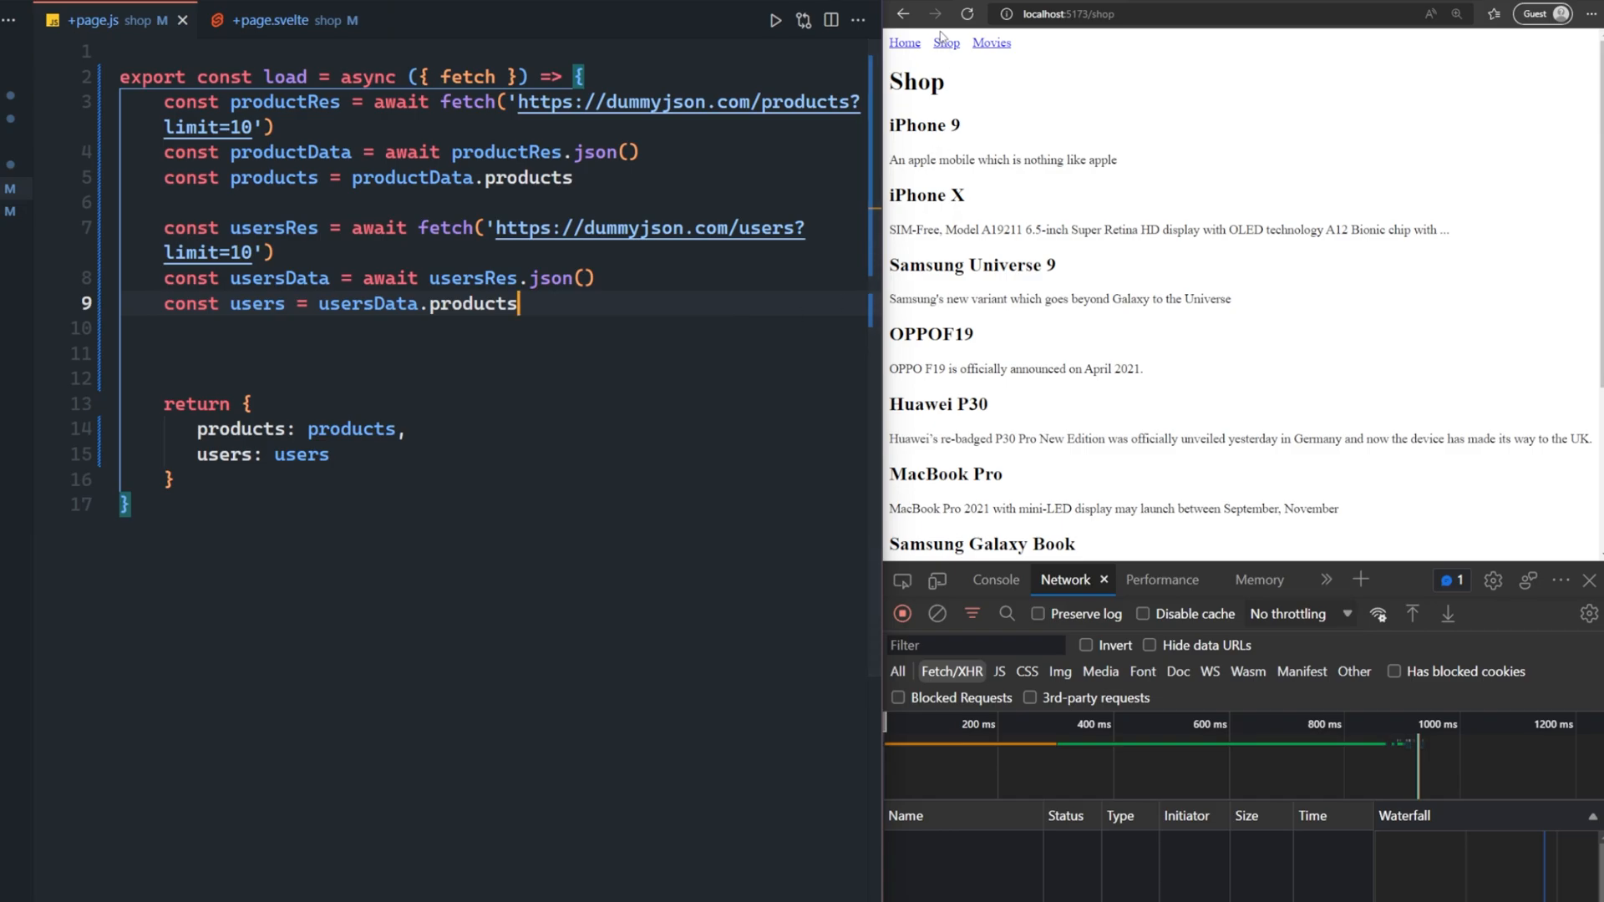
Step: Go Home and back to Shop, confirming products?limit=10 and users?limit=10 both return 200
click(966, 13)
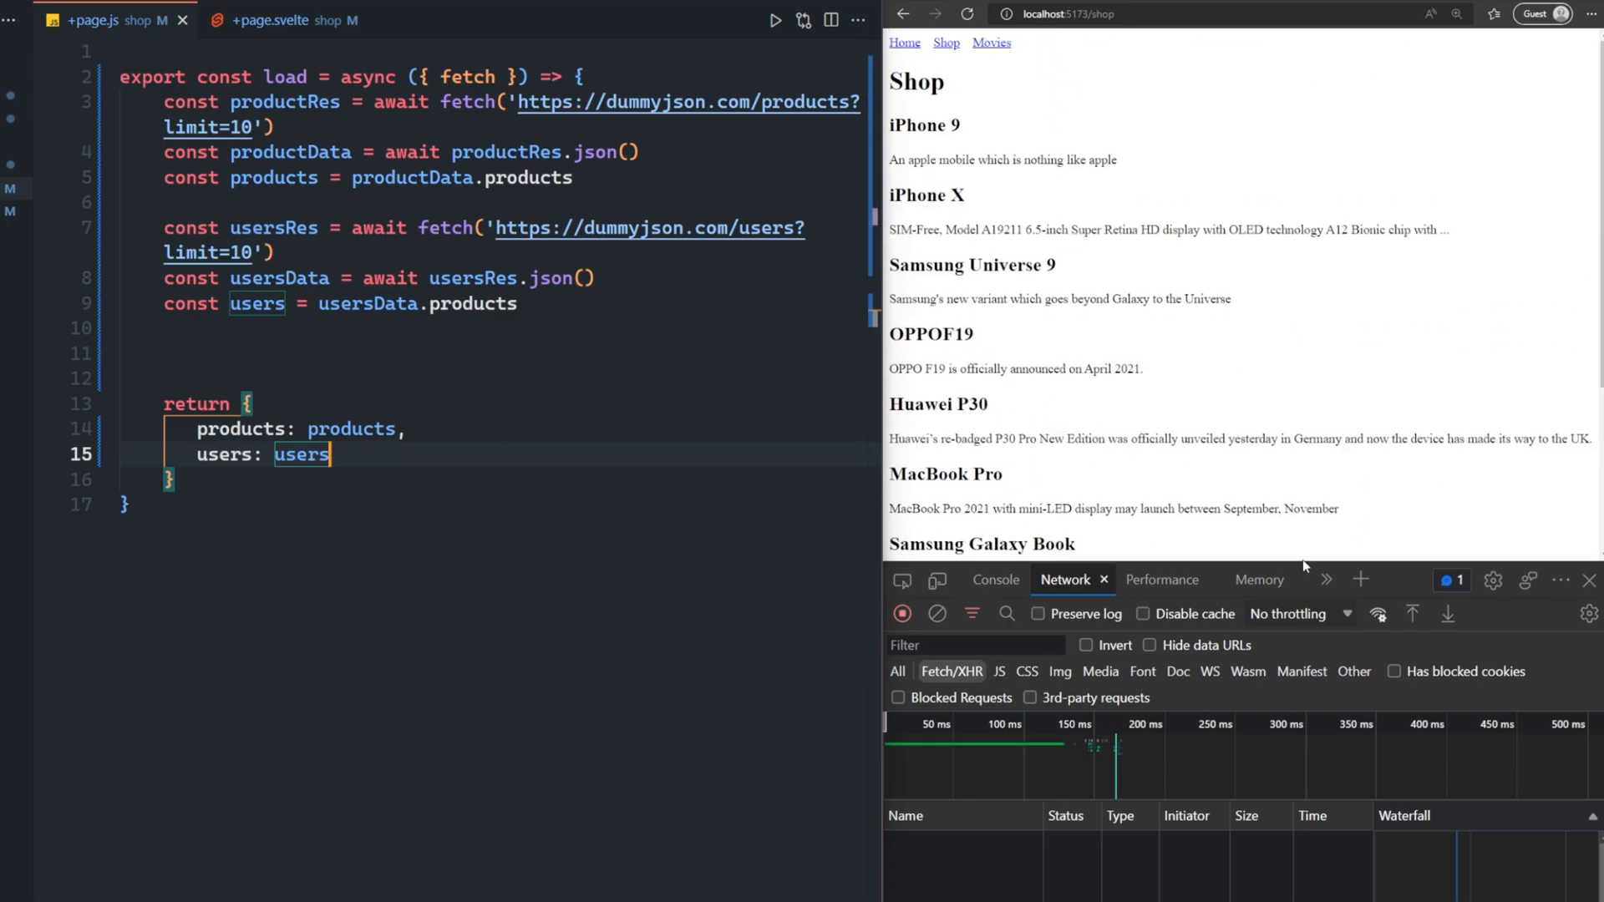
click(904, 44)
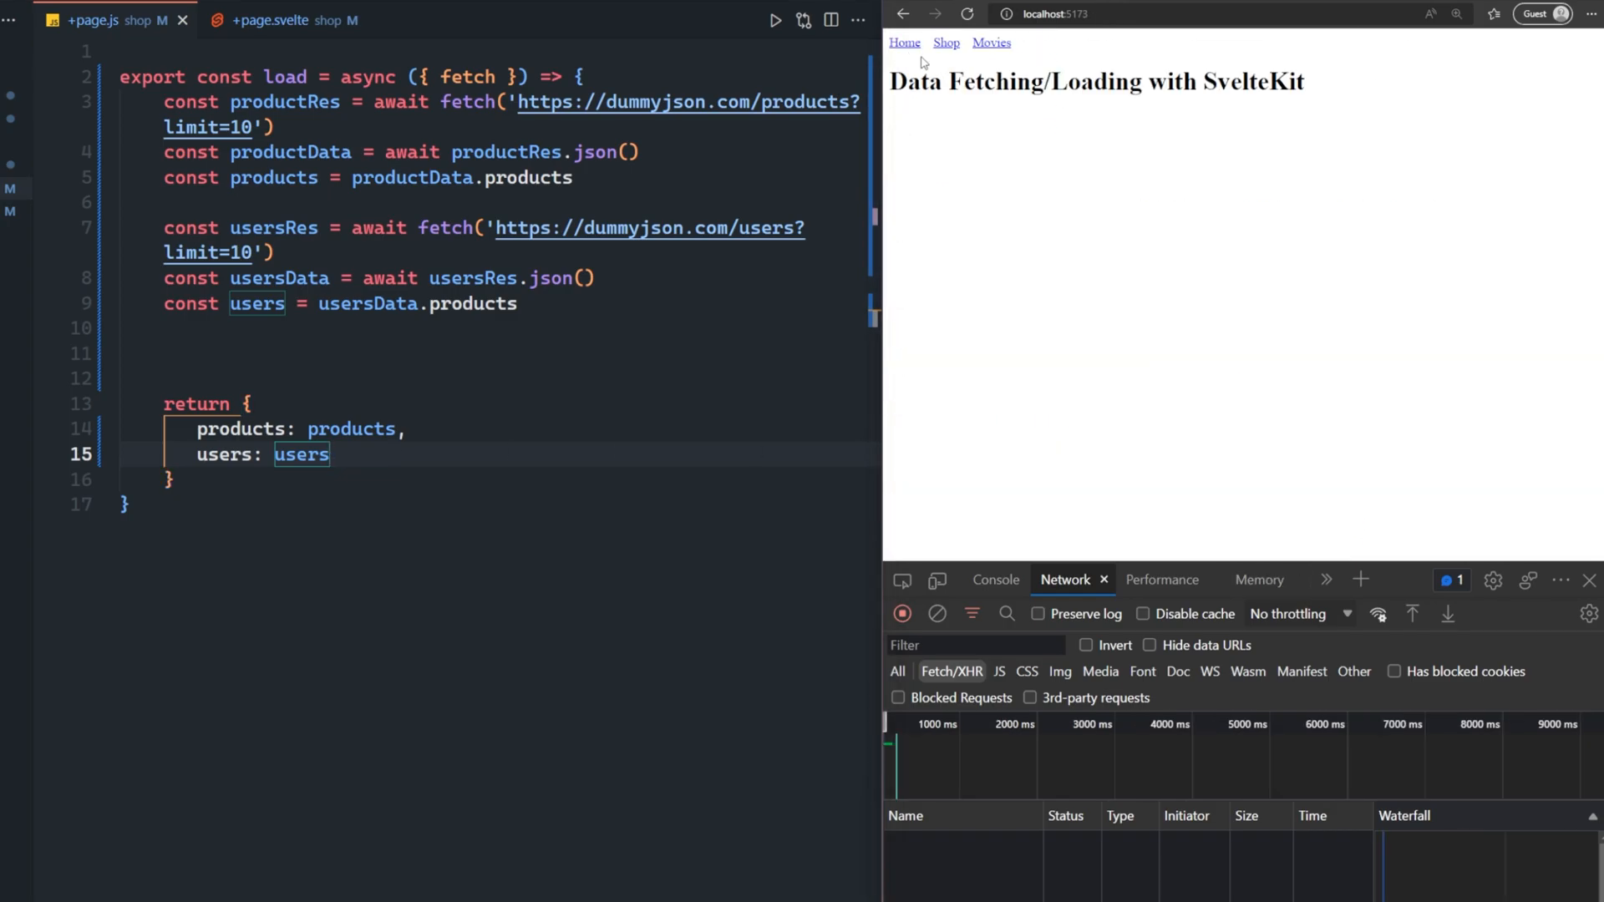
click(946, 44)
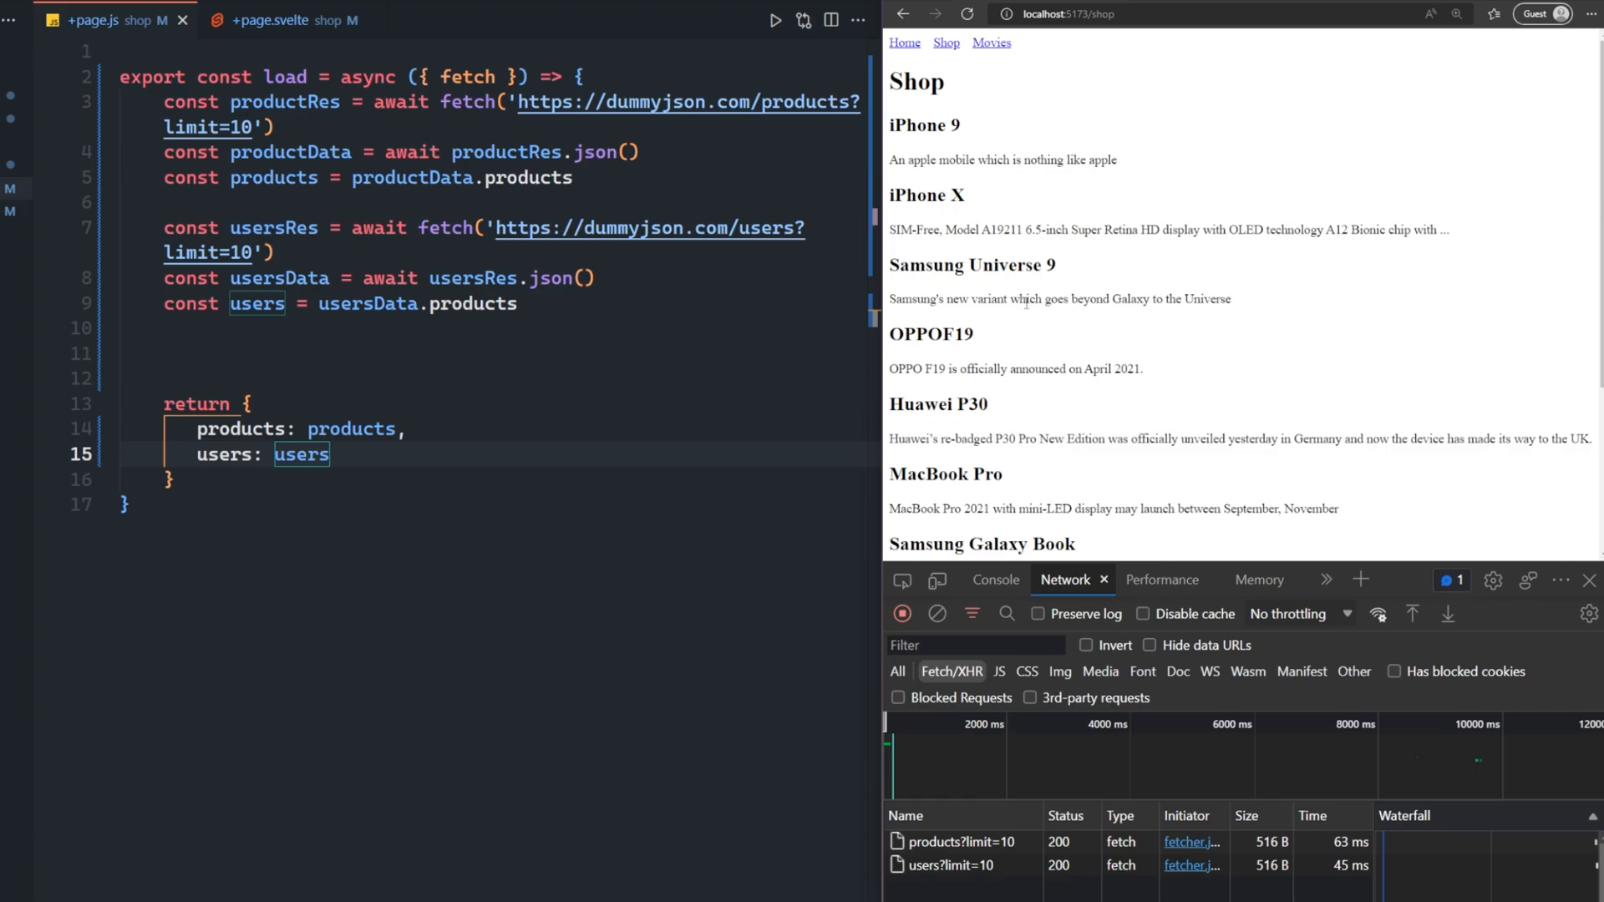
mouse_move(962, 842)
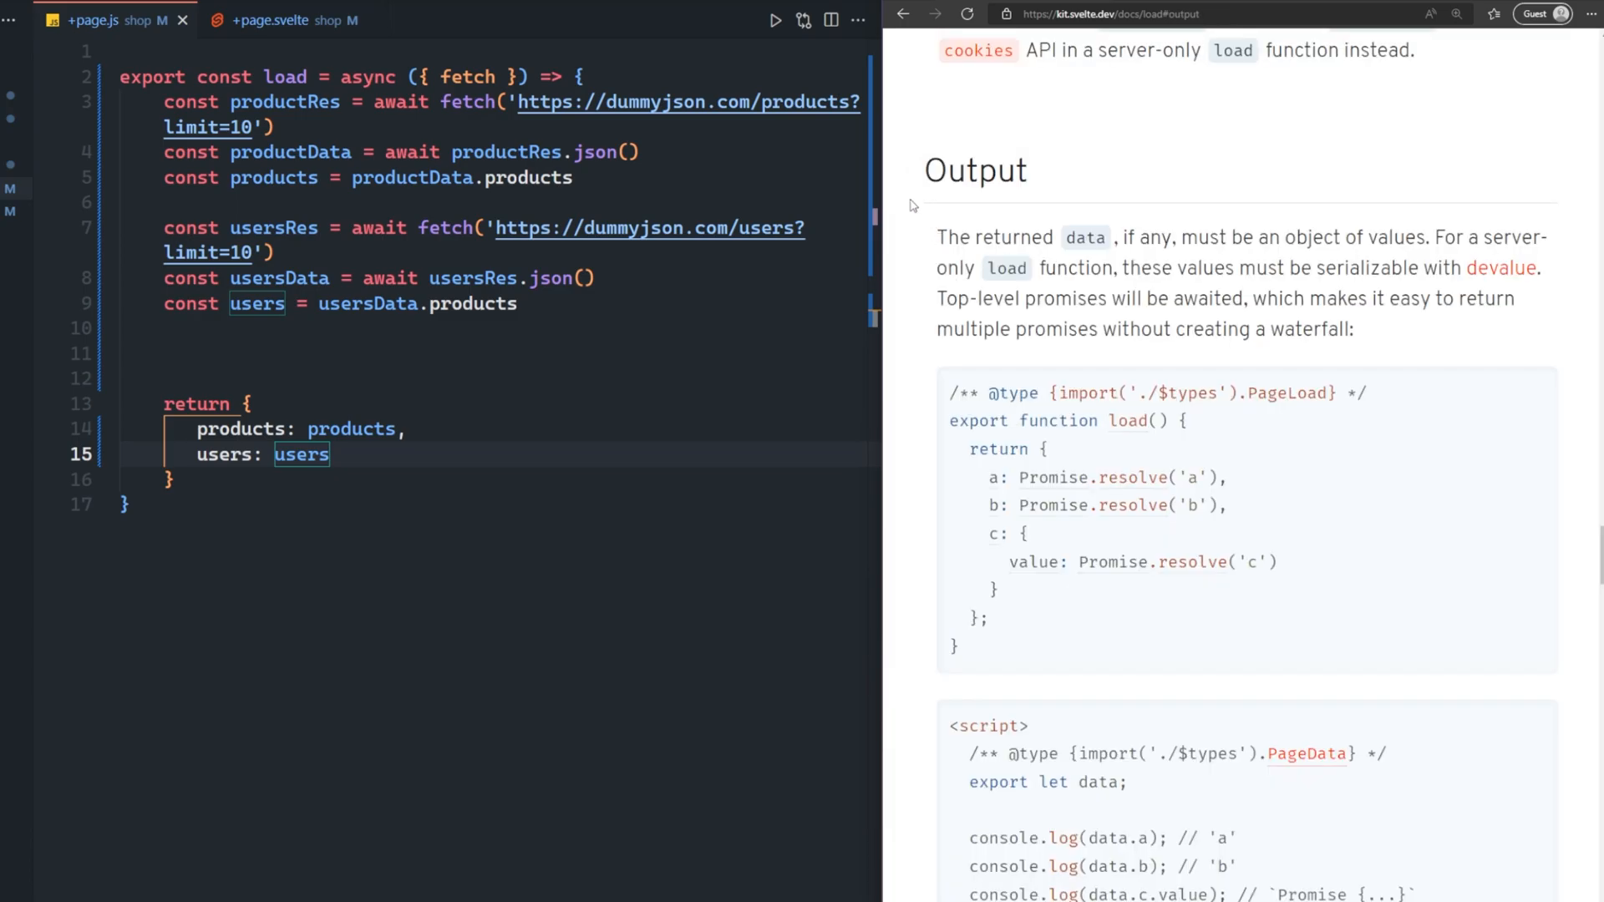
mouse_move(1079, 104)
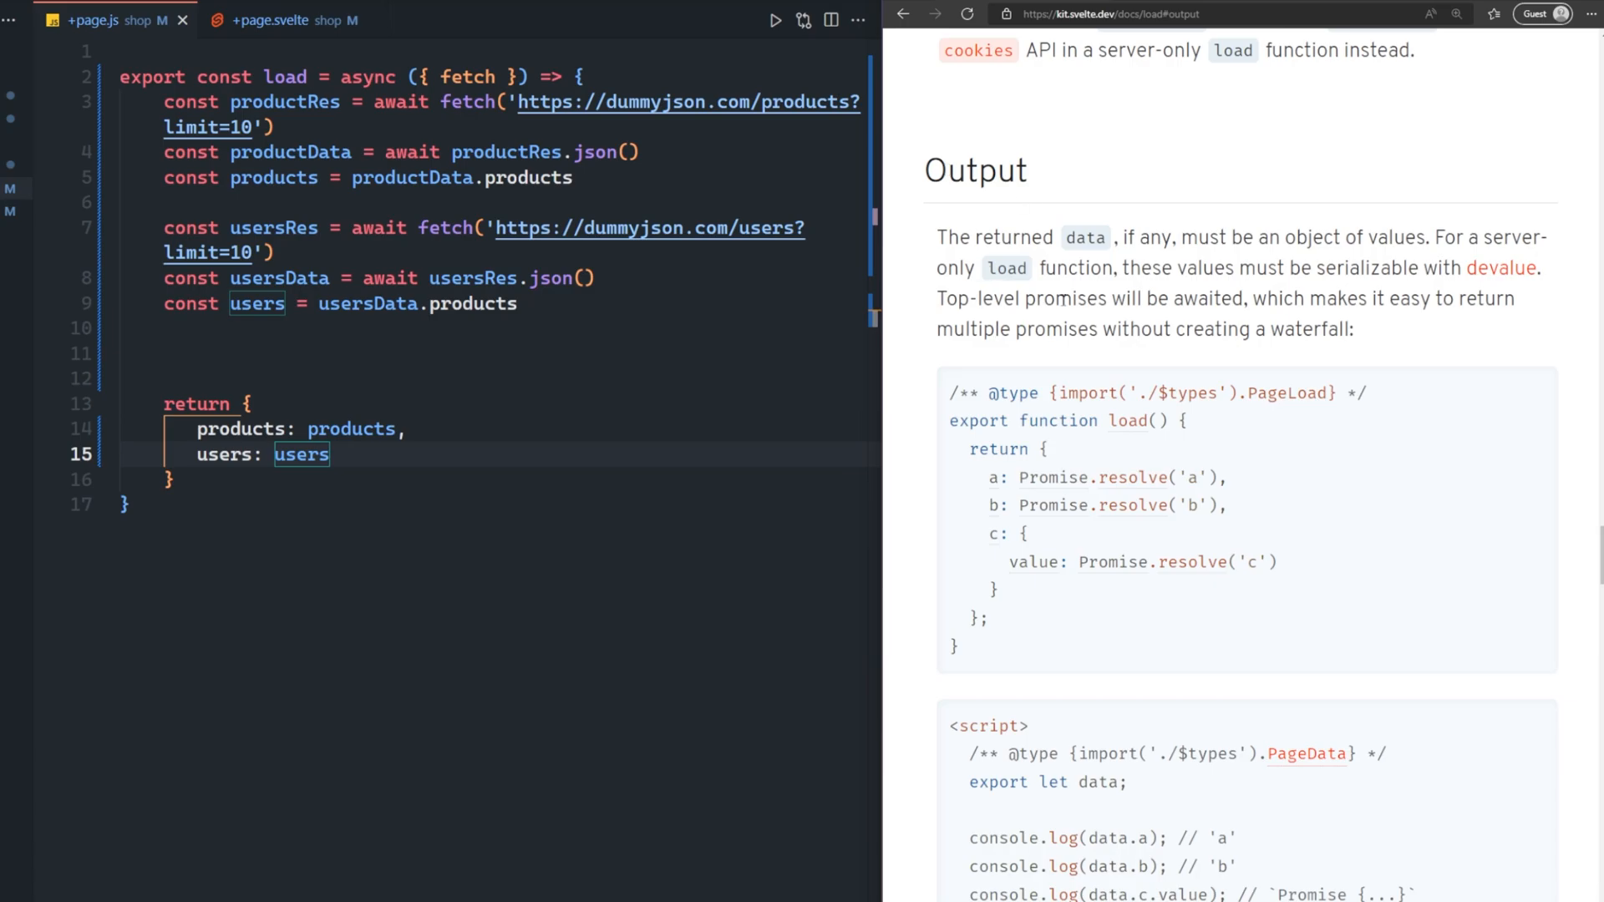
mouse_move(1290, 324)
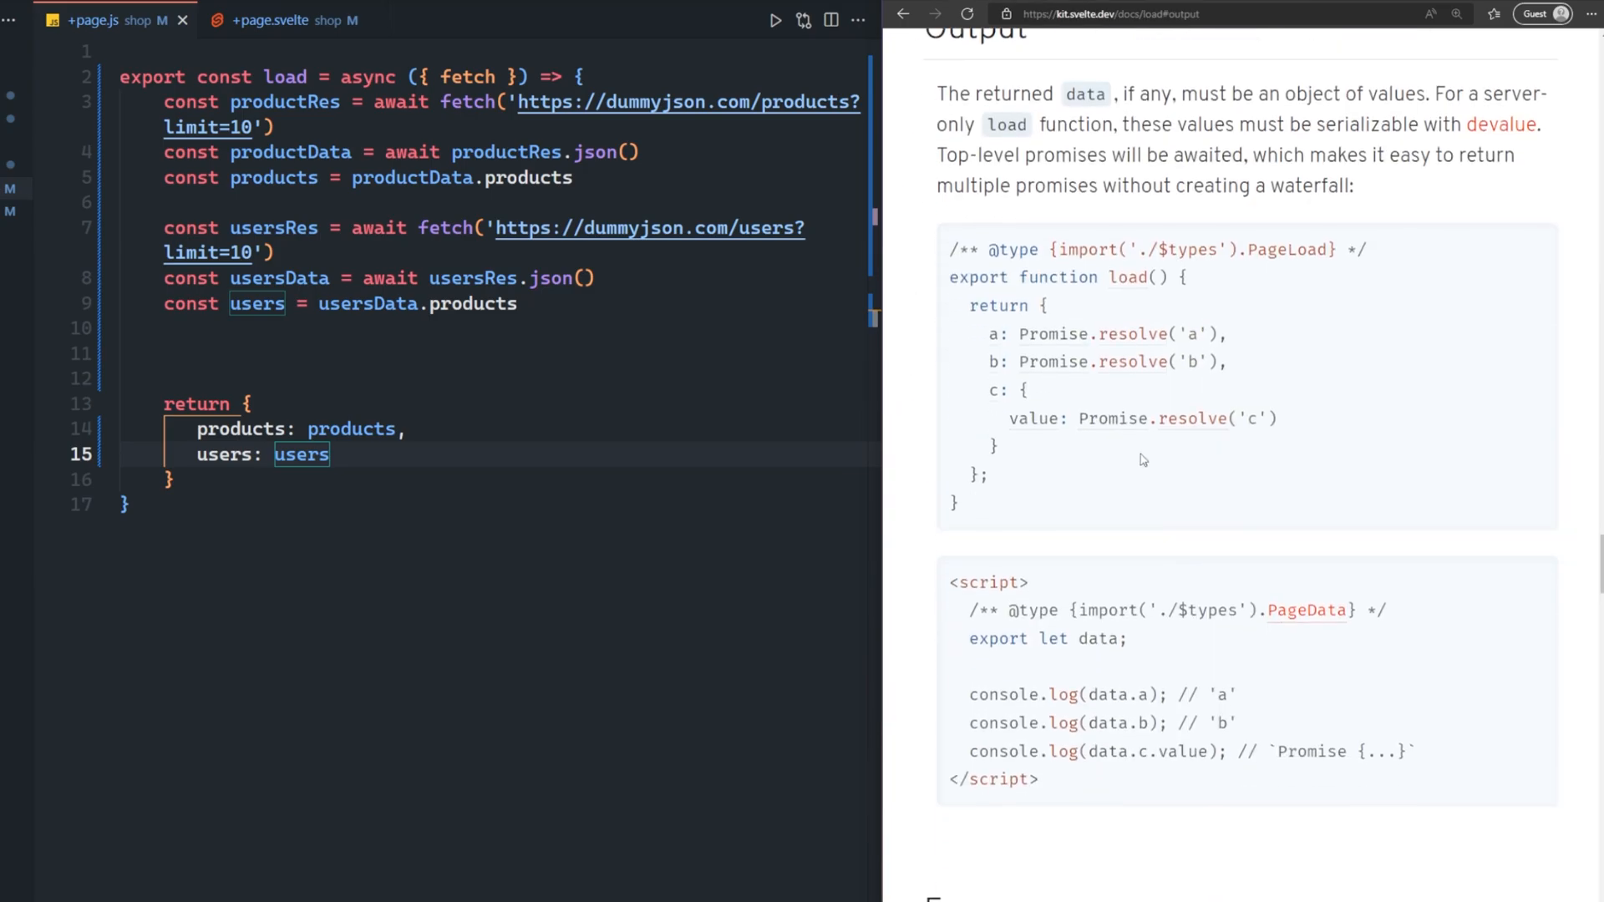
mouse_move(1216, 317)
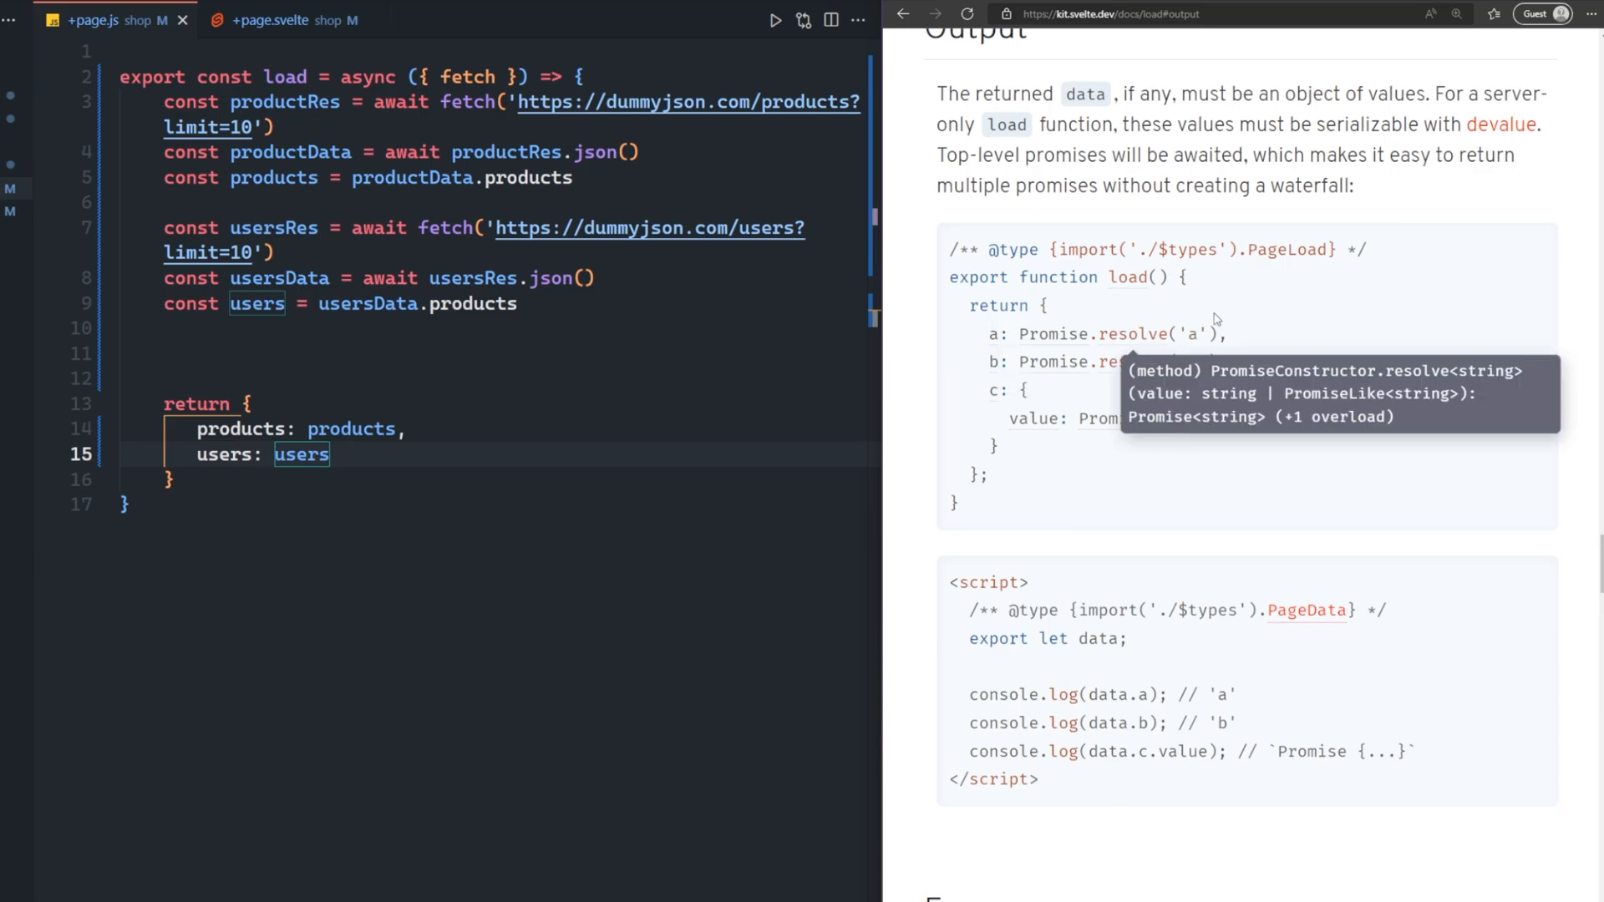
mouse_move(1294, 317)
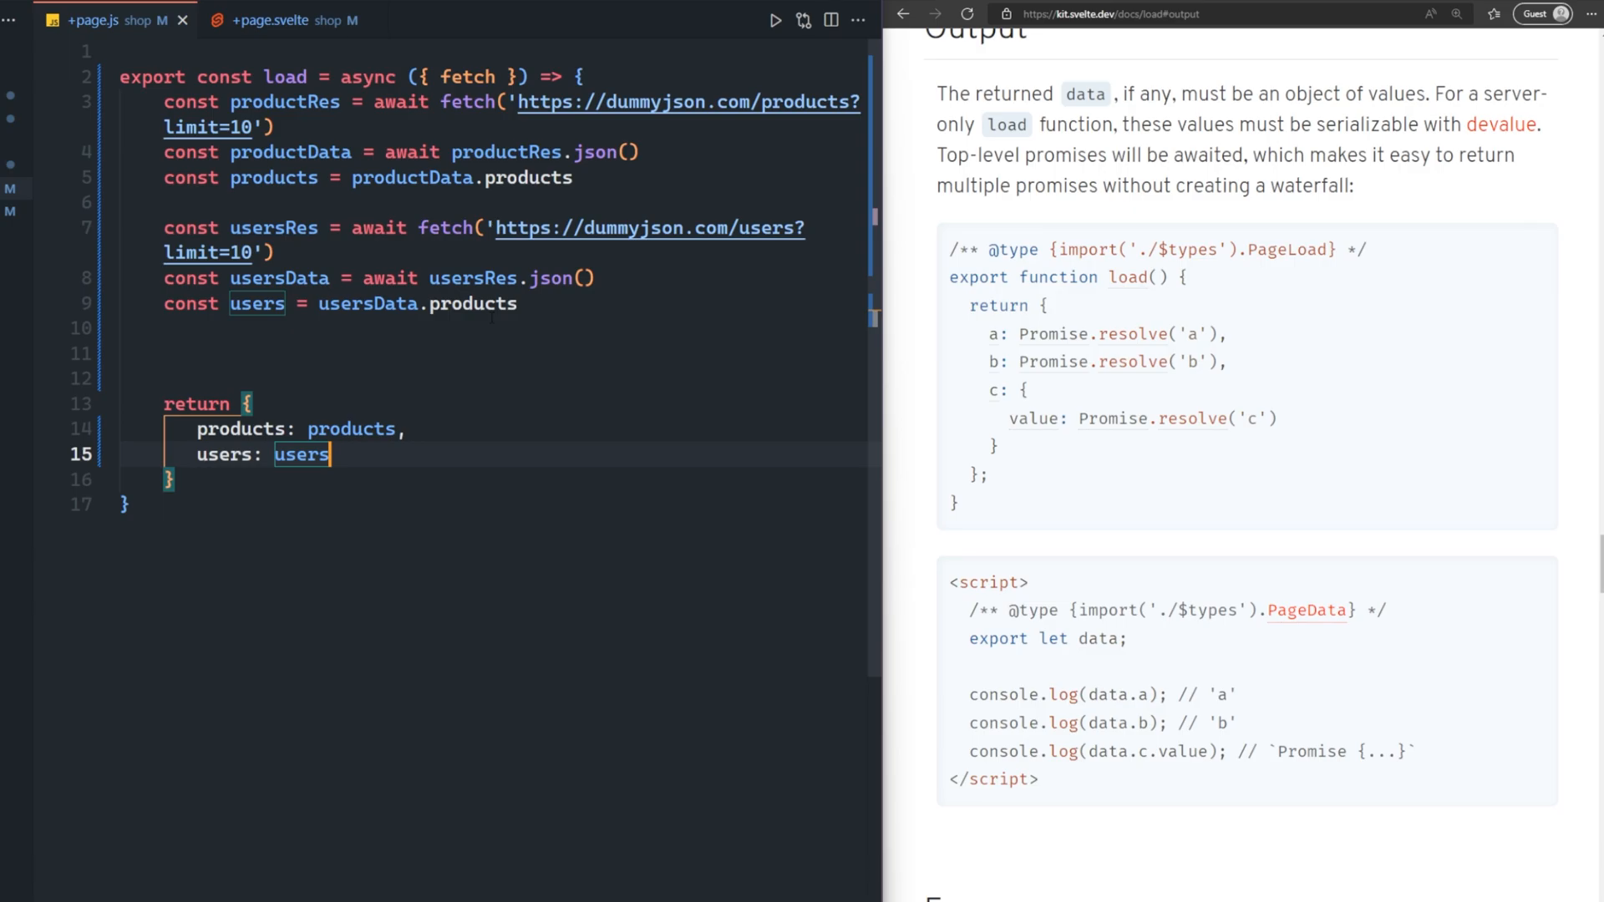
Step: Wrap the users fetch in a const fetchUsers = async () => helper that returns its data
text(co)
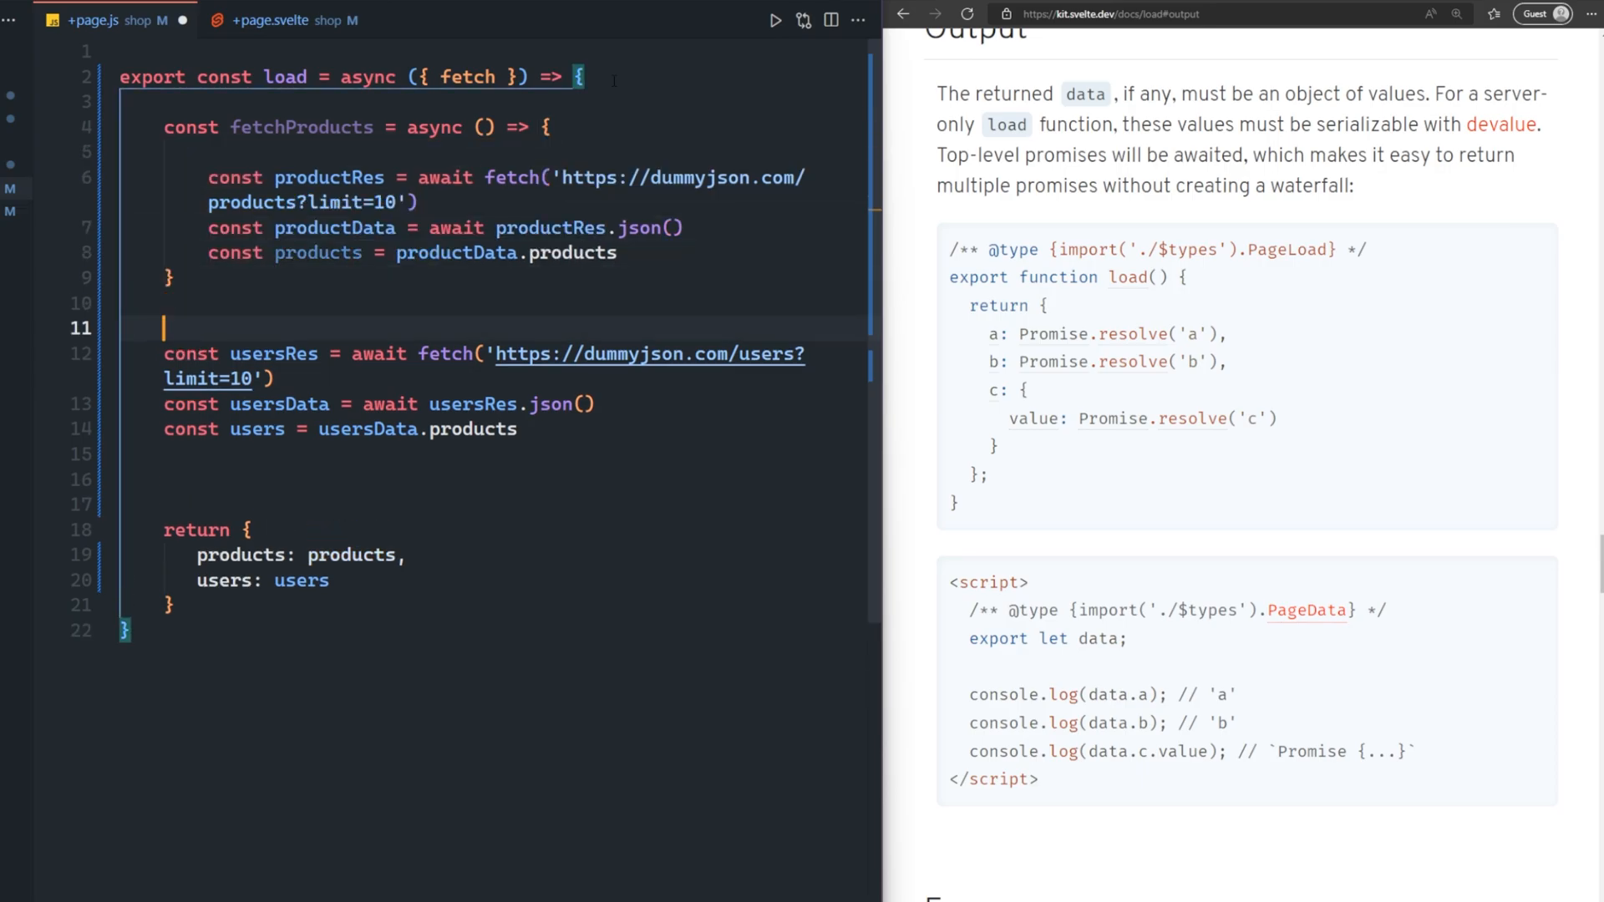
text(const fetchUsers = async () => {)
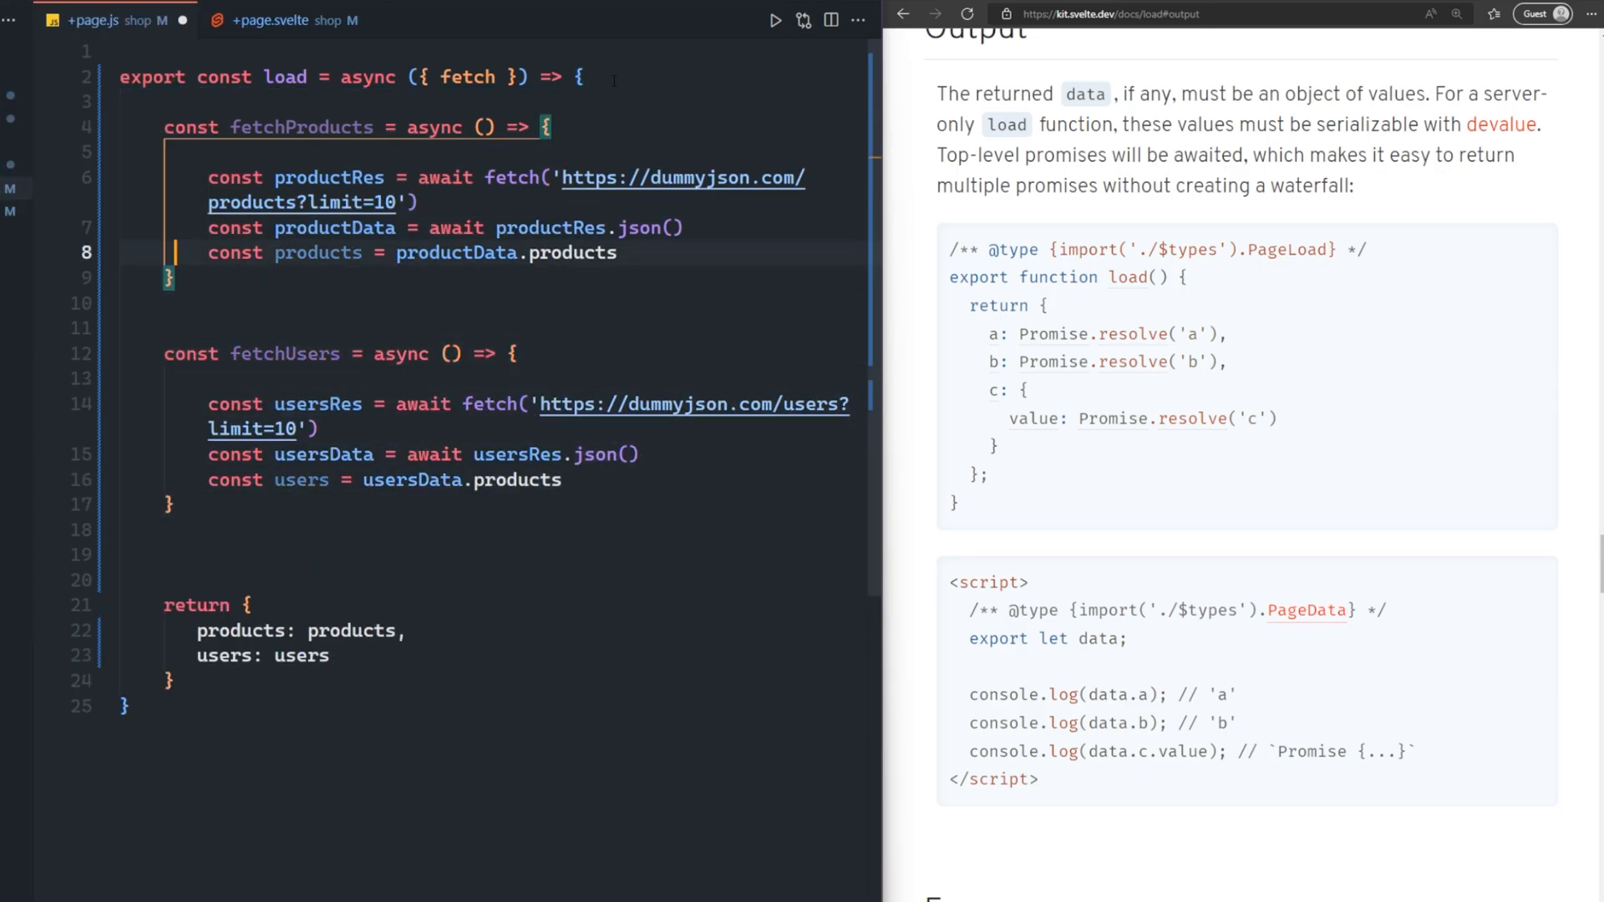
text(return usersData.users)
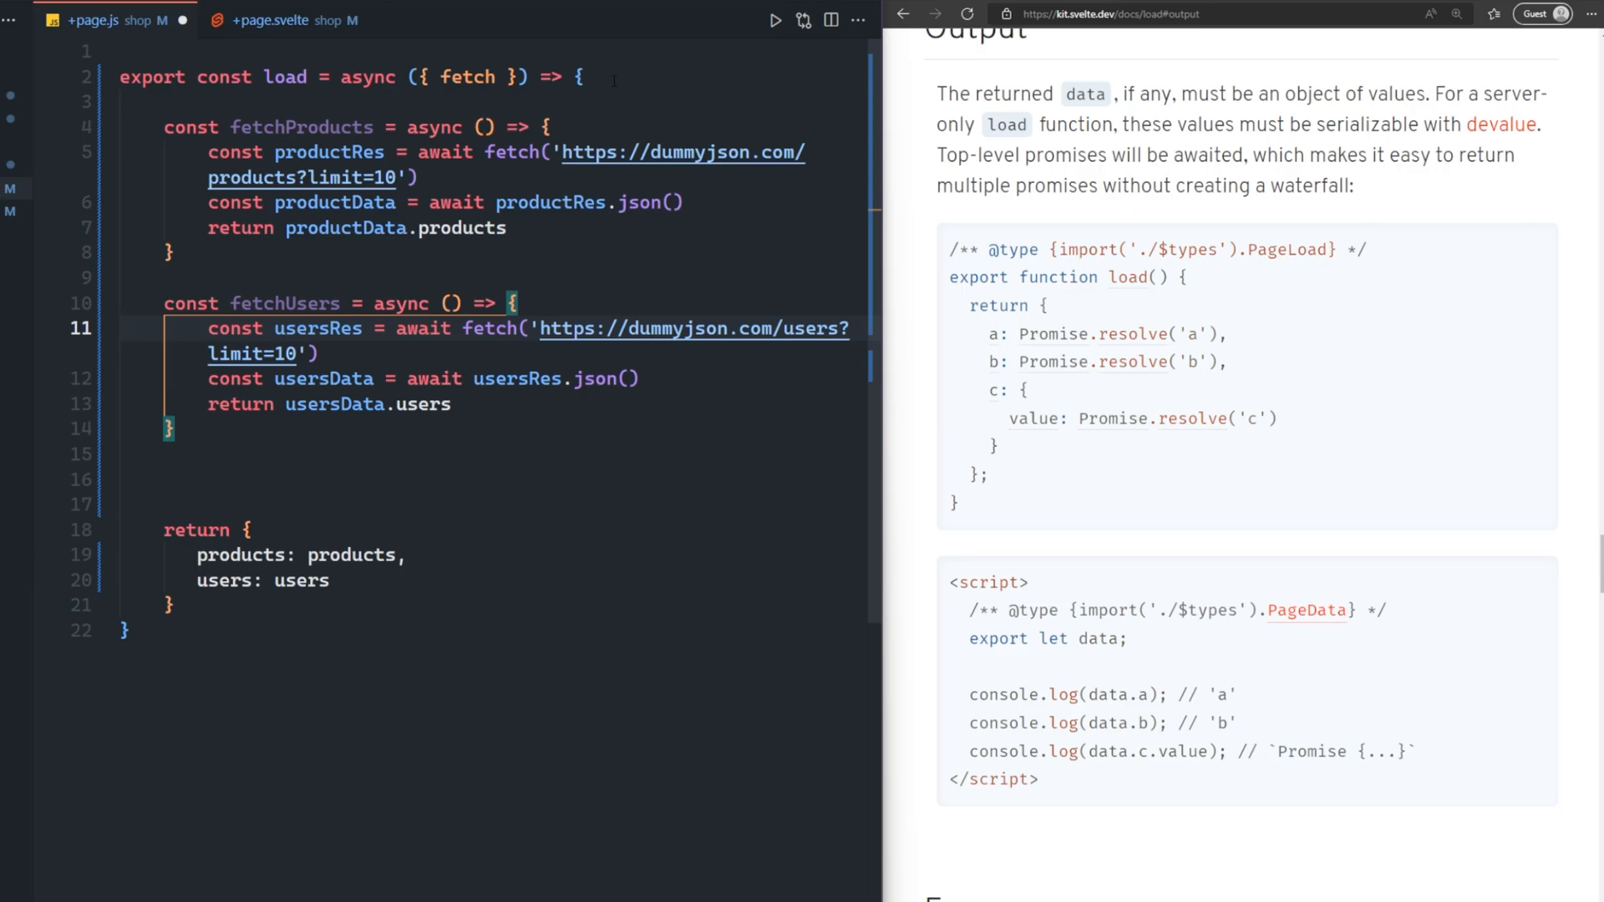
Step: Return products: fetchProducts() and users: fetchUsers() from the shop load function
scroll(down, 3)
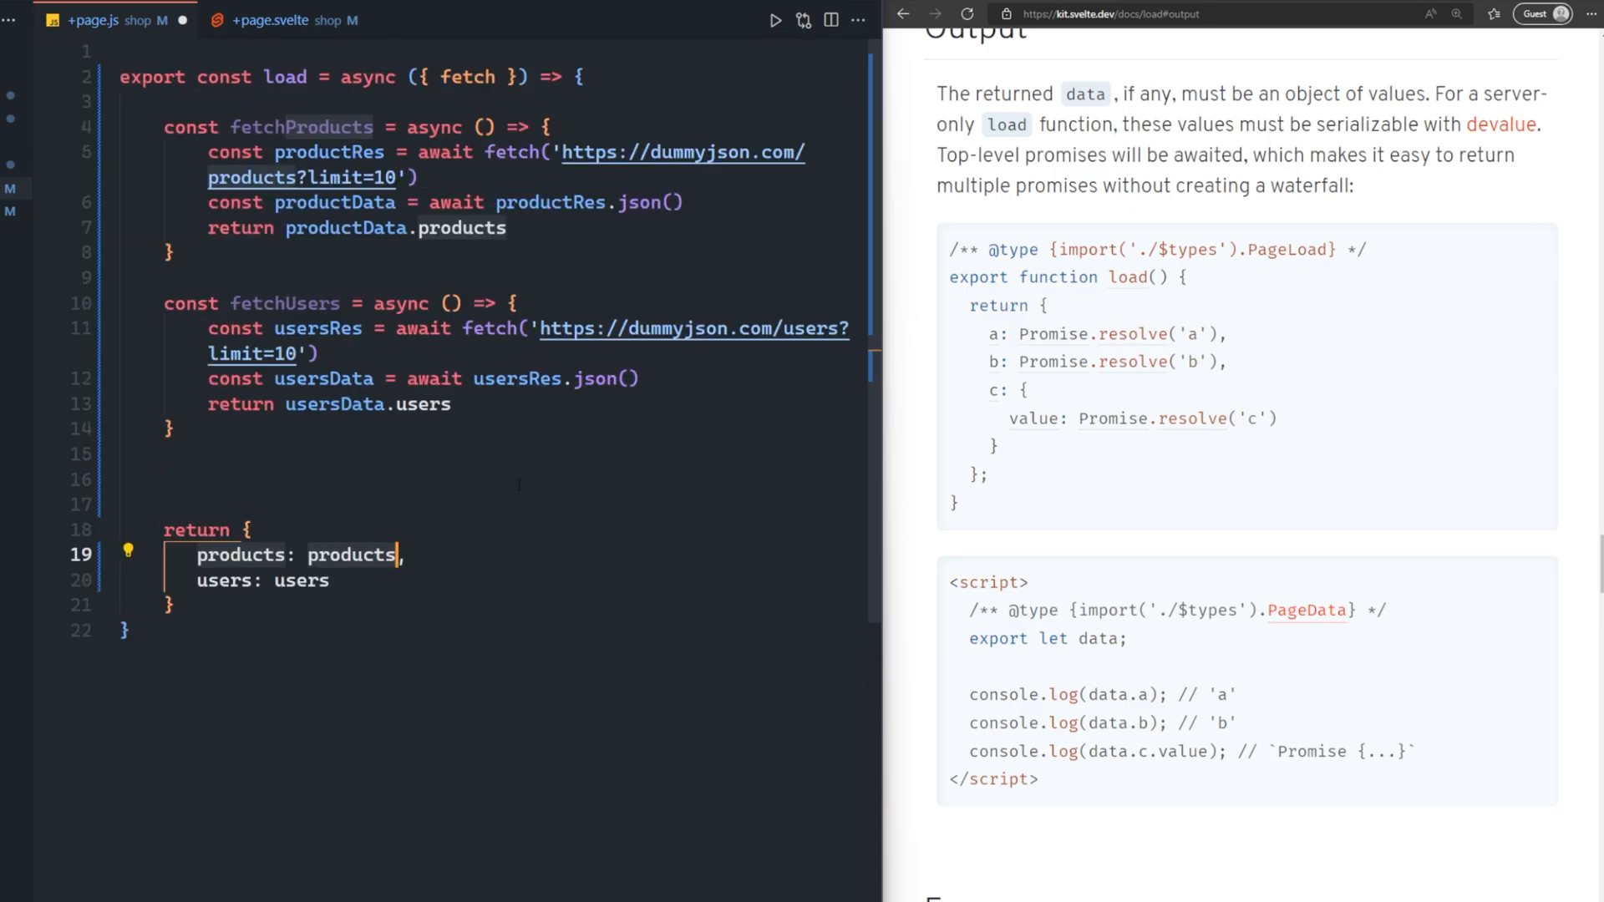
text(fetchProducts())
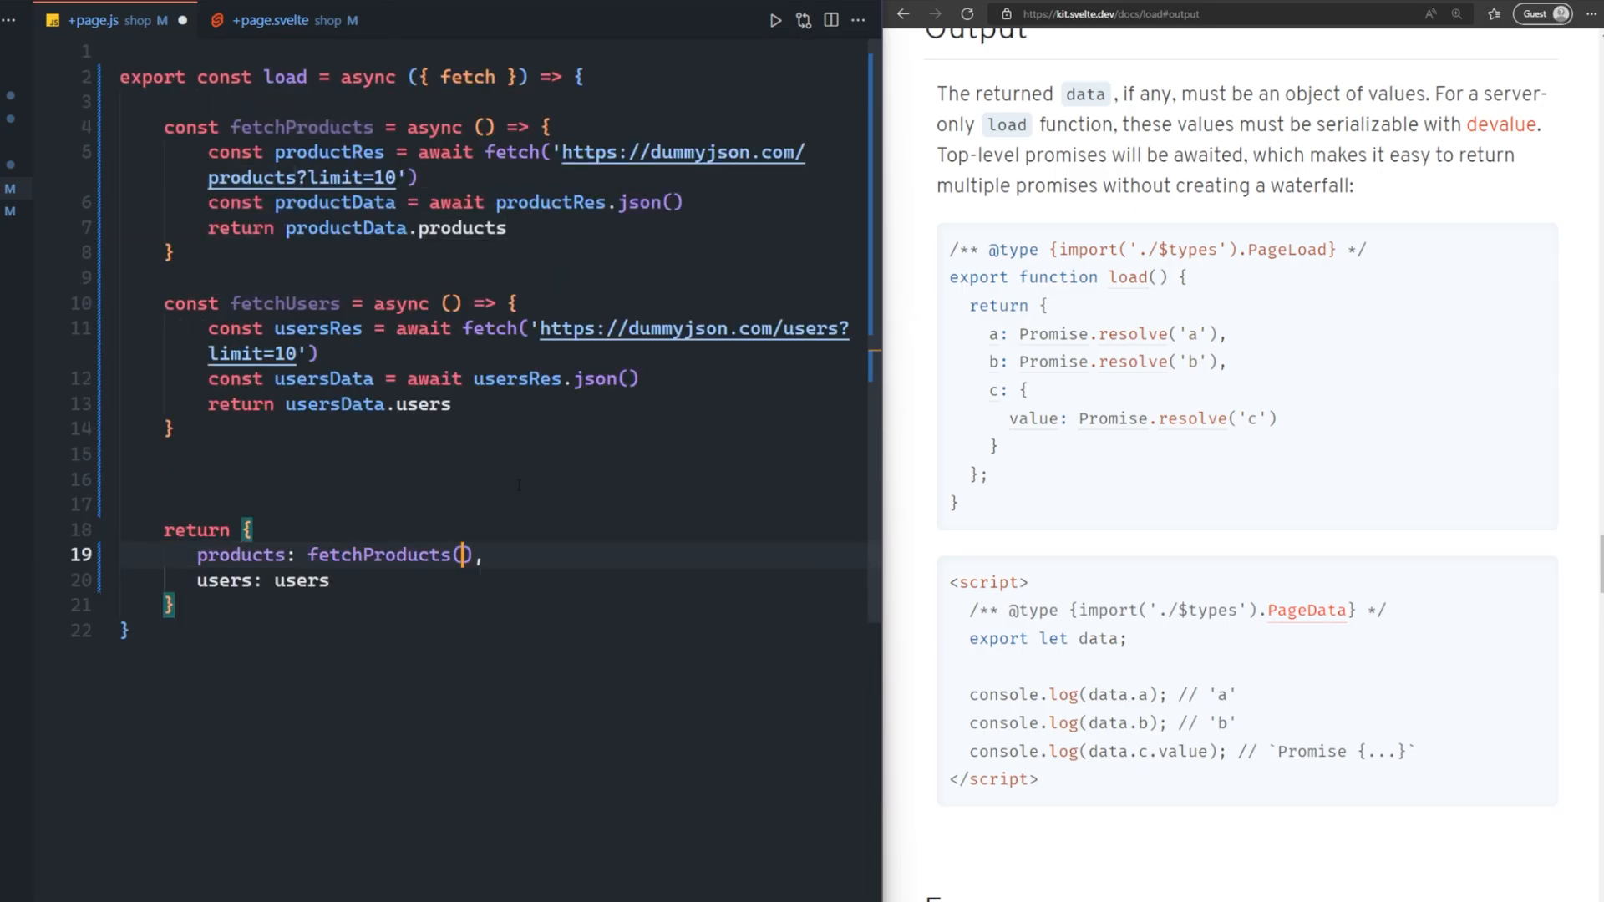
text(fet)
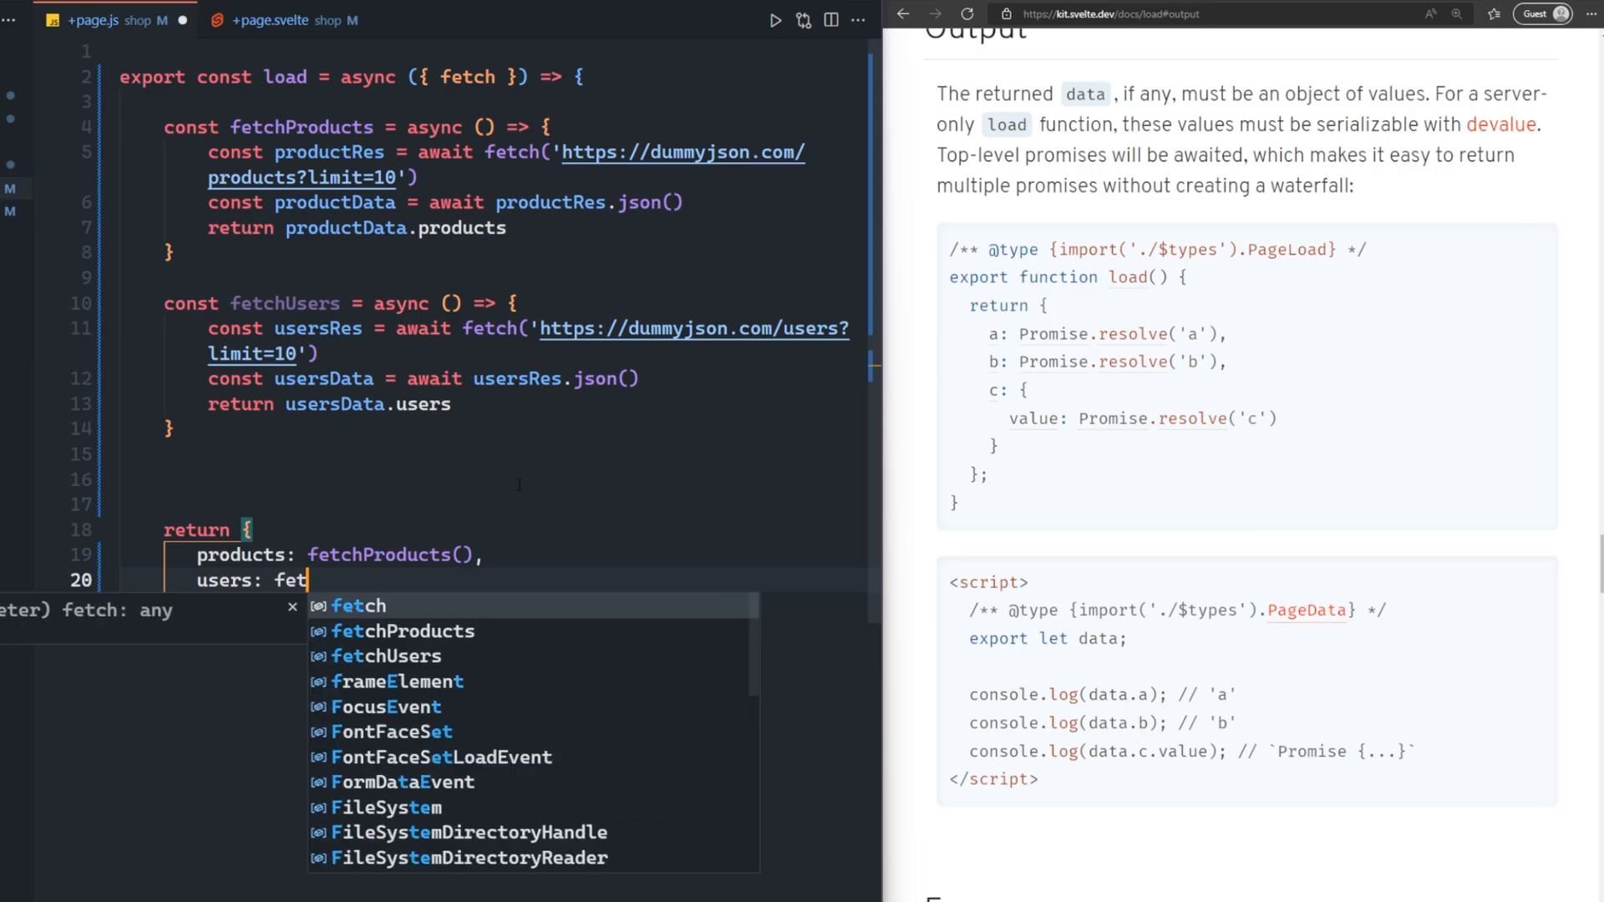
key(Tab)
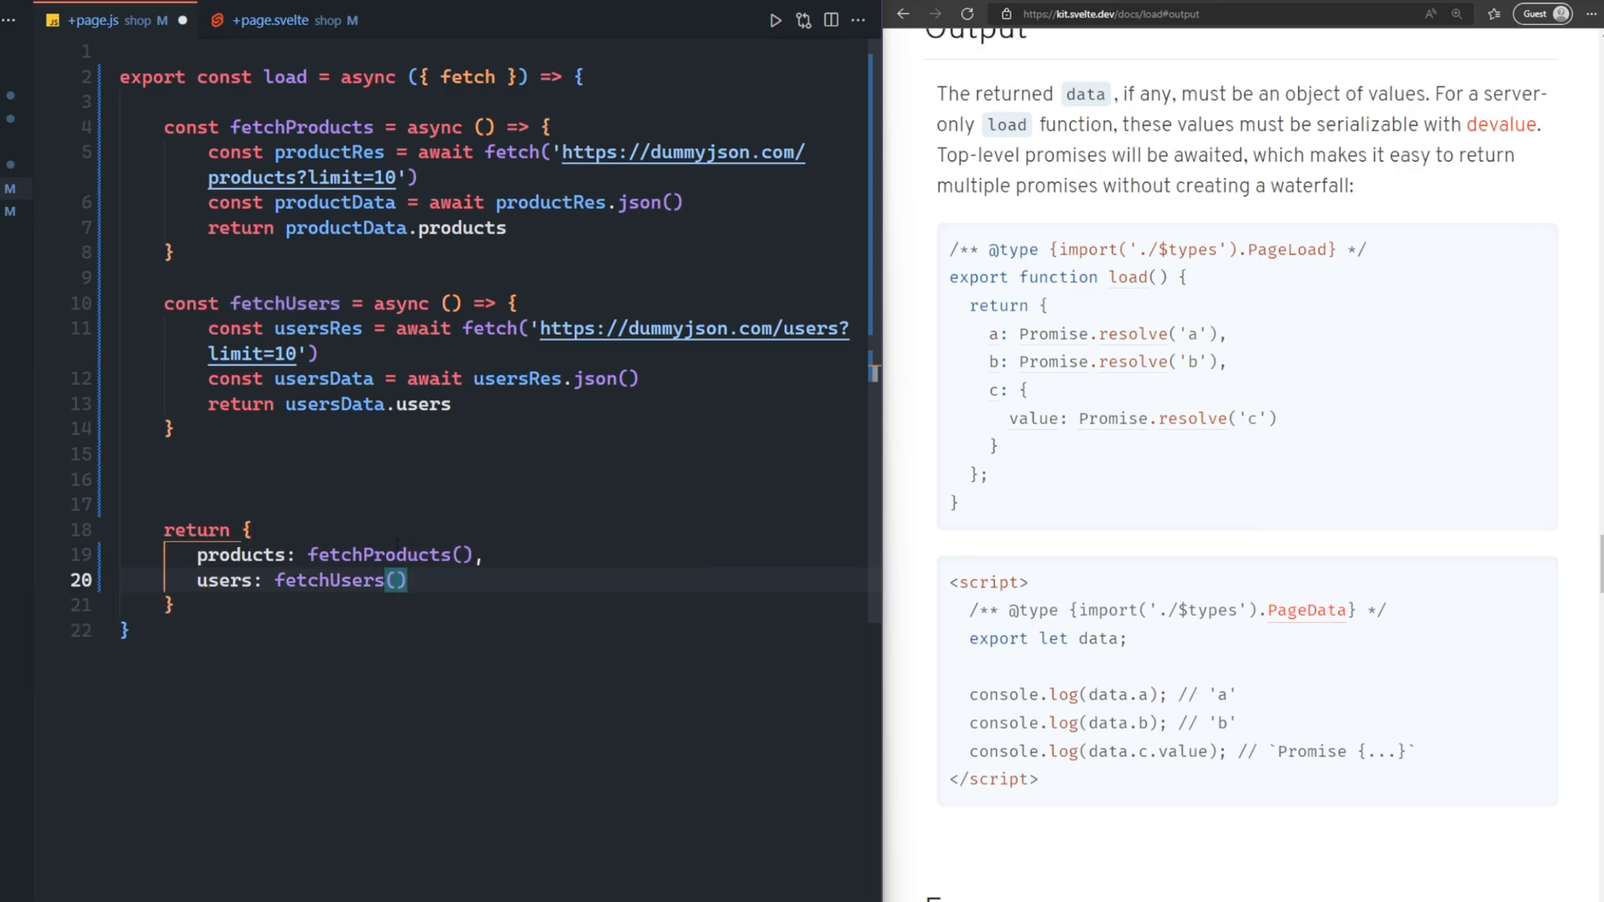
mouse_move(328, 581)
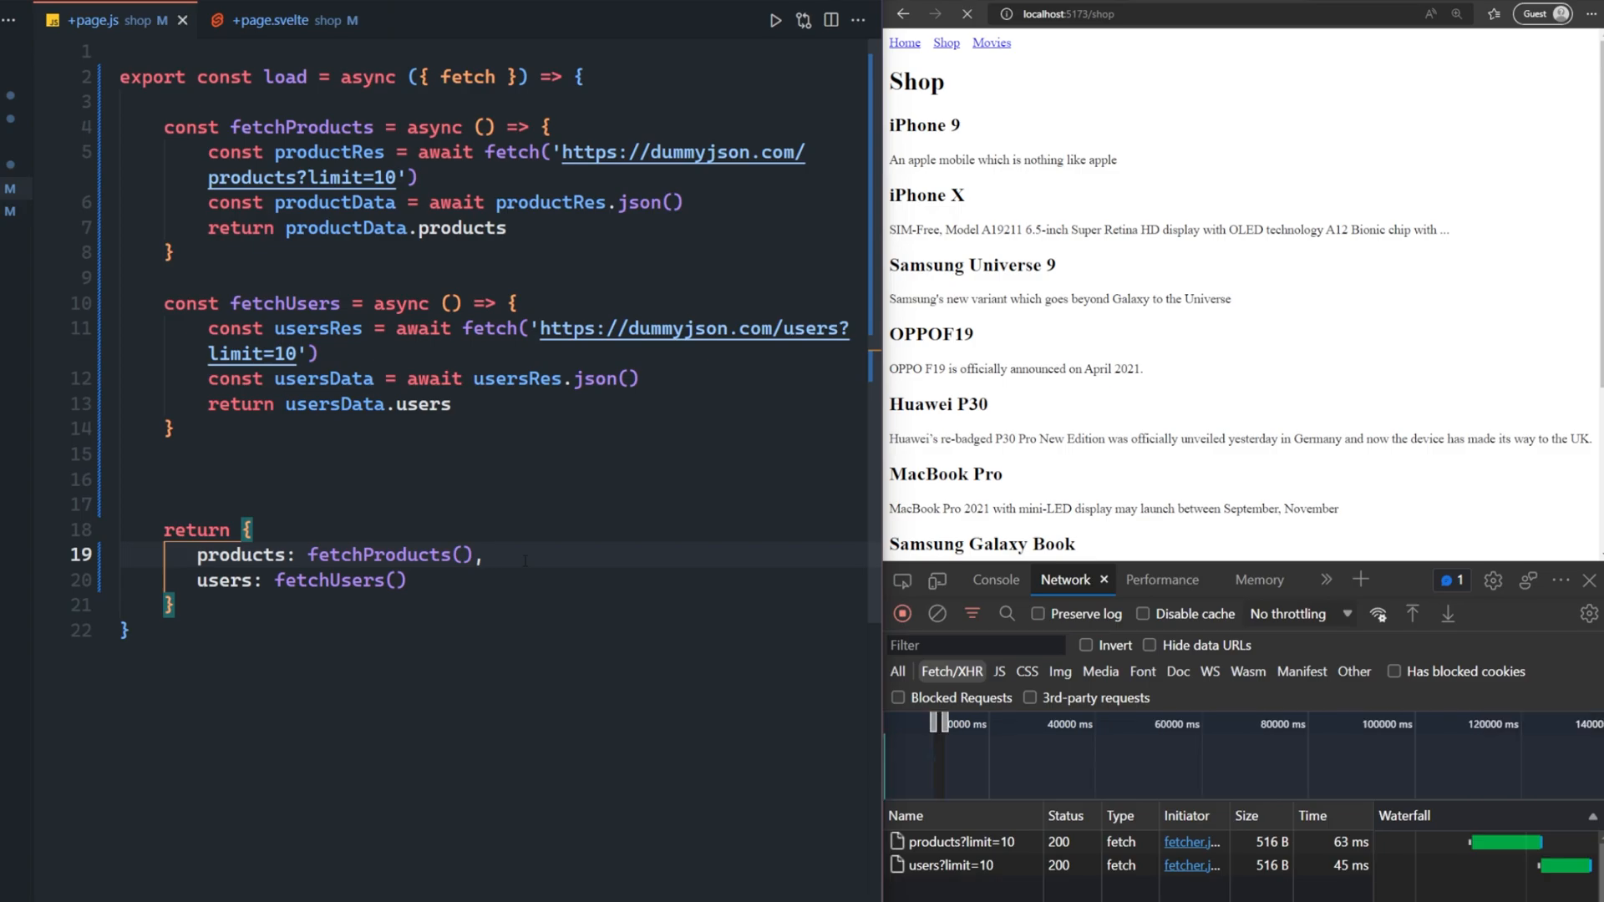
Step: Clear the Network log, go Home then Shop, and confirm both fetches return 200 in parallel
click(968, 13)
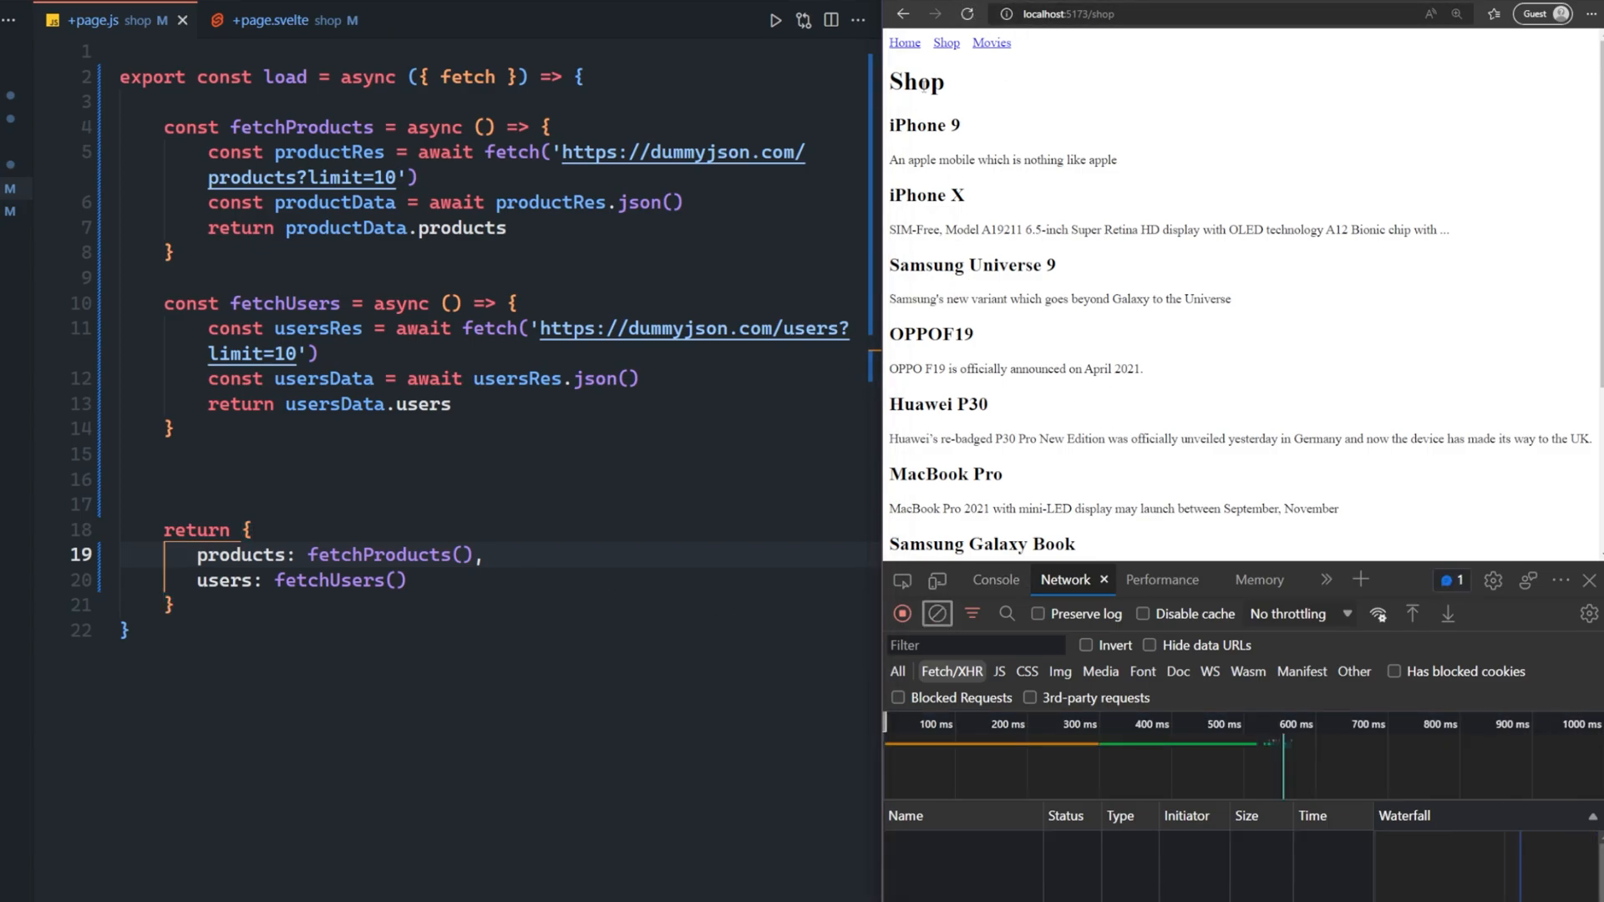
click(904, 43)
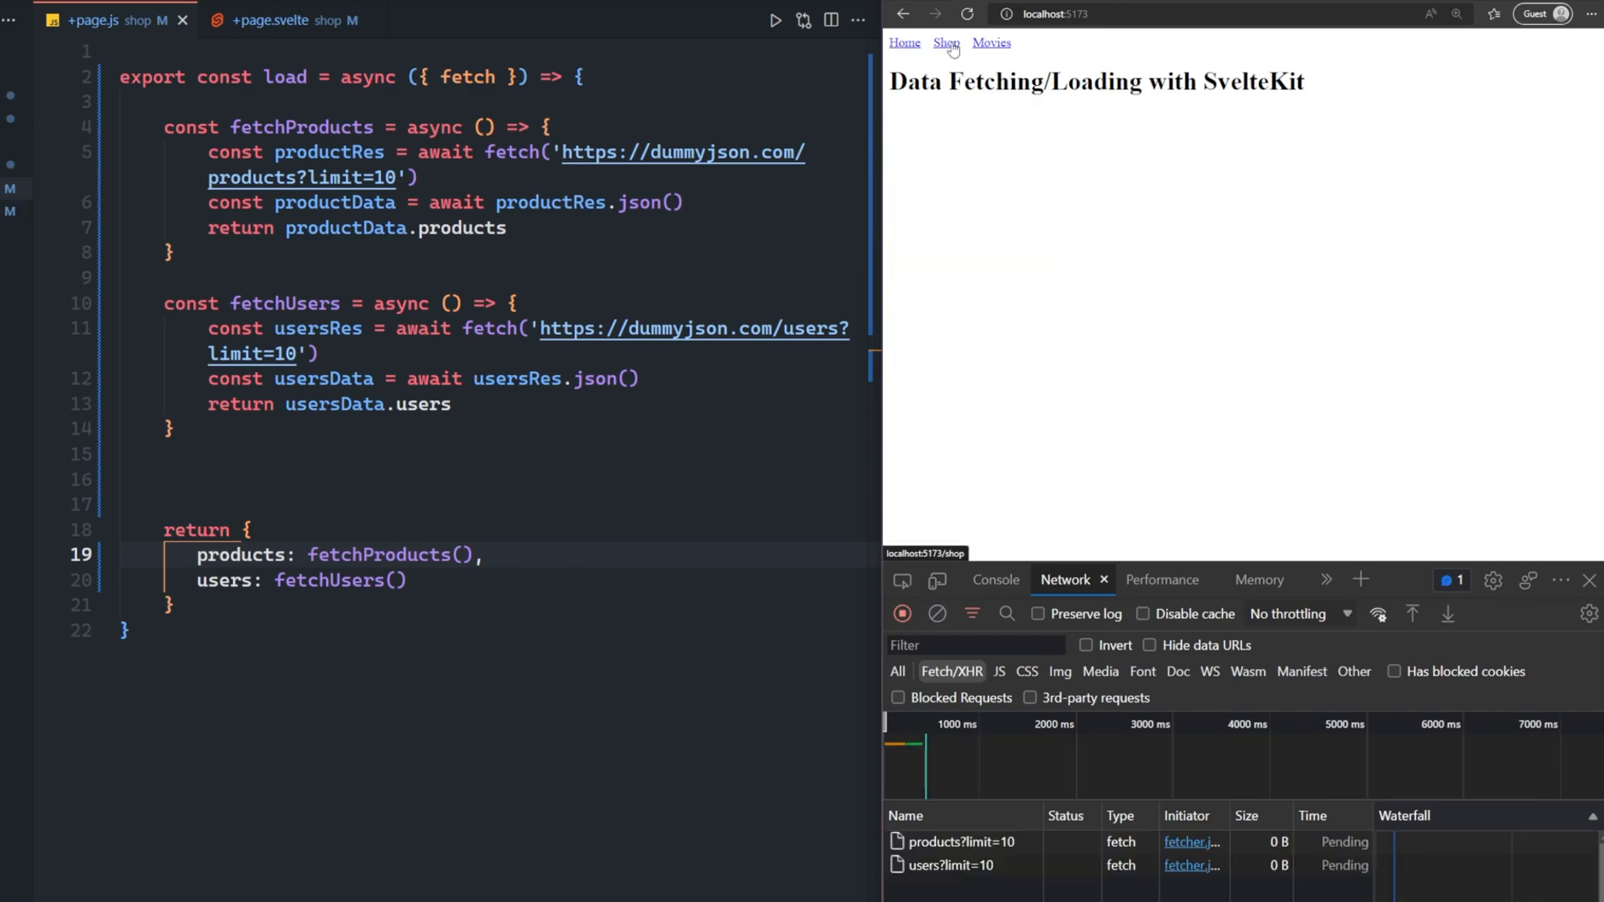
click(946, 43)
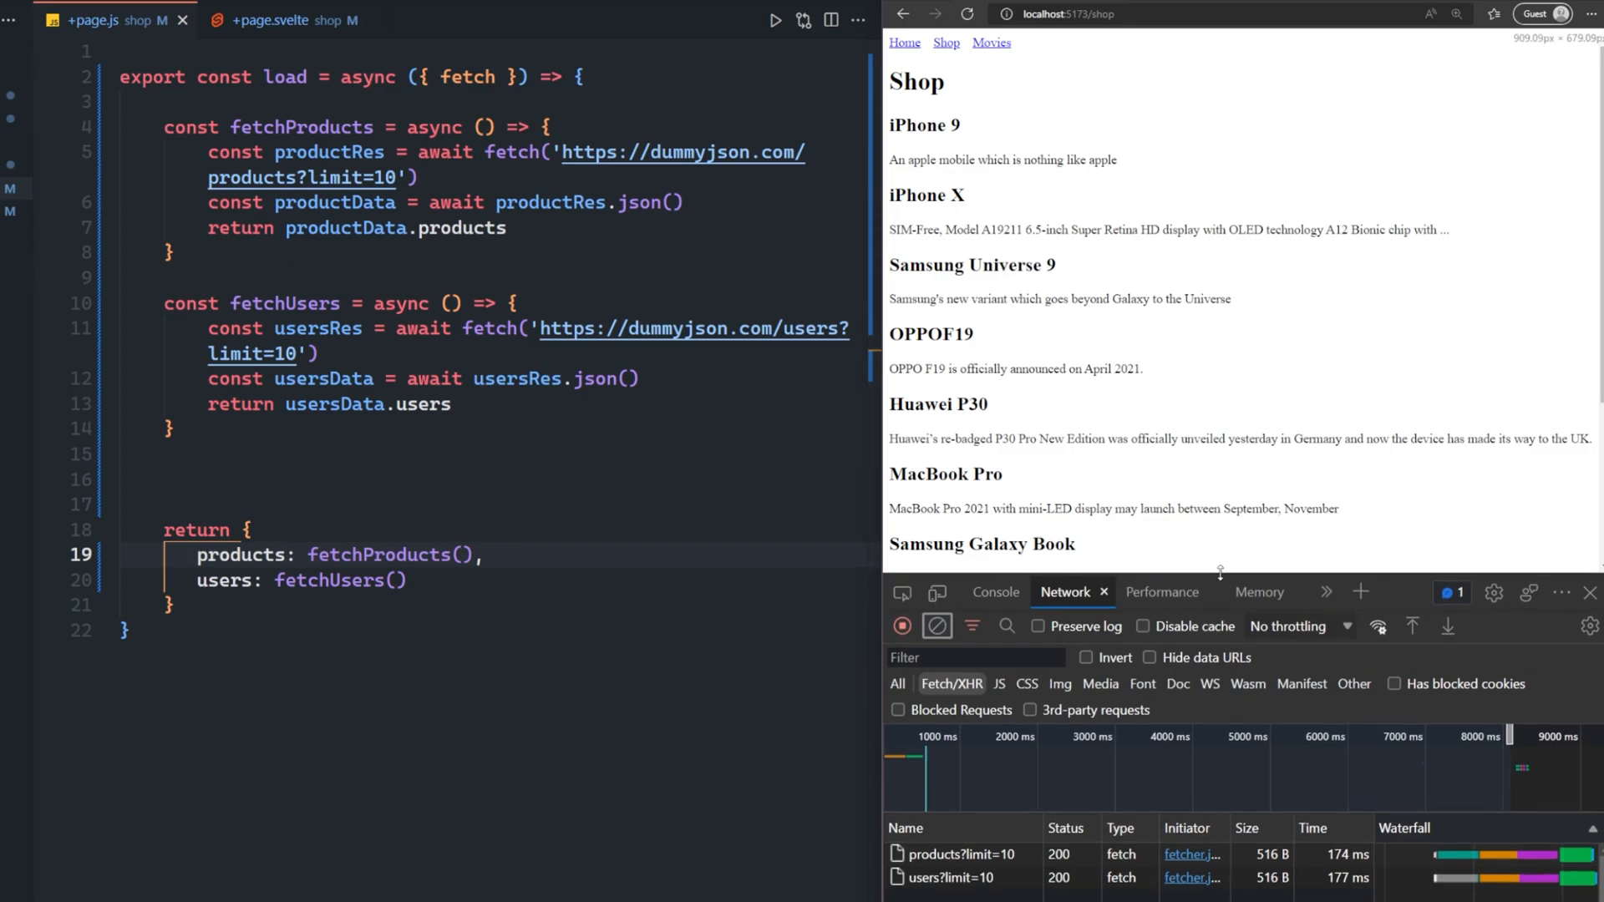
Step: Try Fast 3G throttling on the waterfall, then set No throttling again
click(1300, 627)
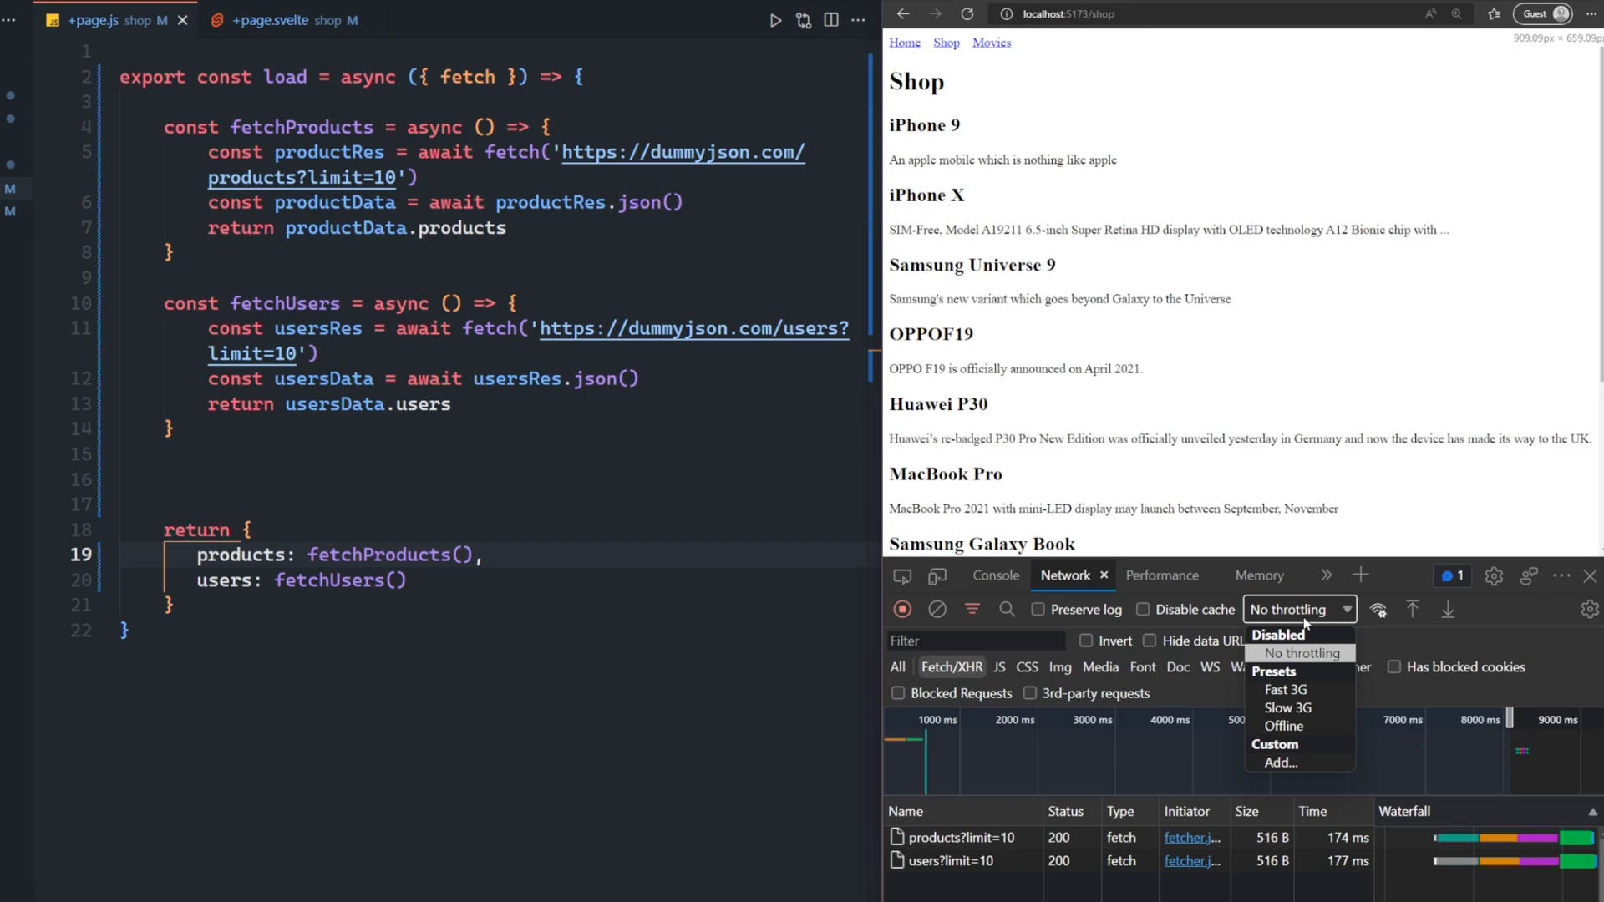
click(1286, 689)
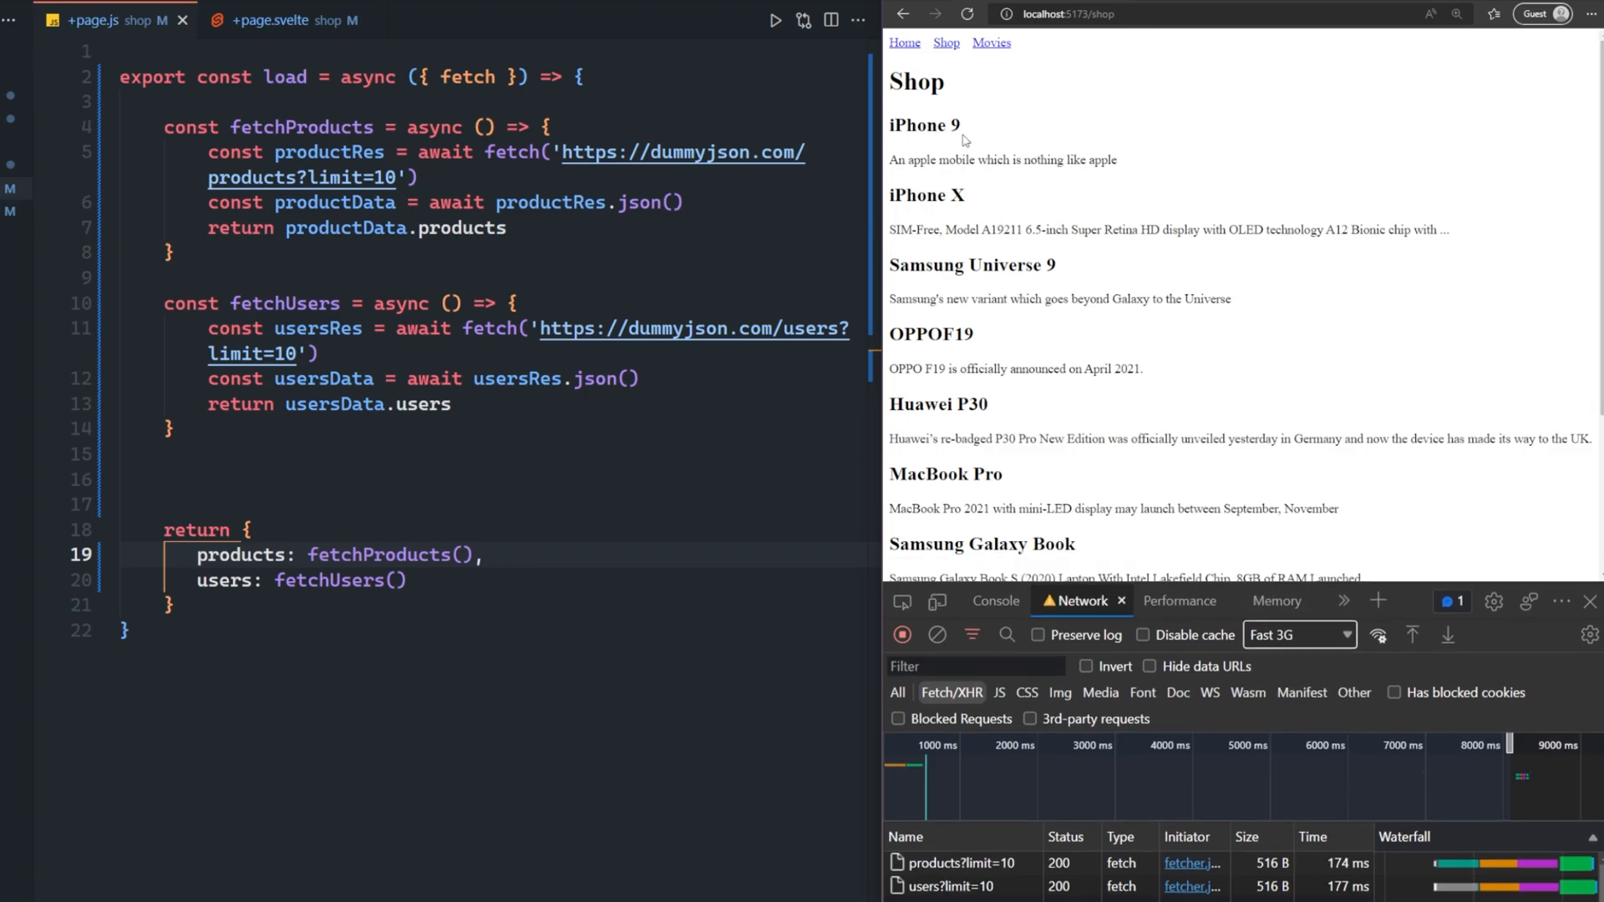
click(1300, 635)
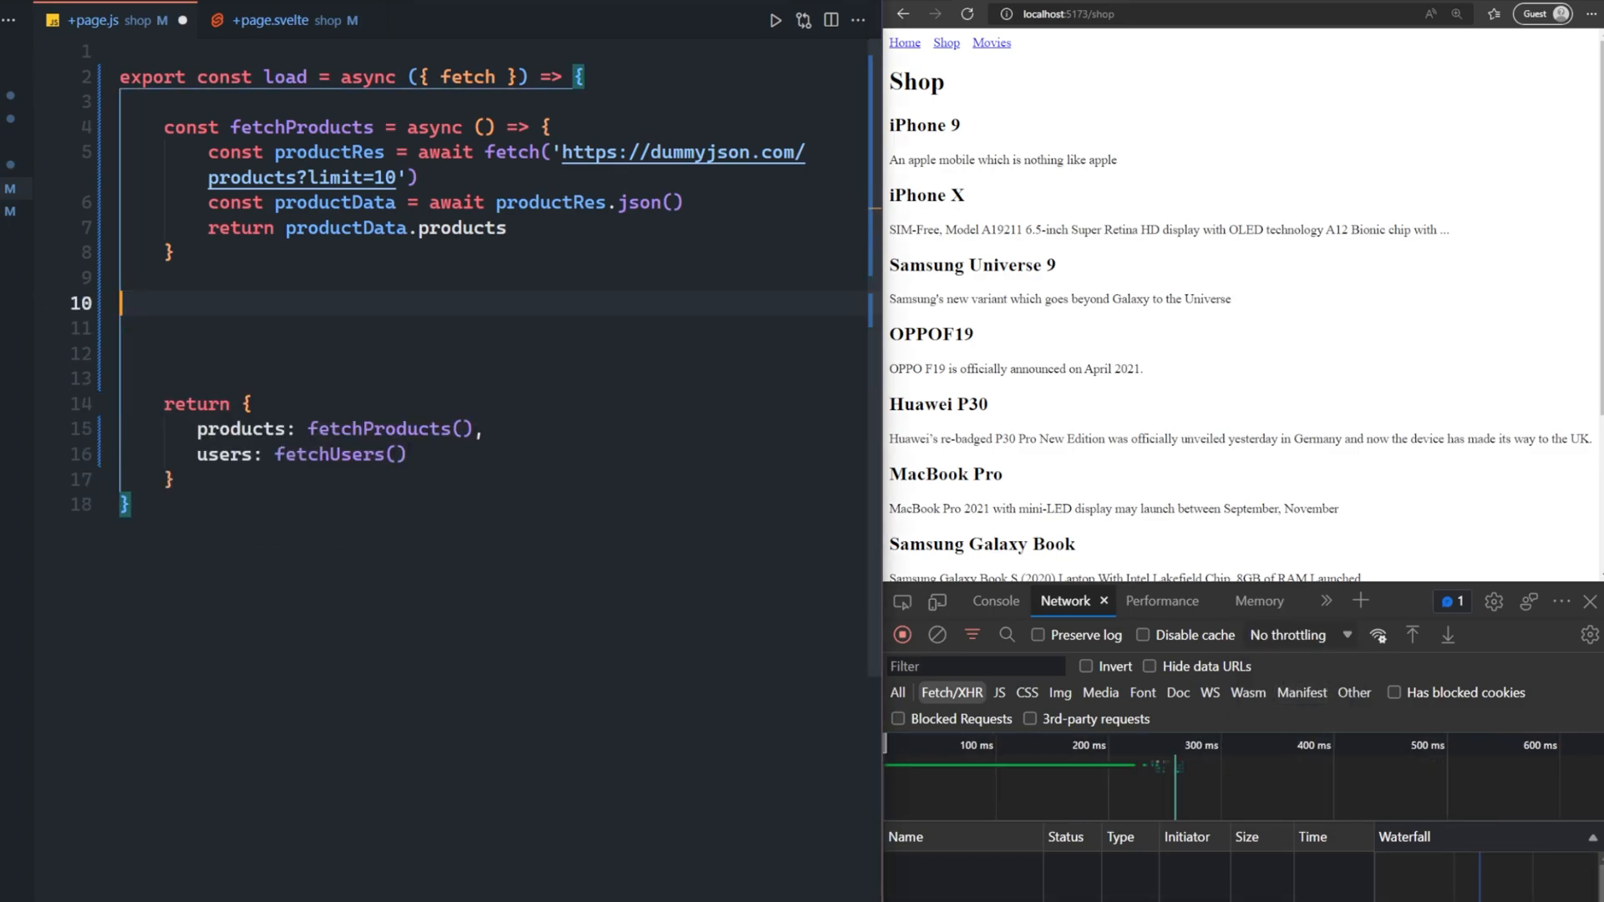
Step: Reopen the shop +page.svelte component and return the browser to the Home page
click(267, 21)
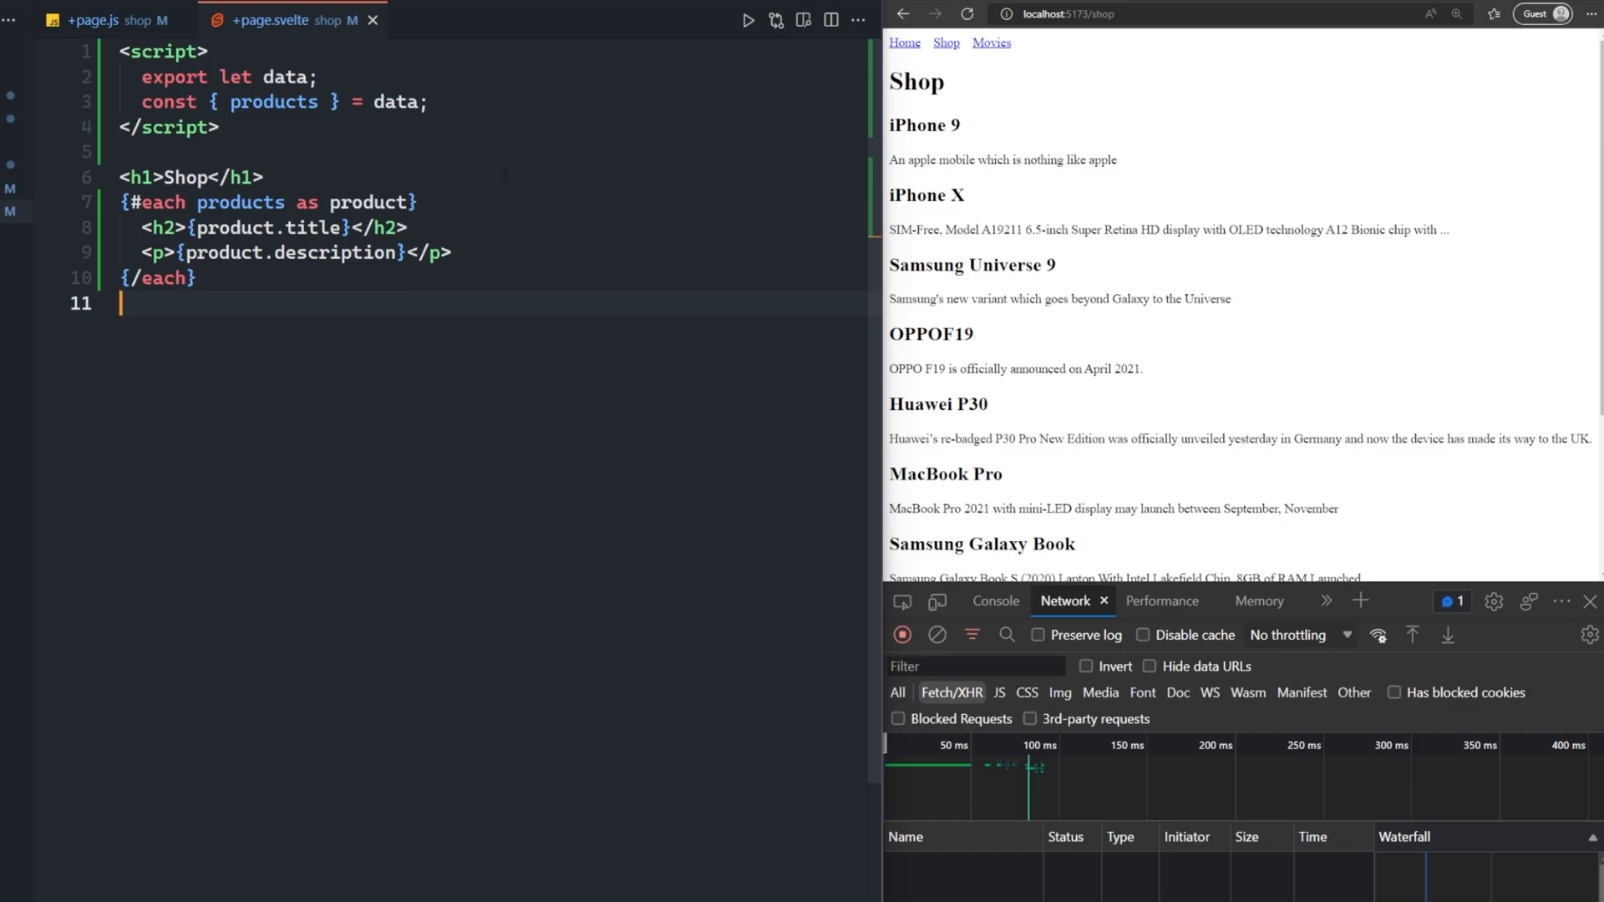
click(904, 43)
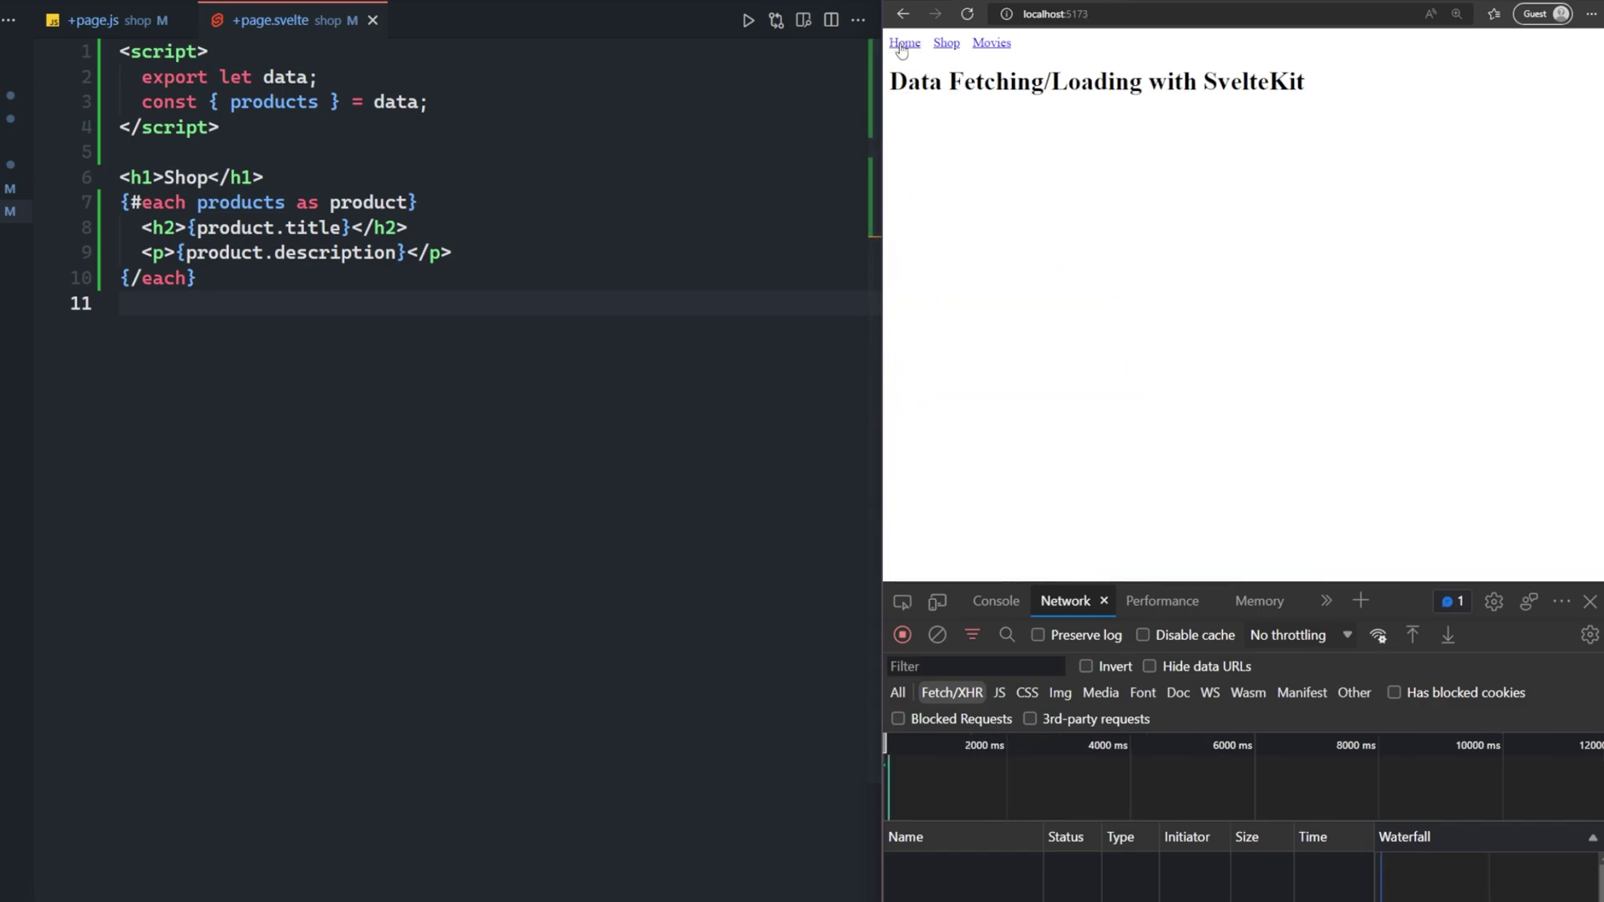
mouse_move(958, 82)
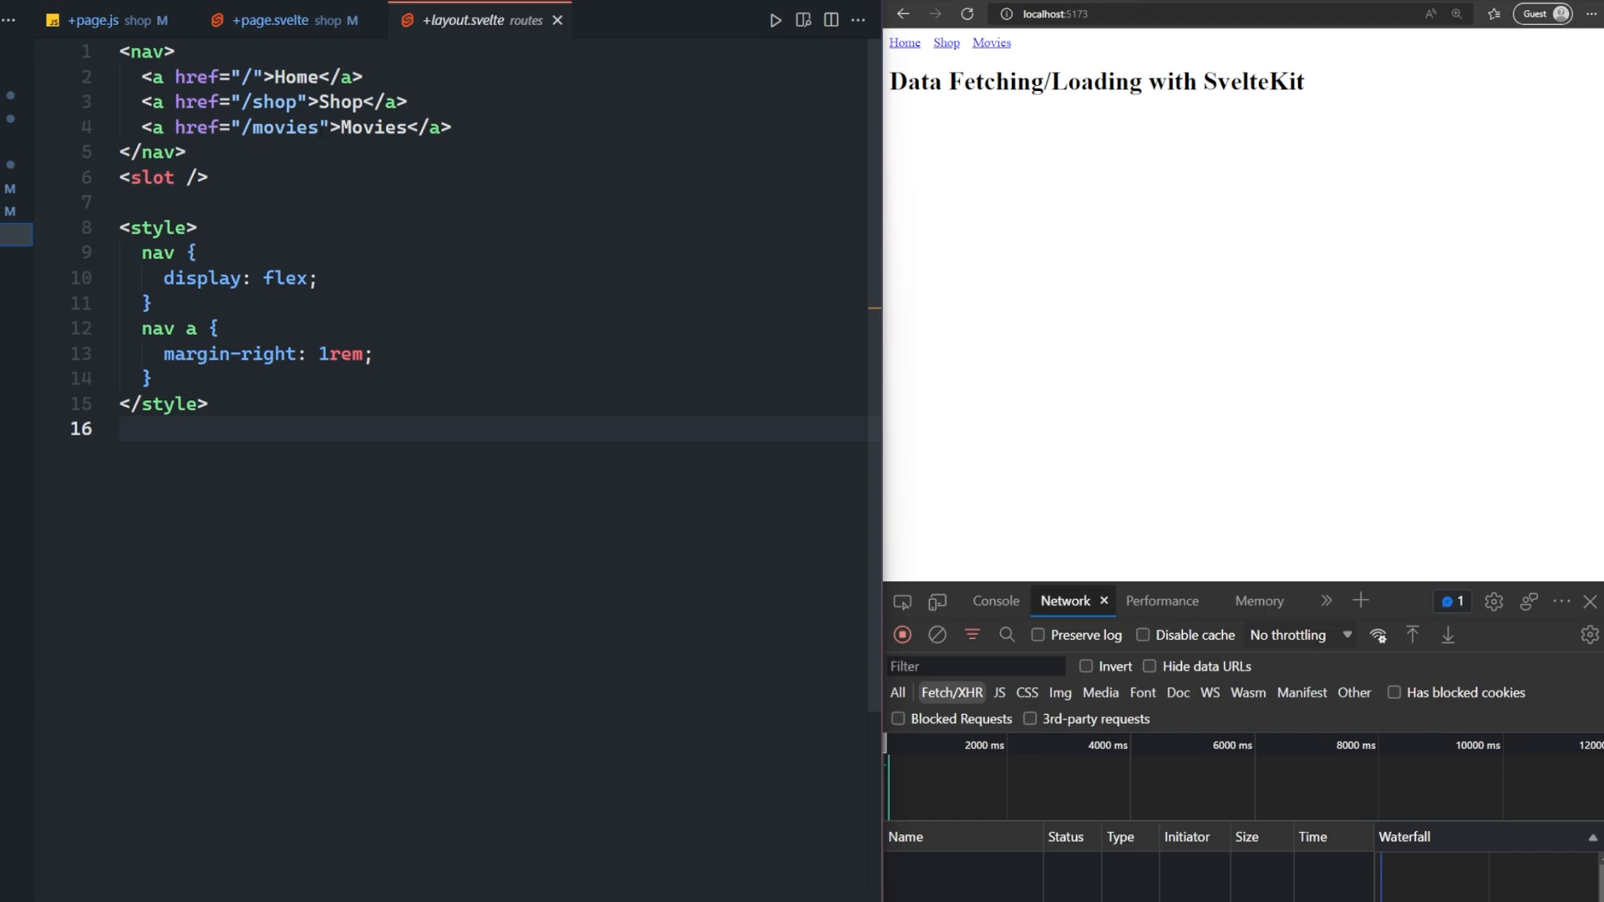
text(data=s)
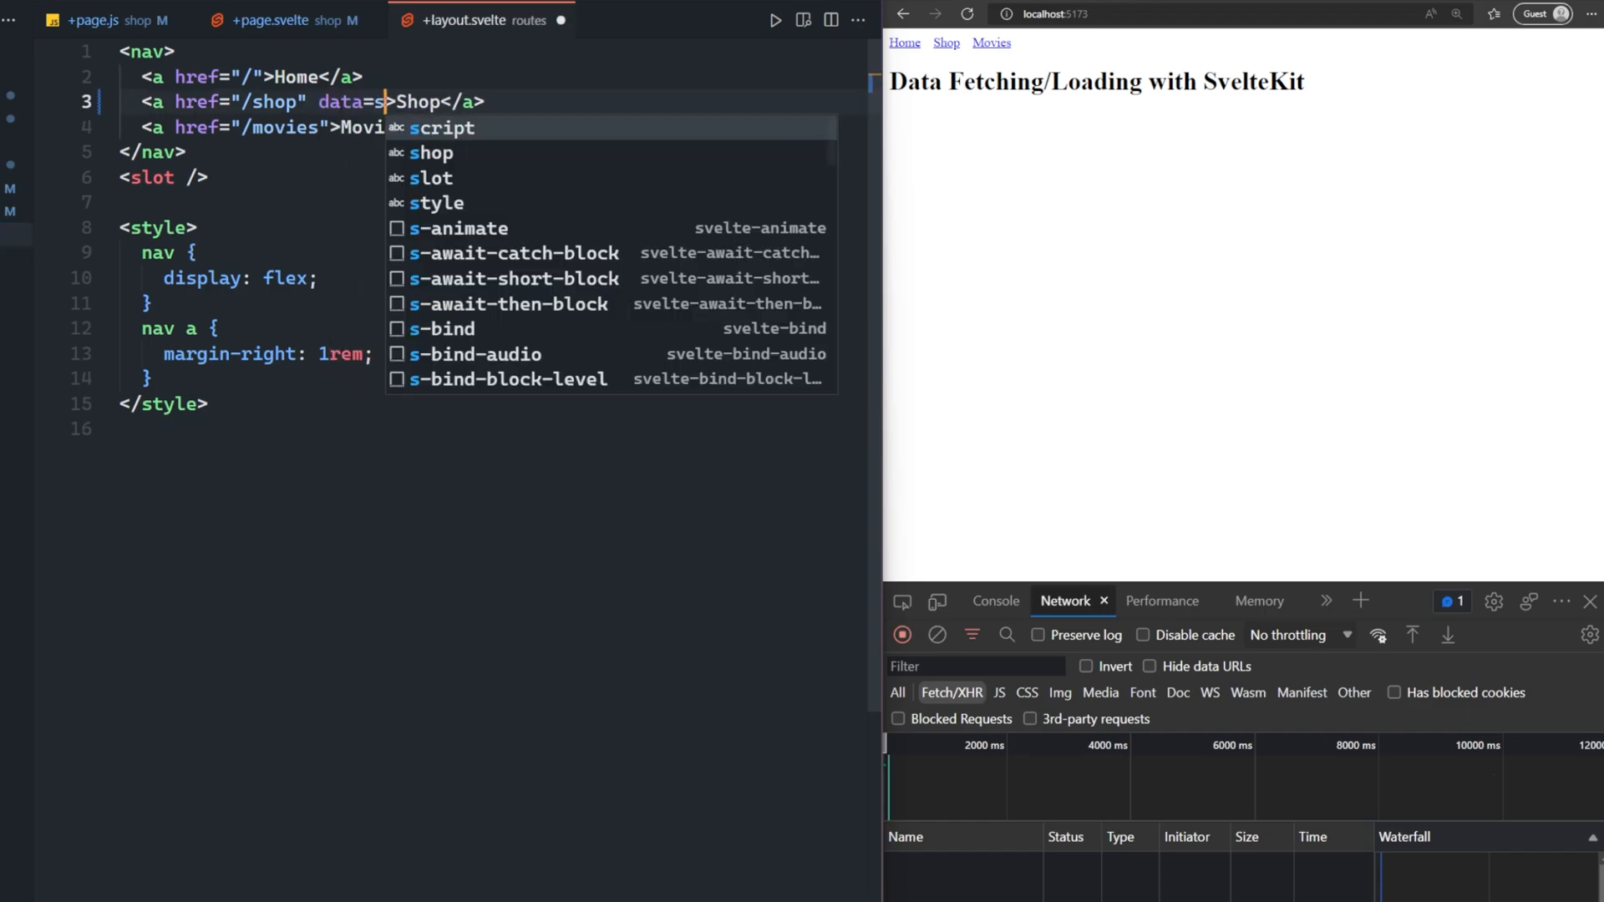
text(data-sveltekit-)
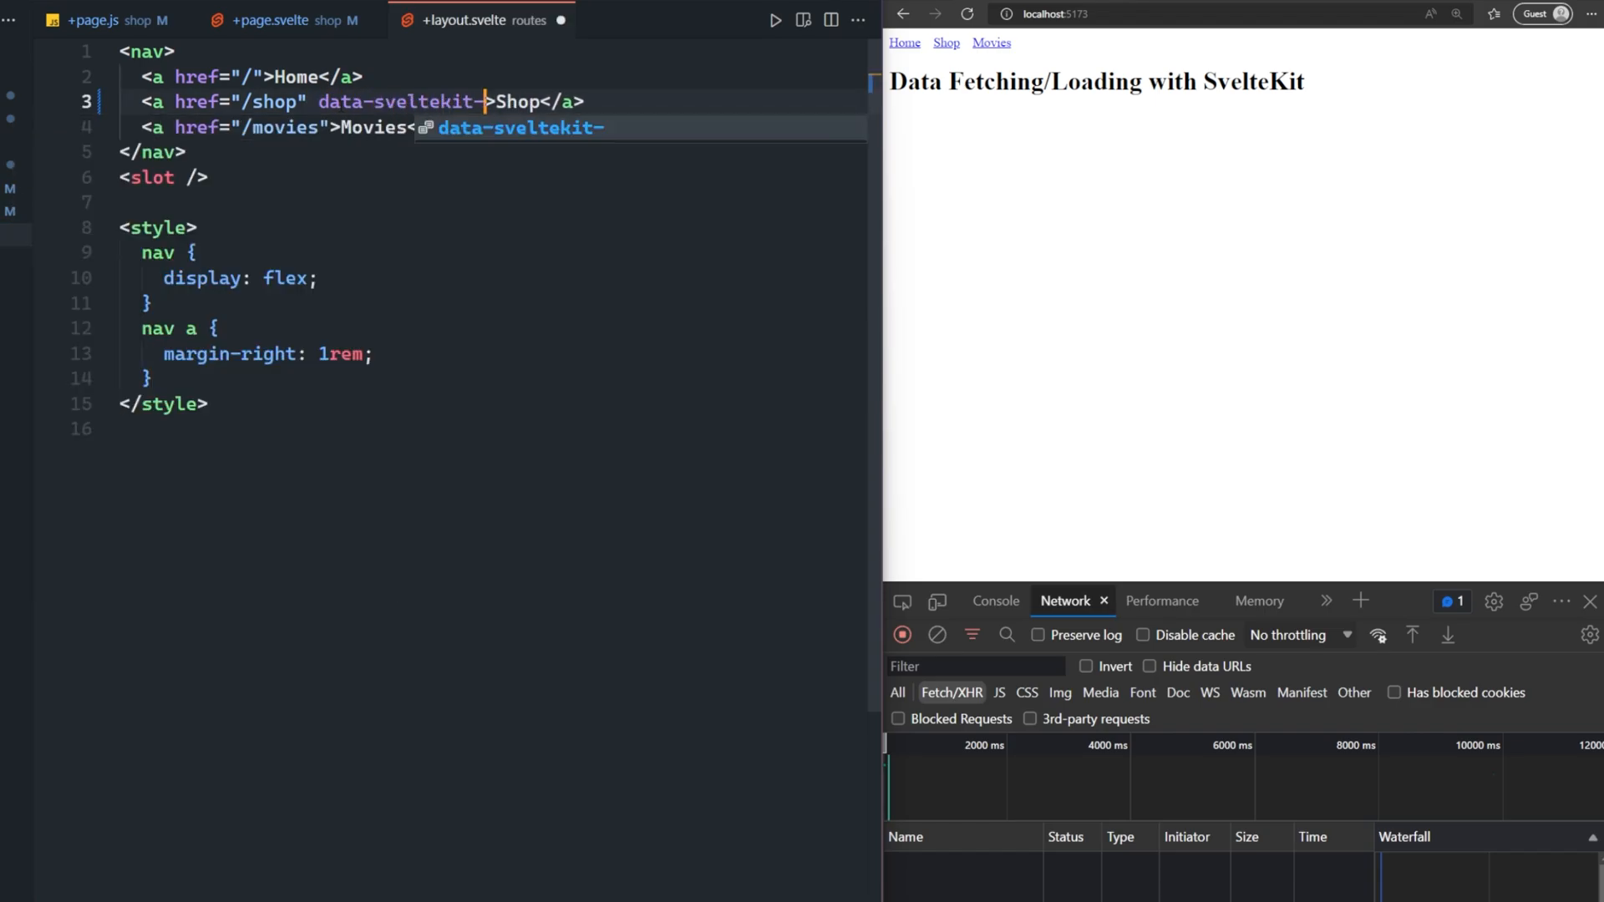
text(prefetch)
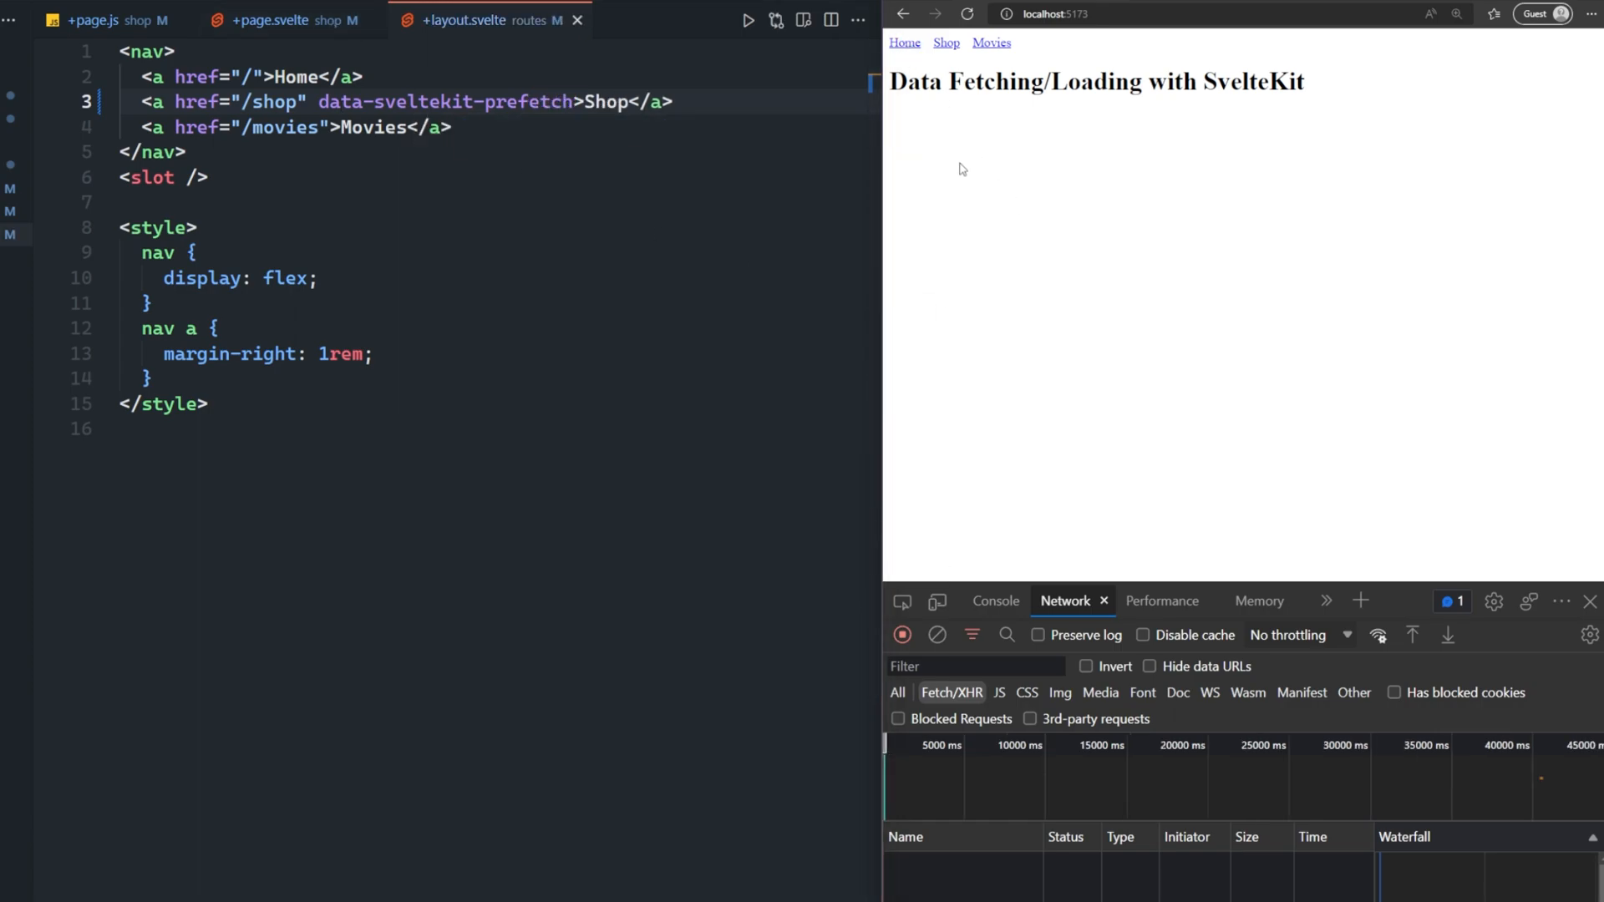
mouse_move(946, 47)
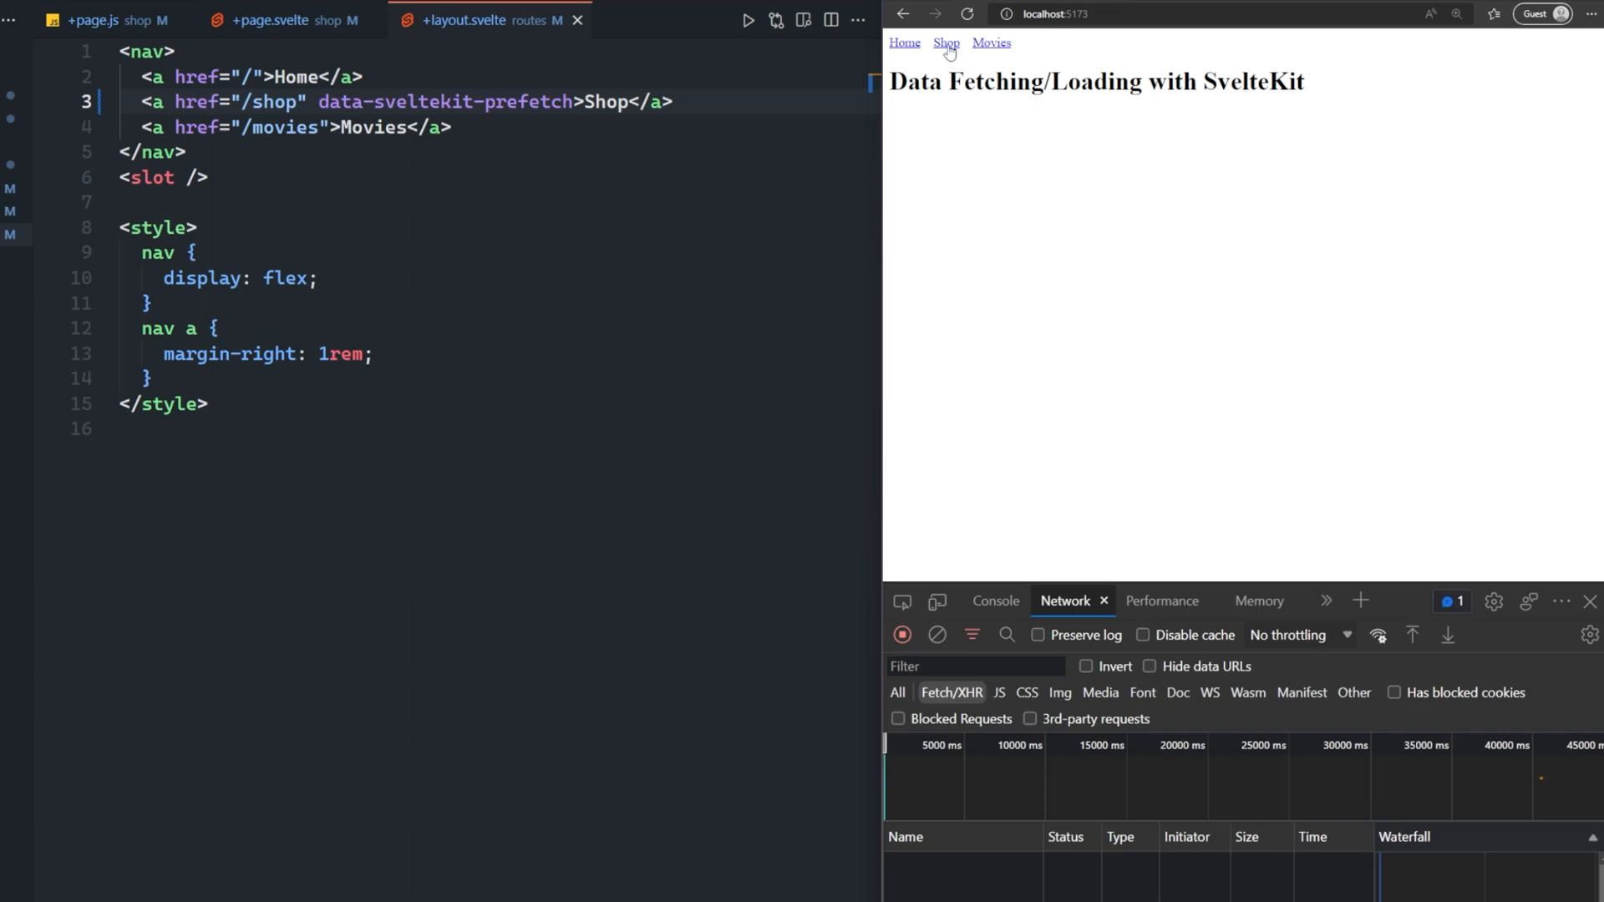
mouse_move(947, 44)
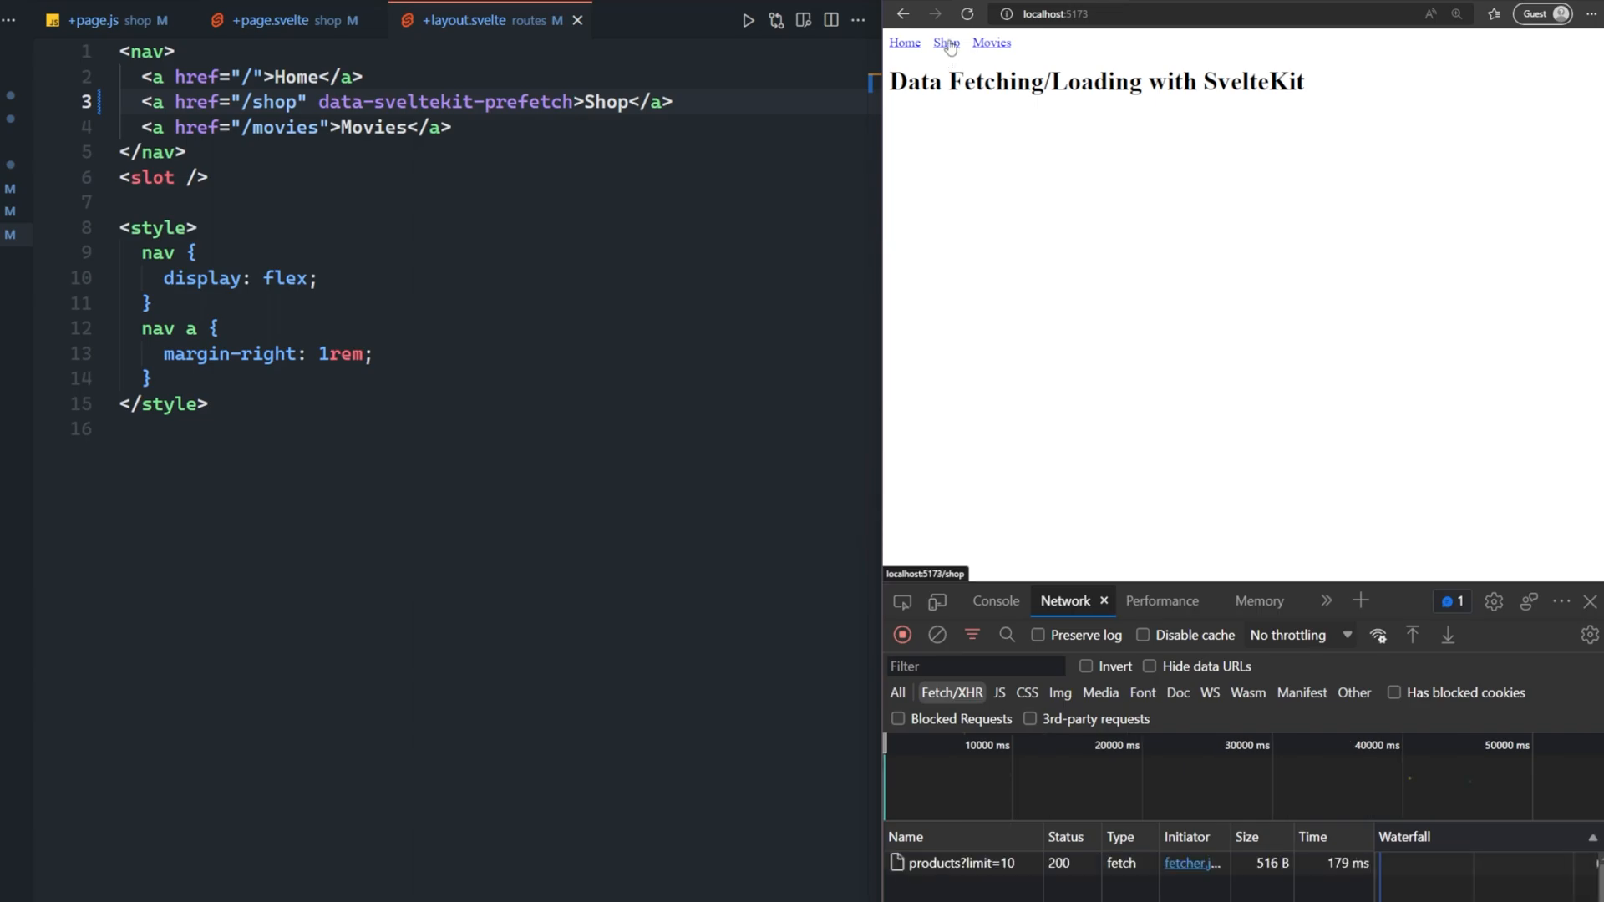
mouse_move(939, 36)
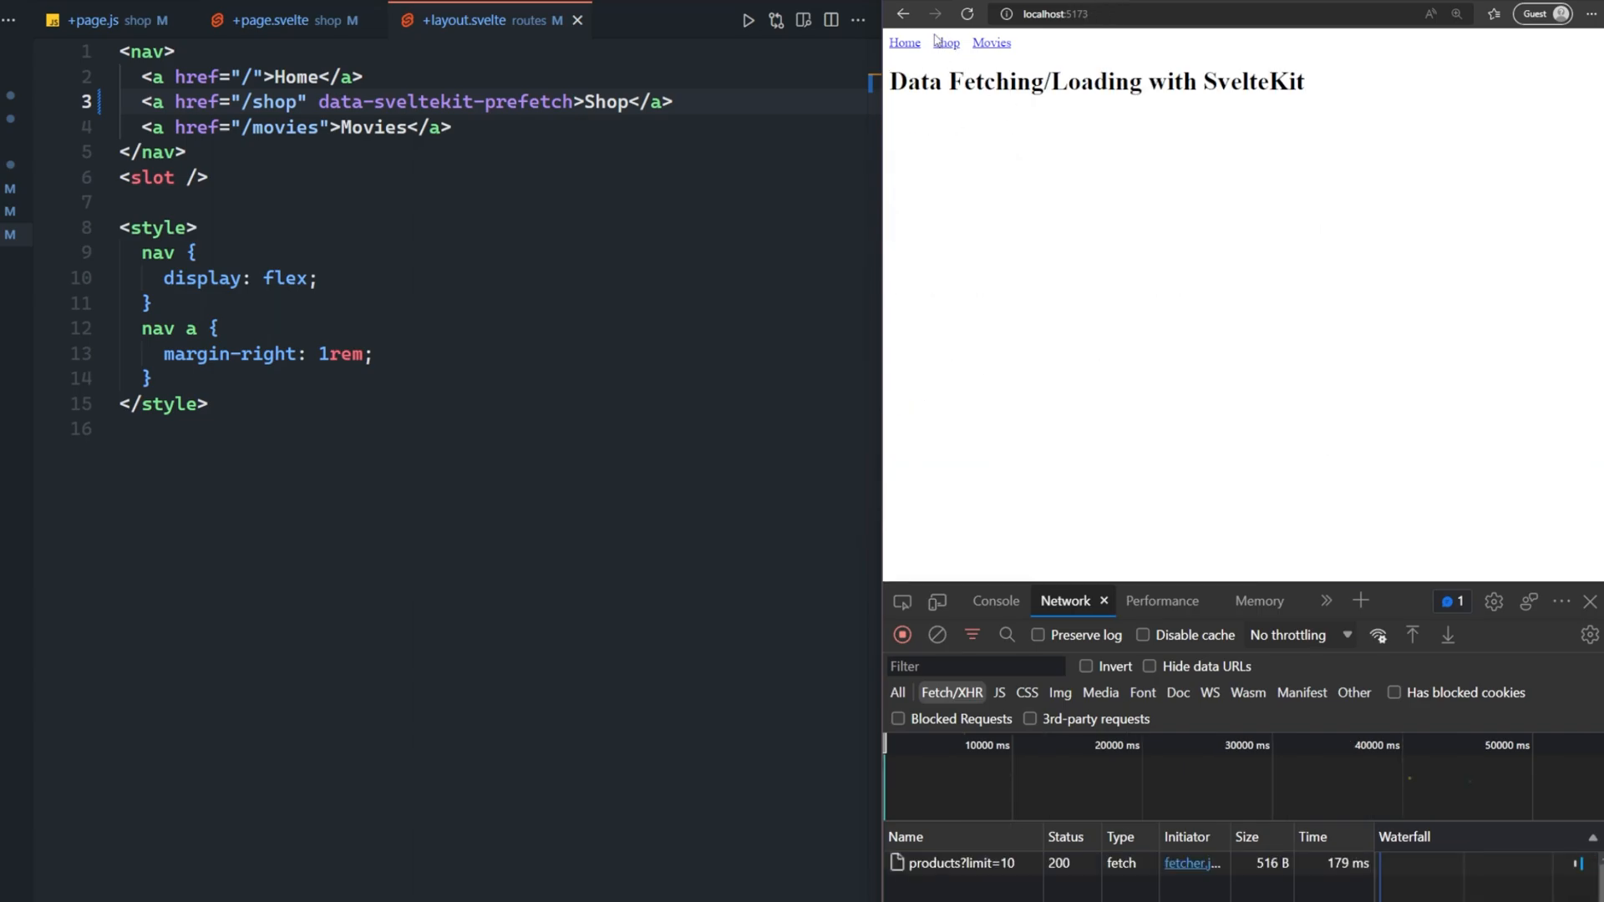
click(945, 44)
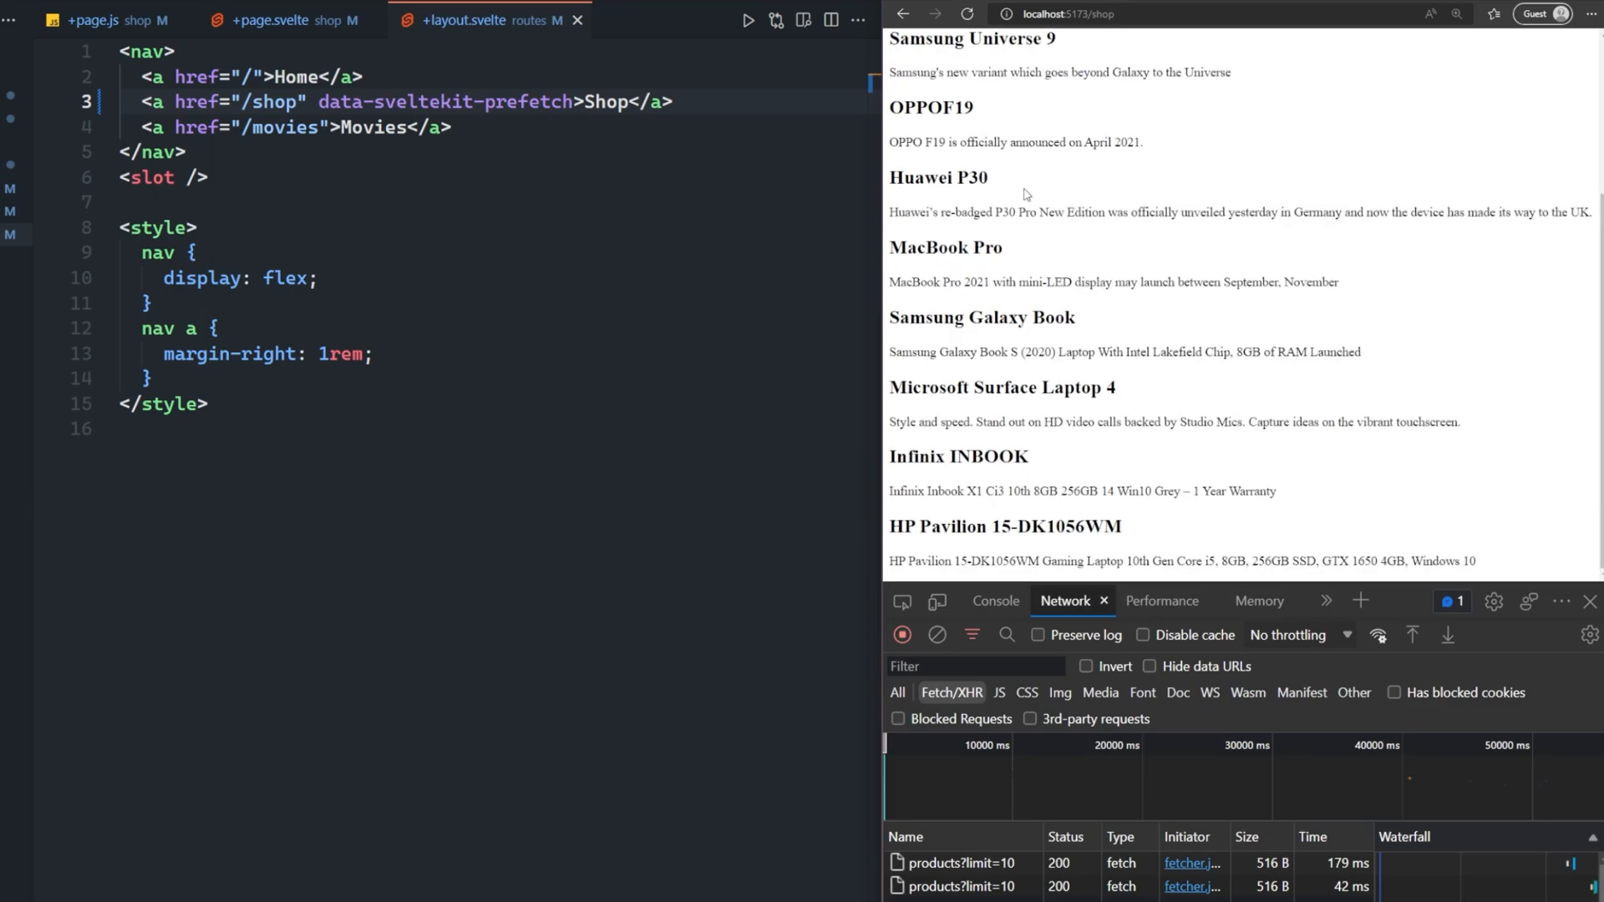
click(904, 43)
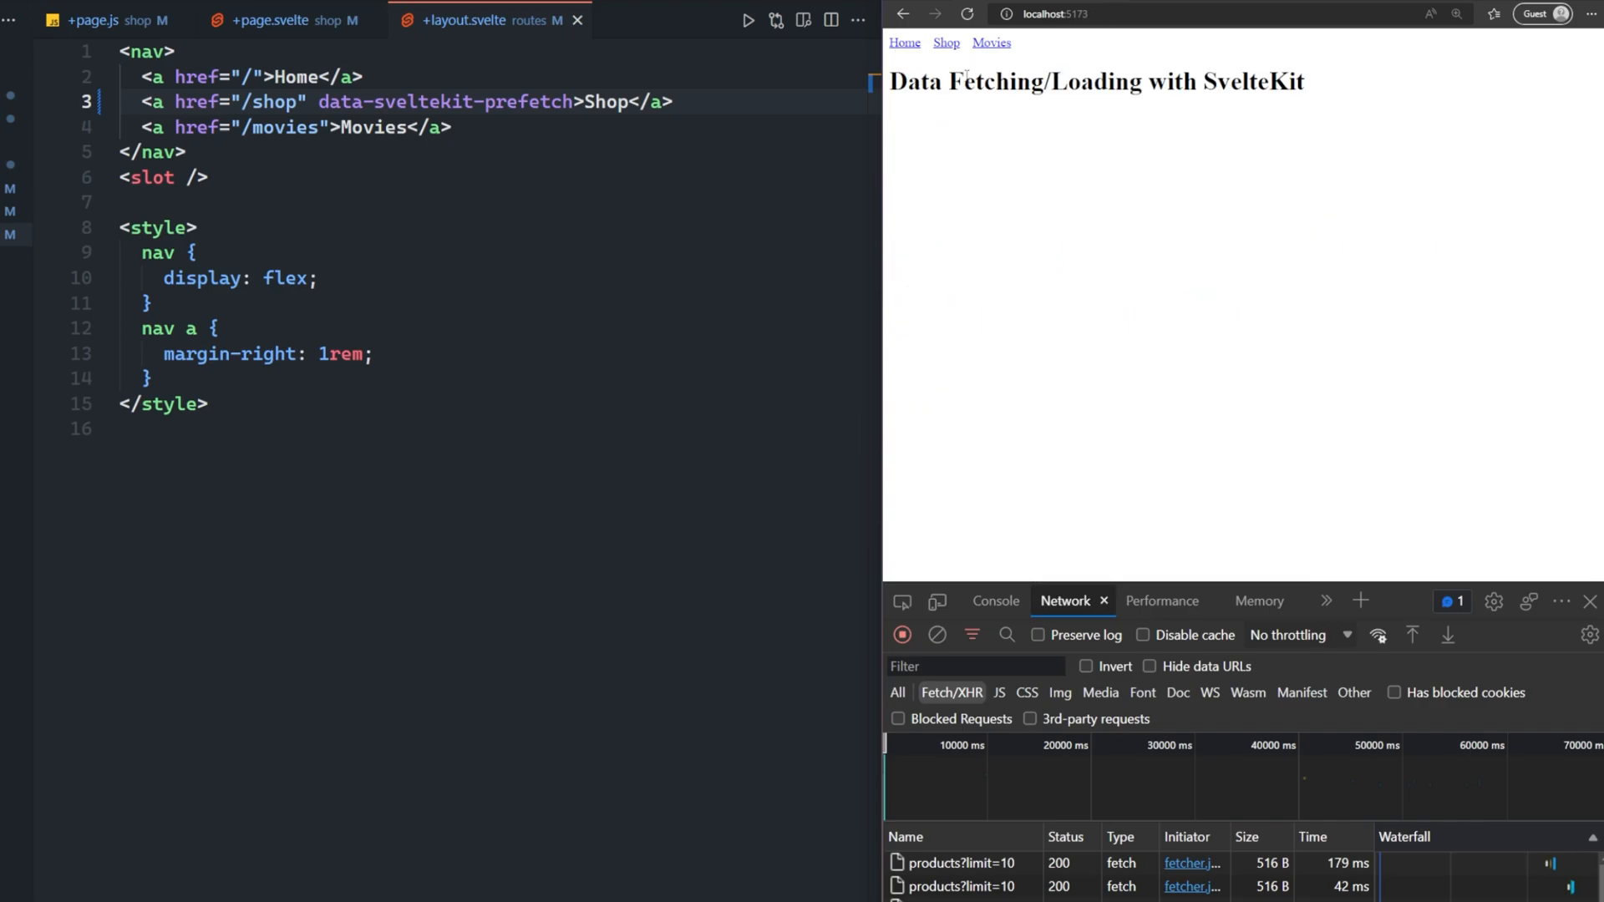
mouse_move(982, 123)
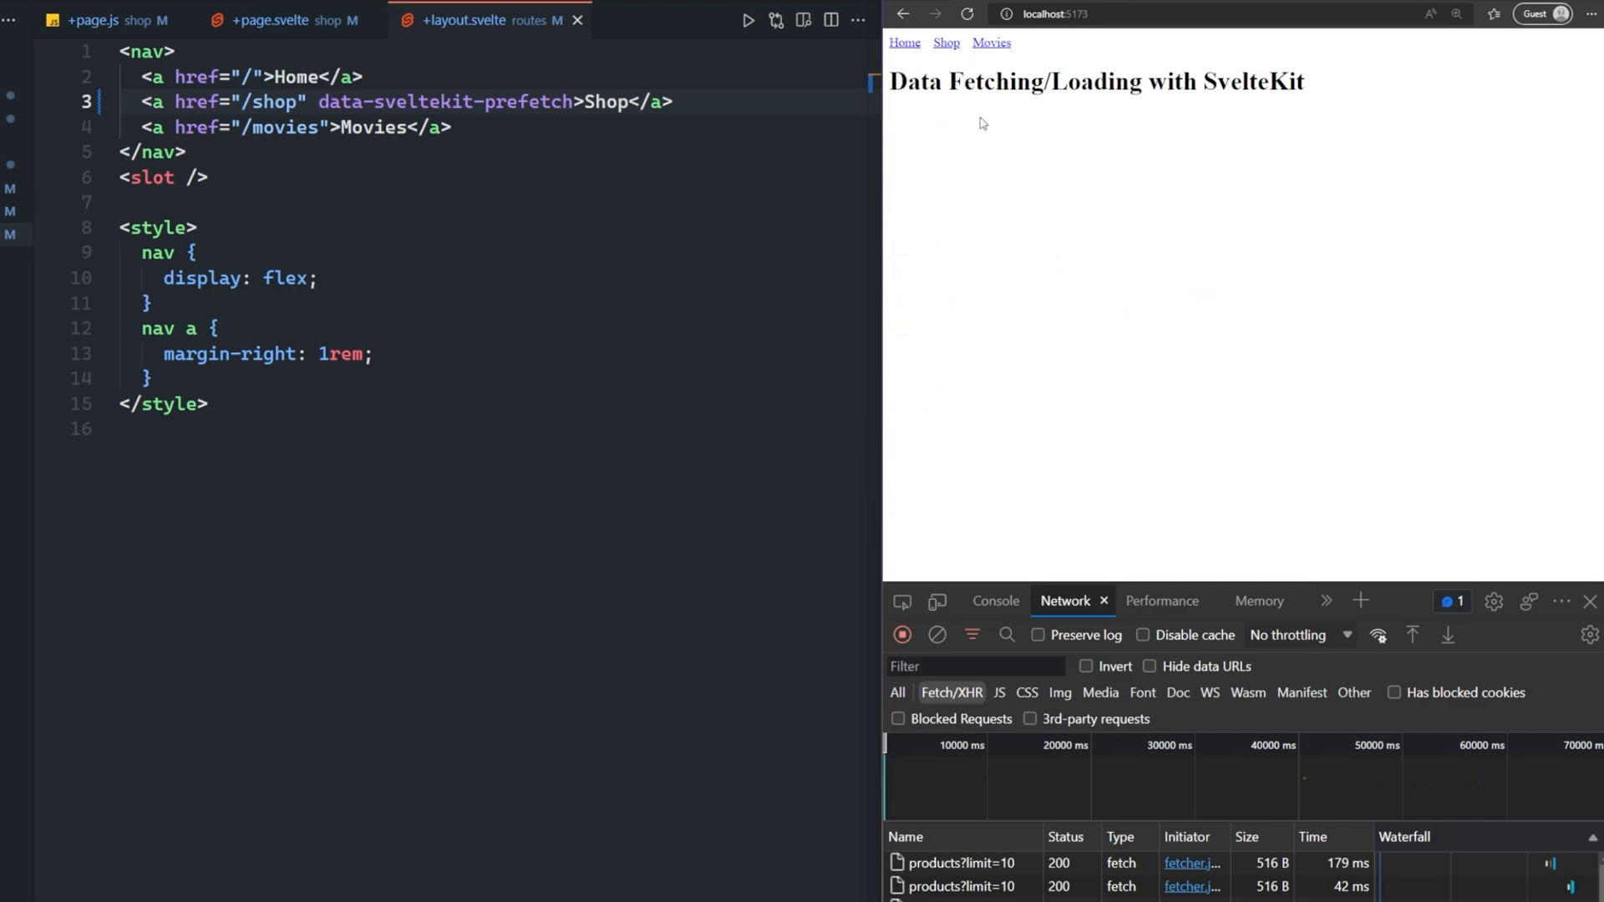
Step: Switch DevTools throttling to Fast 3G, reload, and load the Shop page under it
click(1299, 634)
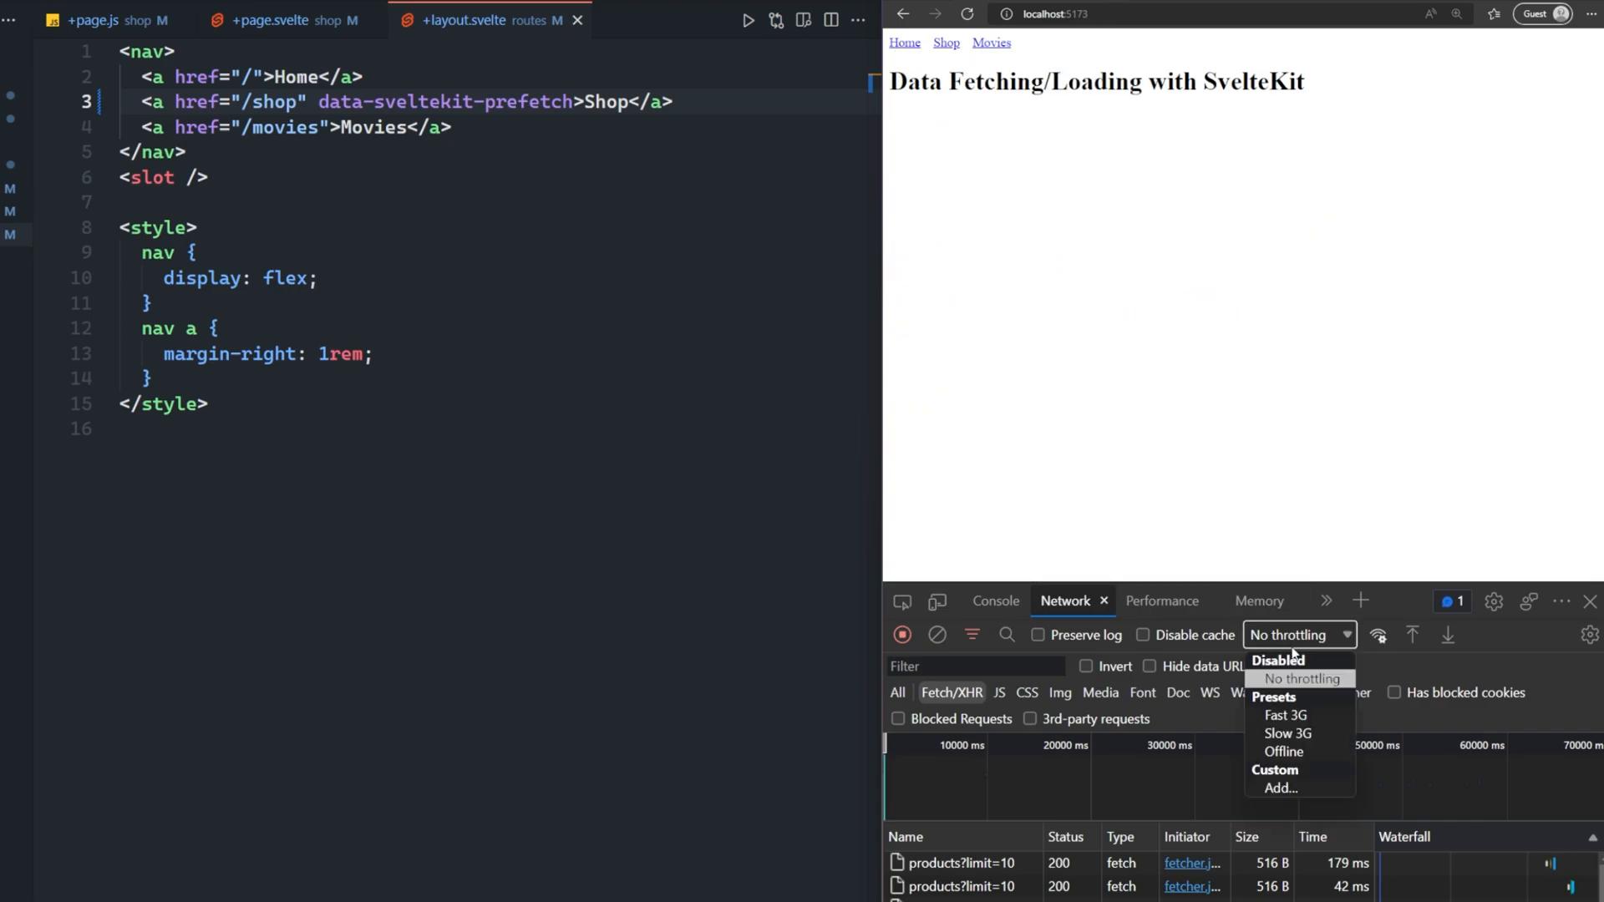
click(1285, 715)
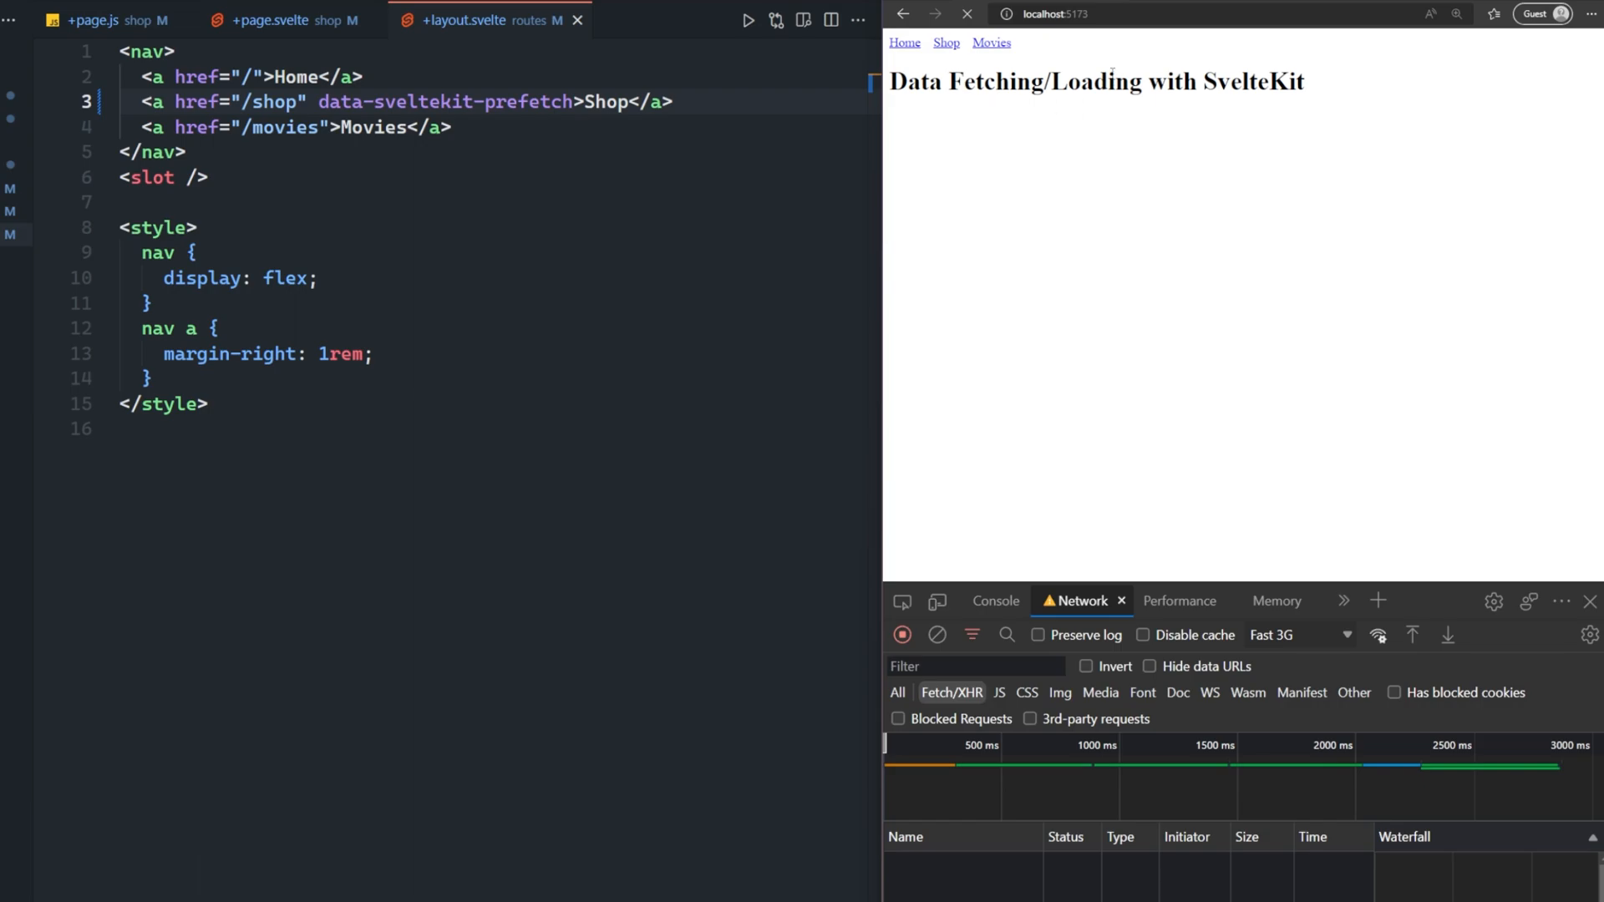
click(963, 14)
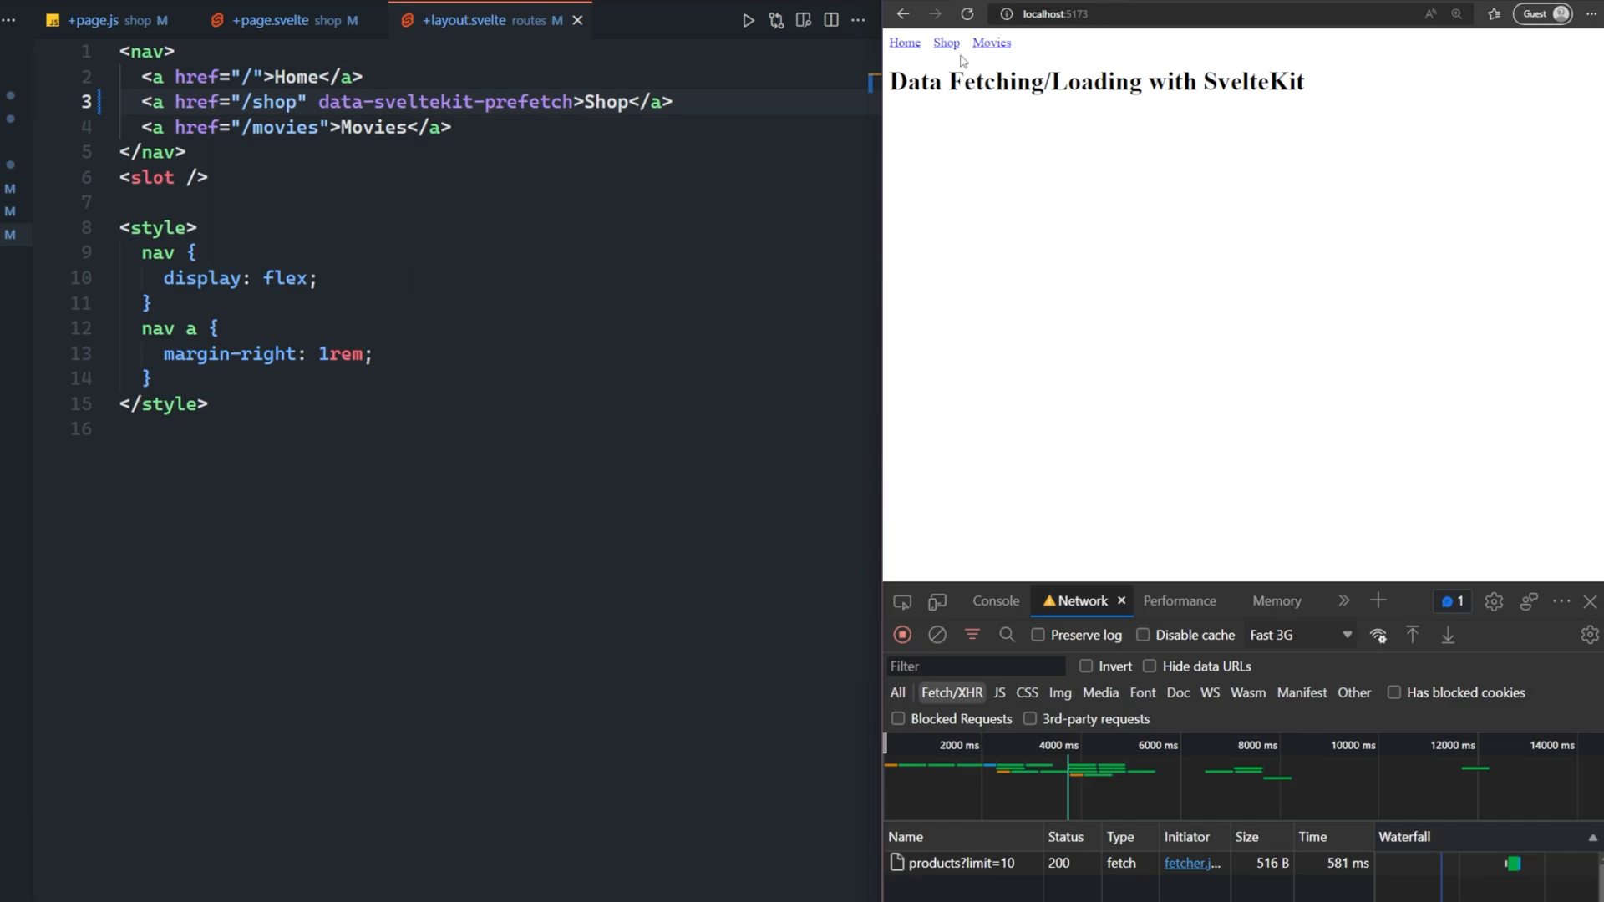
click(946, 43)
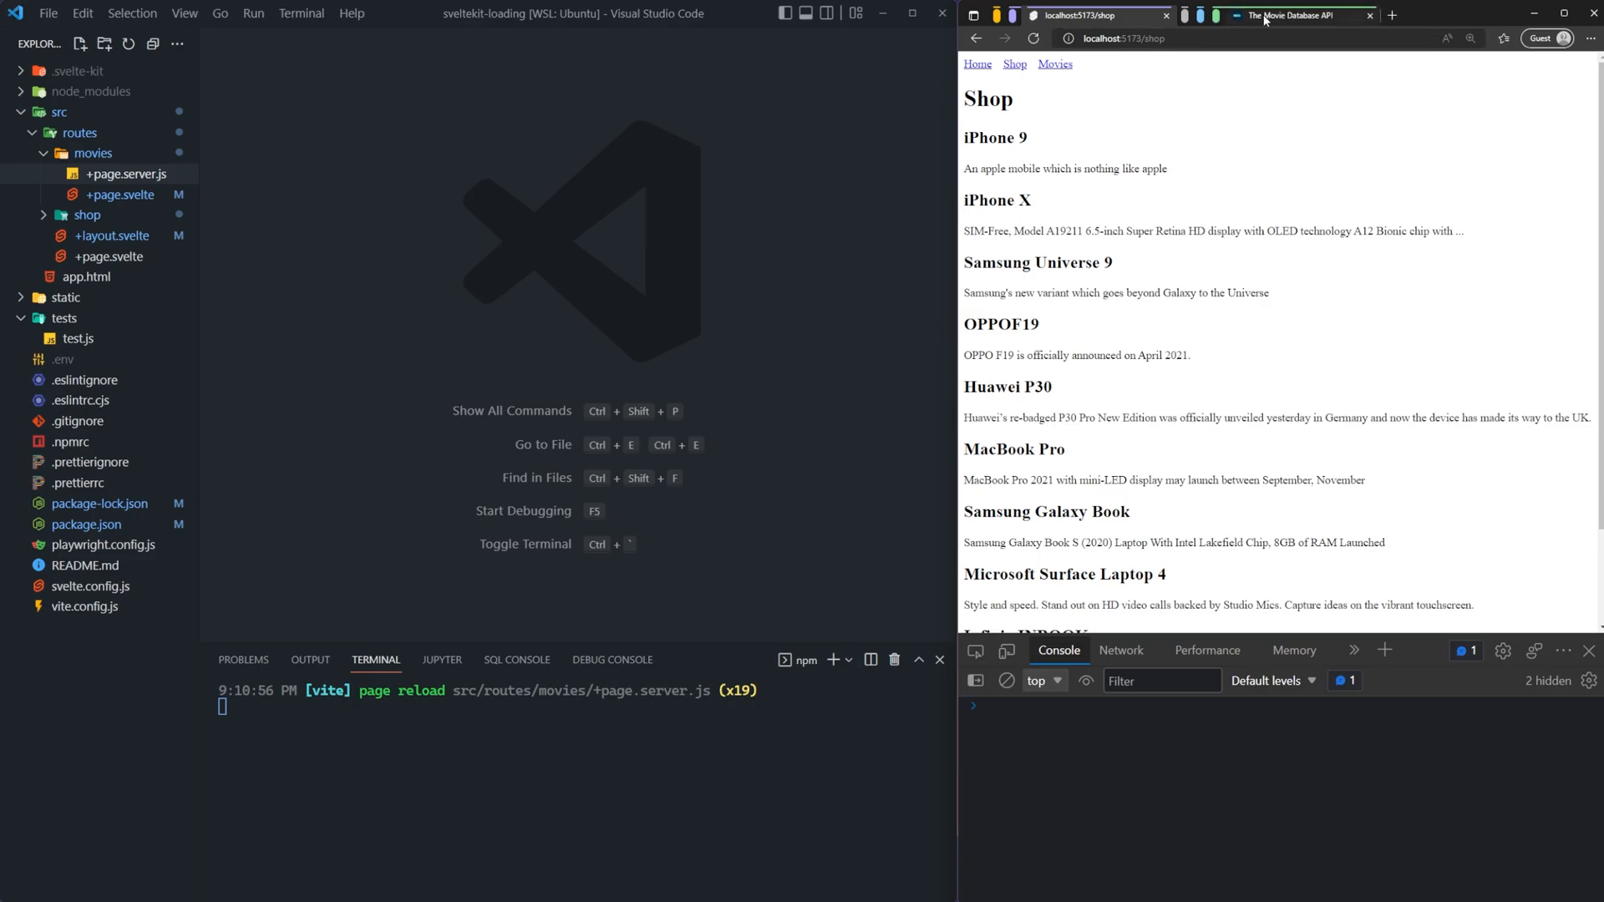
Step: Switch to The Movie Database API docs and select the example trending-movies request URL
click(1290, 15)
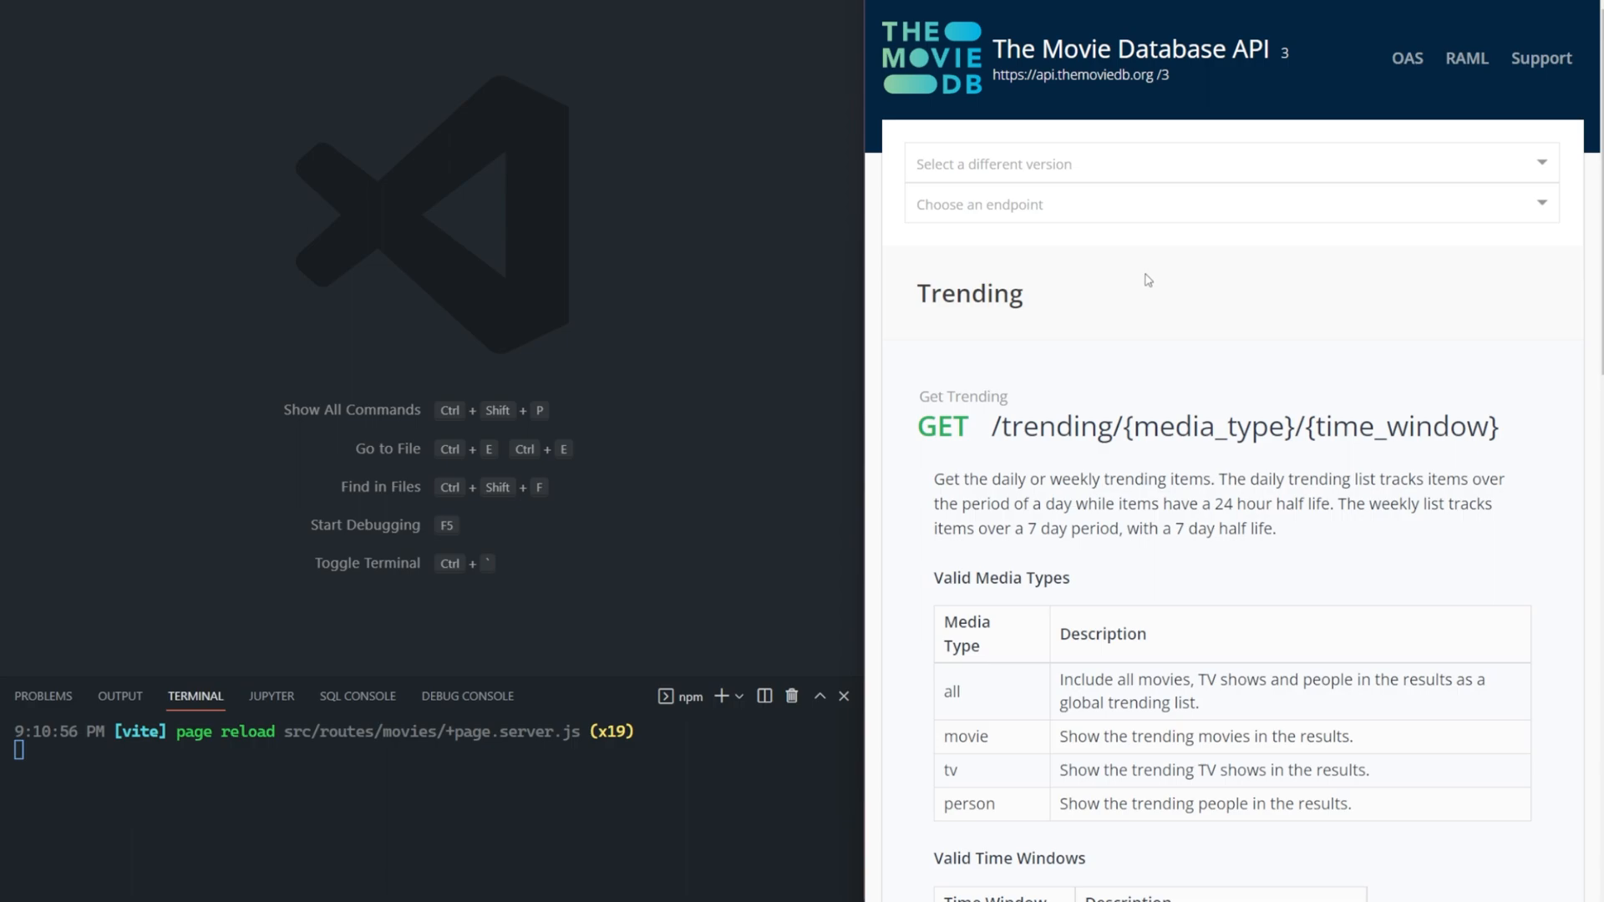
scroll(down, 3)
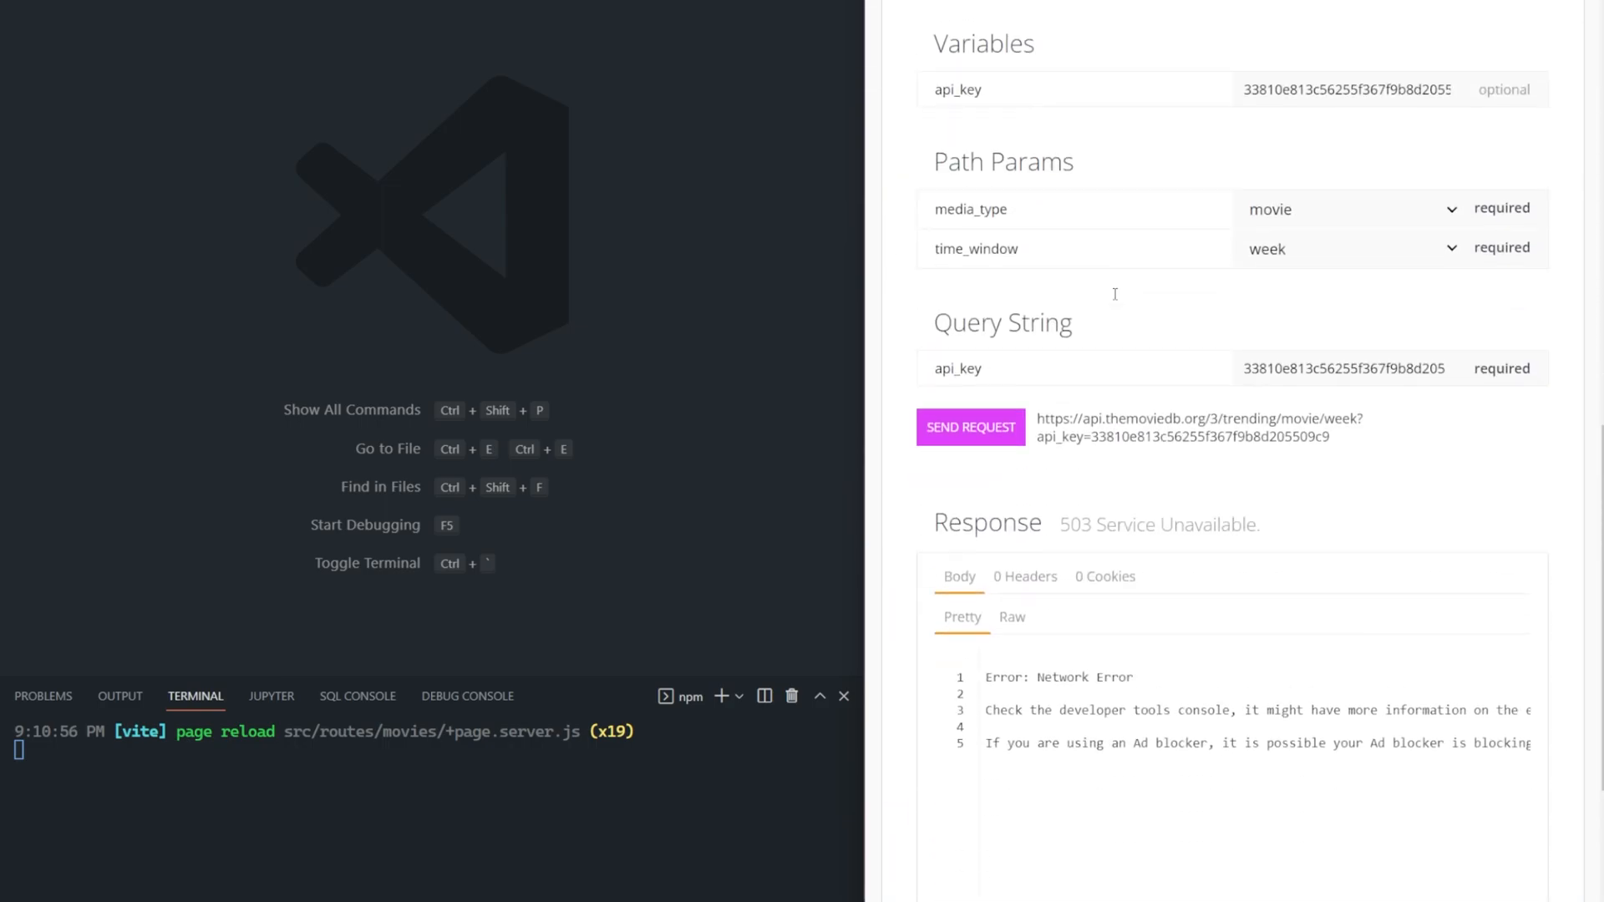
drag(1039, 418, 1291, 416)
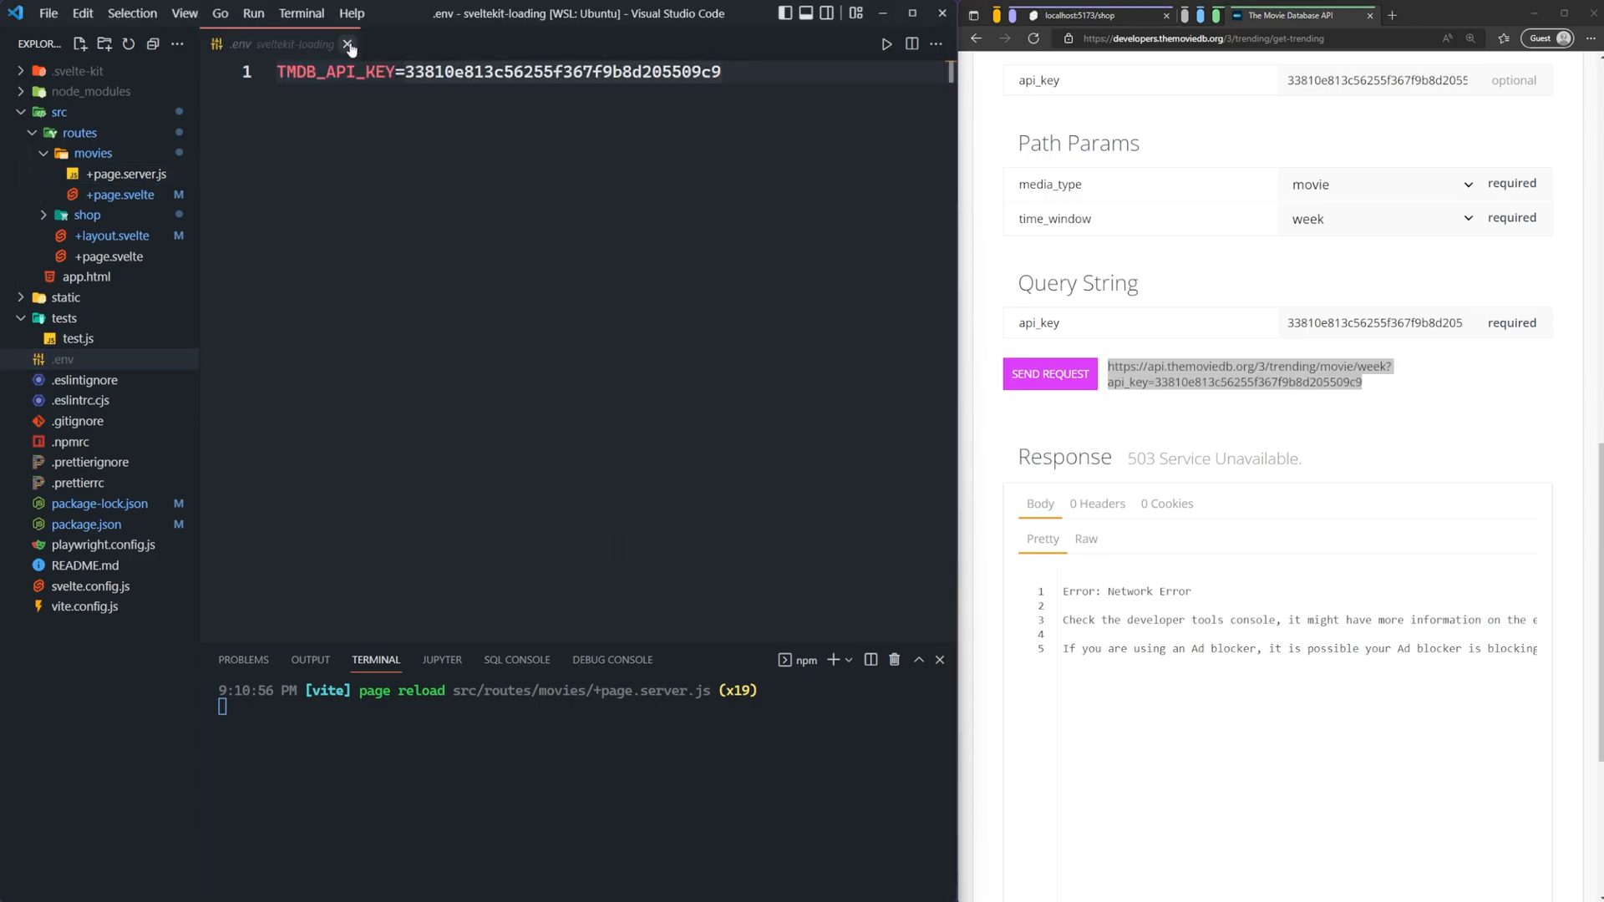
Step: Close .env, import 'dotenv/config', and start a const fetchMovies = async () => helper in the movies server load
click(347, 44)
text(import ')
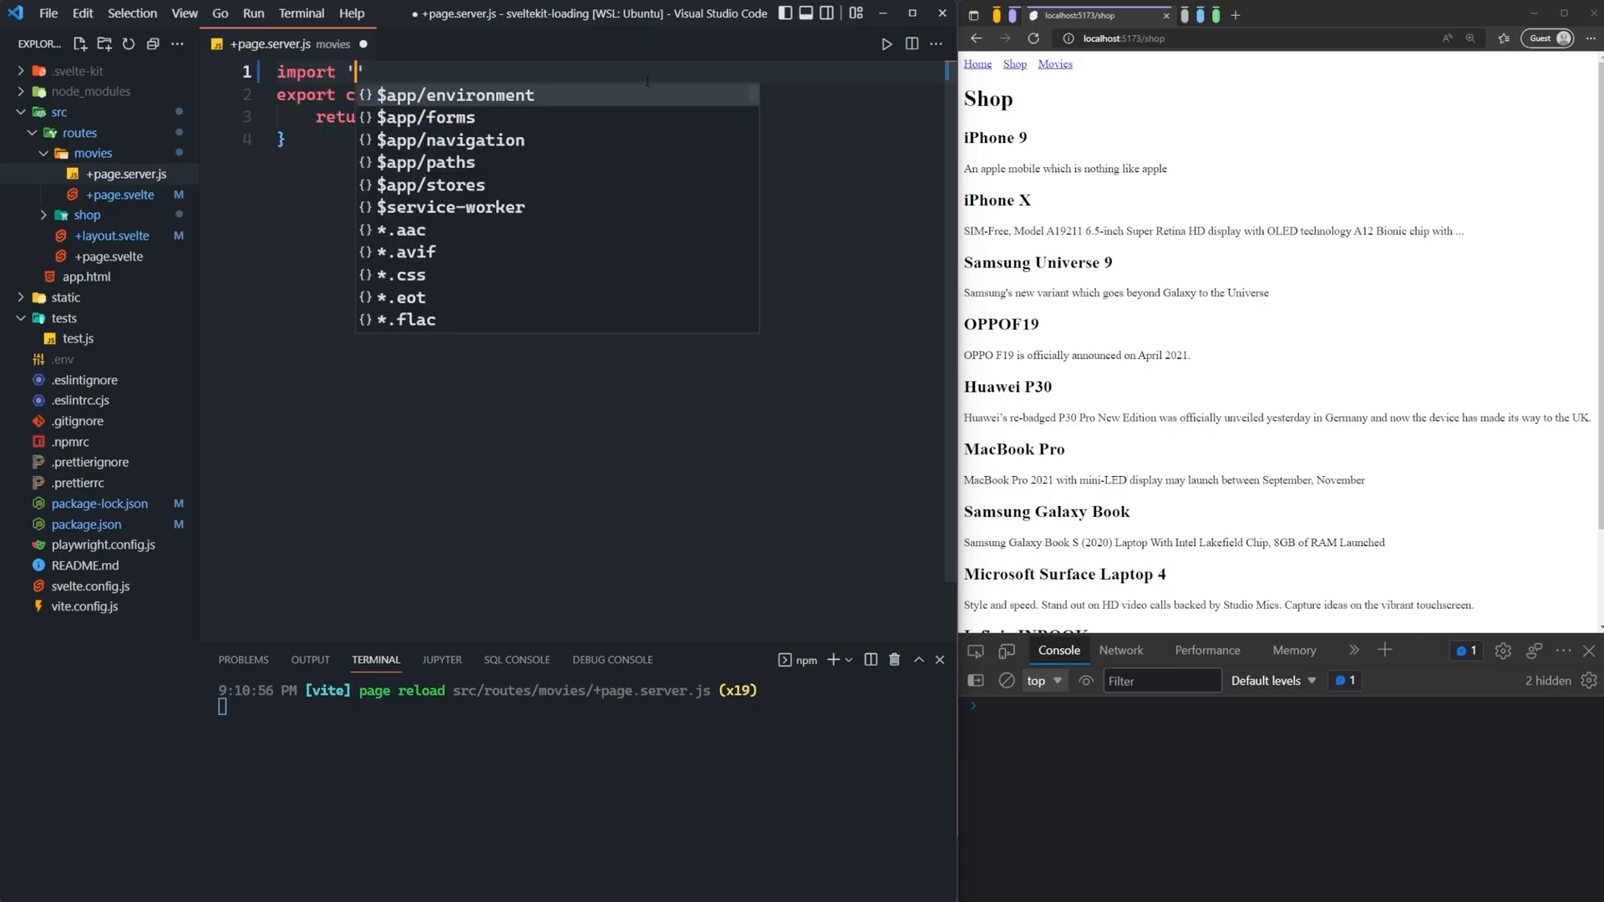
text('dotenv/config)
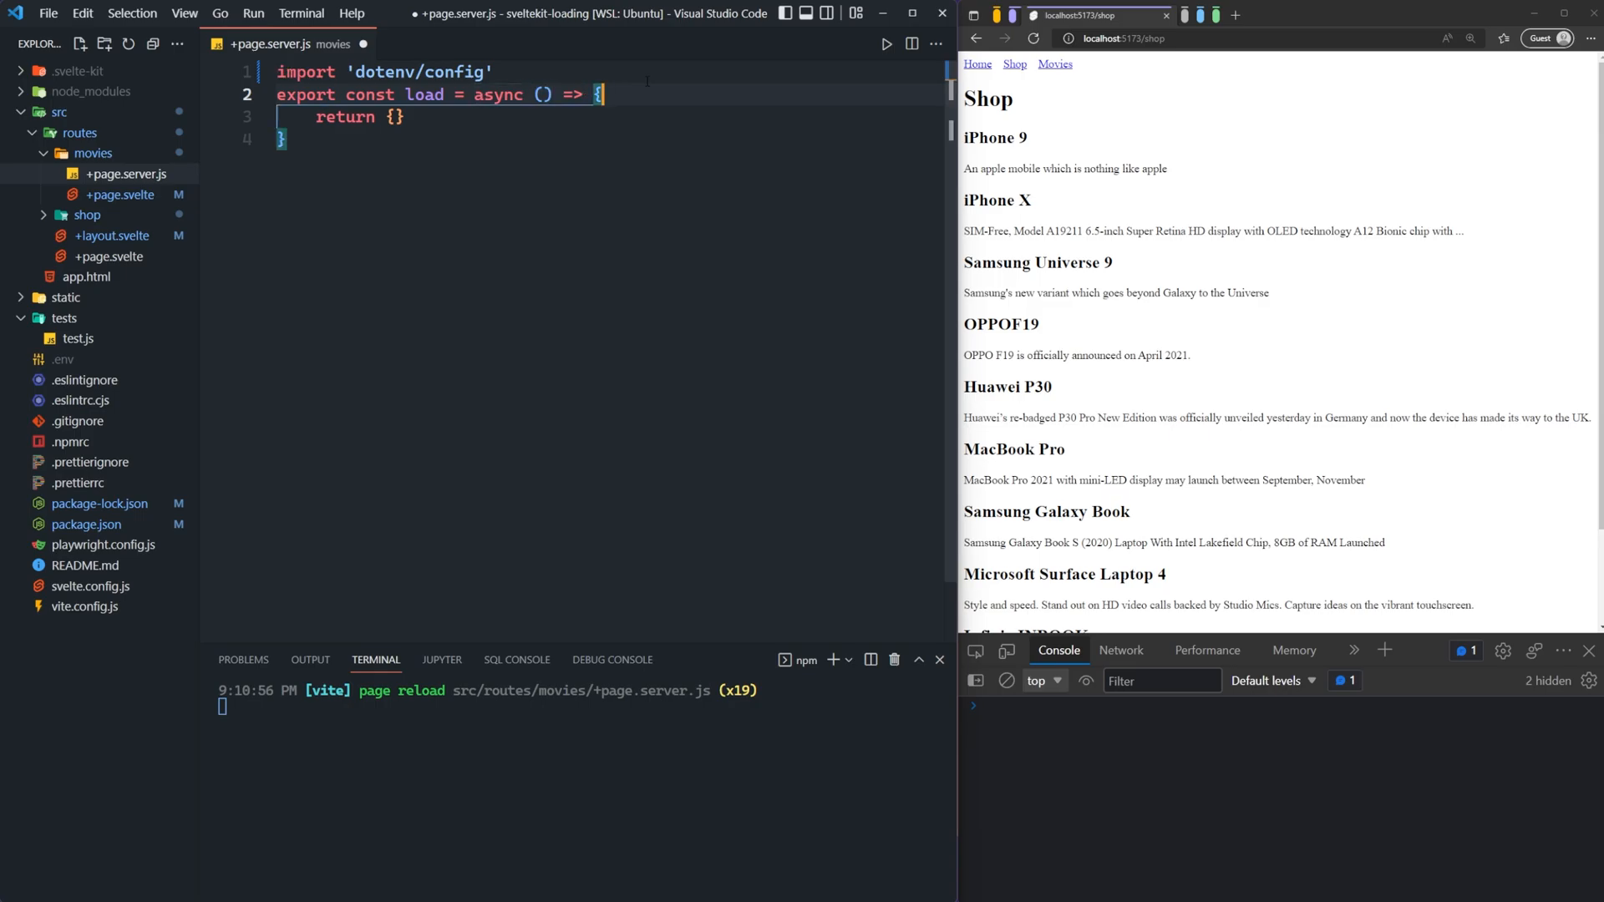
key(Enter)
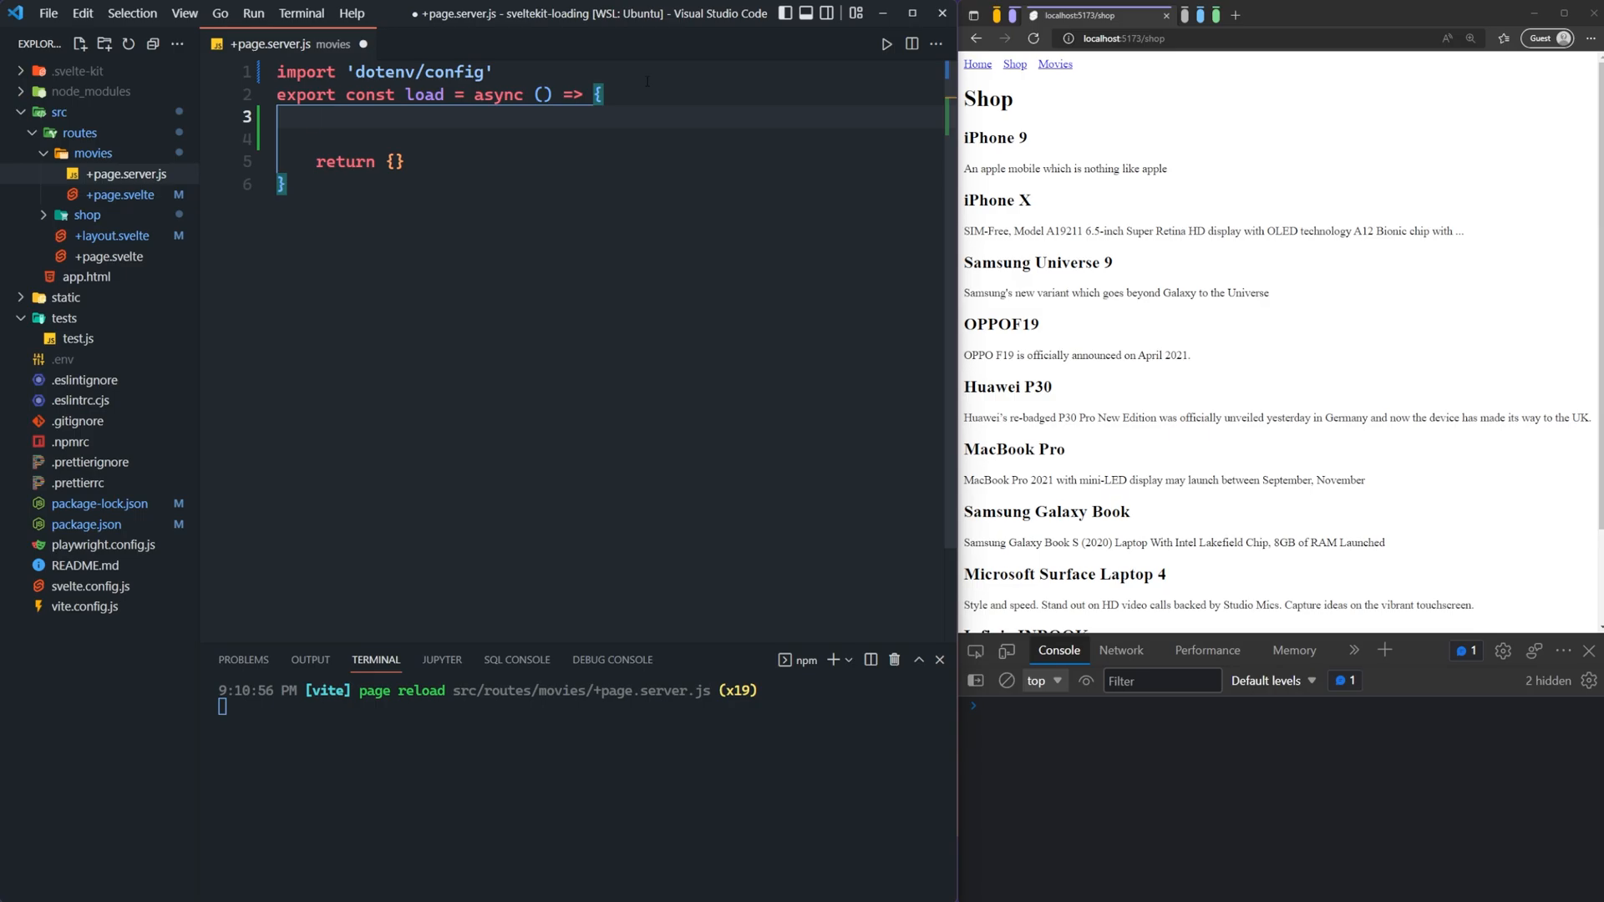
text(cons)
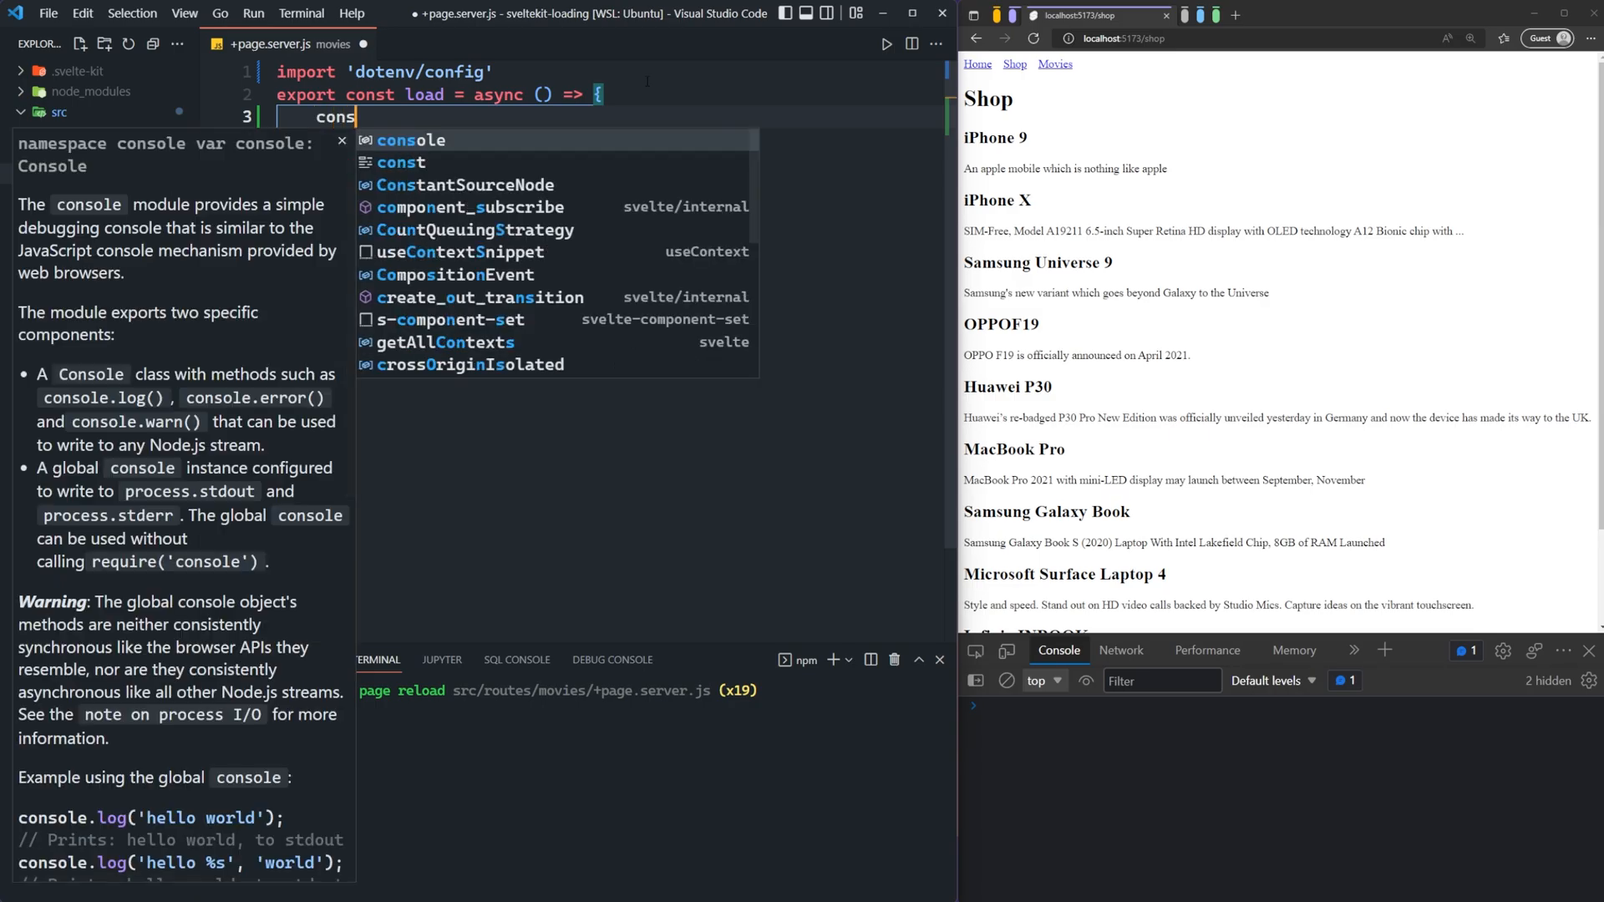
text(fetchMovies)
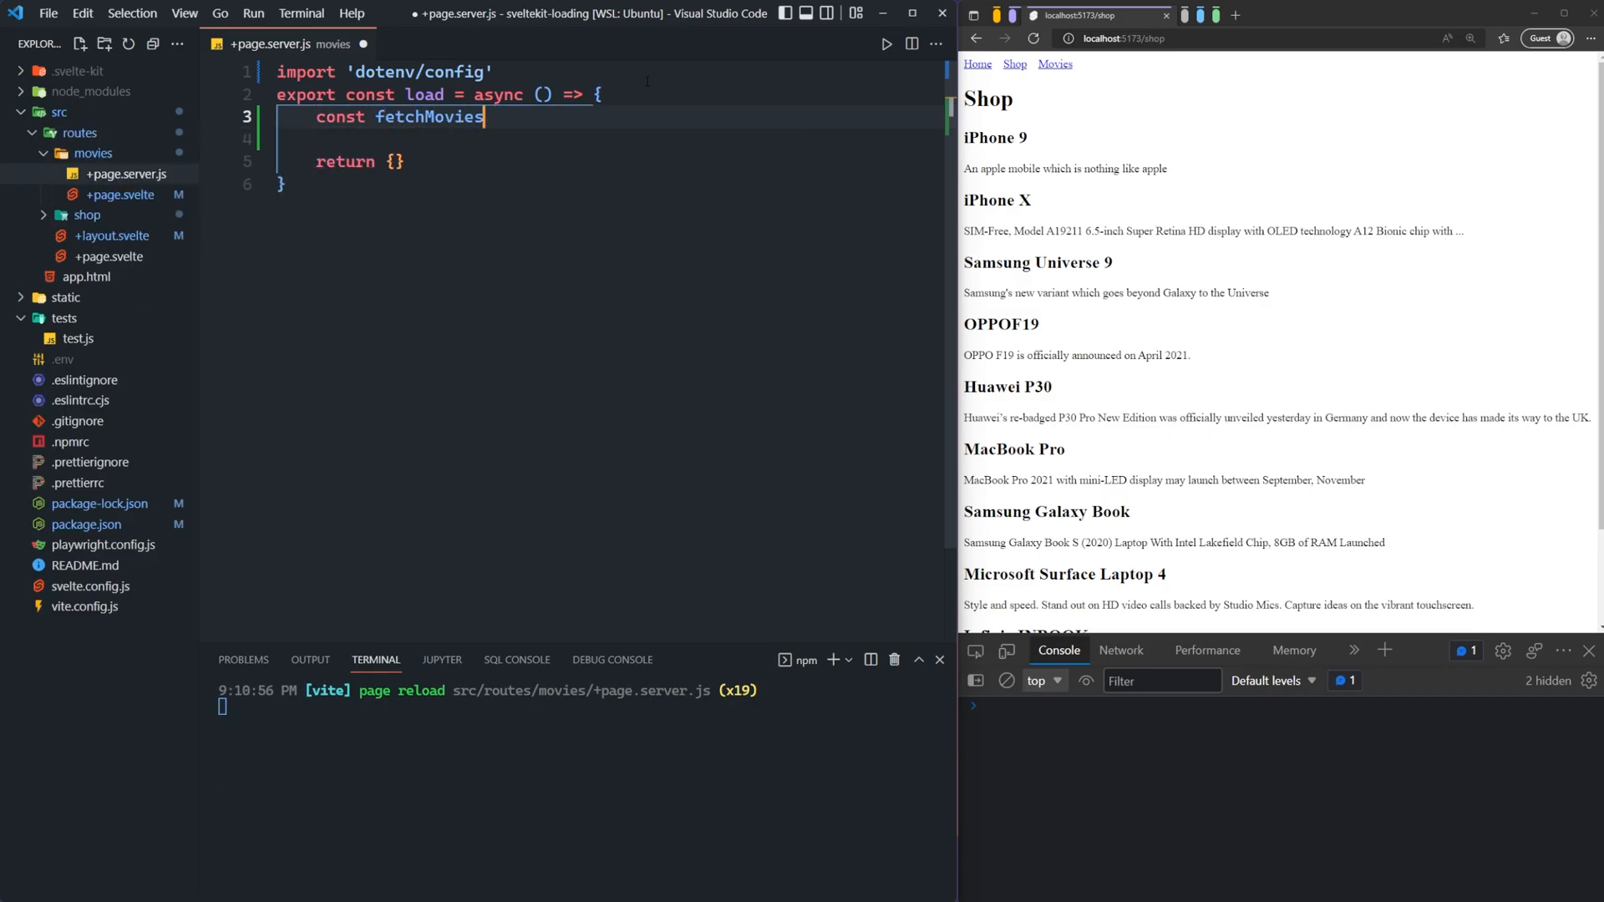
text(= async () => {)
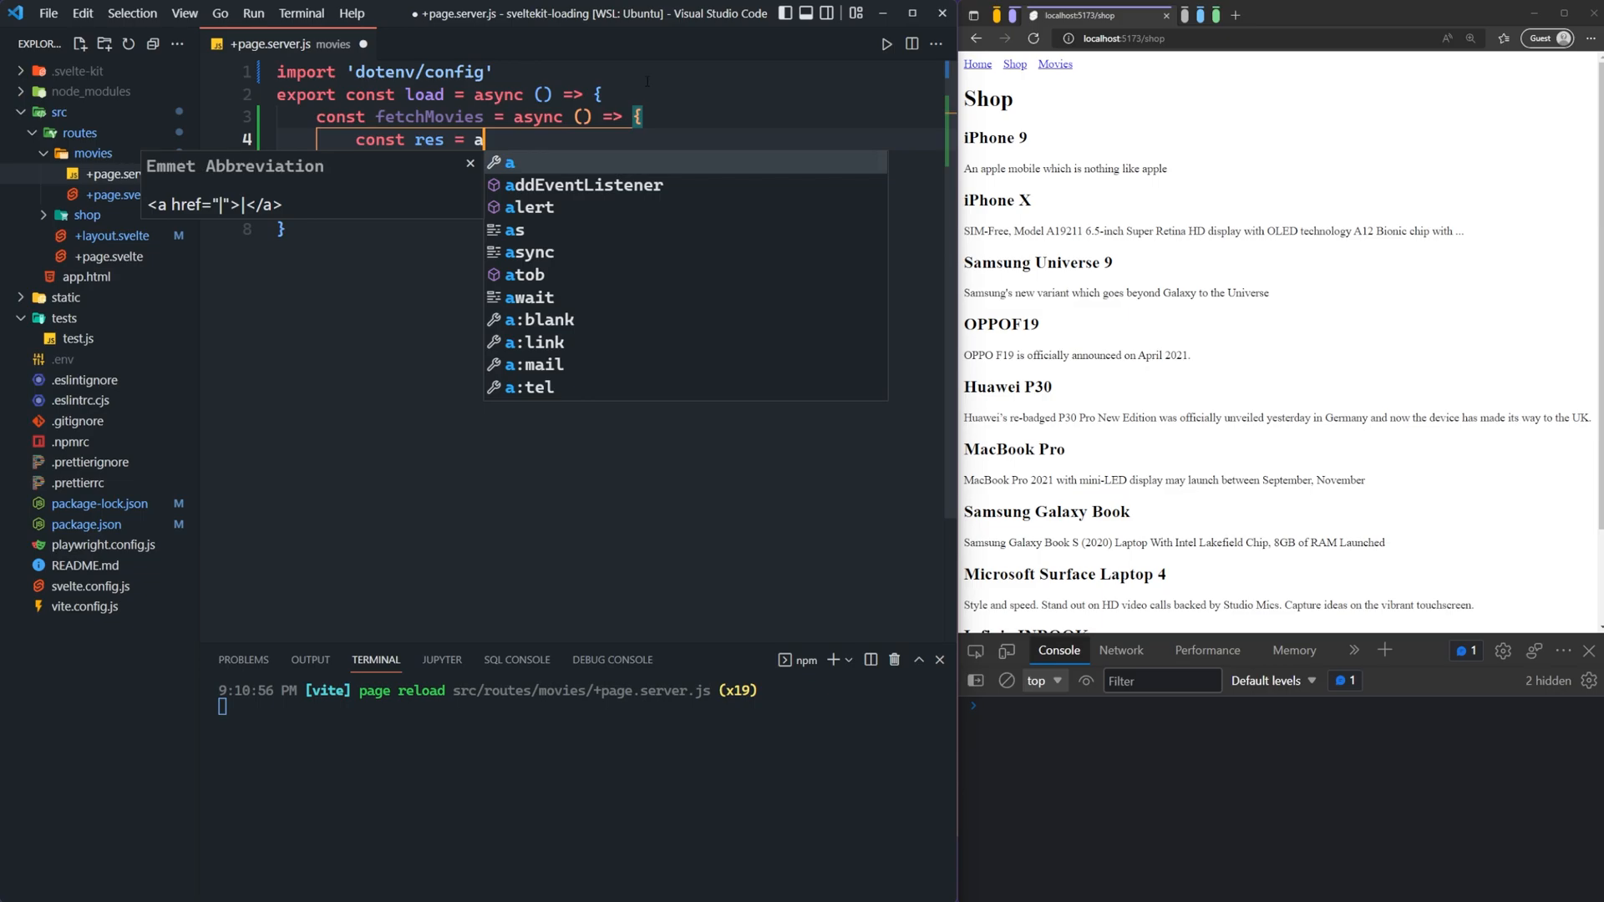
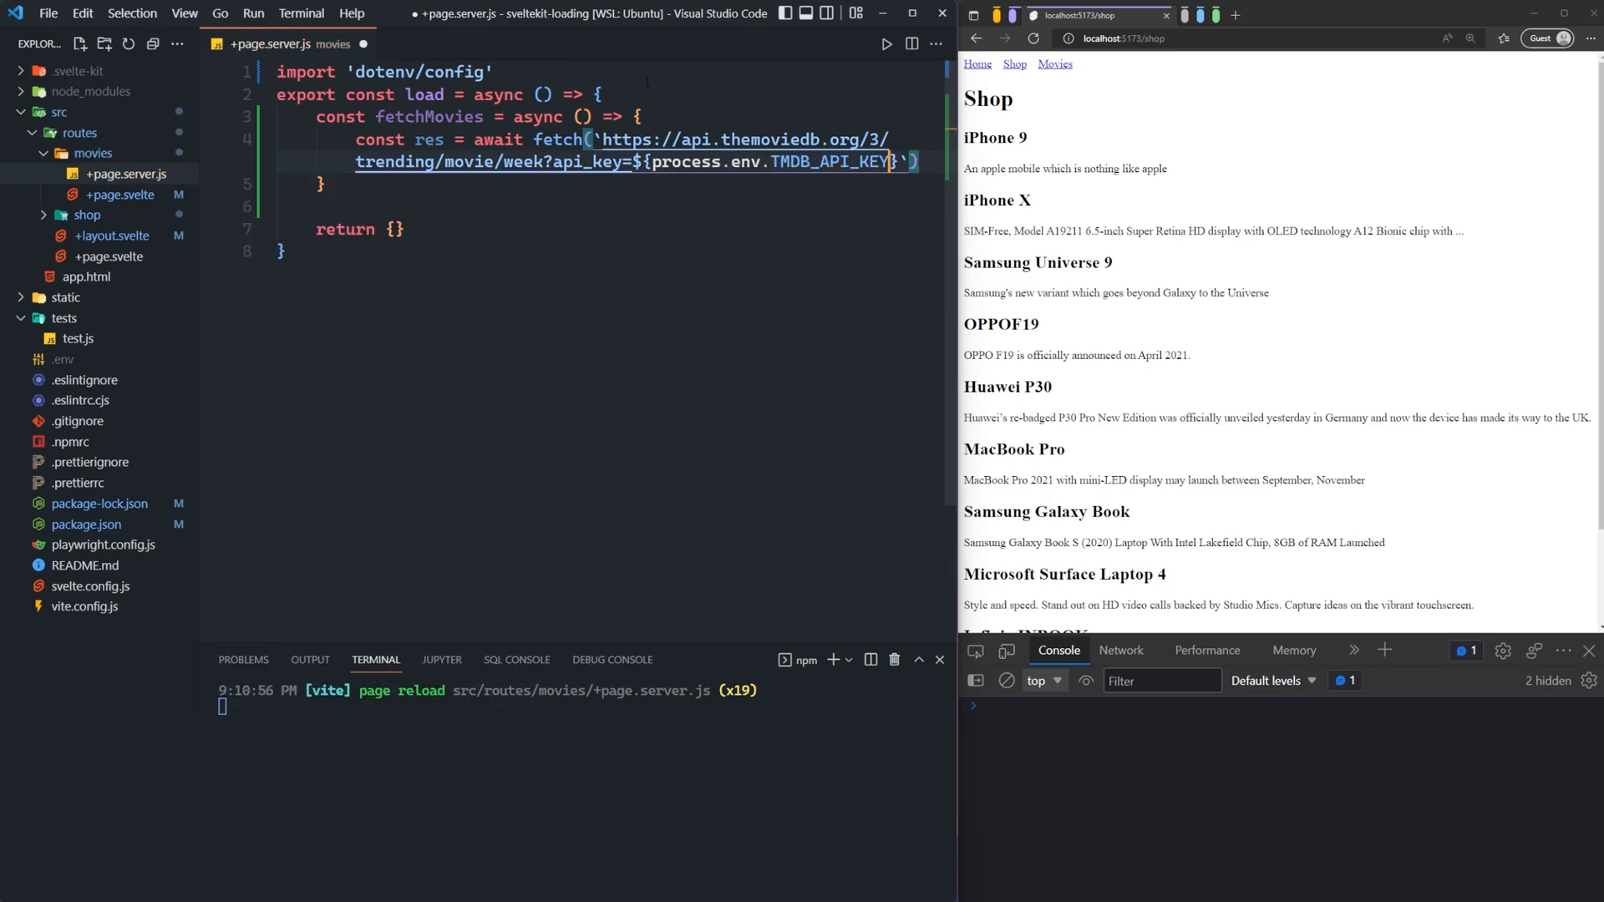
Step: Parse res.json() into data and return data.results from fetchMovies
click(62, 359)
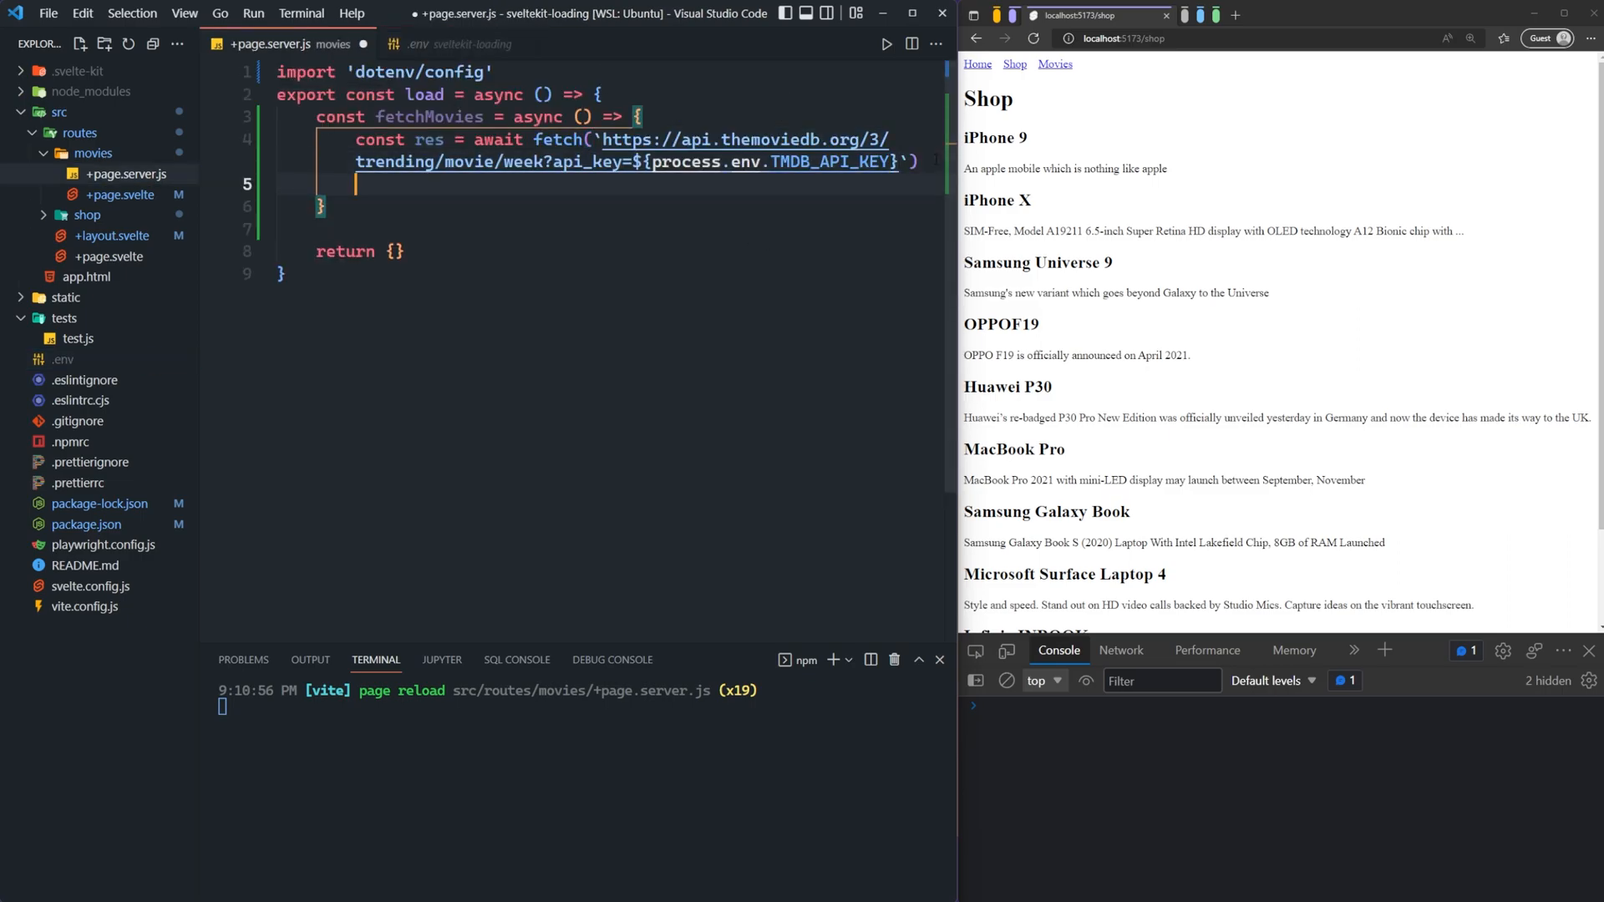
text(const res)
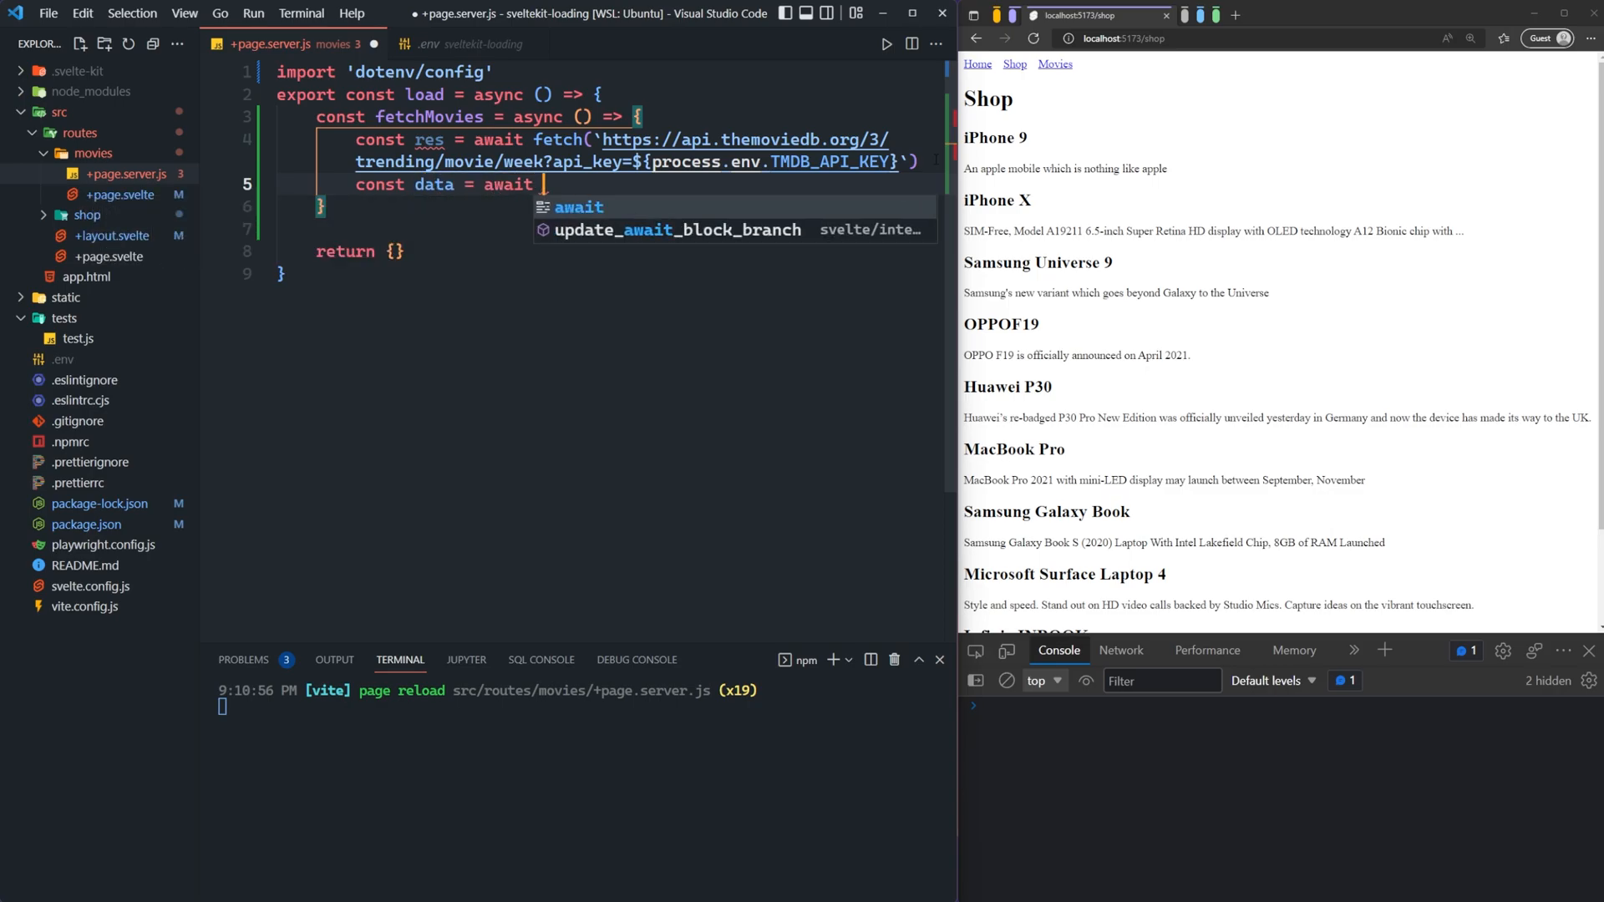
text(res.json())
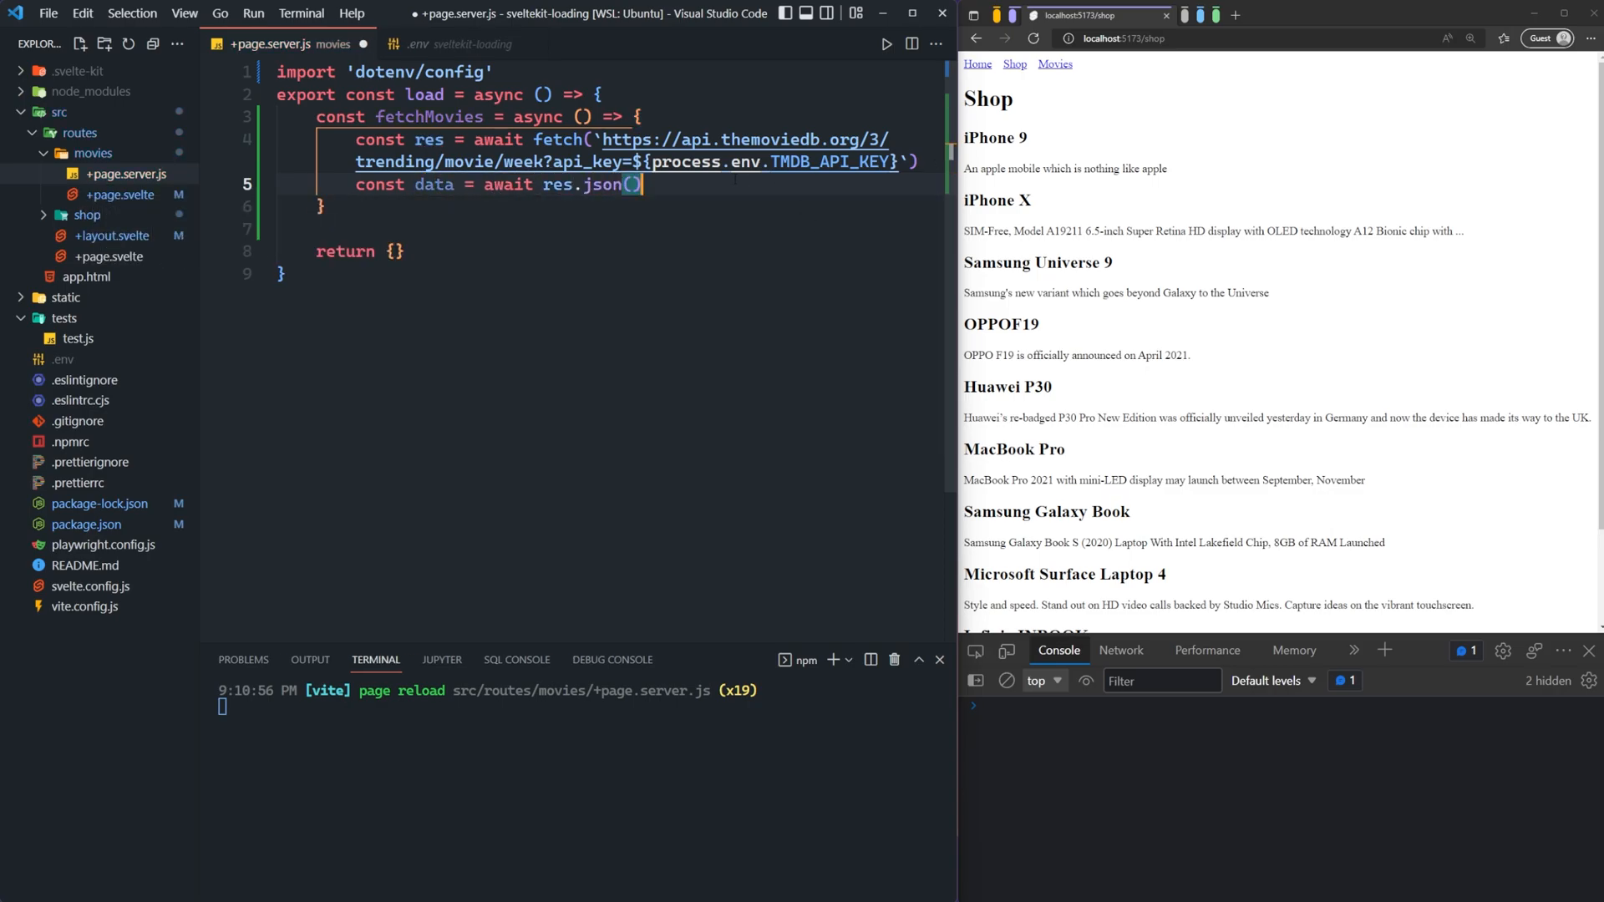
text(return)
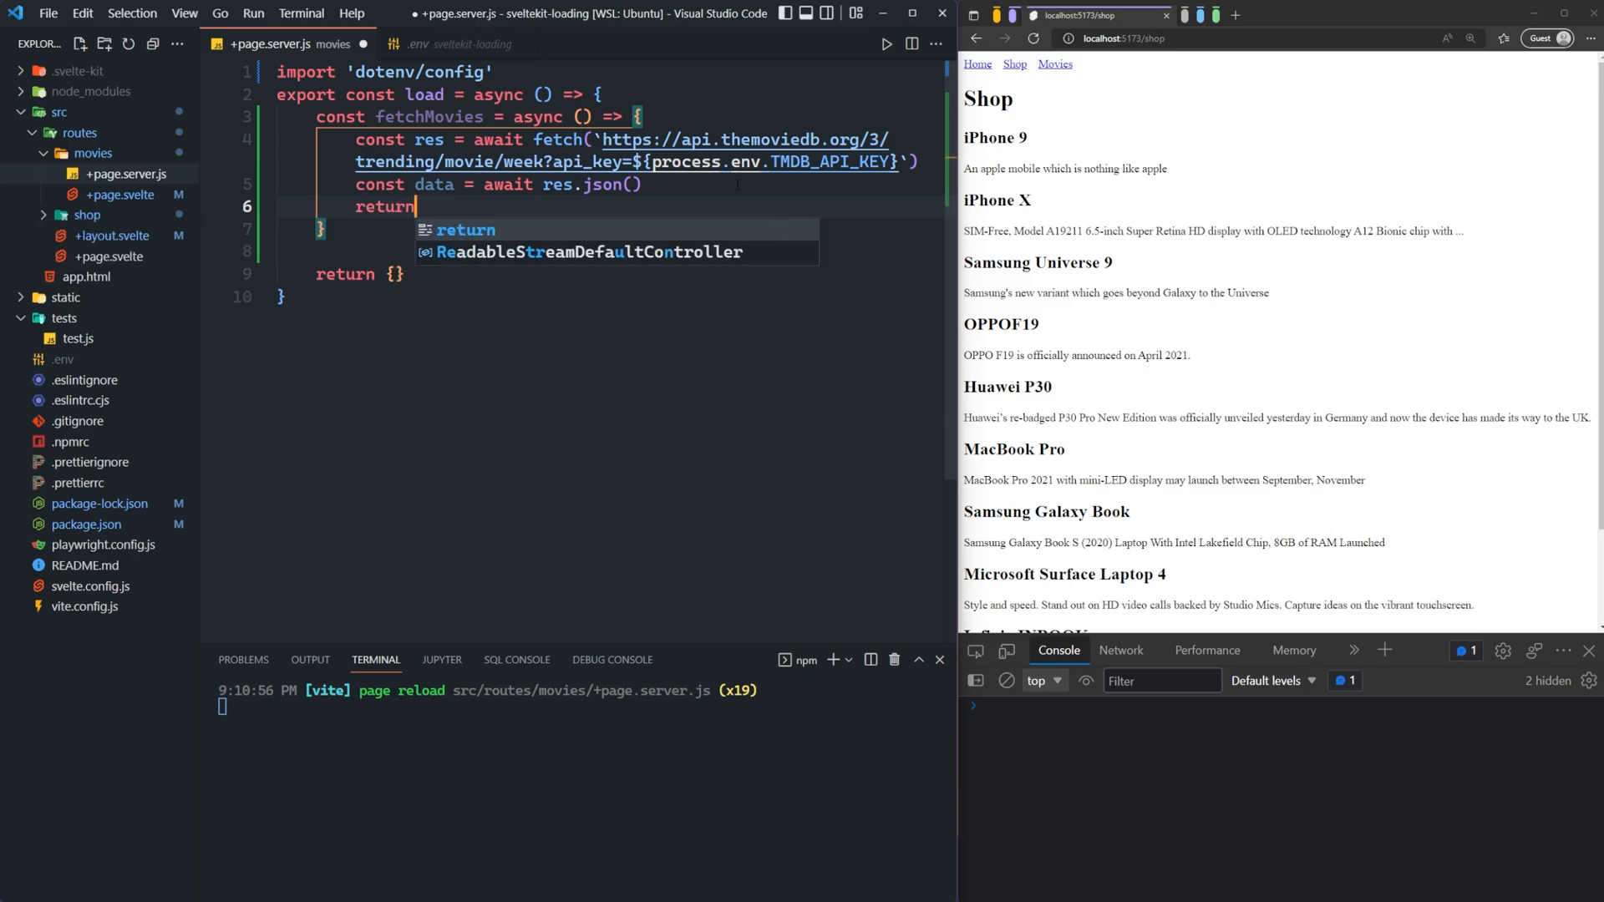
text(data.)
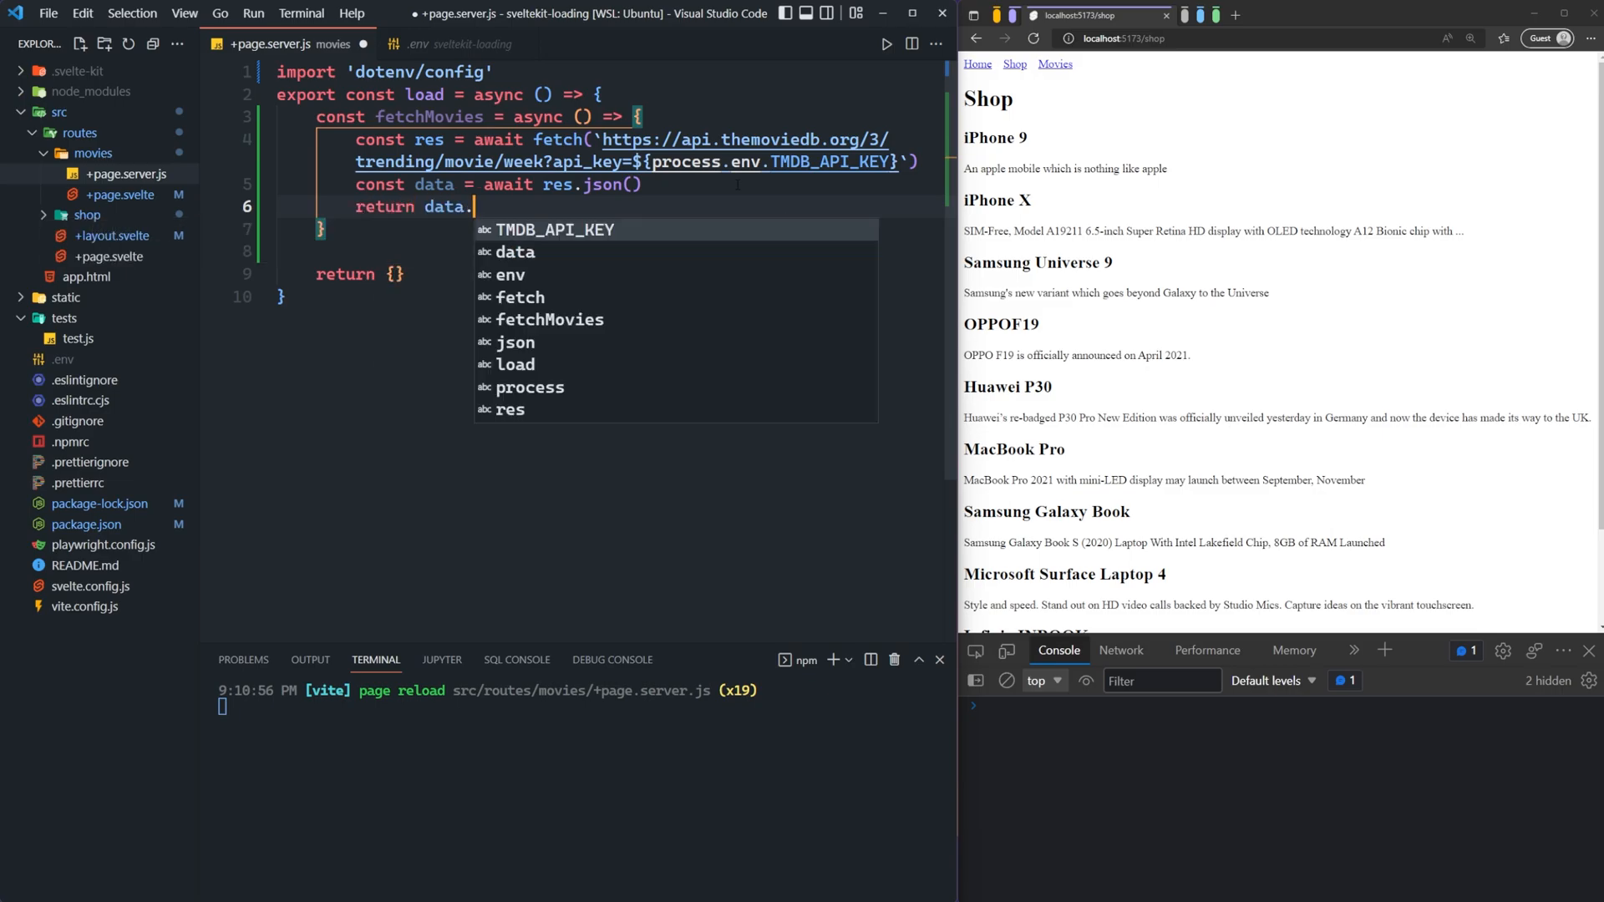
text(results)
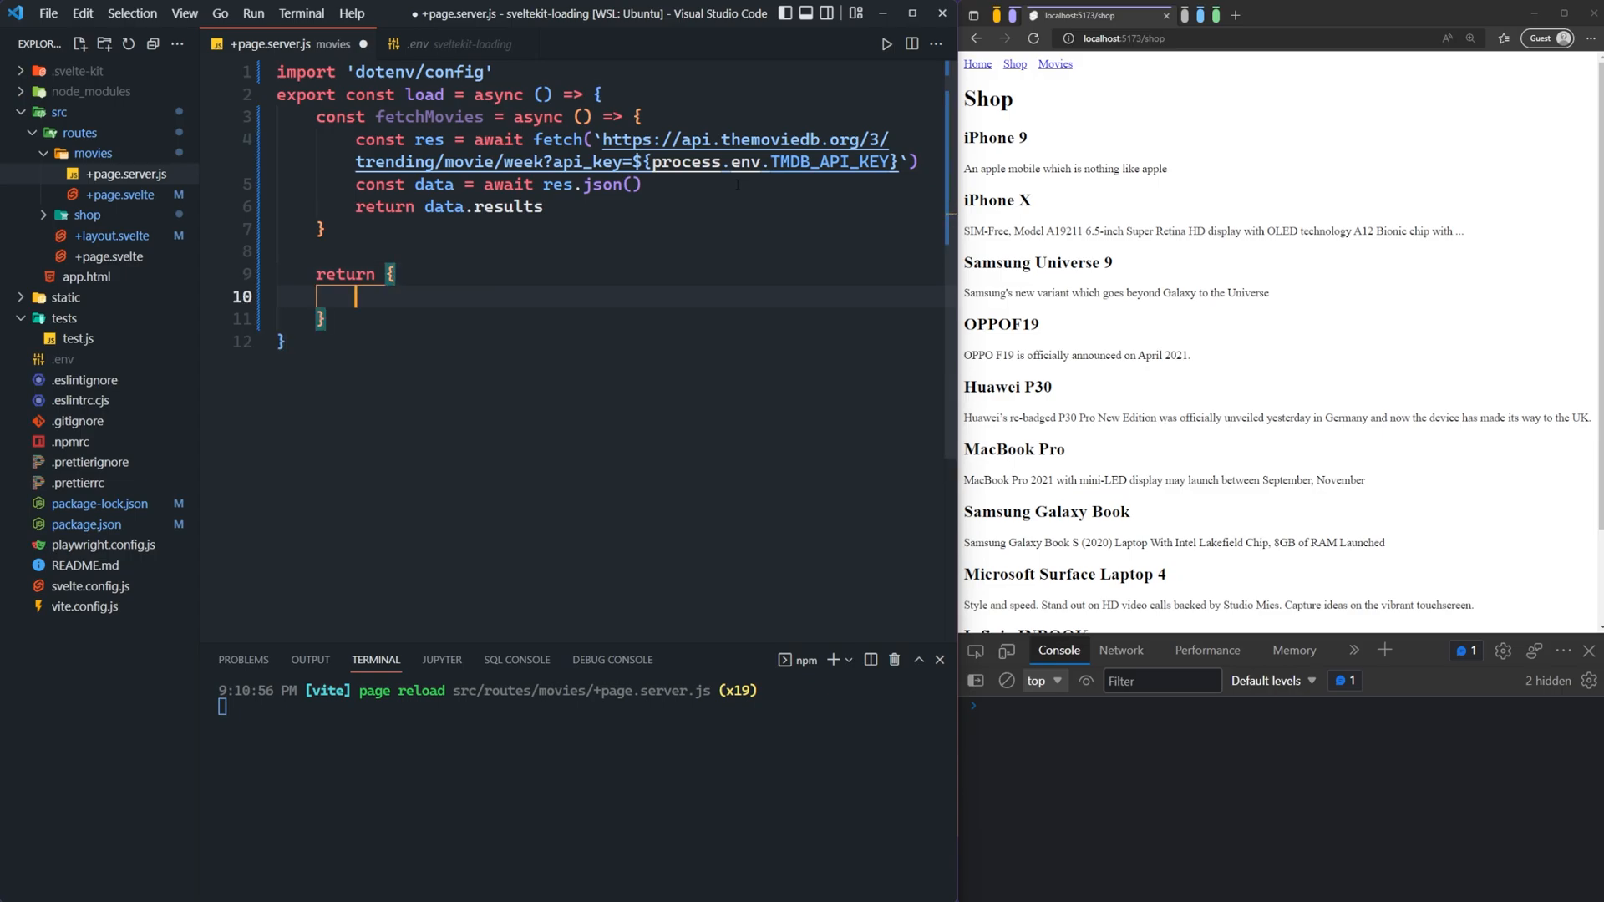
Step: Return movies: fetchMovies() from load and save to reformat the file
text(moviesL)
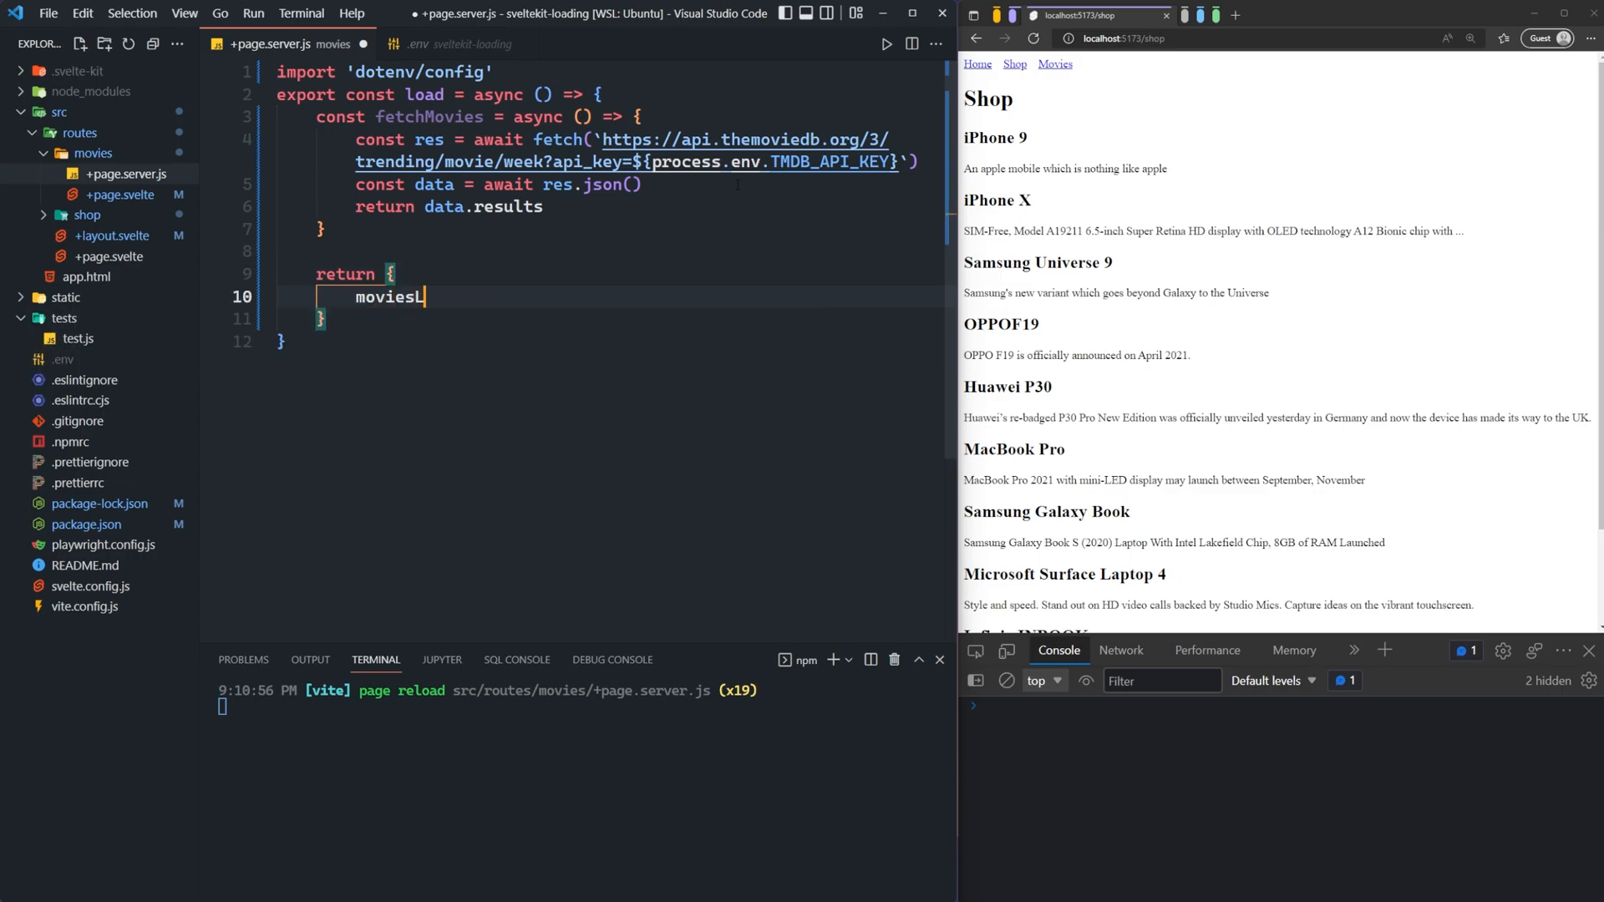
text(: fetchMovies(),)
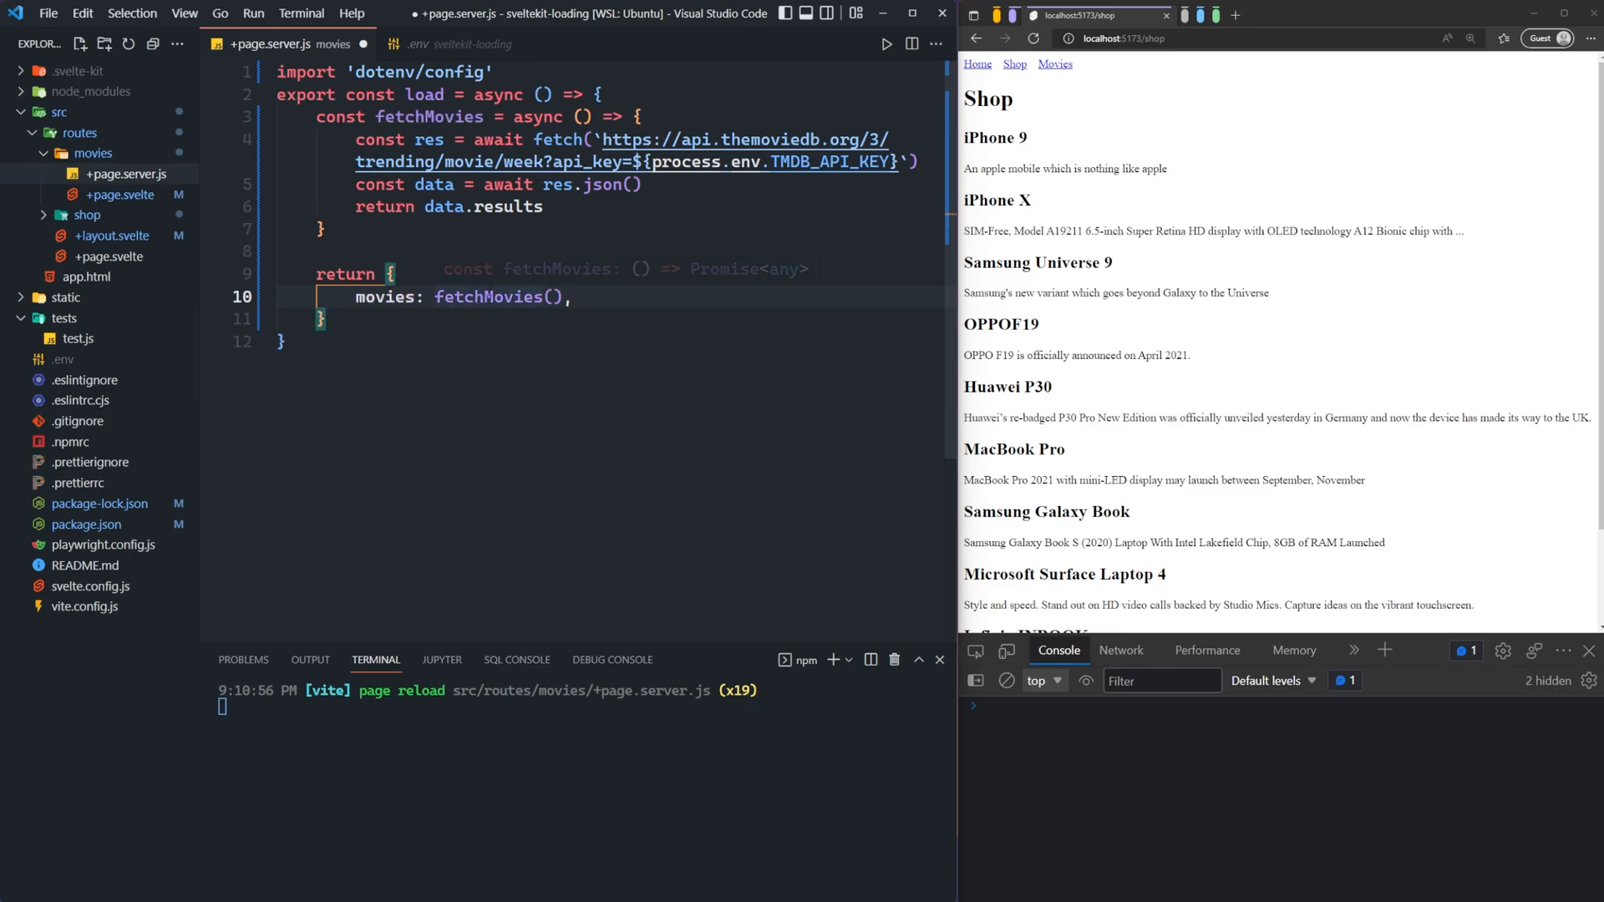
key(Enter)
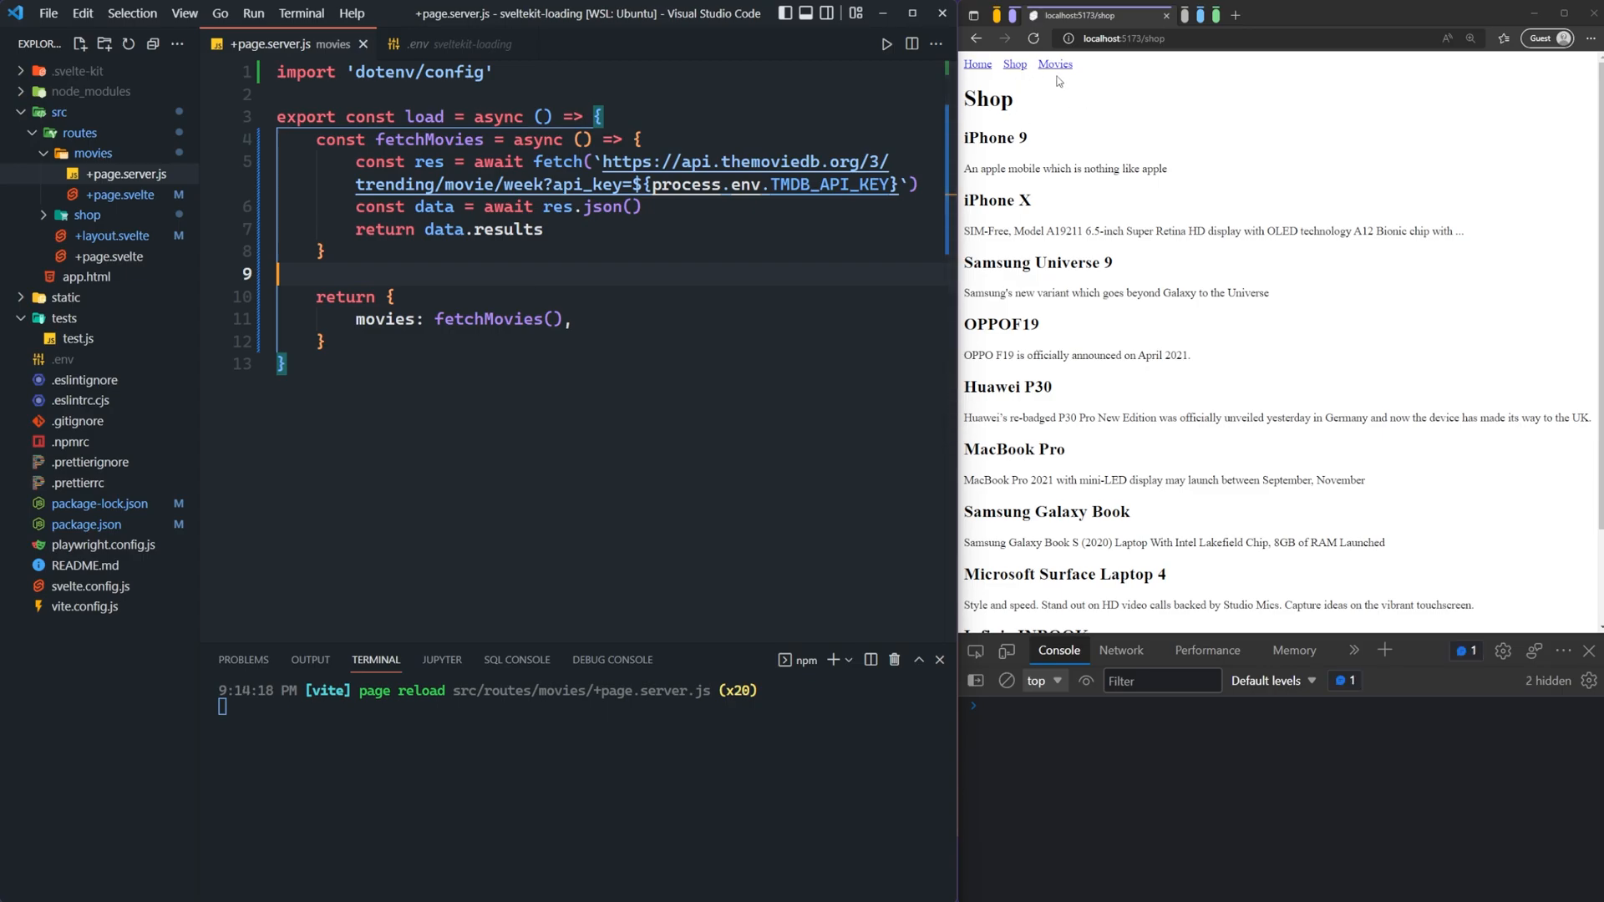
Step: Open Movies in Edge, expand the logged {movies: Array(20)}, then switch to the movies +page.svelte
click(1056, 64)
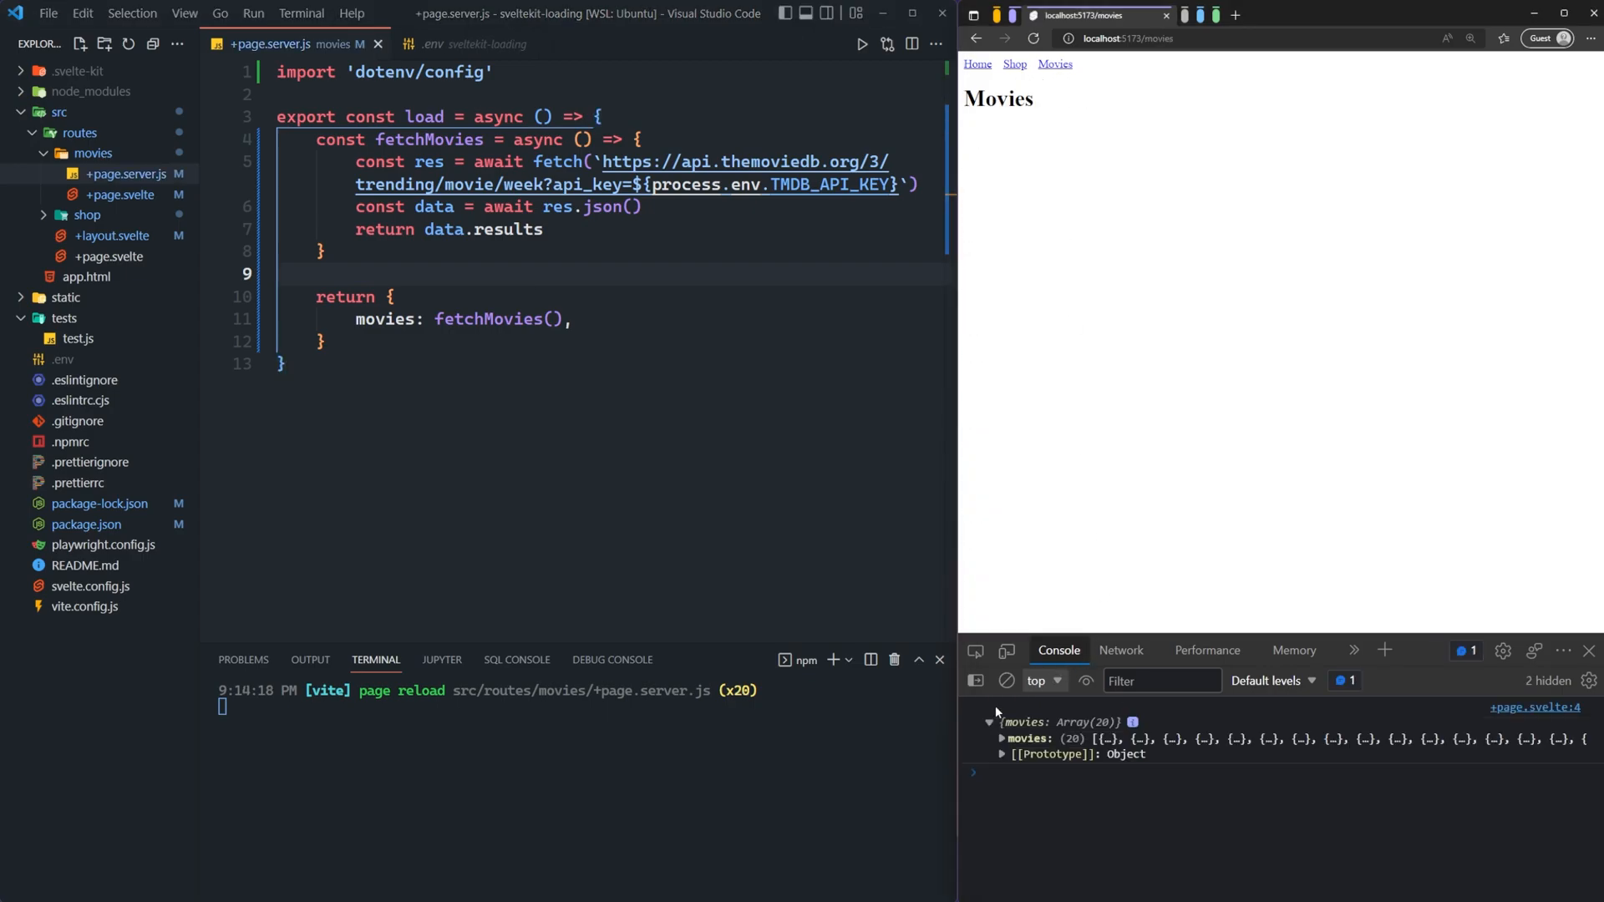
click(1001, 738)
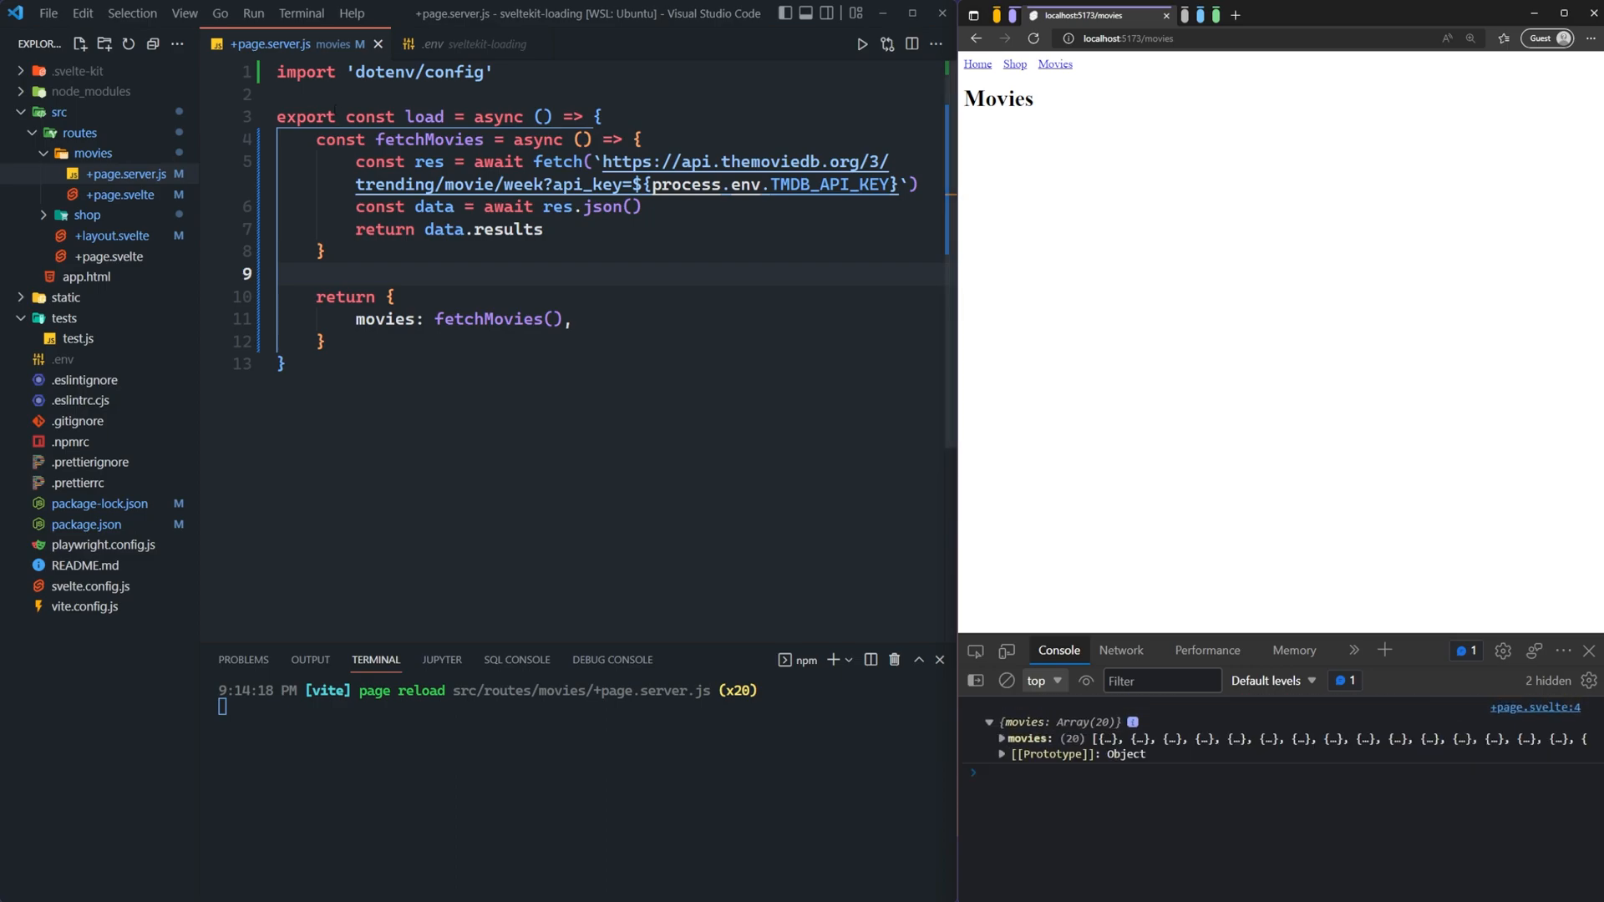
click(120, 194)
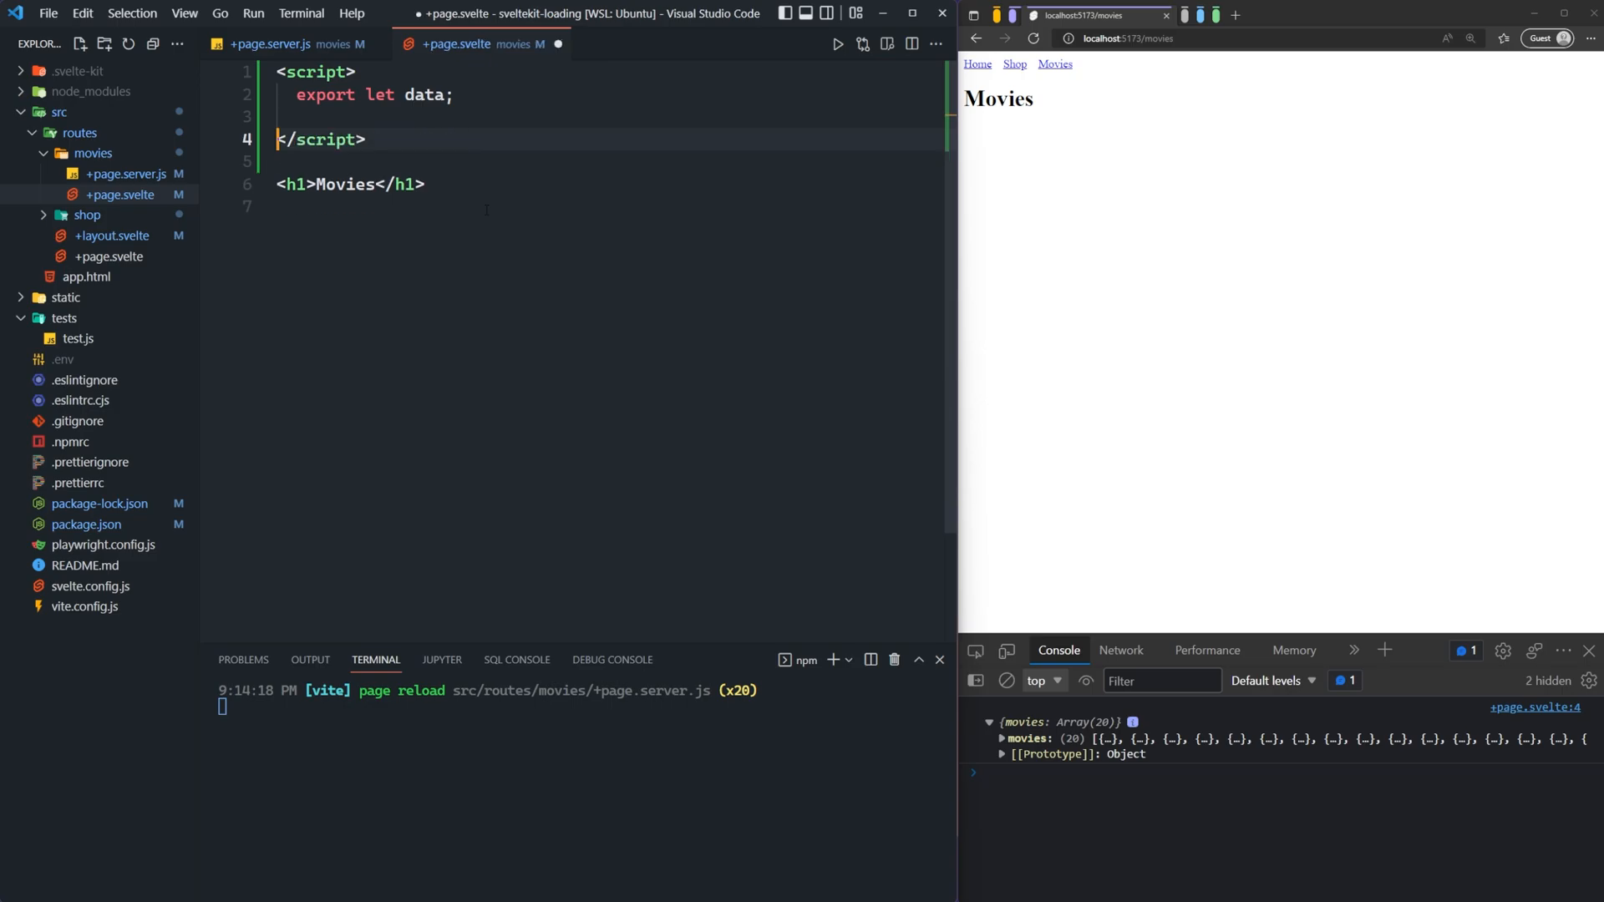
Step: Destructure movies from data and start an {#each movies as movie} block
text(const {)
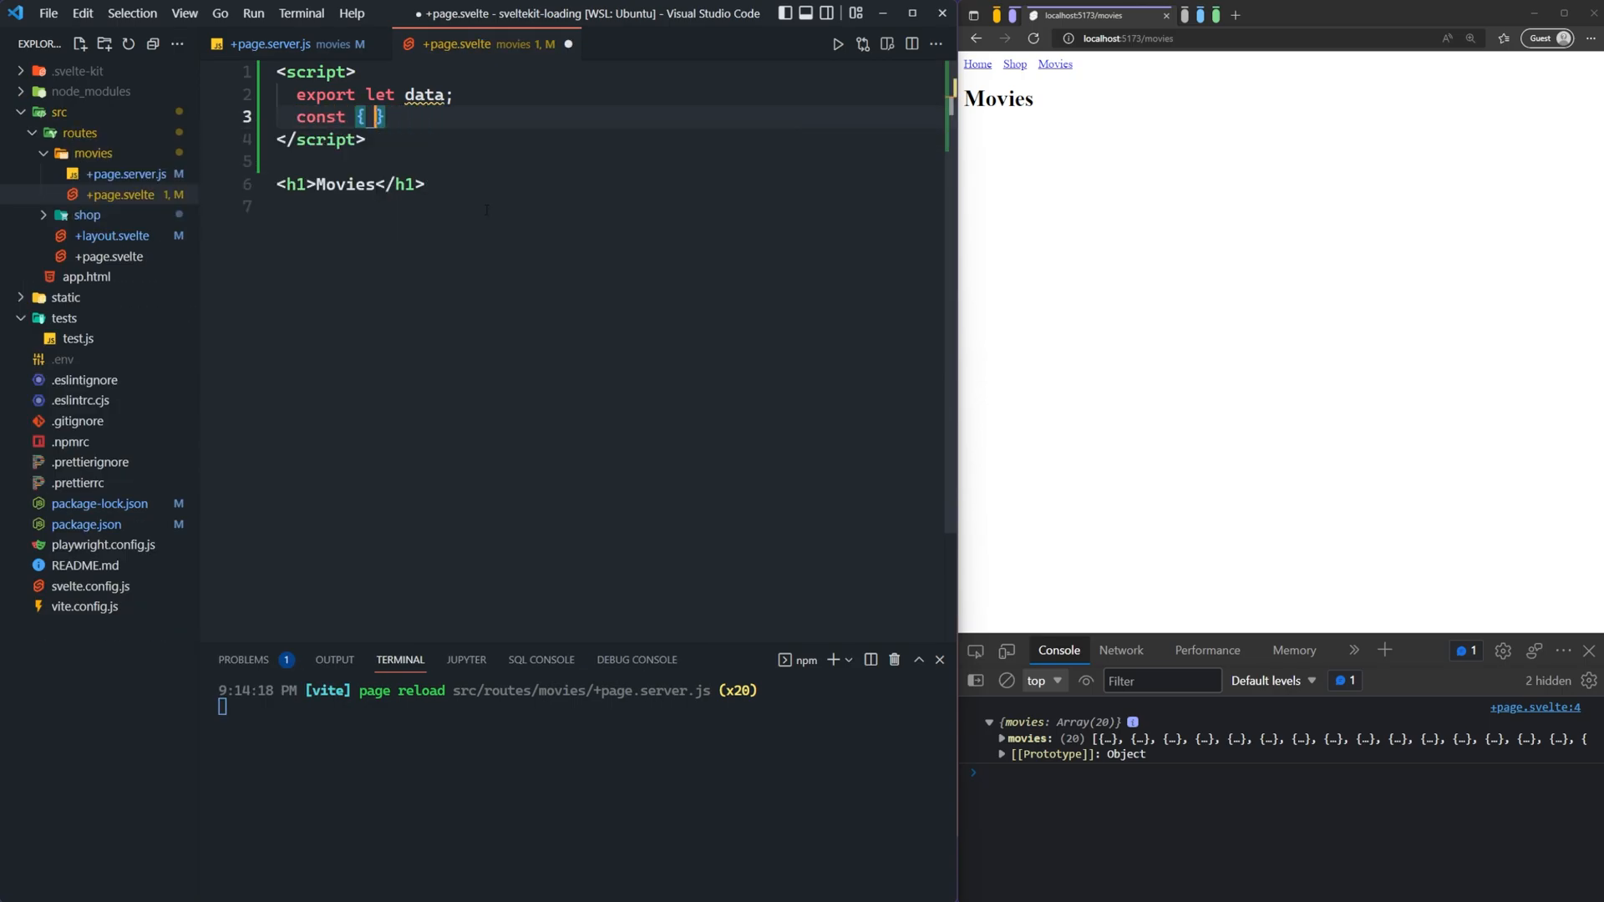
text(movies }=)
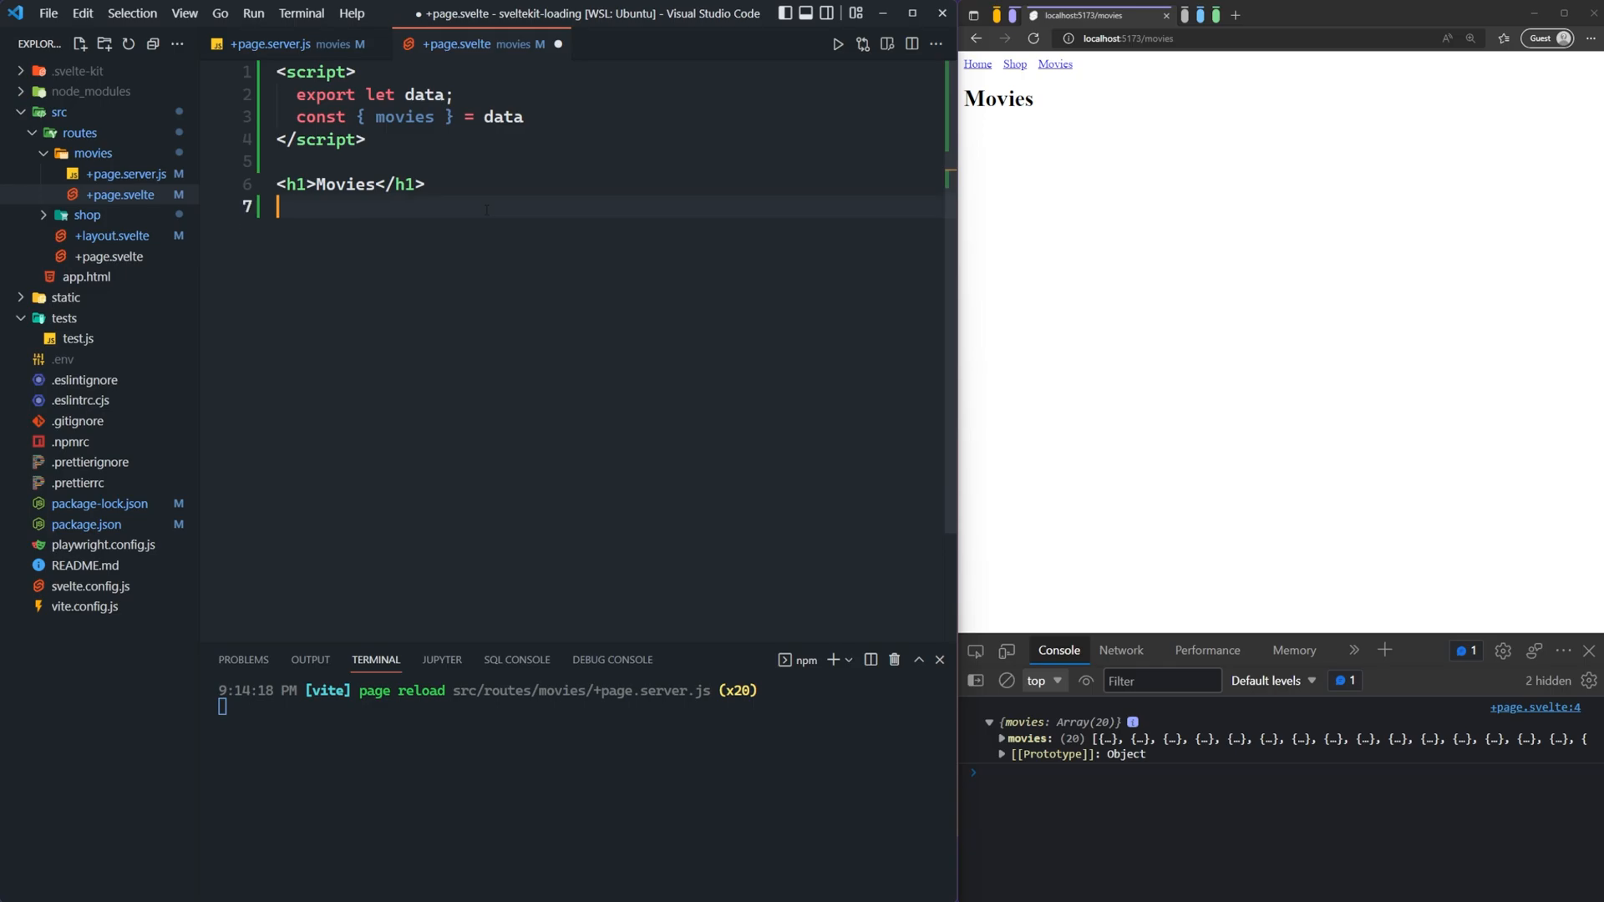
text({#each movies as })
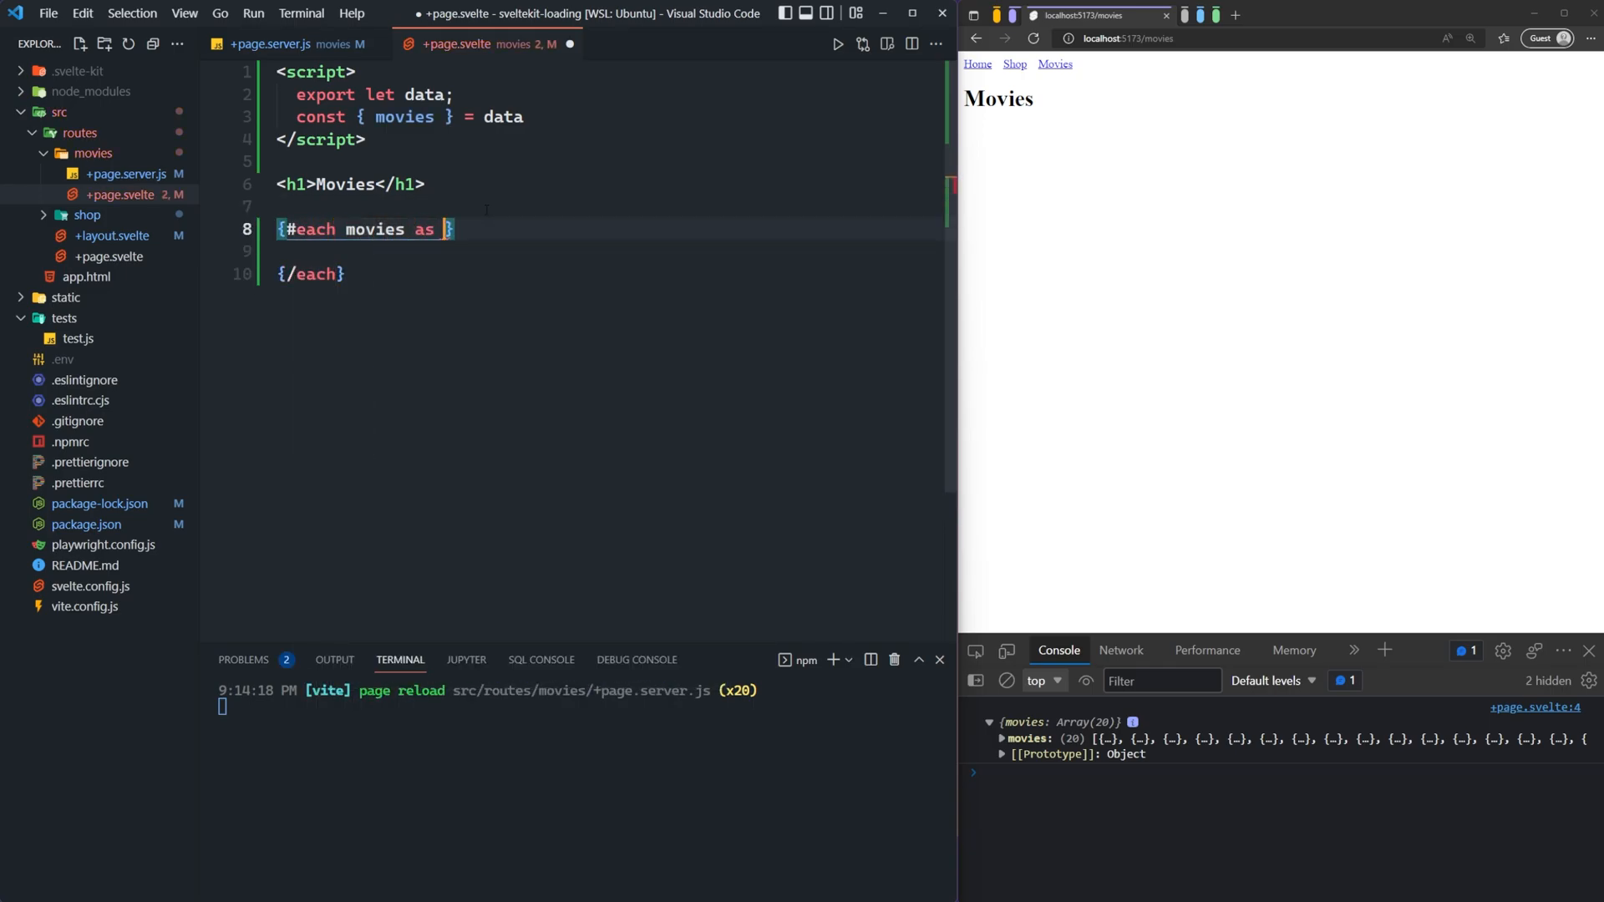
text(movie)
click(606, 250)
text(<h2>{</h2>)
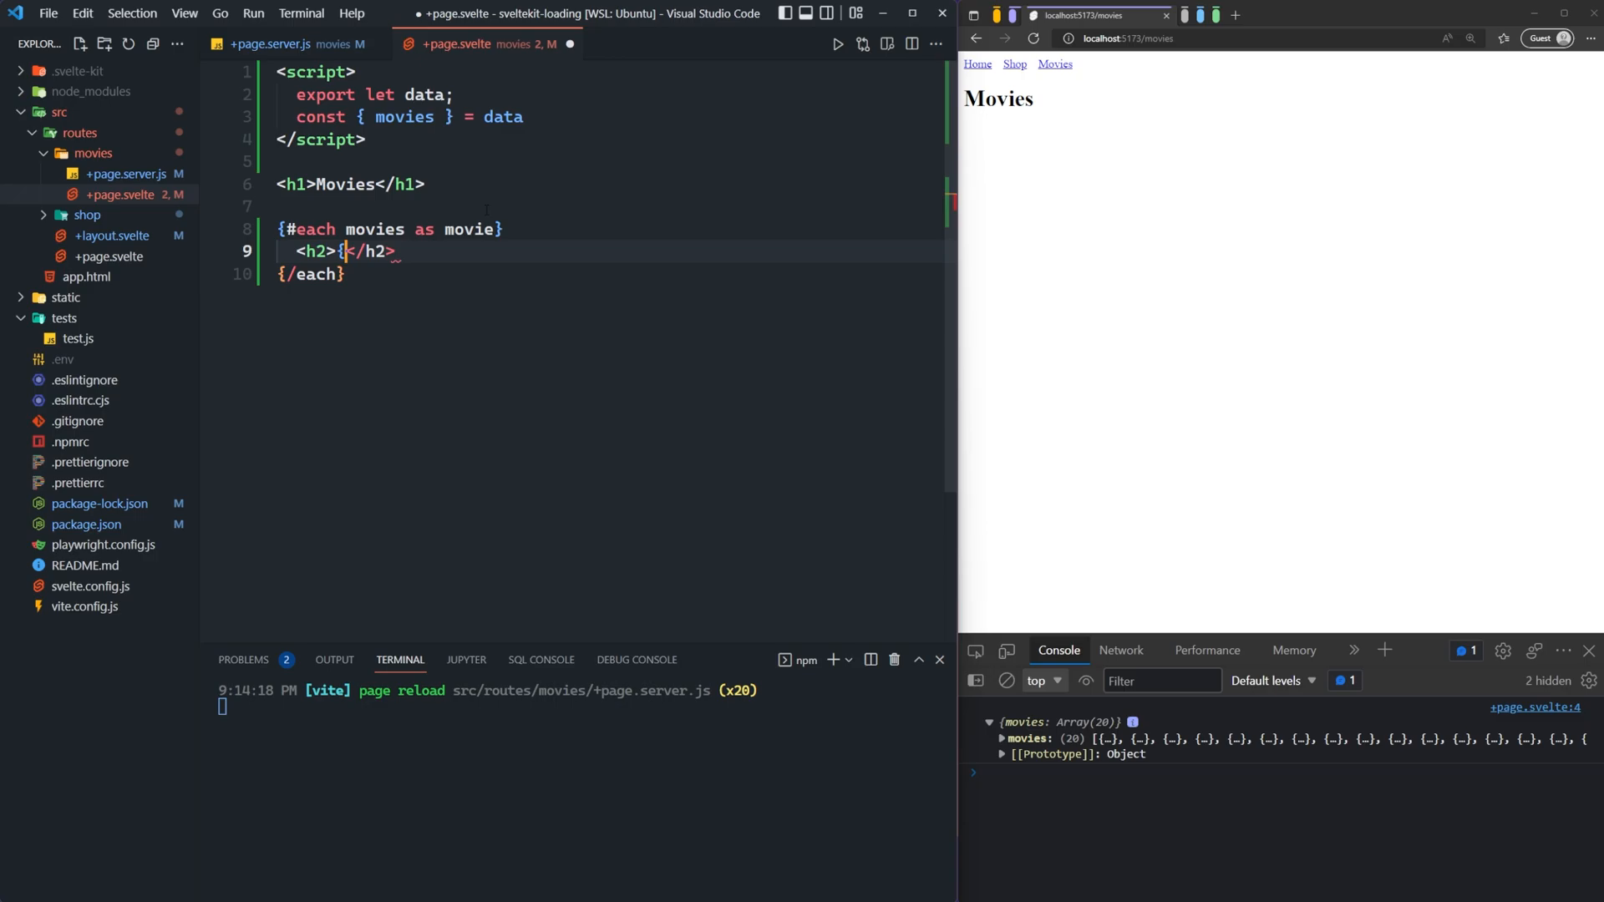
Step: Render each movie as <h2>{movie.title}</h2> with <p>{movie.overview}</p> below
text(movies.)
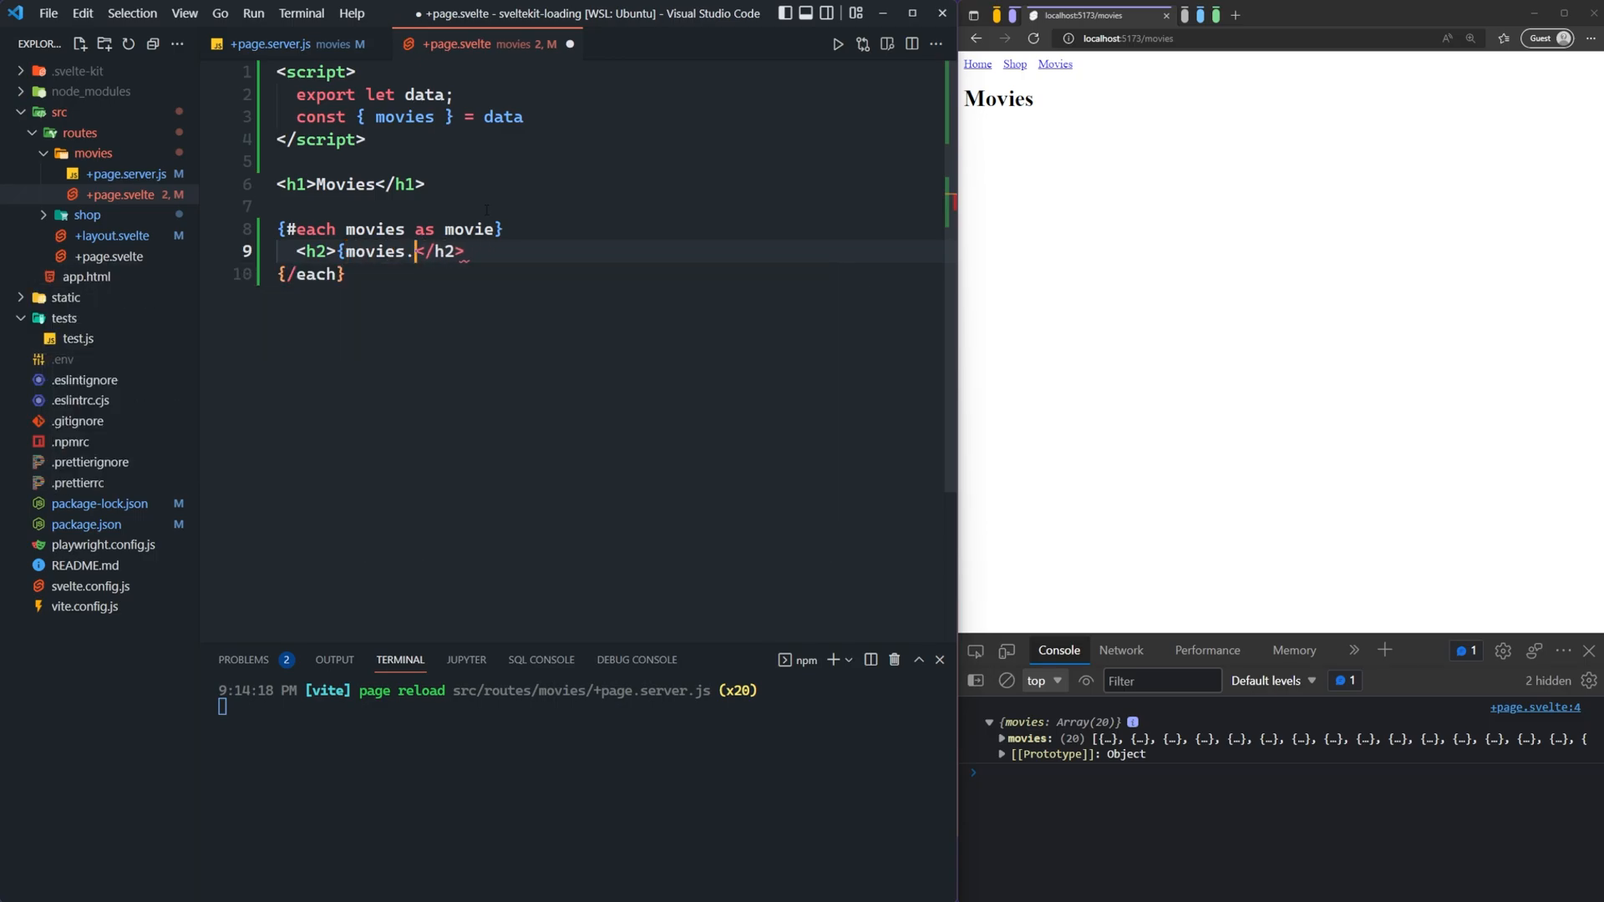
text(movie.title})
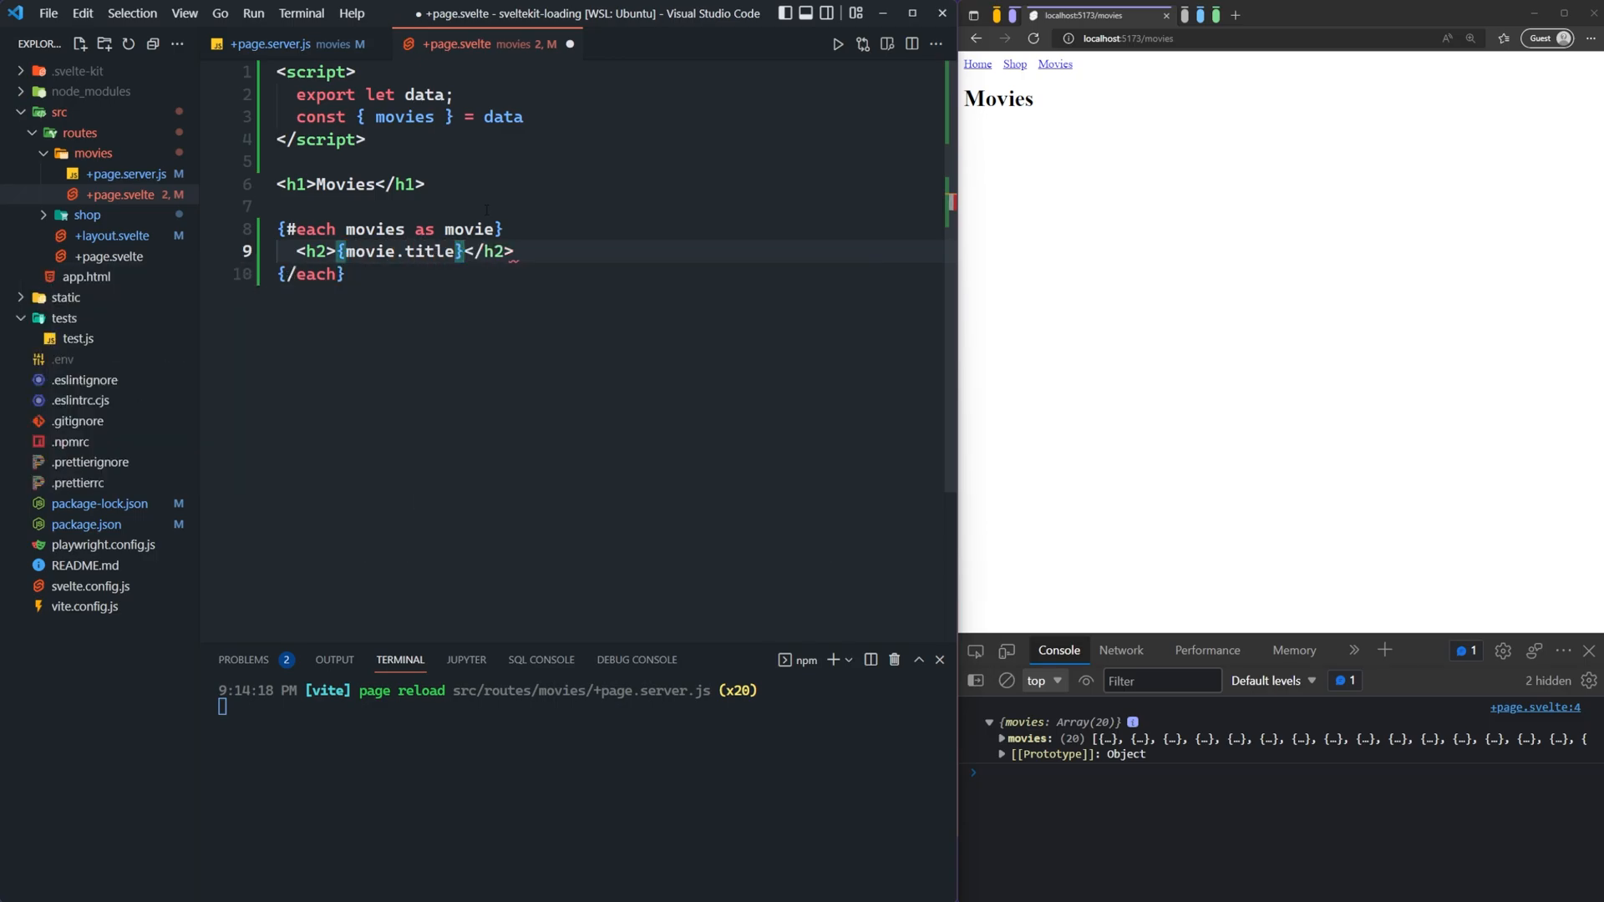
text(<p></p>)
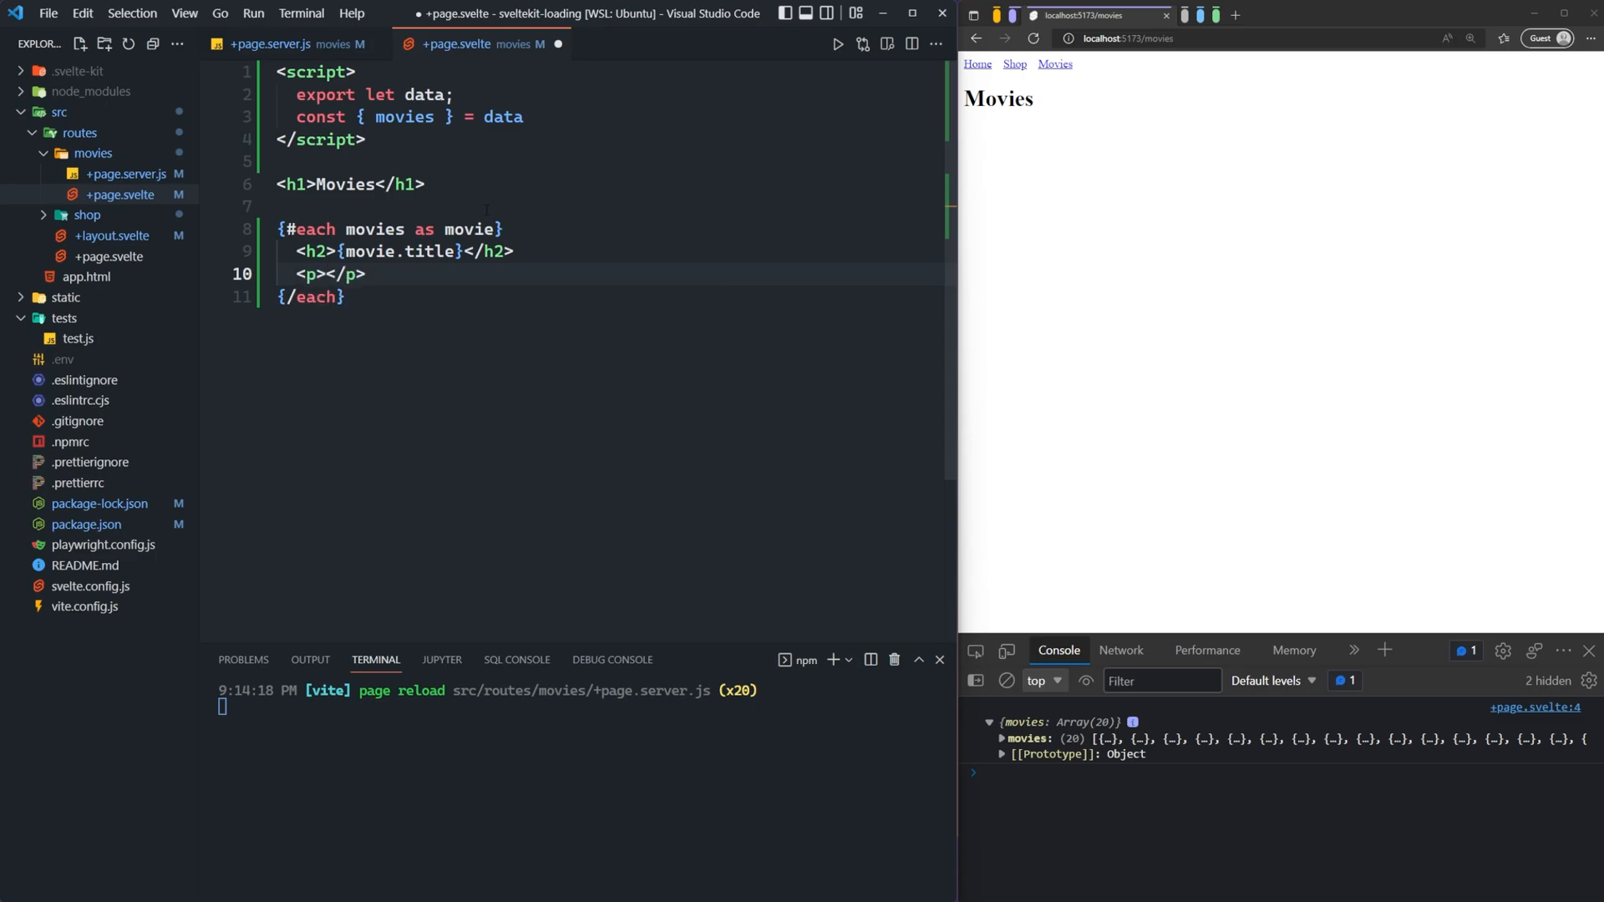
text({movies.overview)
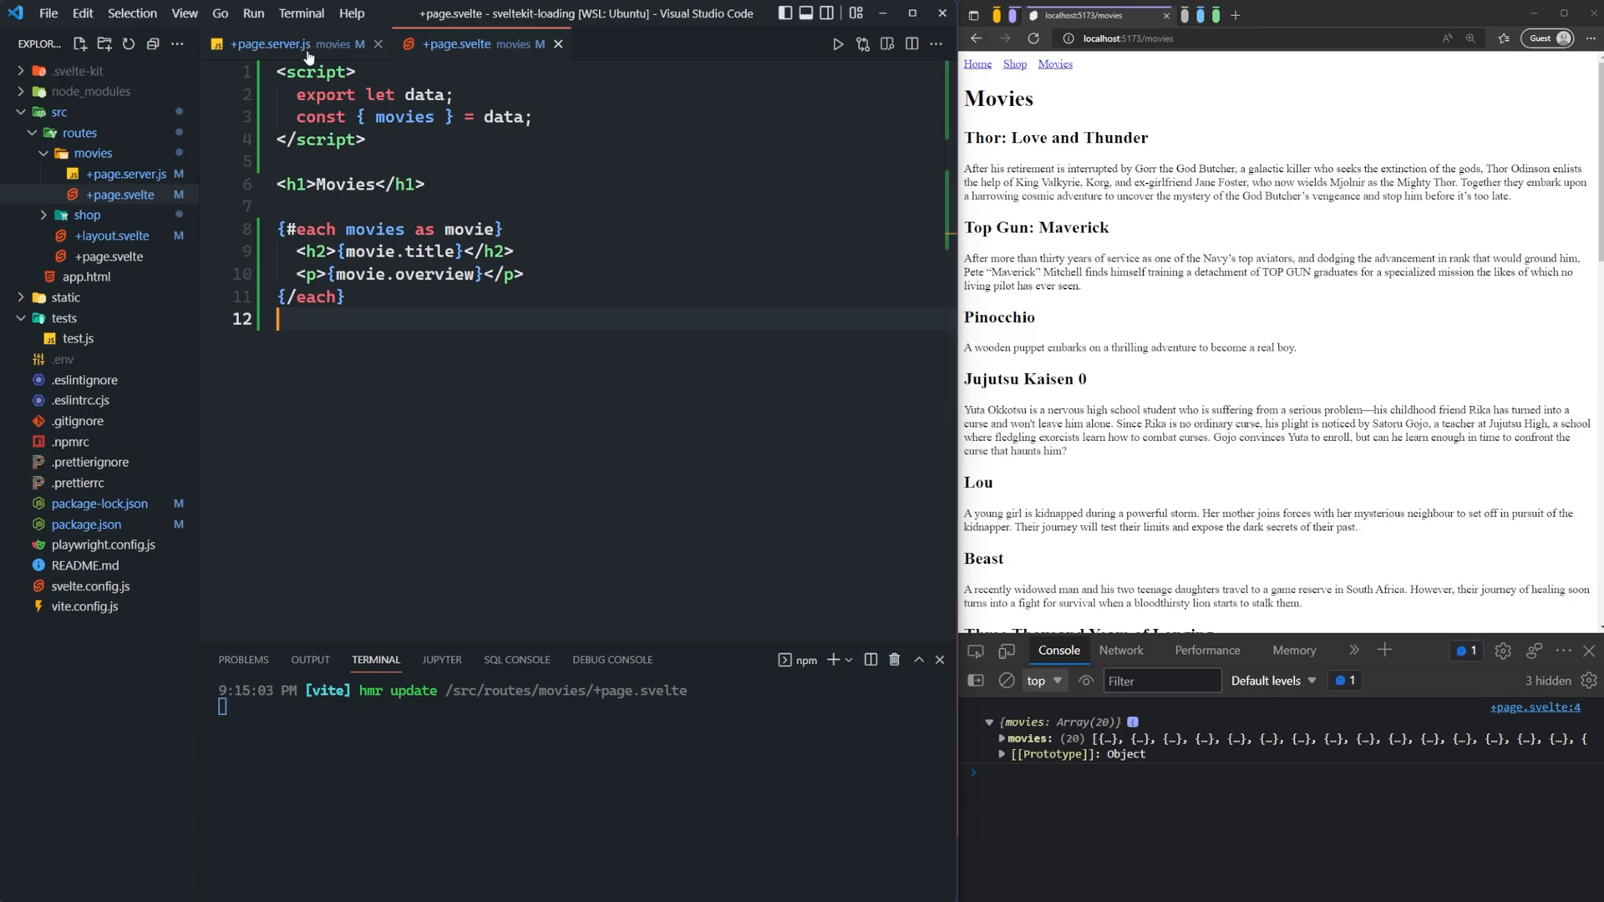
Step: Add console.log('Server Load Ran') inside the movies server load function
click(275, 44)
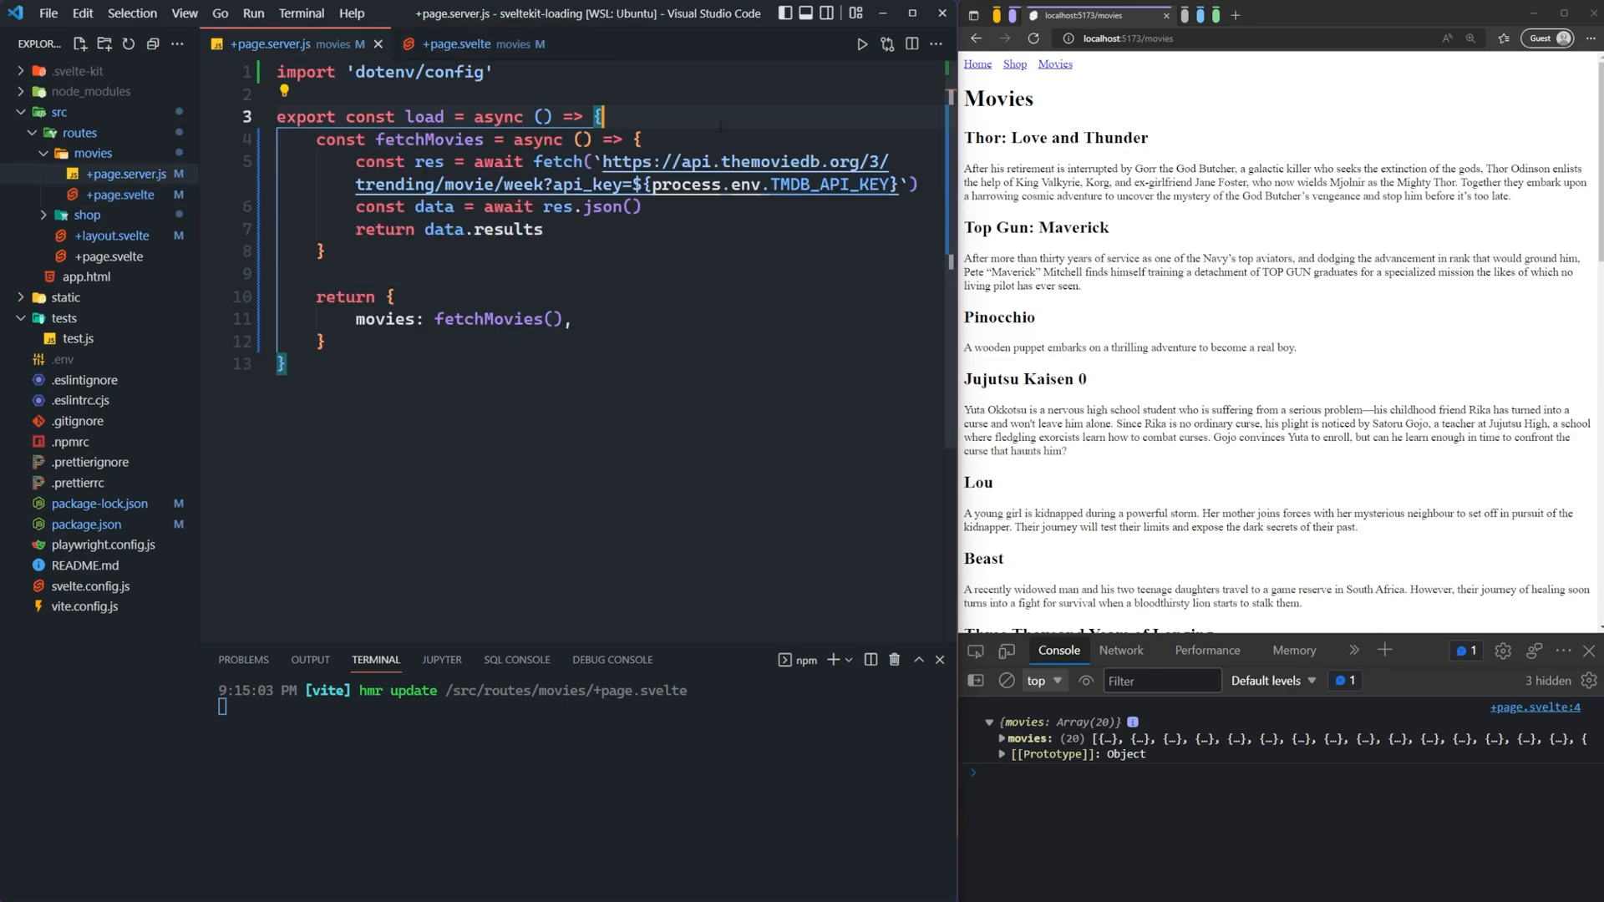
text(console.log('L'))
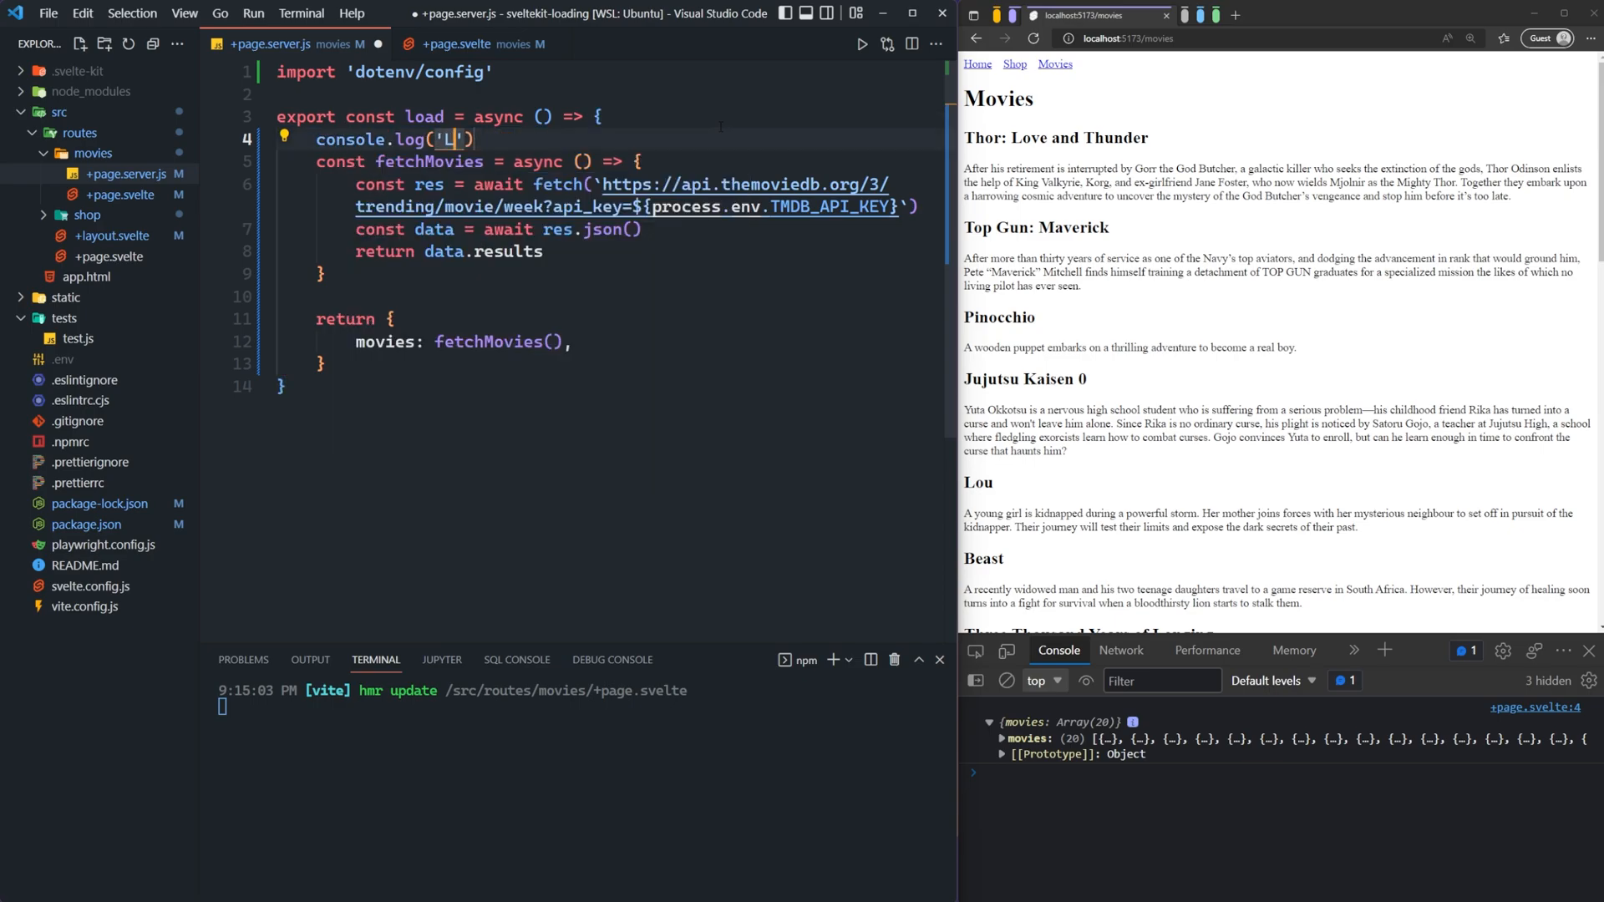
text(Server Load Ran)
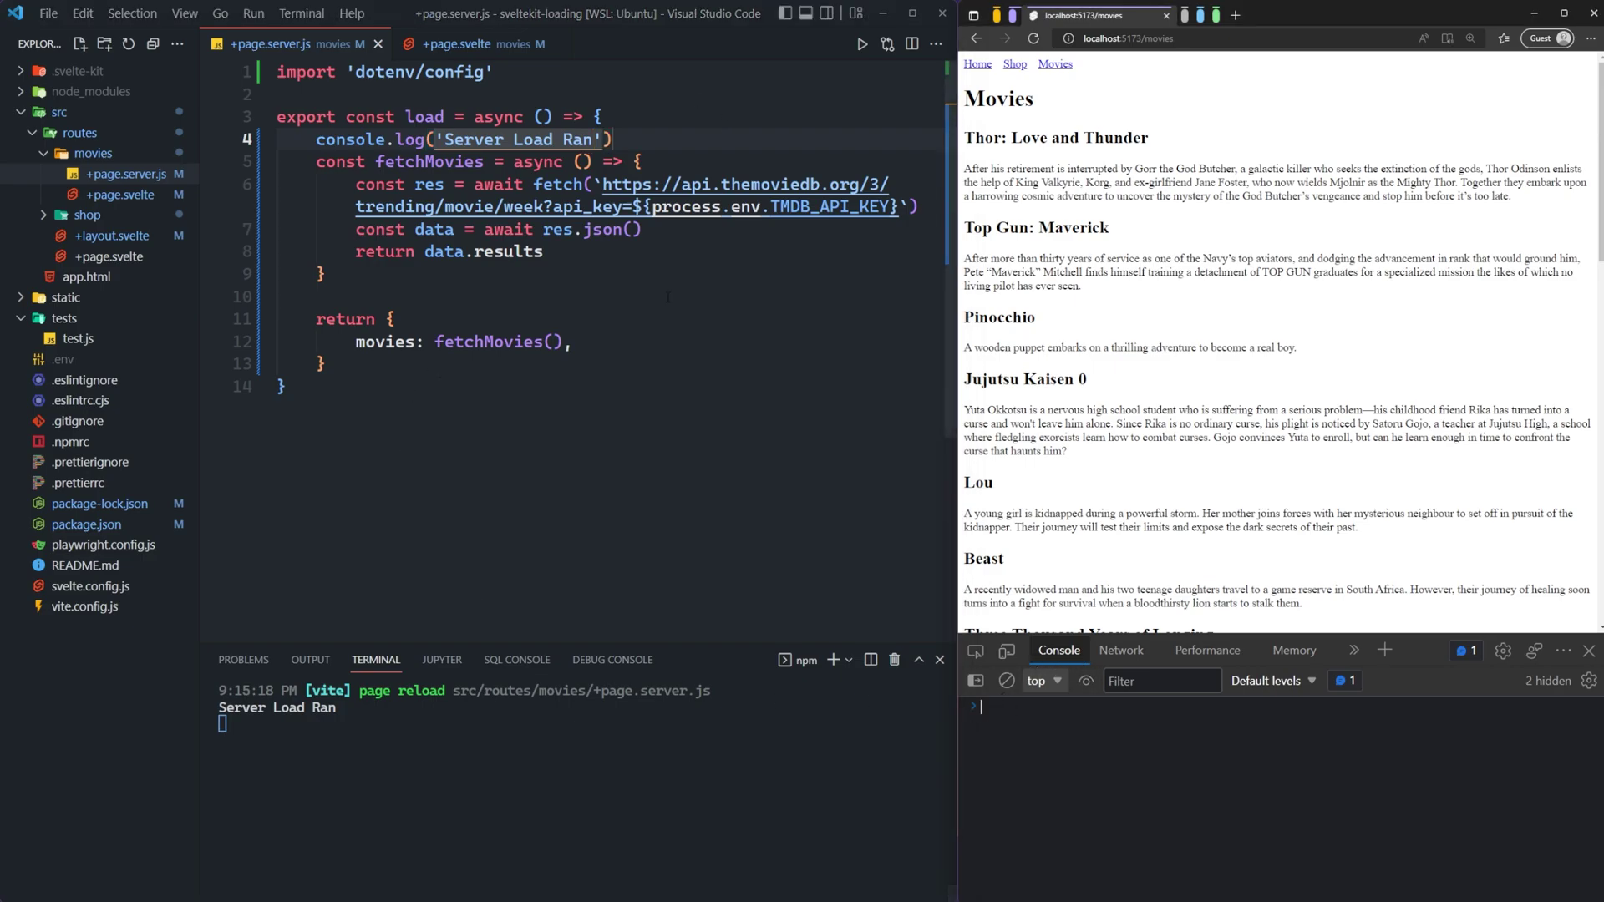
Step: Watch the Network panel while navigating between the Shop and Movies pages
click(1121, 650)
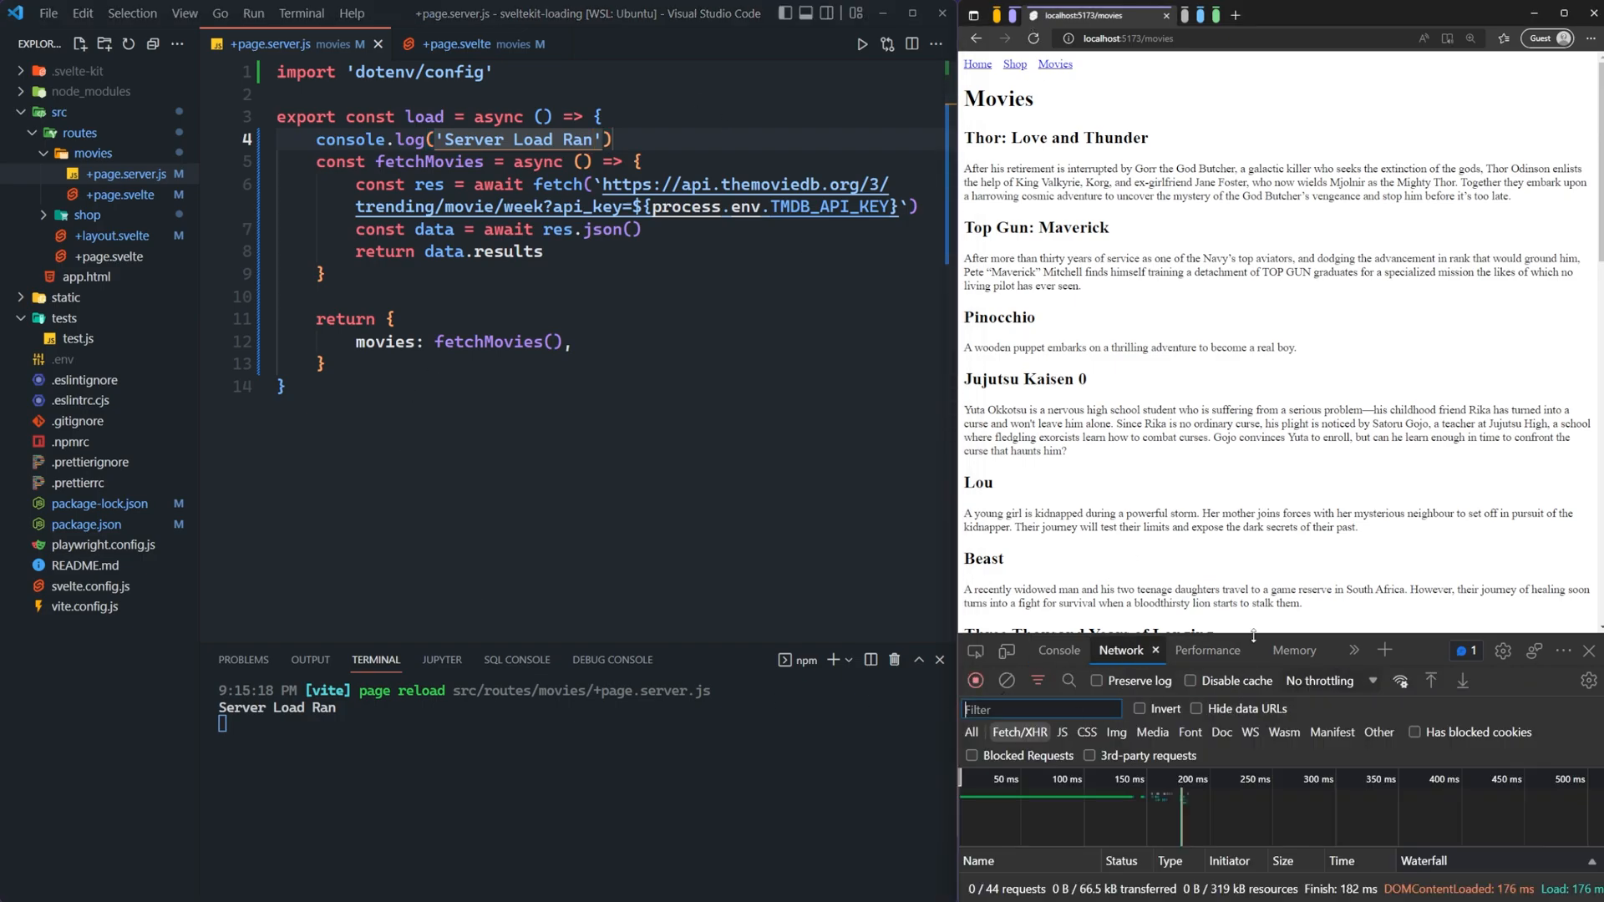
click(1054, 63)
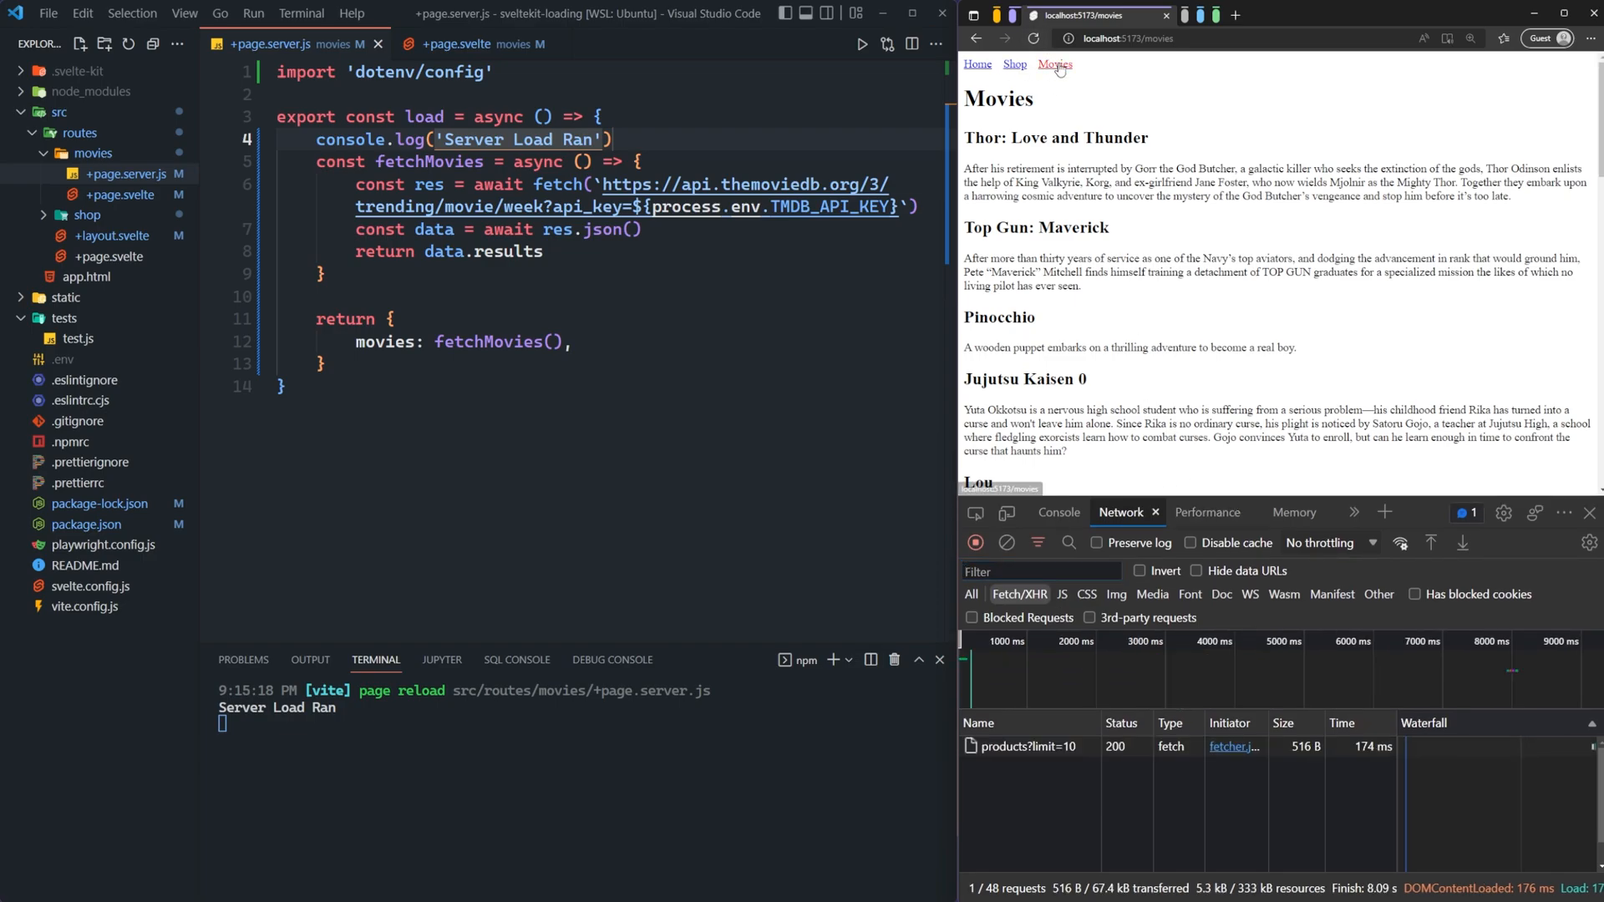
click(1054, 63)
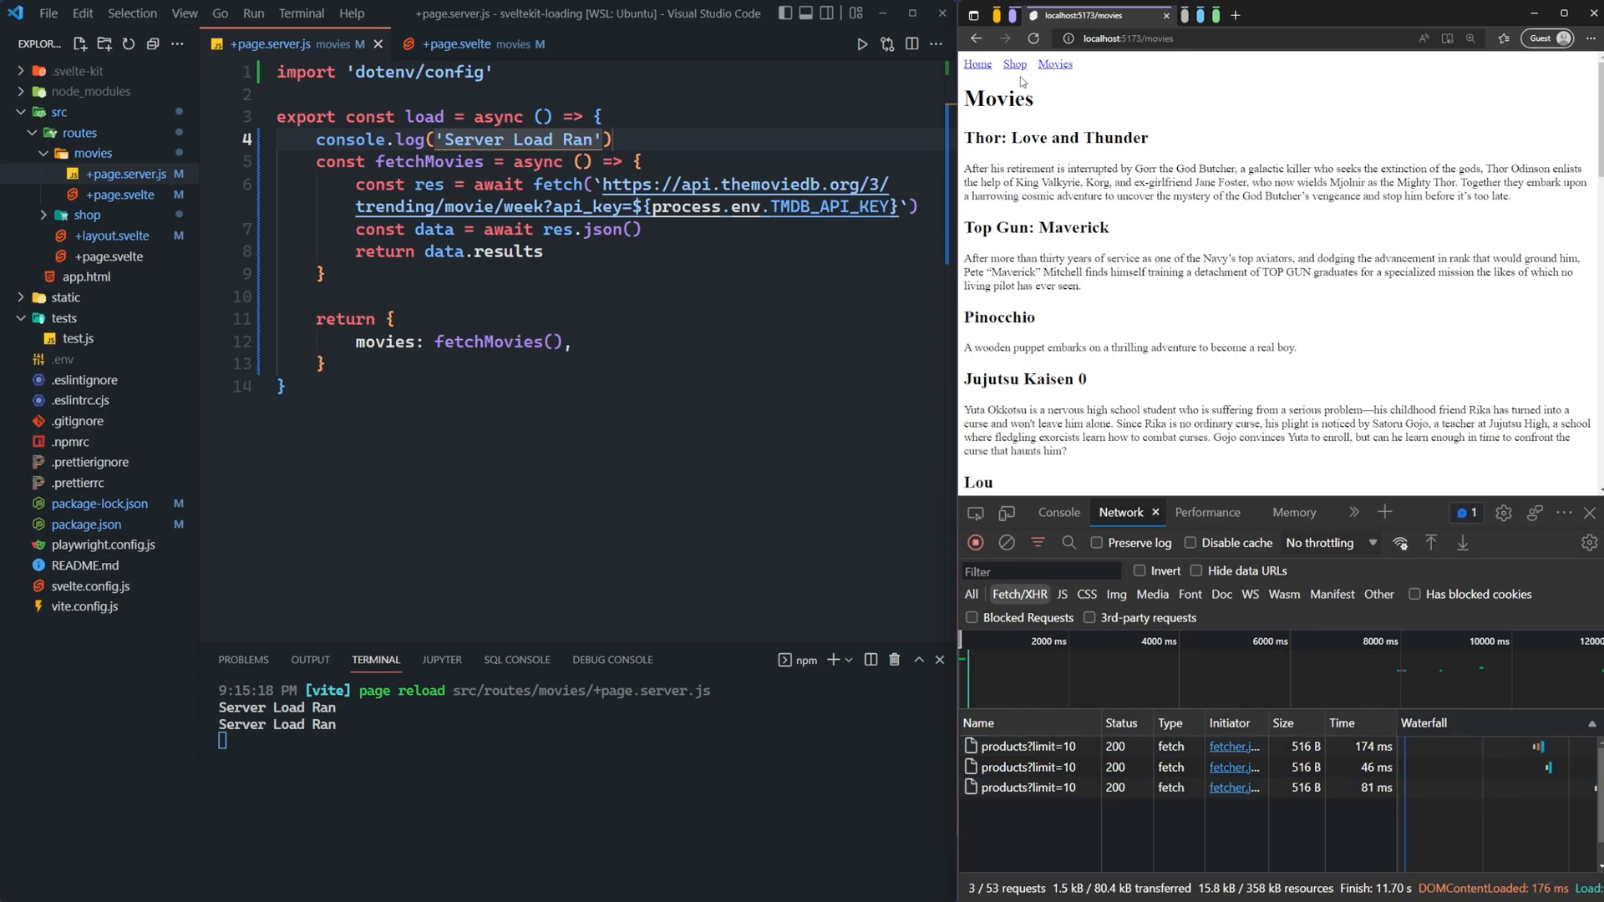
click(1019, 745)
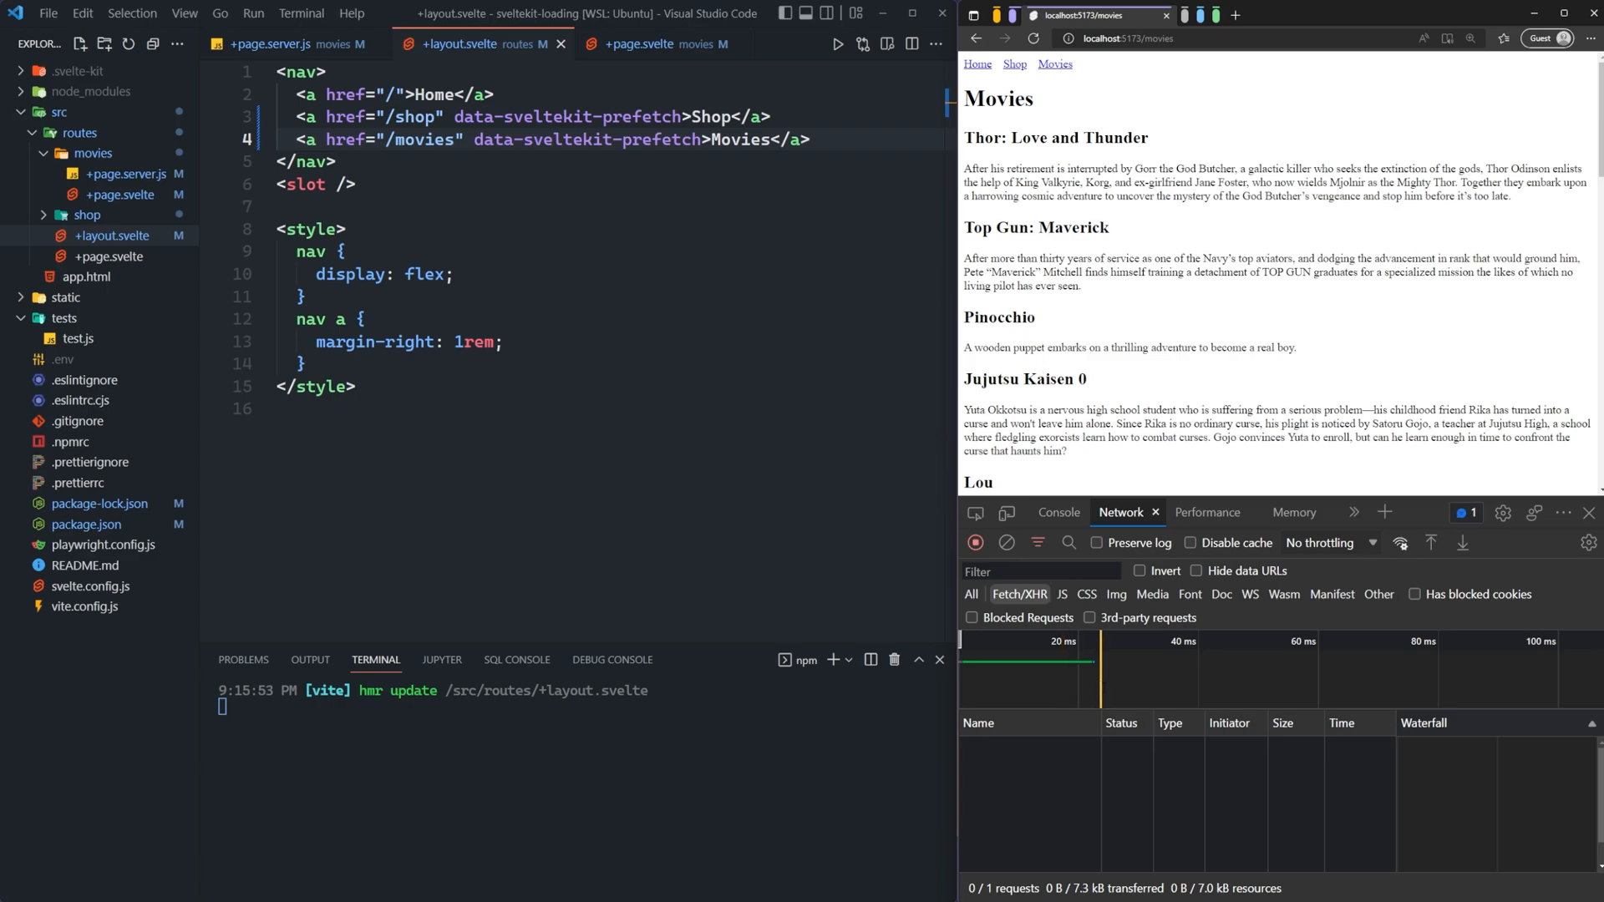
mouse_move(977, 63)
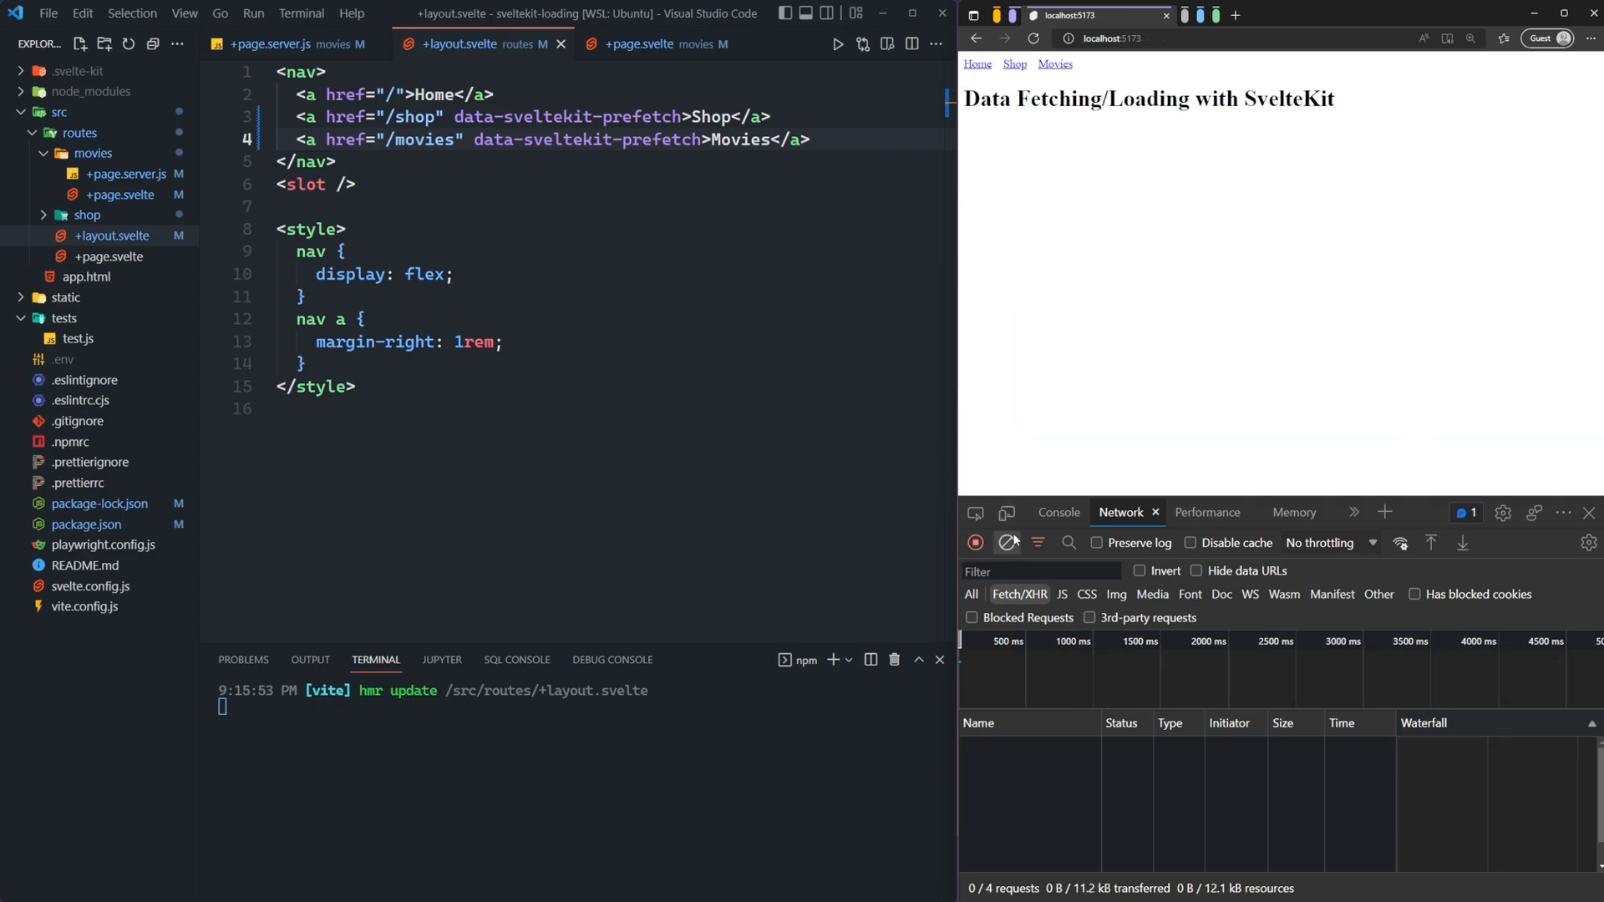
Step: Clear the Network log, hover the Movies link to trigger its prefetch, and return to +page.server.js
click(1055, 63)
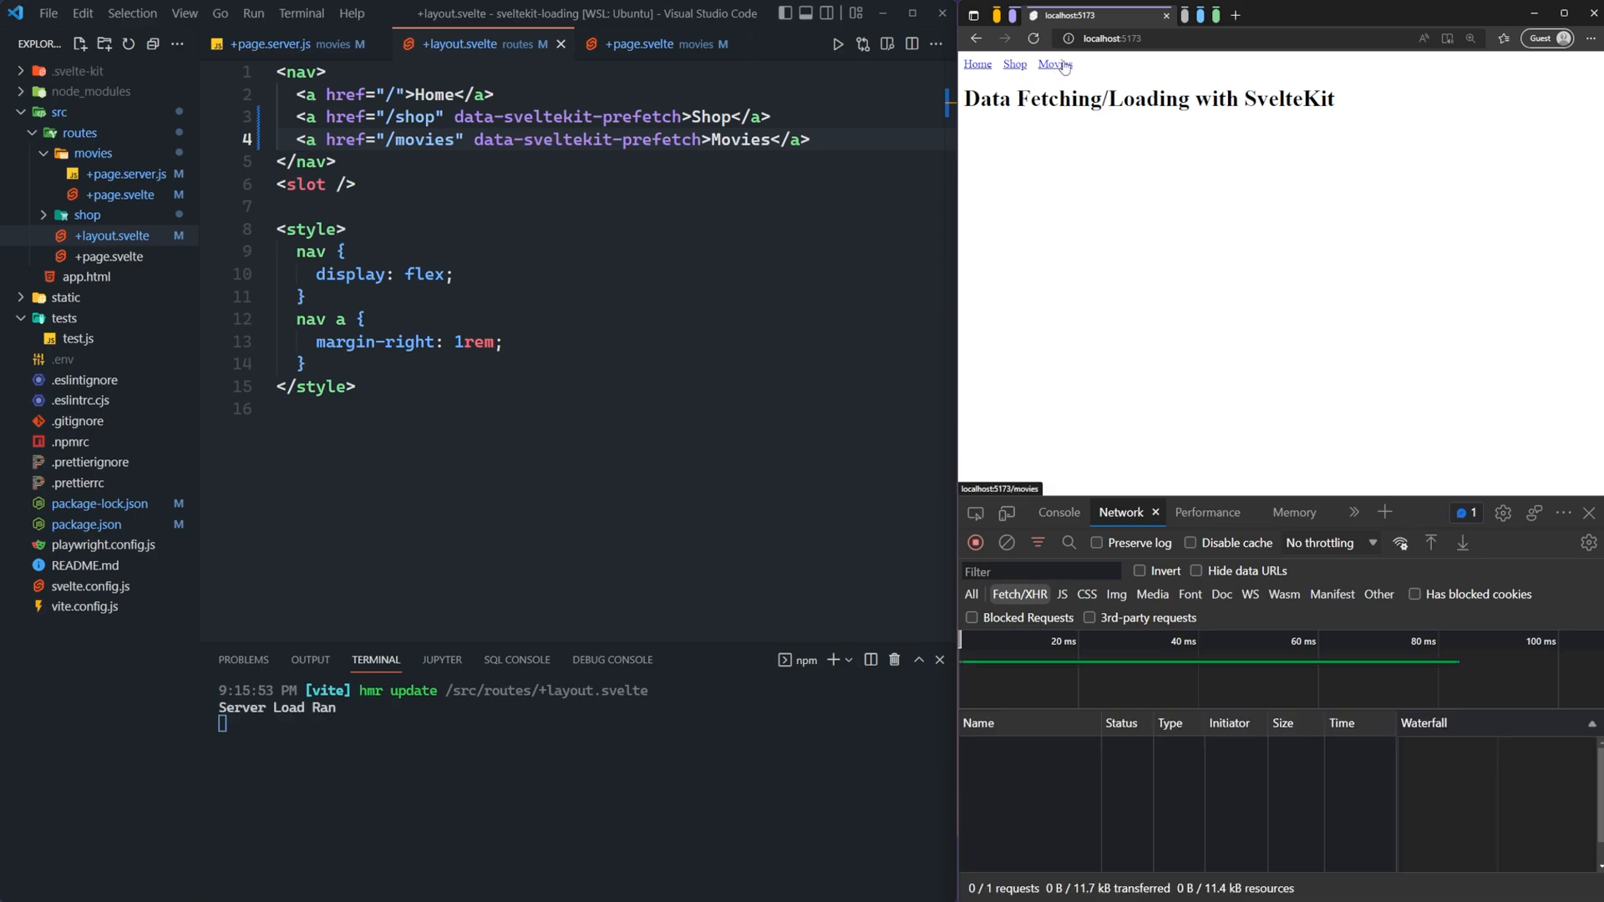
click(1056, 63)
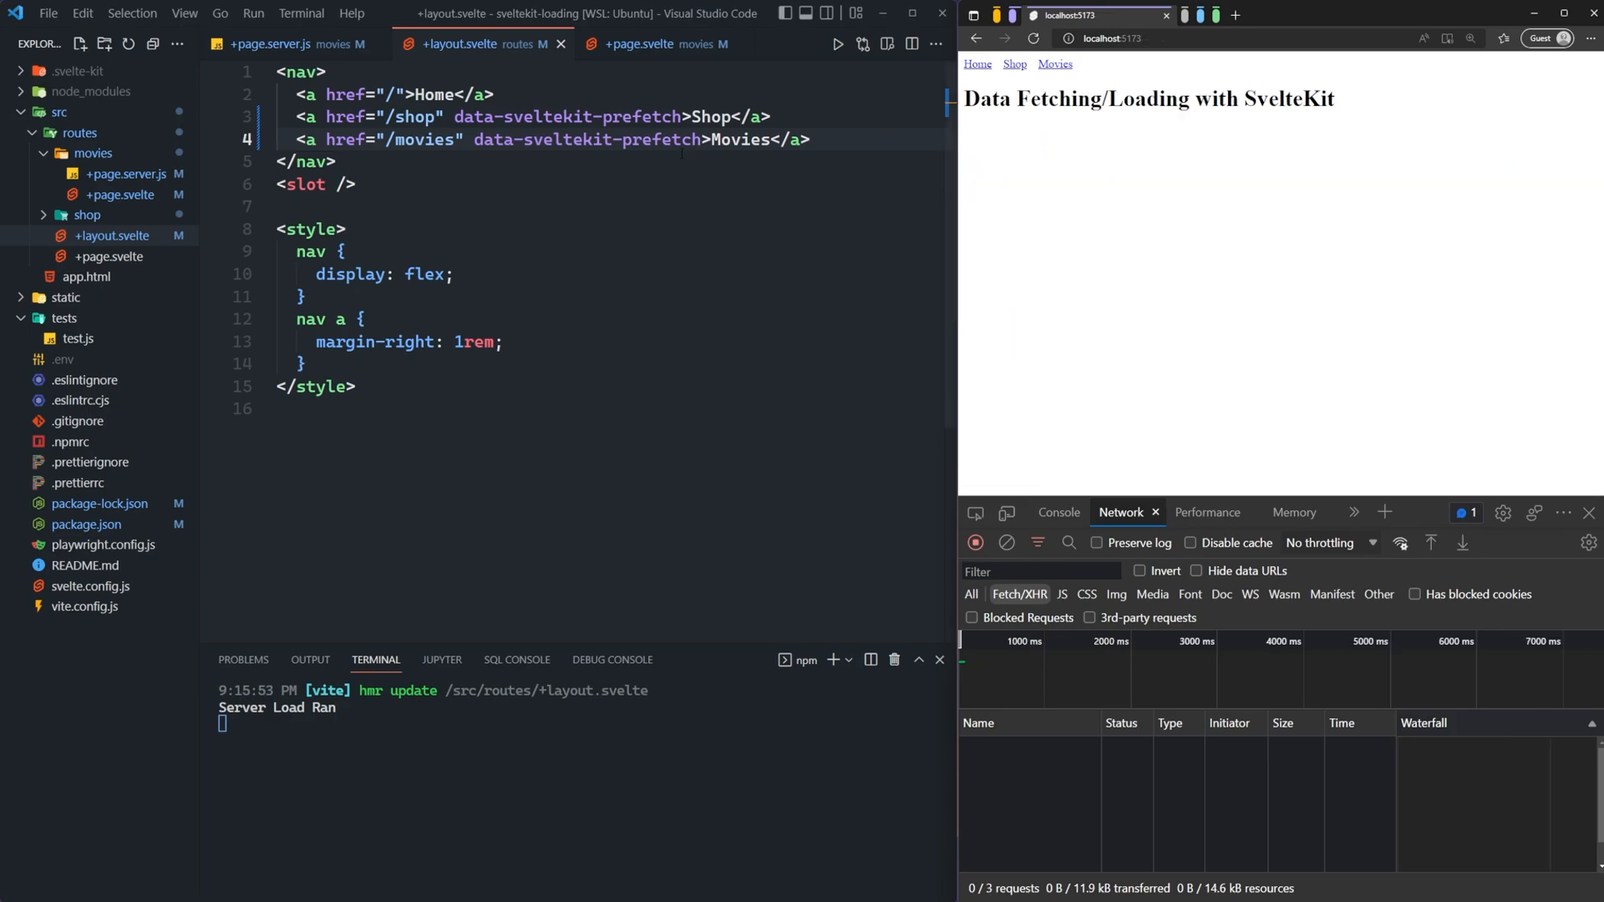
click(293, 43)
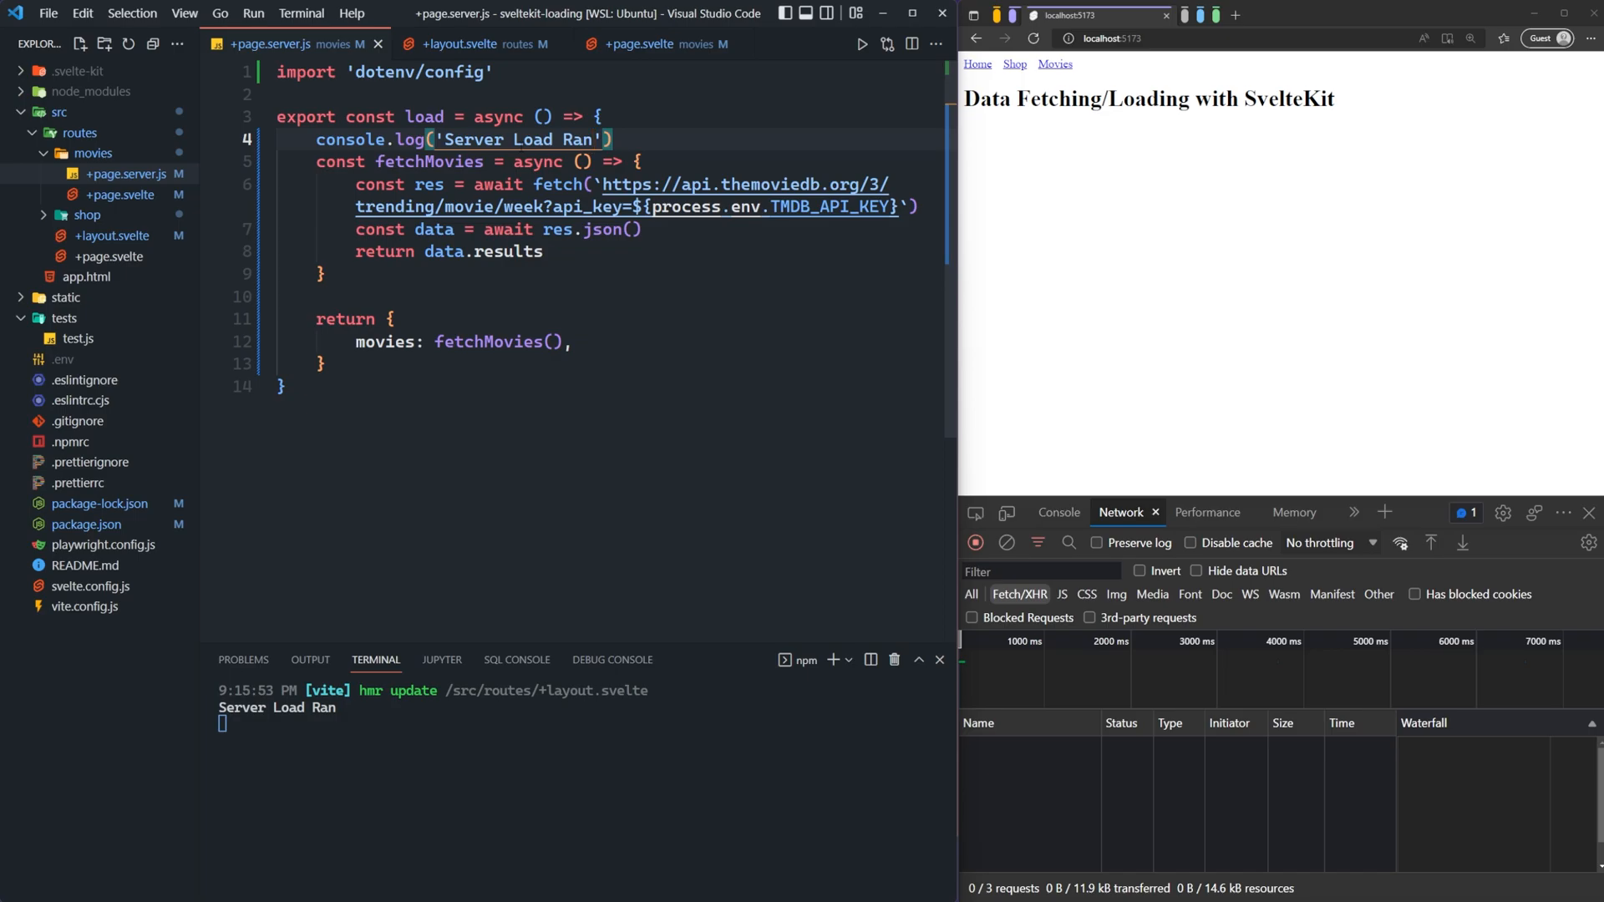
mouse_move(147, 180)
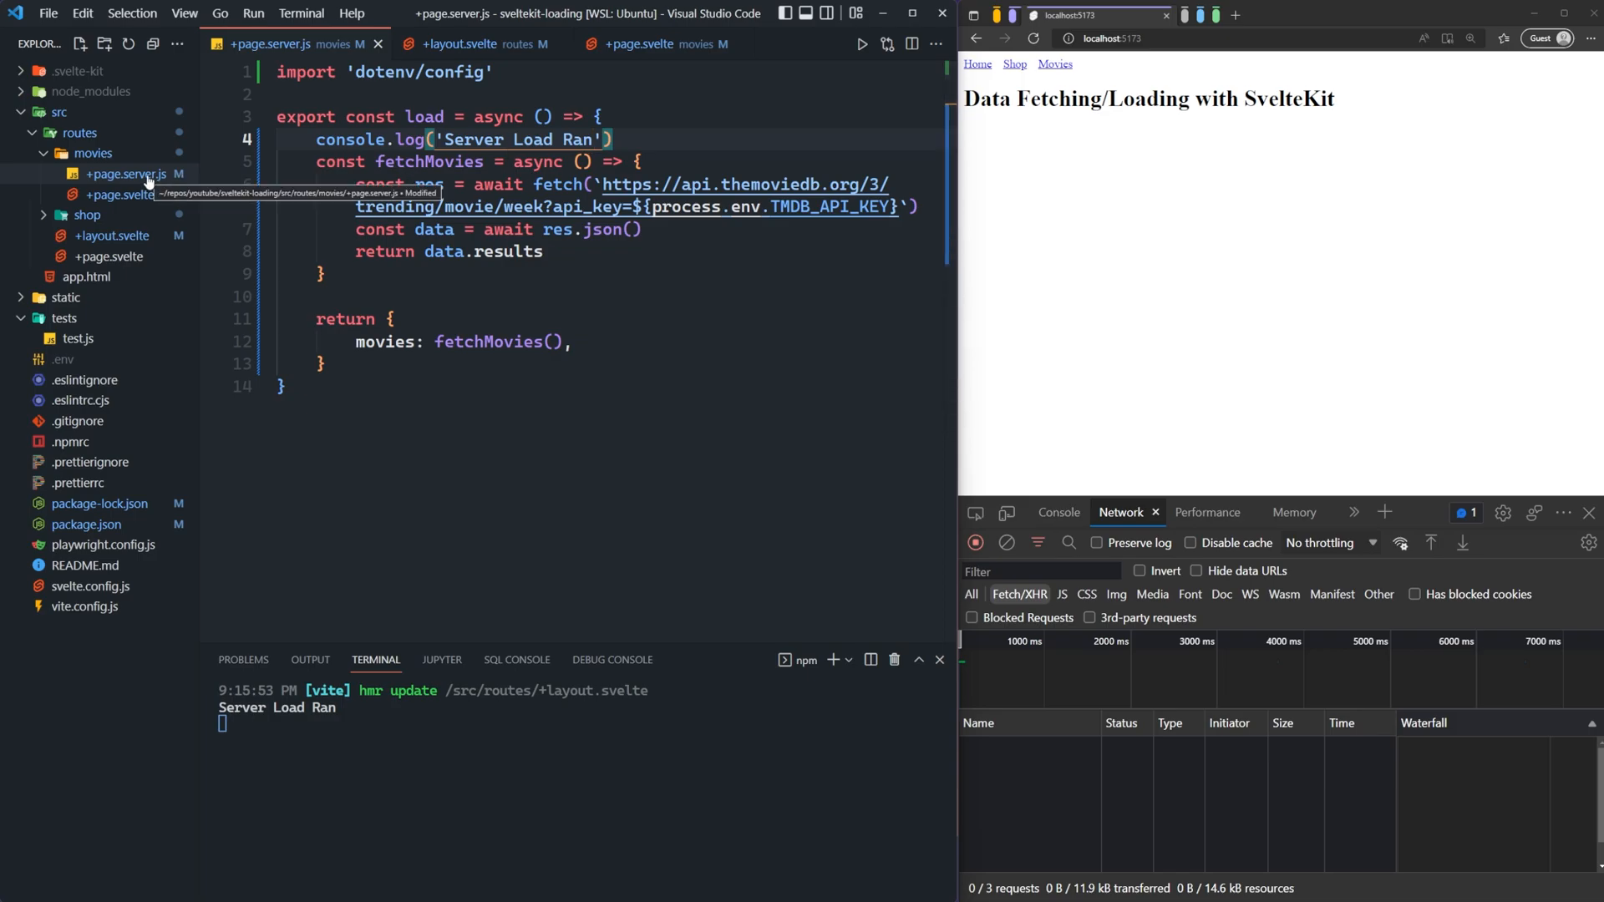